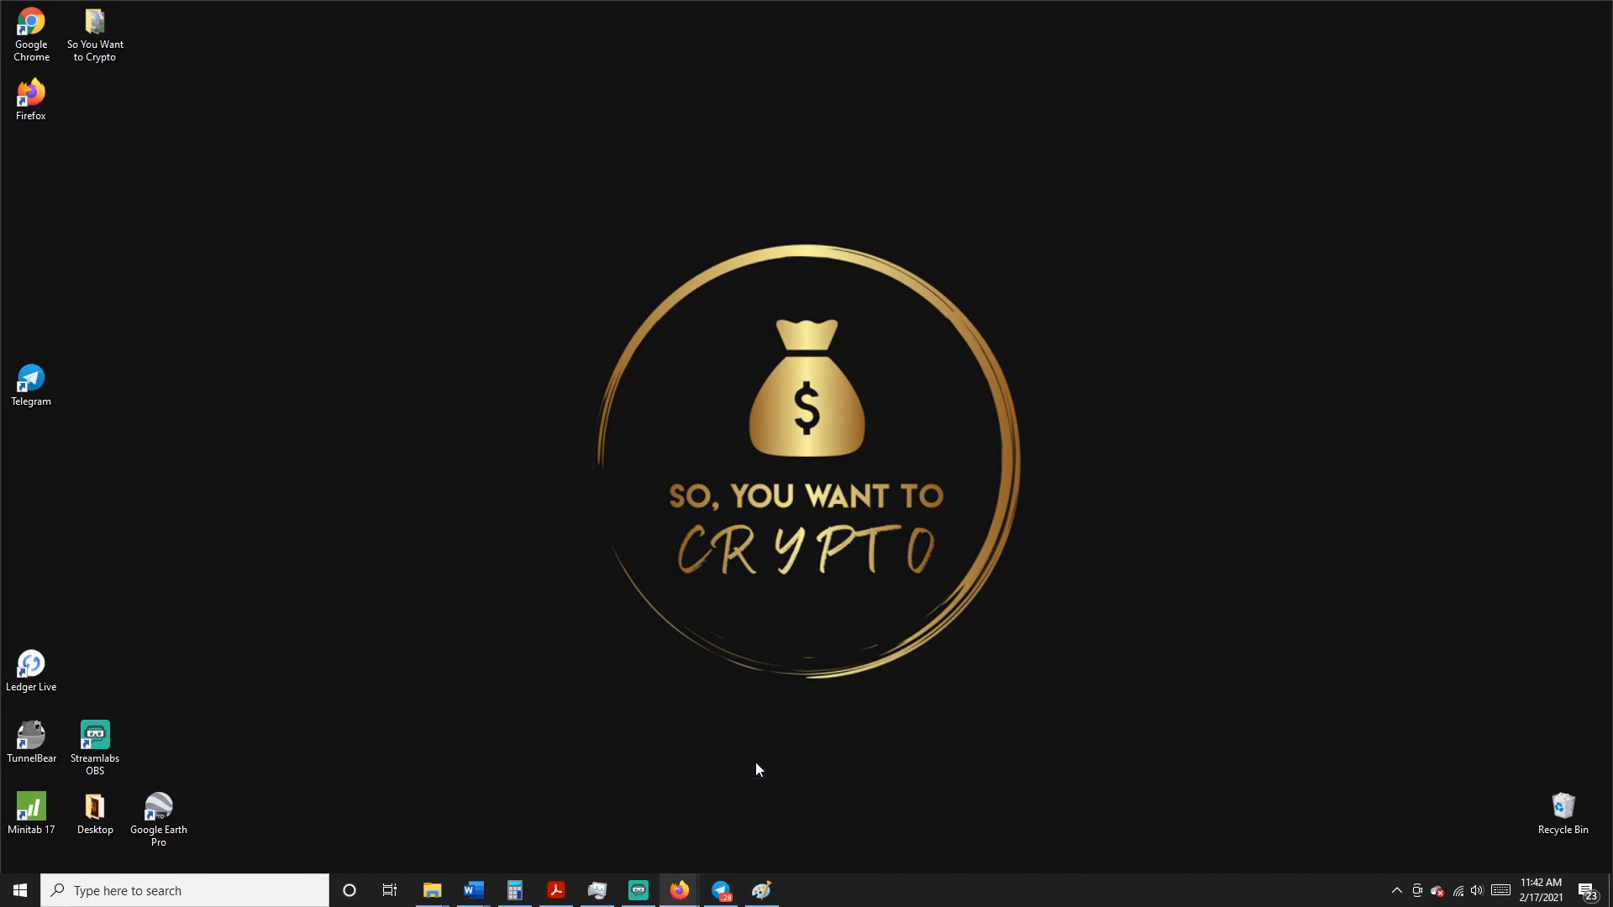
Bring Firefox forward from the taskbar onto the '12 Defi Con Artists Exposed' article
{"action": "left_click", "coordinate": [677, 891]}
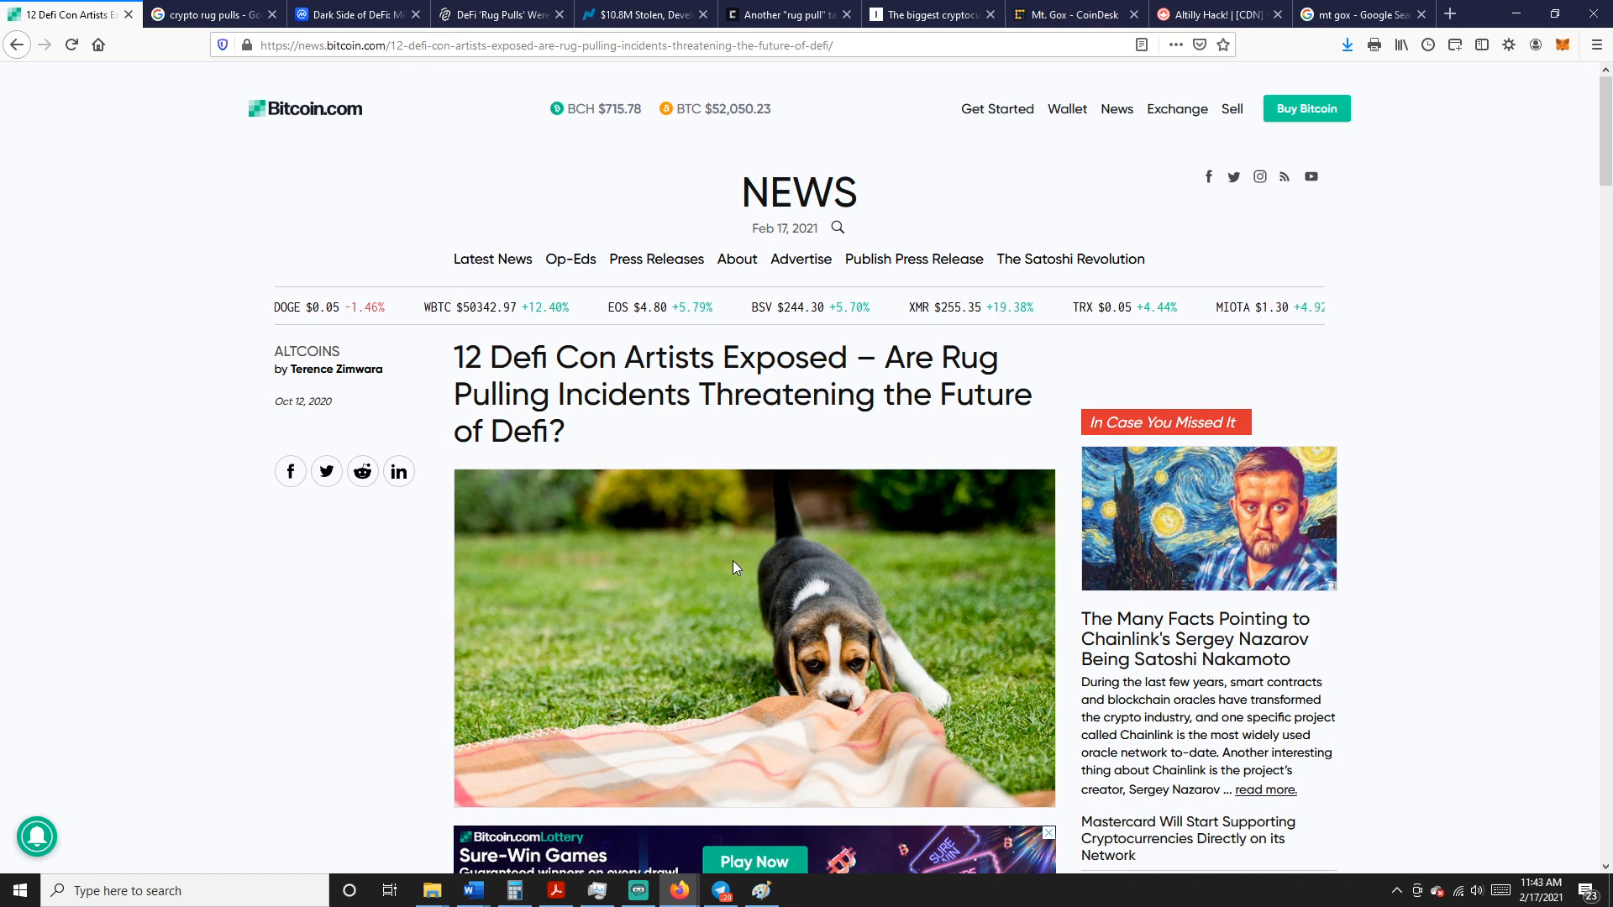
Scroll down the article through the scam-project list from Beer Garden Finance to Emerald Mine
{"action": "scroll", "scroll_direction": "down", "scroll_amount": 3}
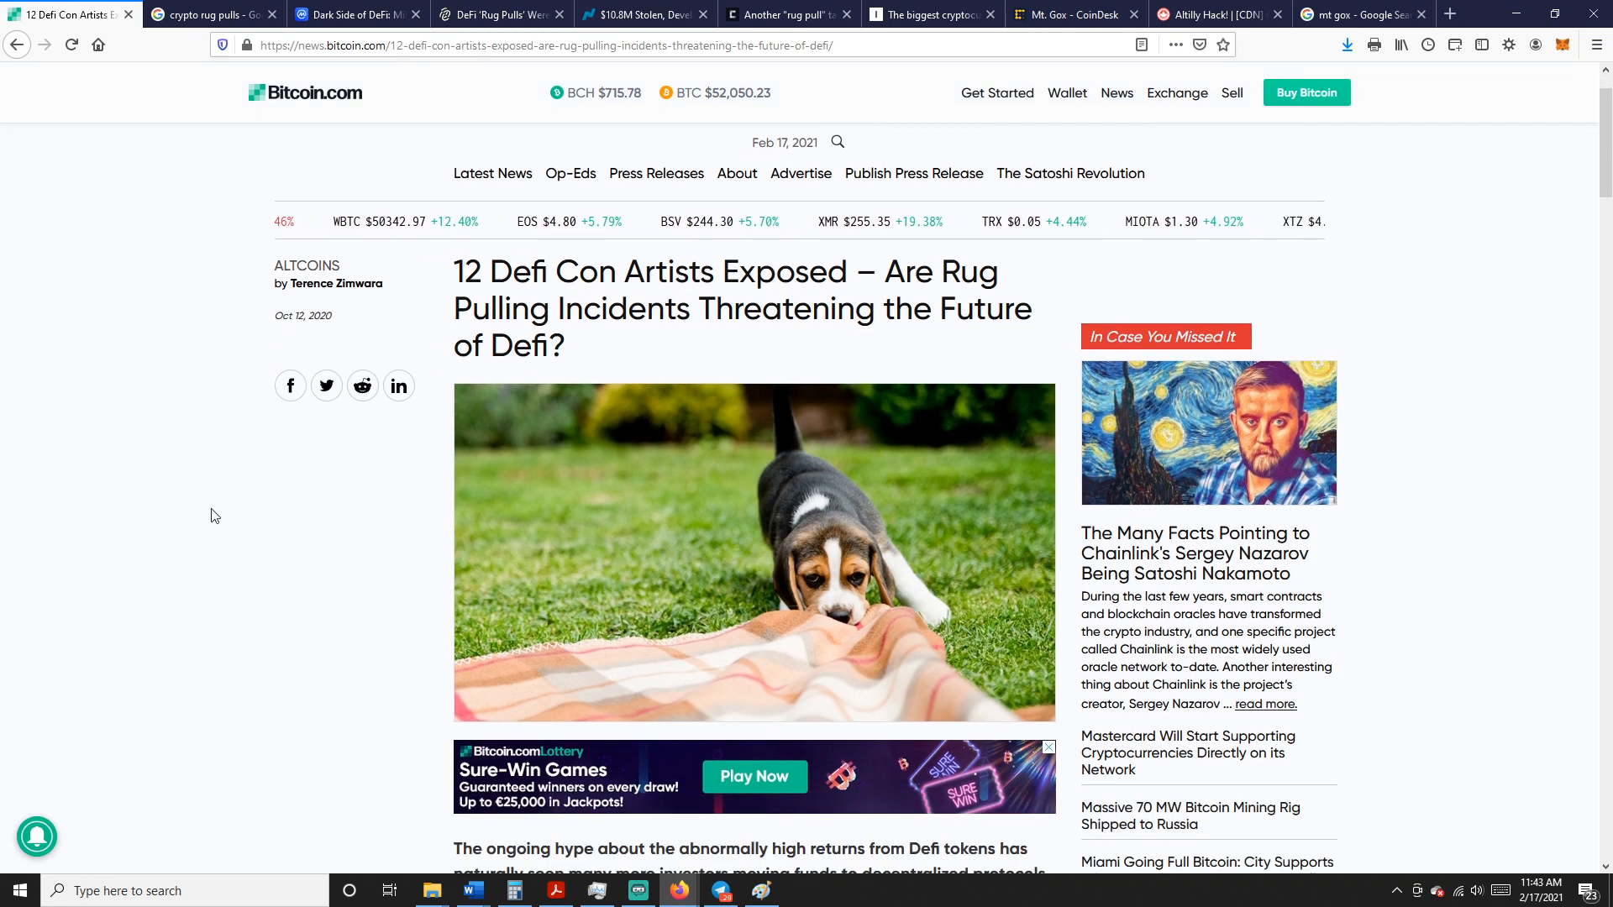
{"action": "mouse_move", "coordinate": [647, 422]}
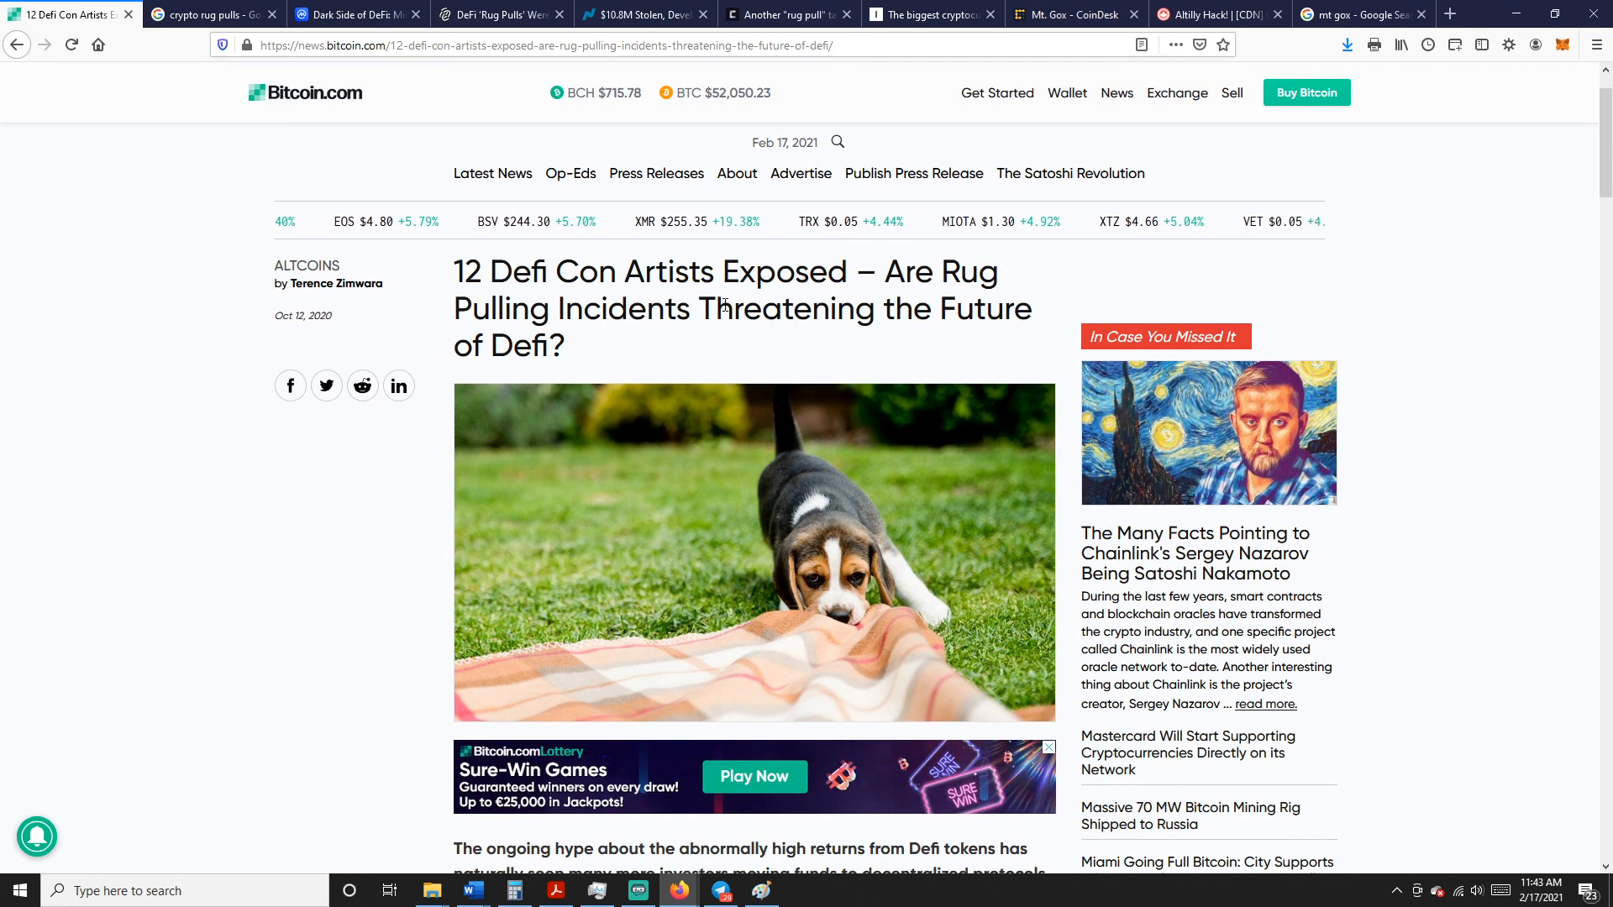
{"action": "scroll", "scroll_direction": "down", "scroll_amount": 3}
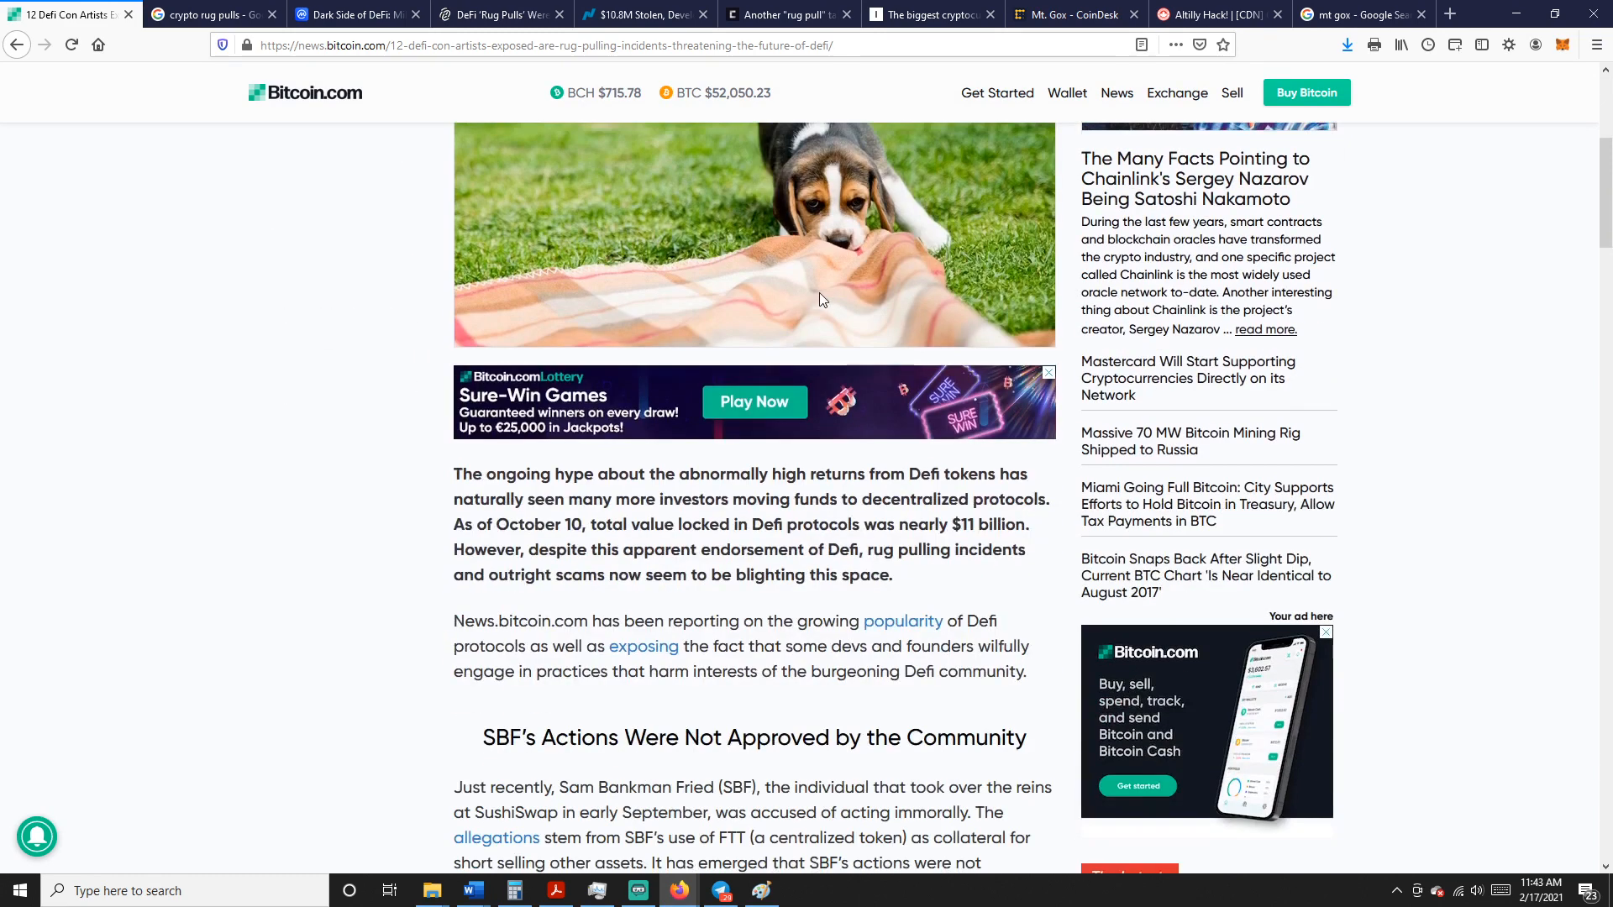
{"action": "scroll", "scroll_direction": "down", "scroll_amount": 3}
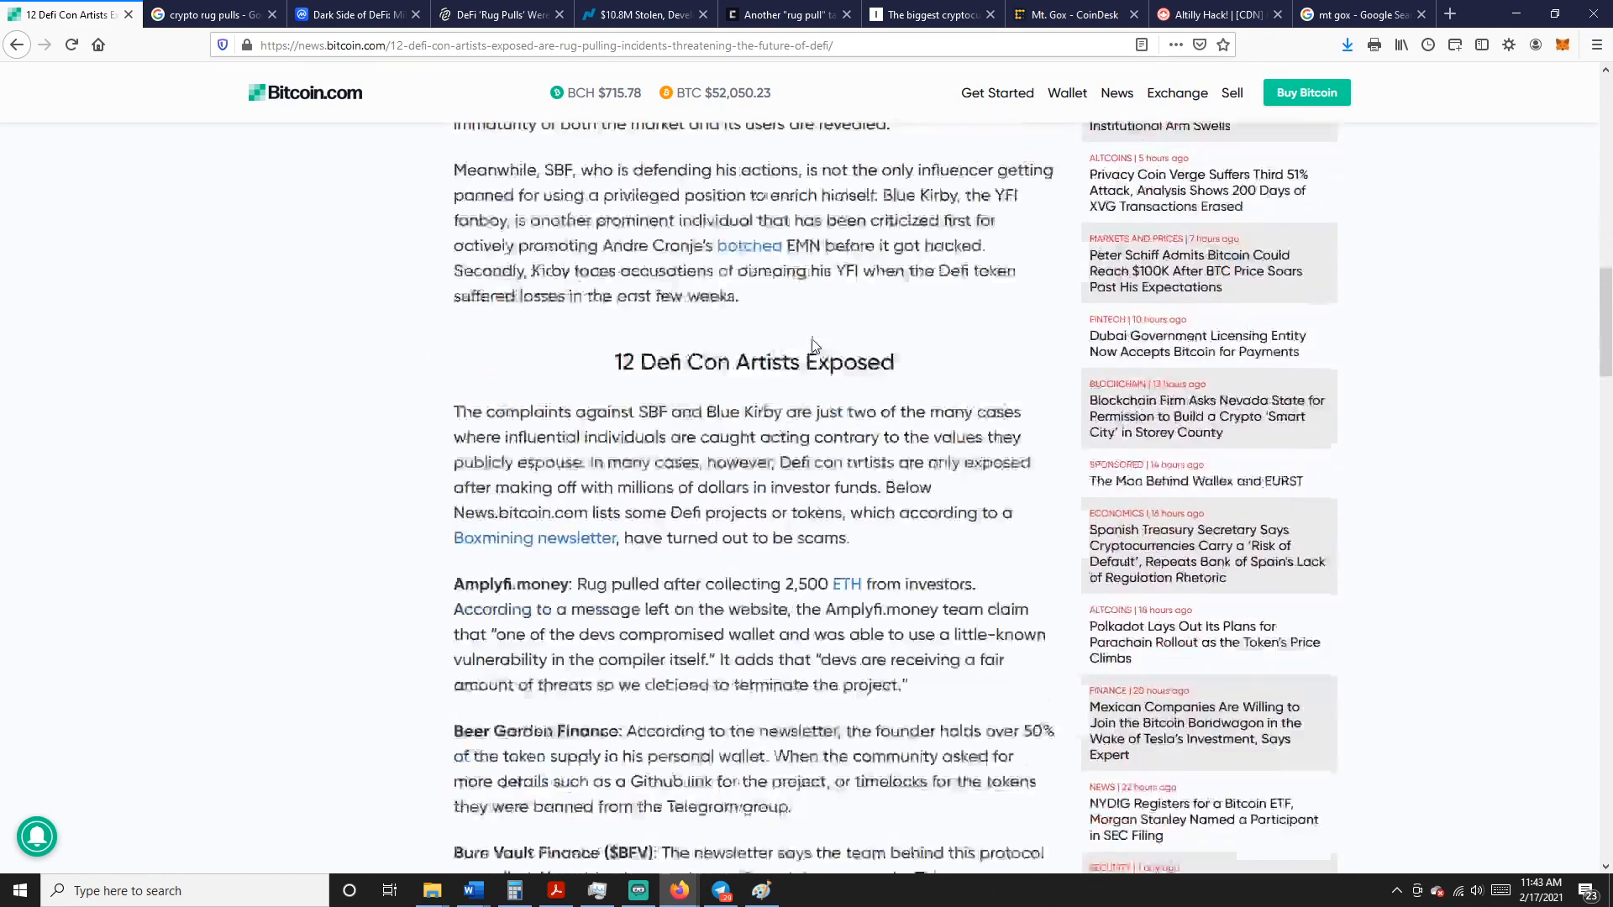
{"action": "scroll", "scroll_direction": "down", "scroll_amount": 3}
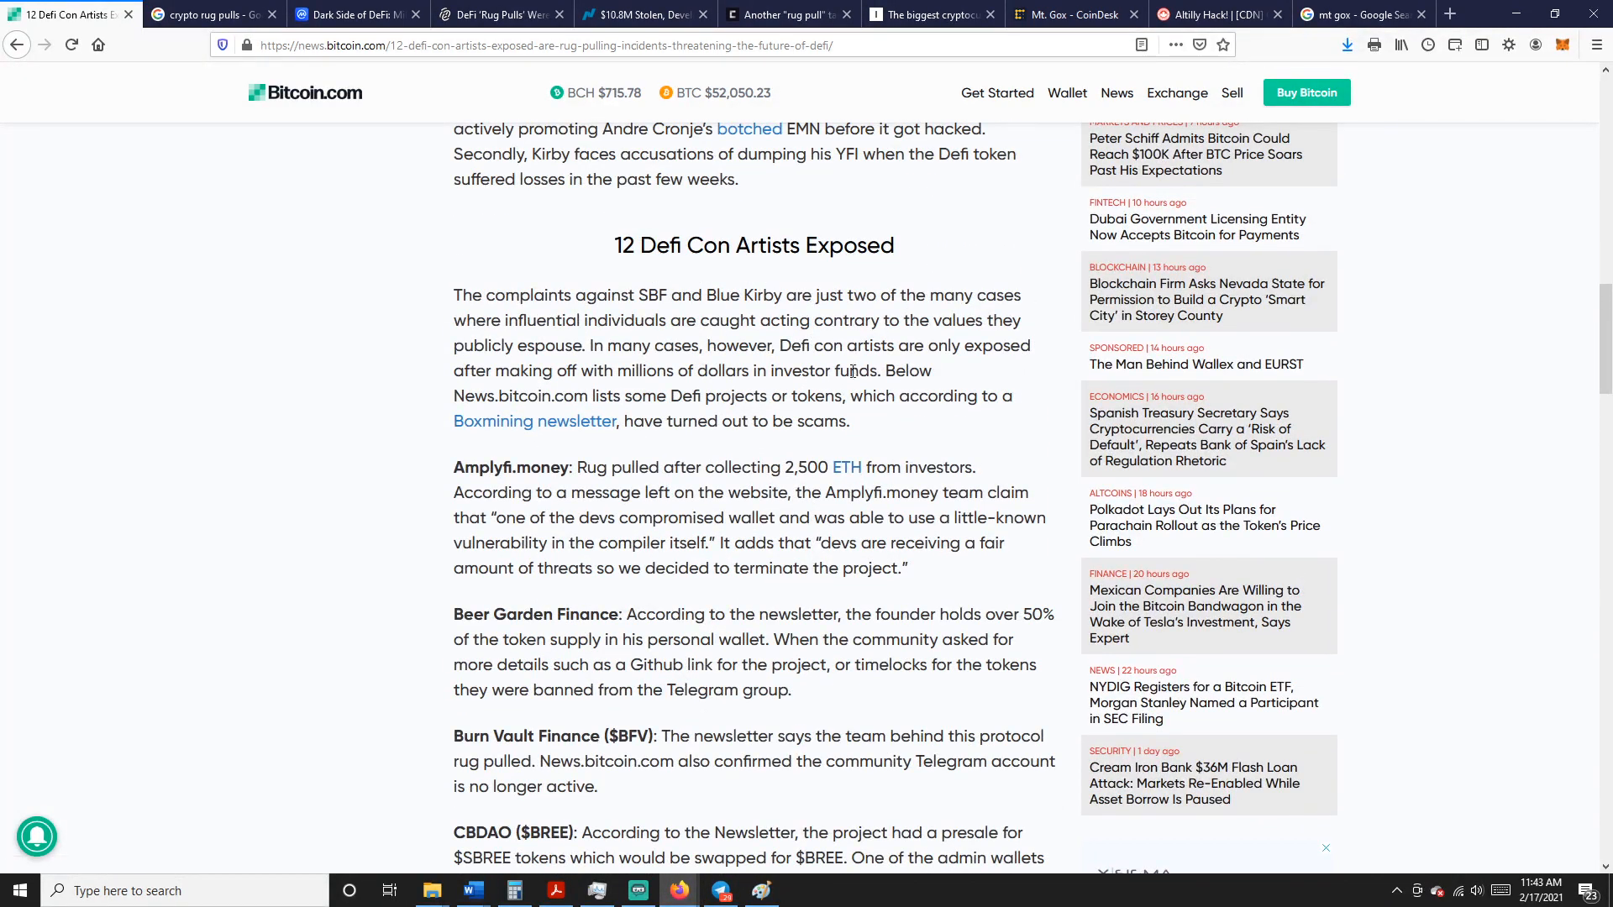
{"action": "scroll", "scroll_direction": "down", "scroll_amount": 3}
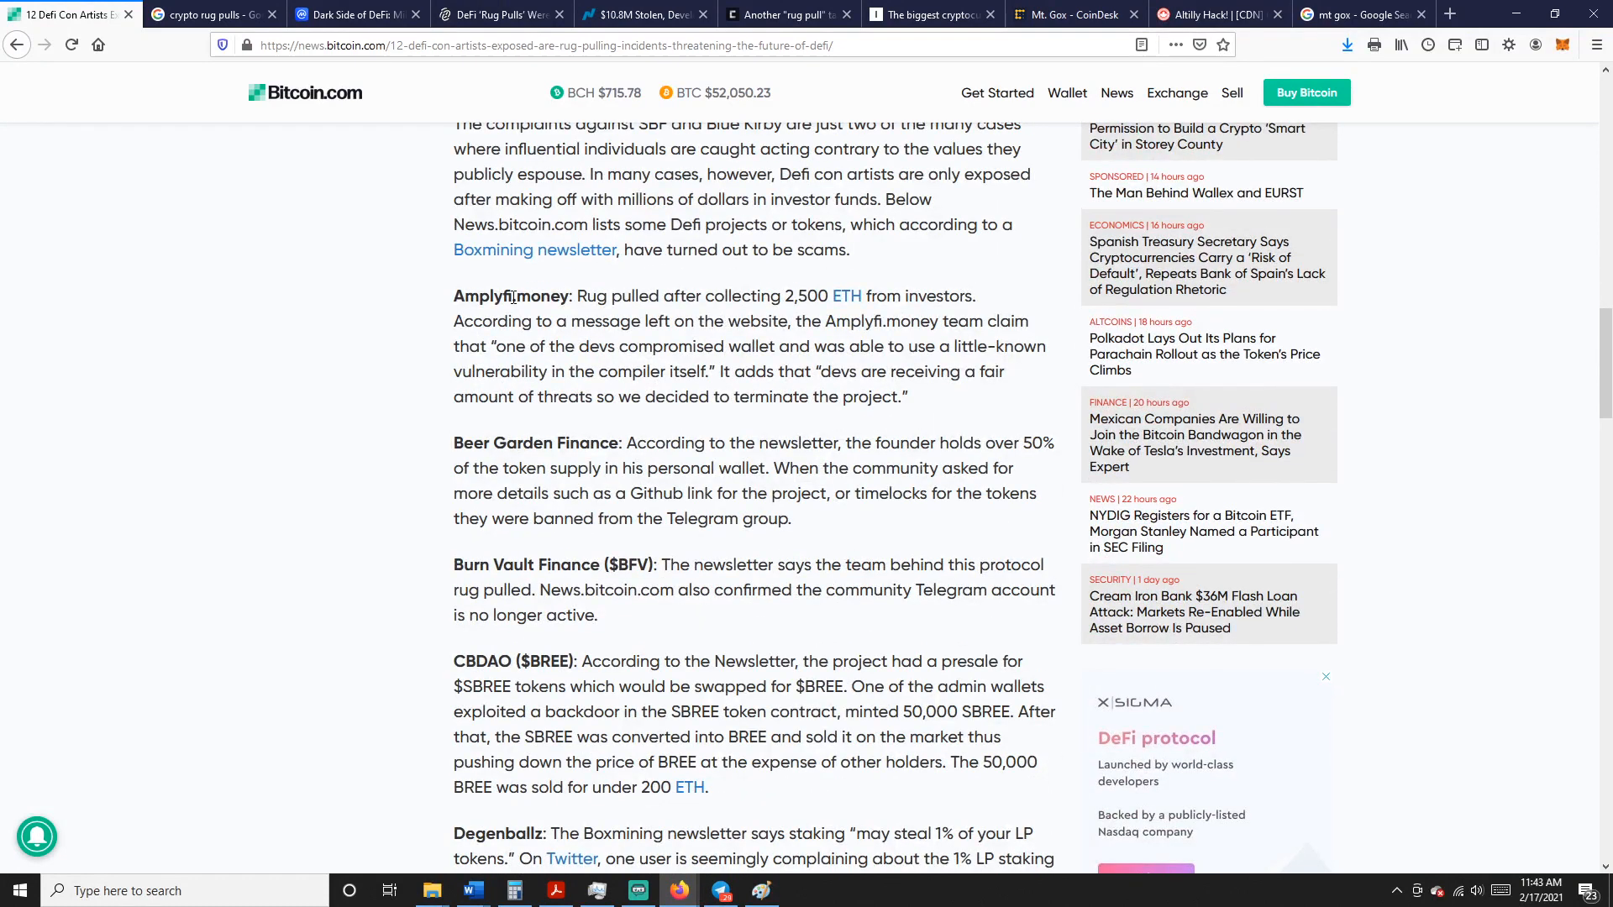
{"action": "mouse_move", "coordinate": [400, 371]}
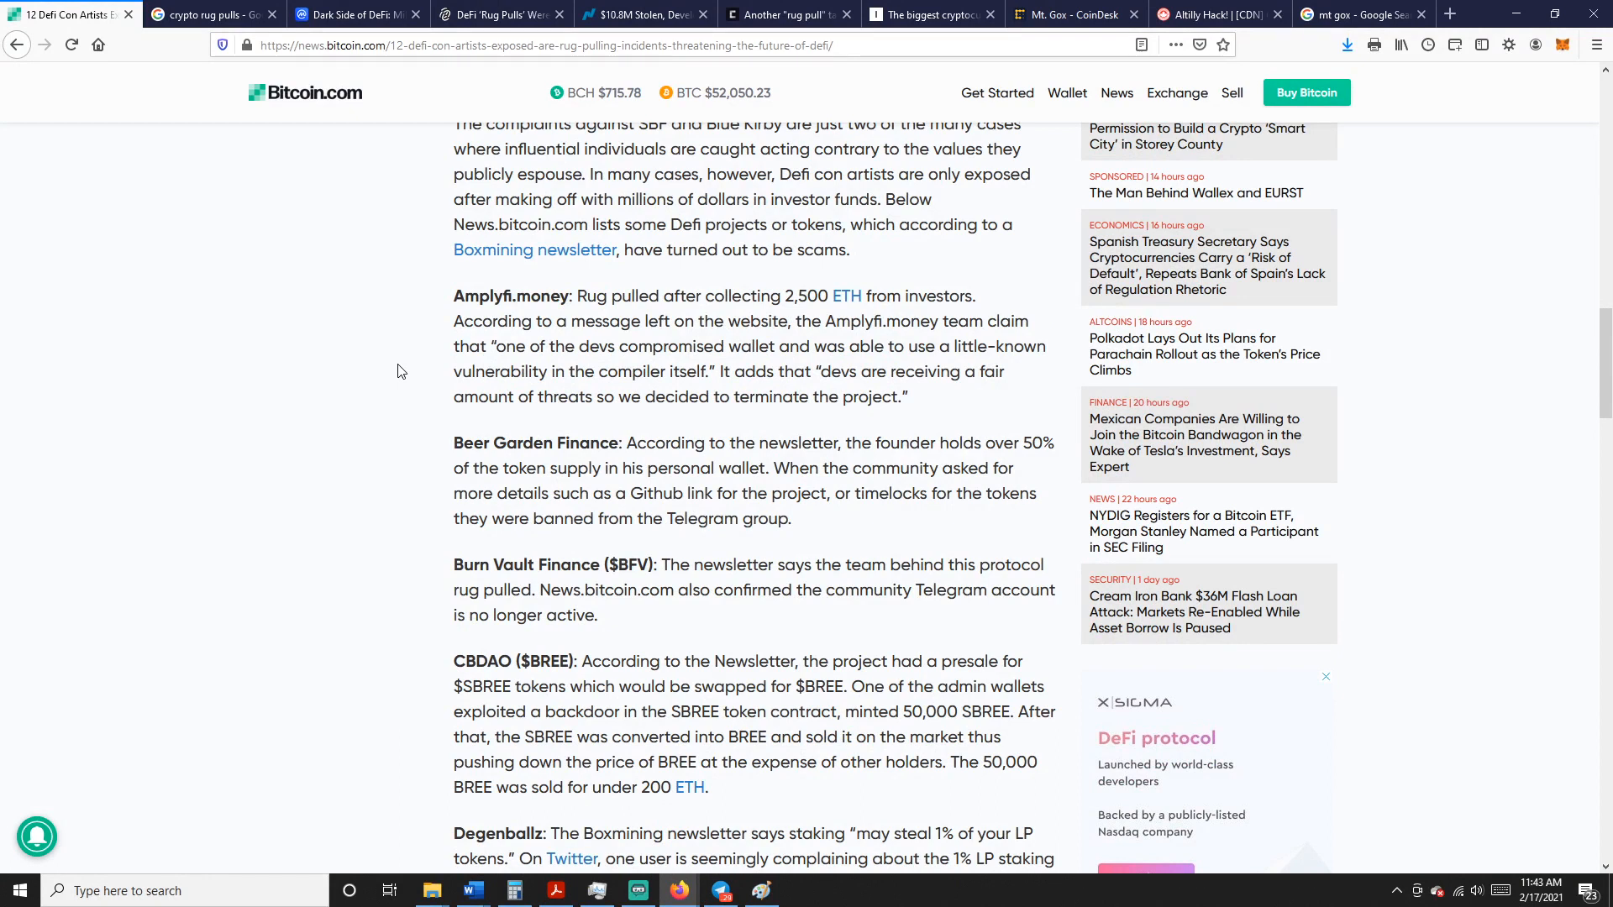
{"action": "mouse_move", "coordinate": [972, 341]}
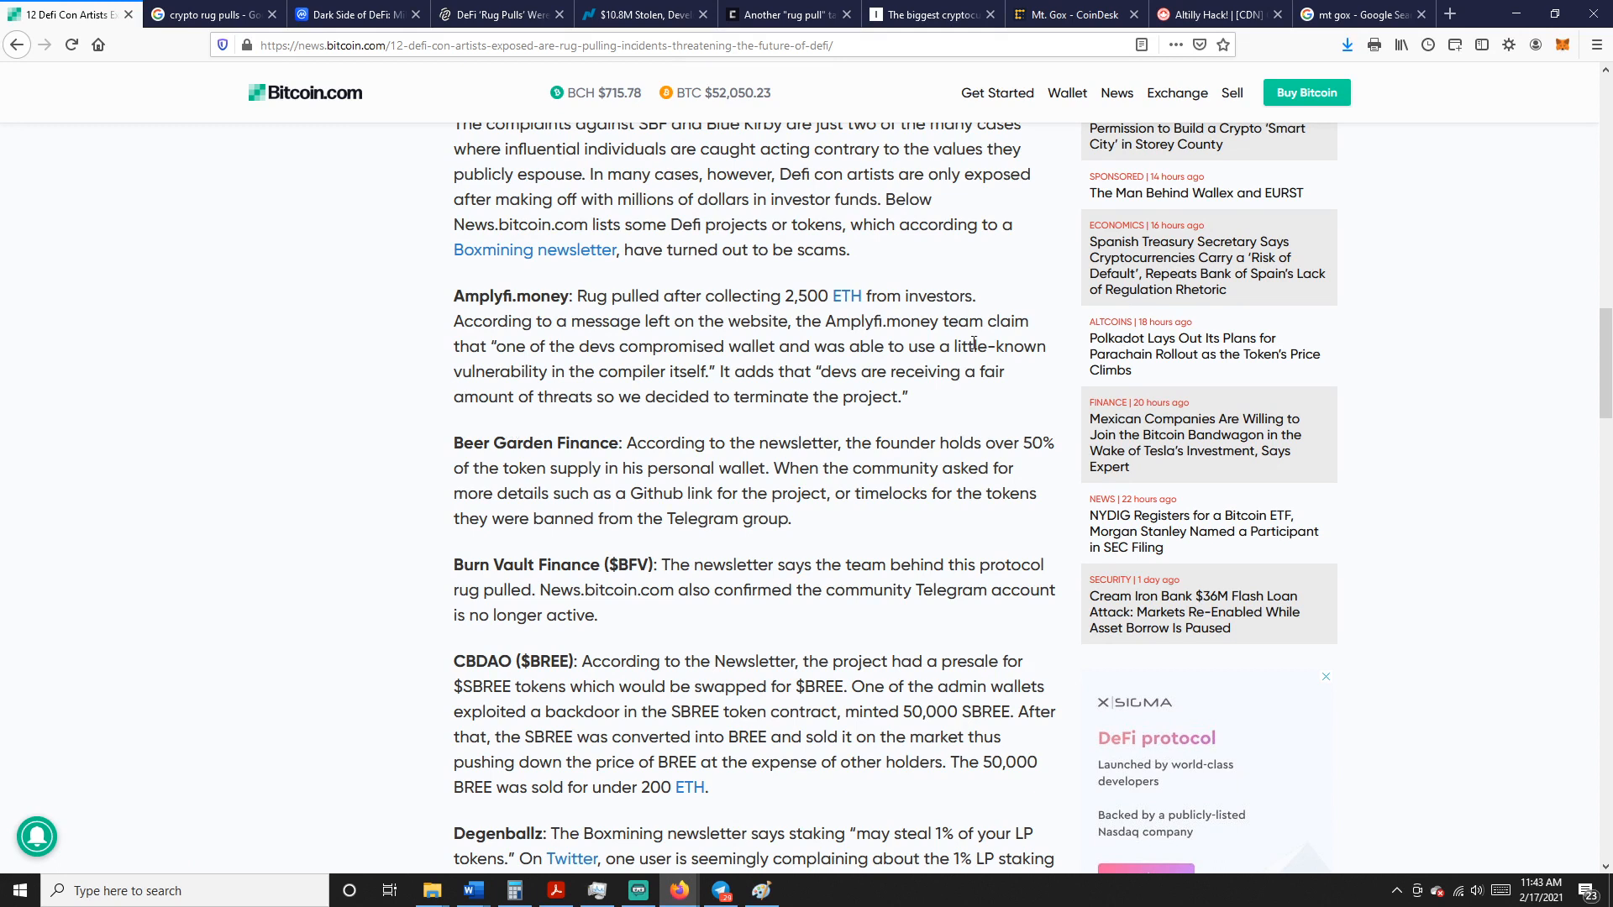
{"action": "mouse_move", "coordinate": [391, 411]}
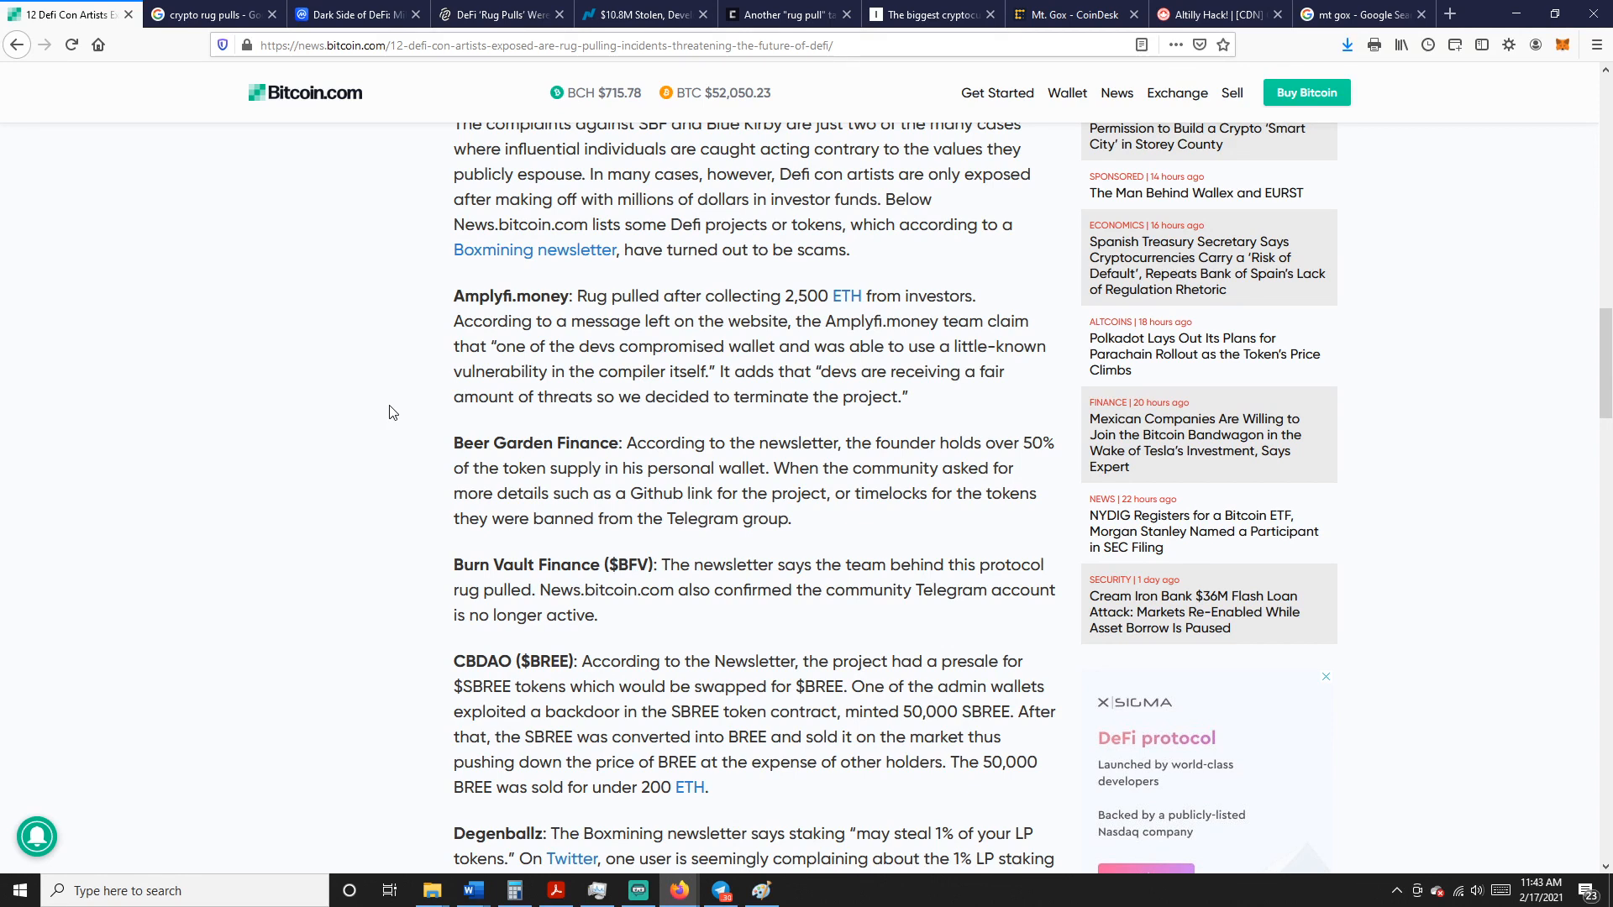
{"action": "mouse_move", "coordinate": [343, 500]}
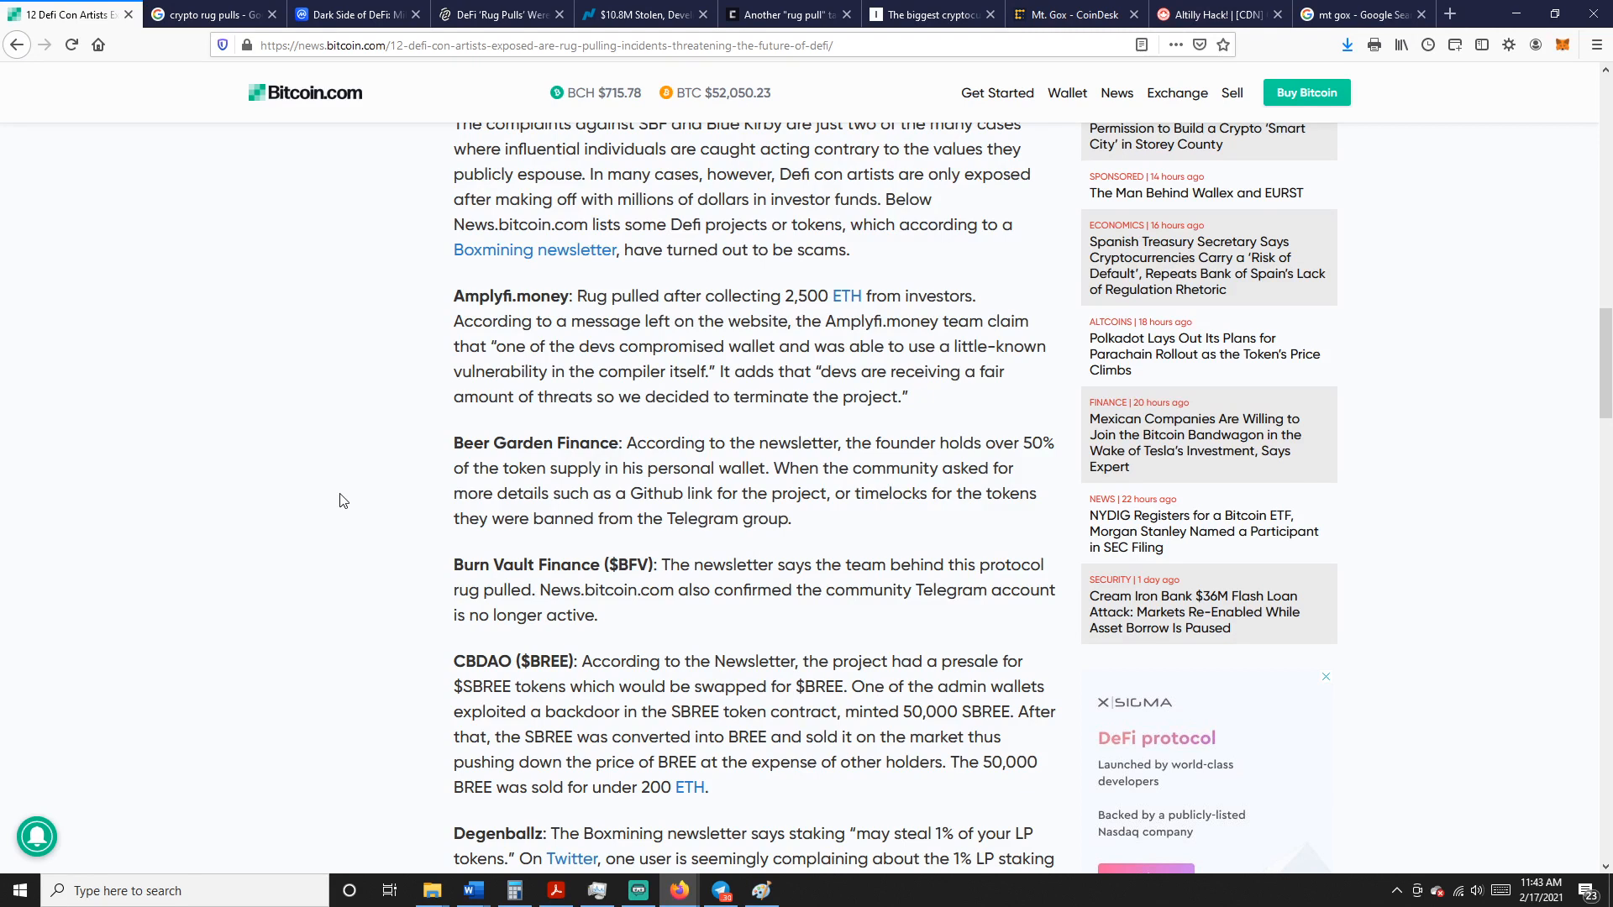
{"action": "mouse_move", "coordinate": [299, 503]}
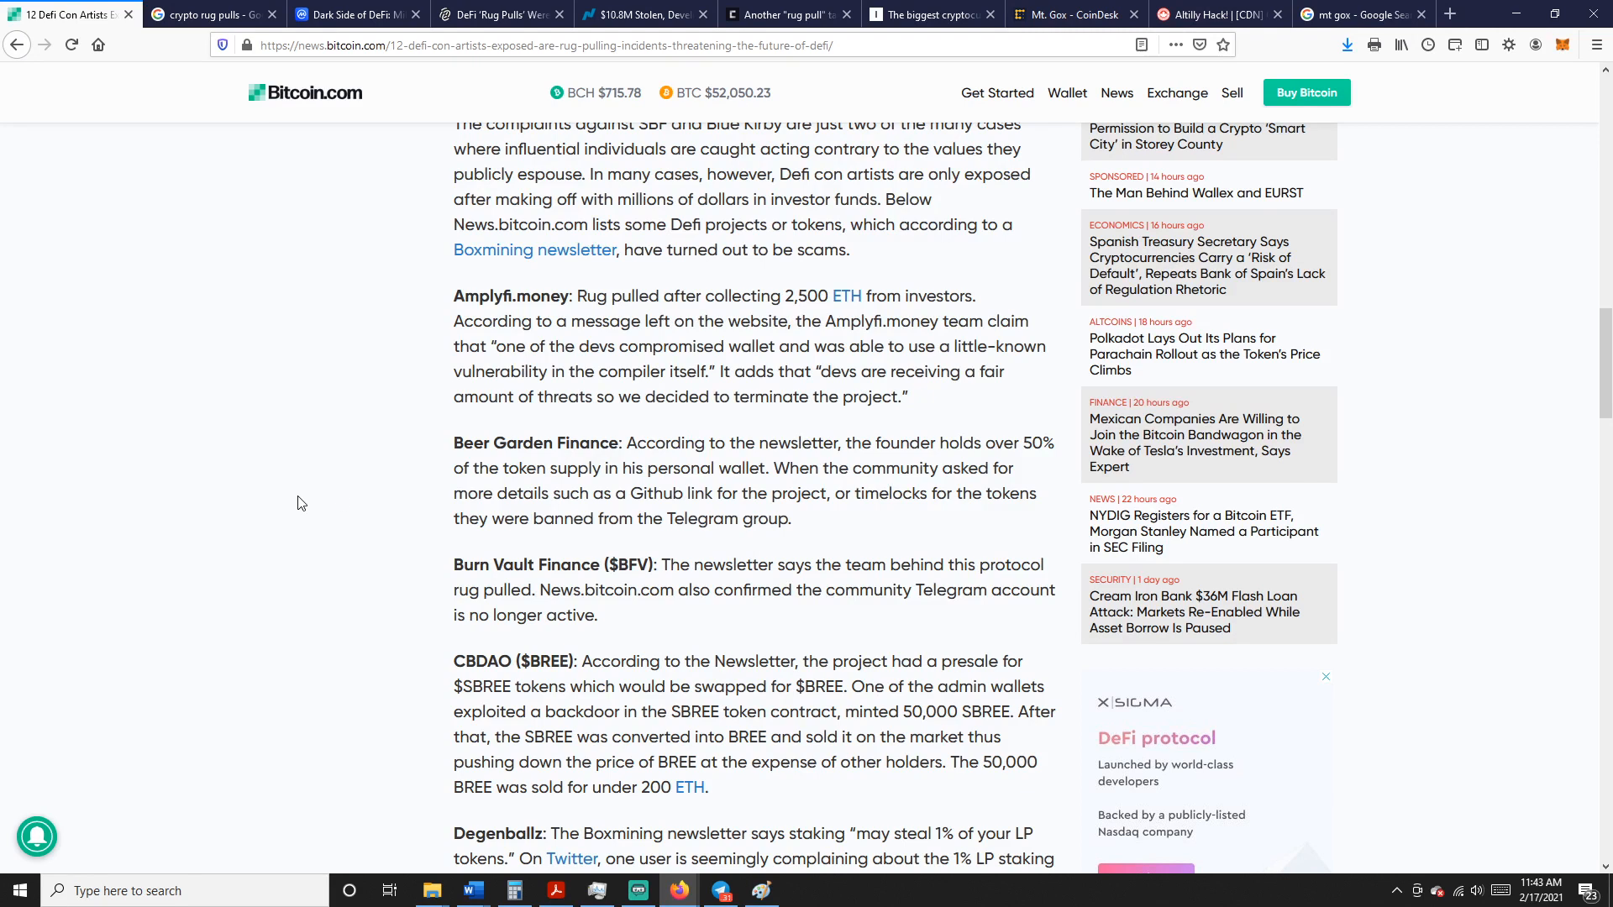
{"action": "scroll", "scroll_direction": "down", "scroll_amount": 3}
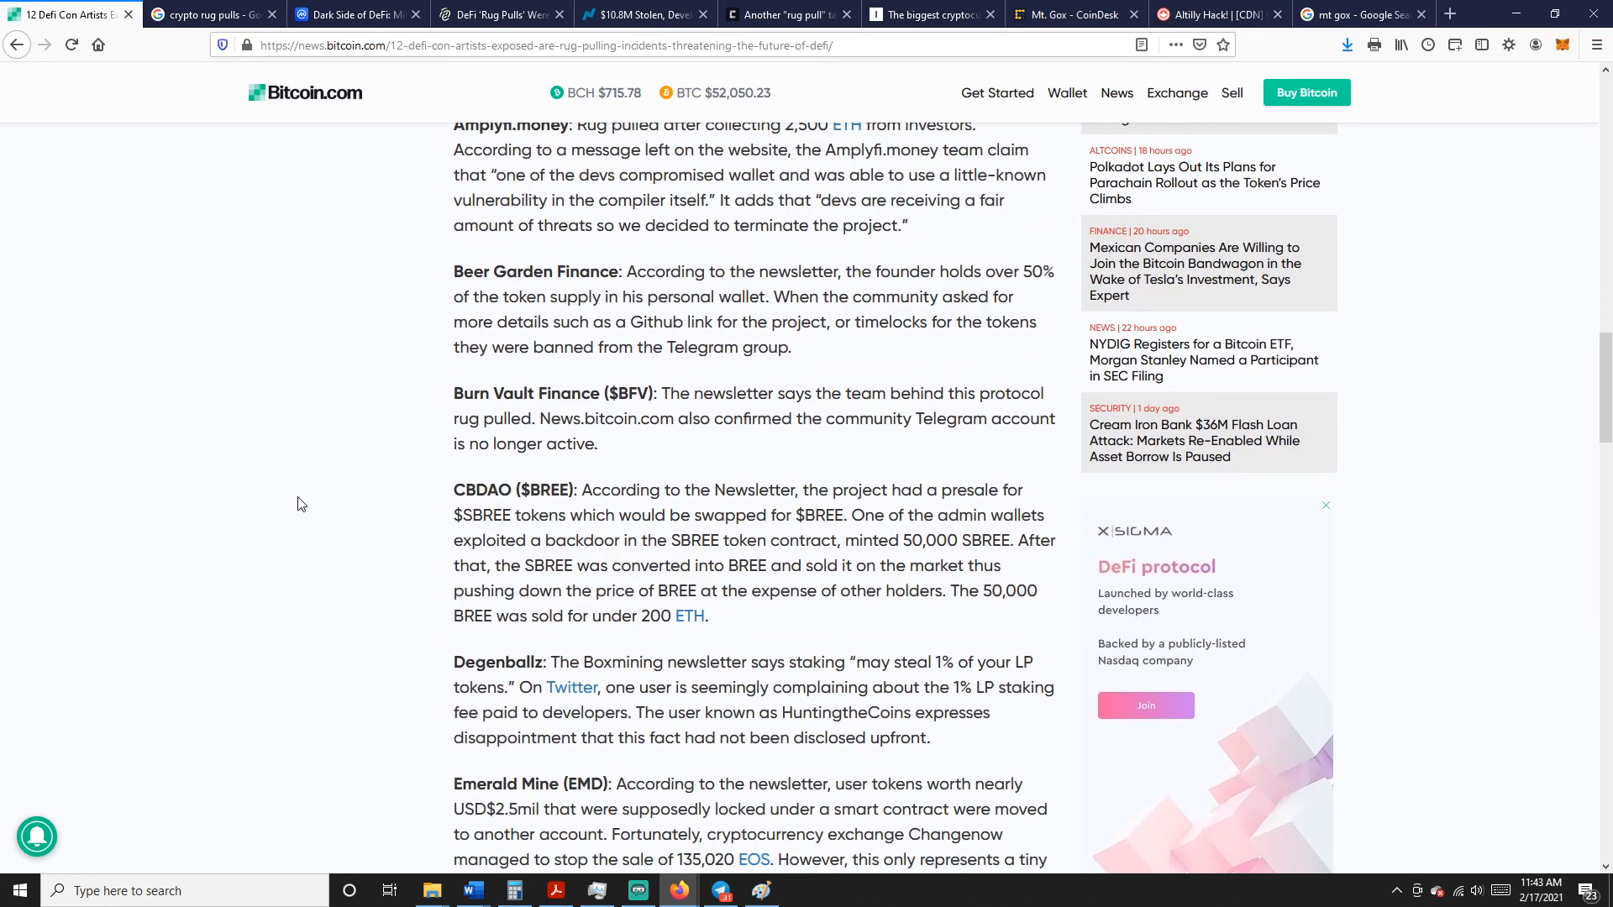
{"action": "scroll", "scroll_direction": "down", "scroll_amount": 3}
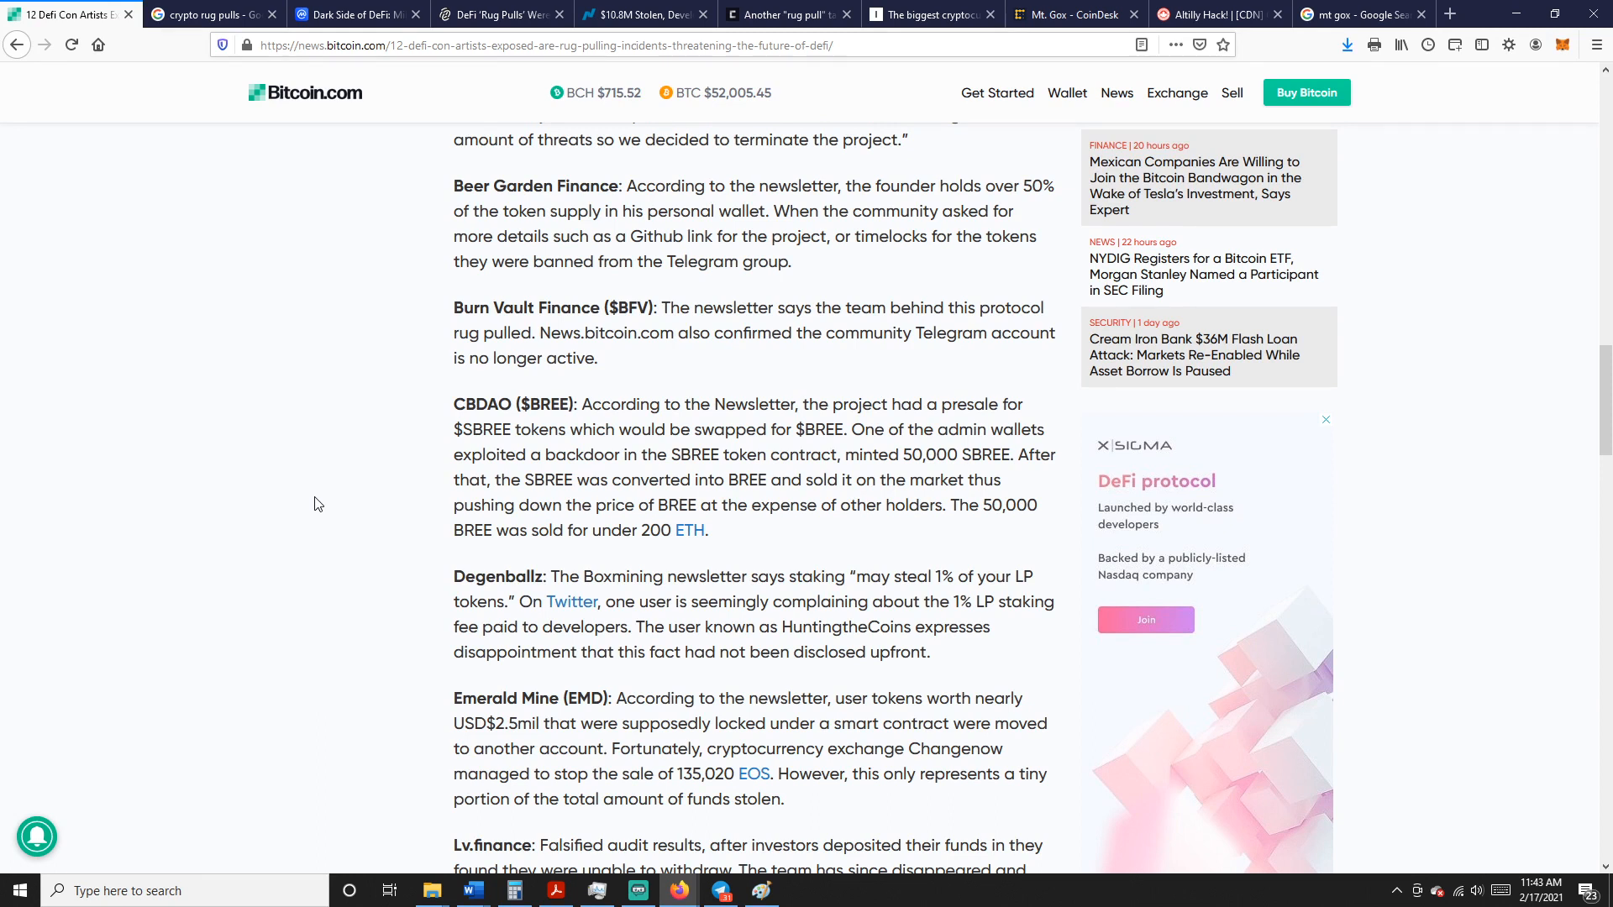
{"action": "mouse_move", "coordinate": [319, 583]}
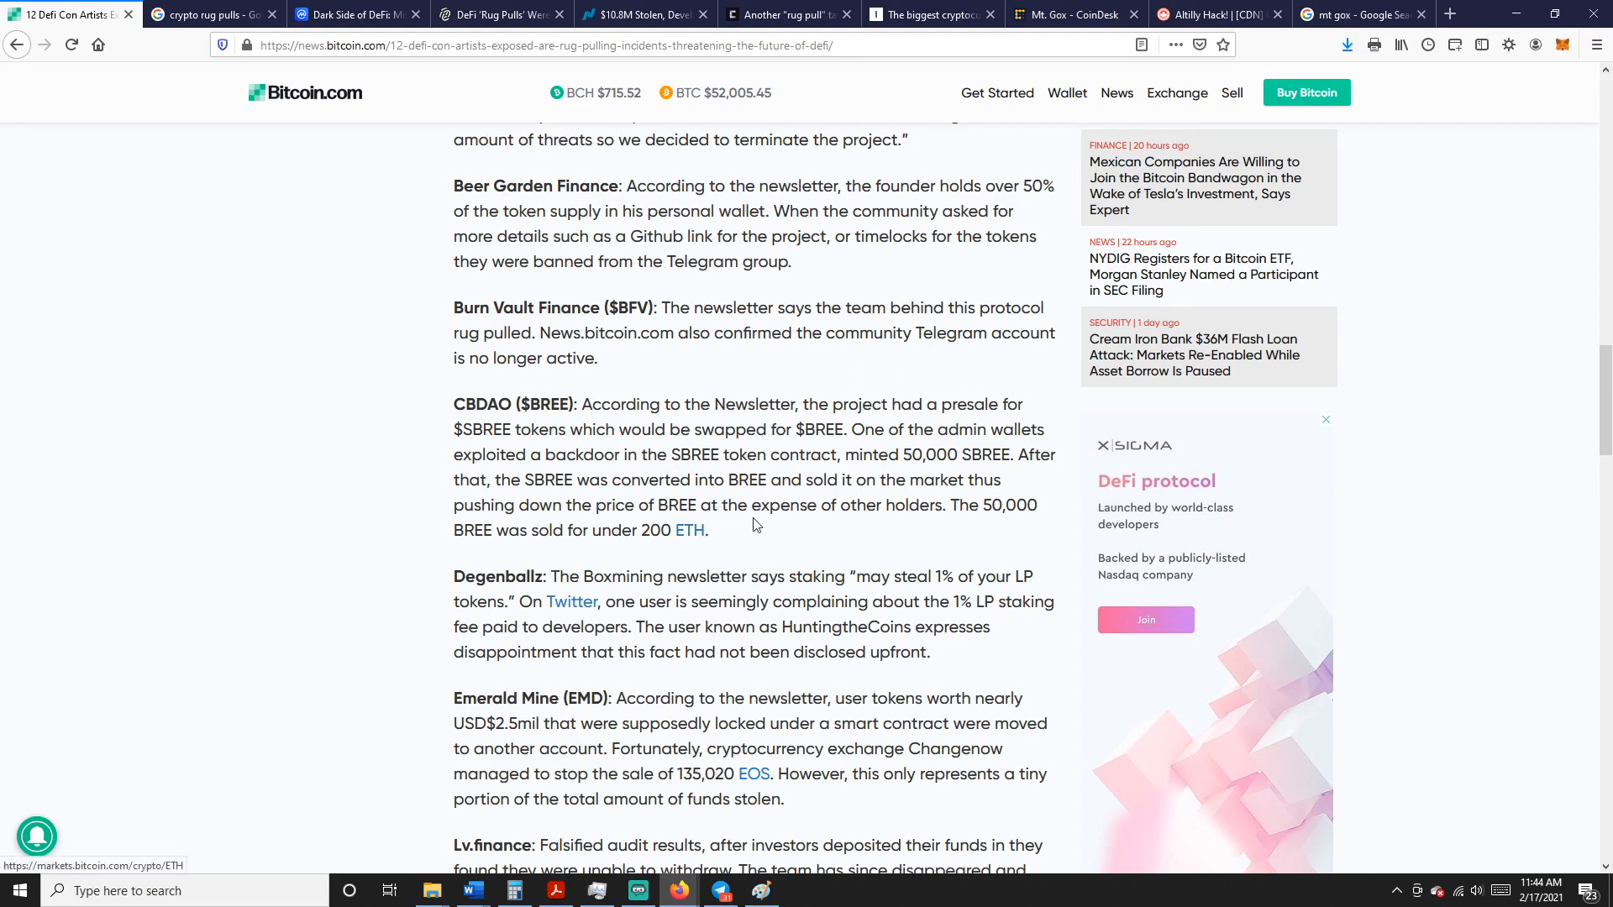
Scroll on past the scam list to the closing 'Rug Pulling Threatens Defi' section and related stories
{"action": "scroll", "scroll_direction": "down", "scroll_amount": 3}
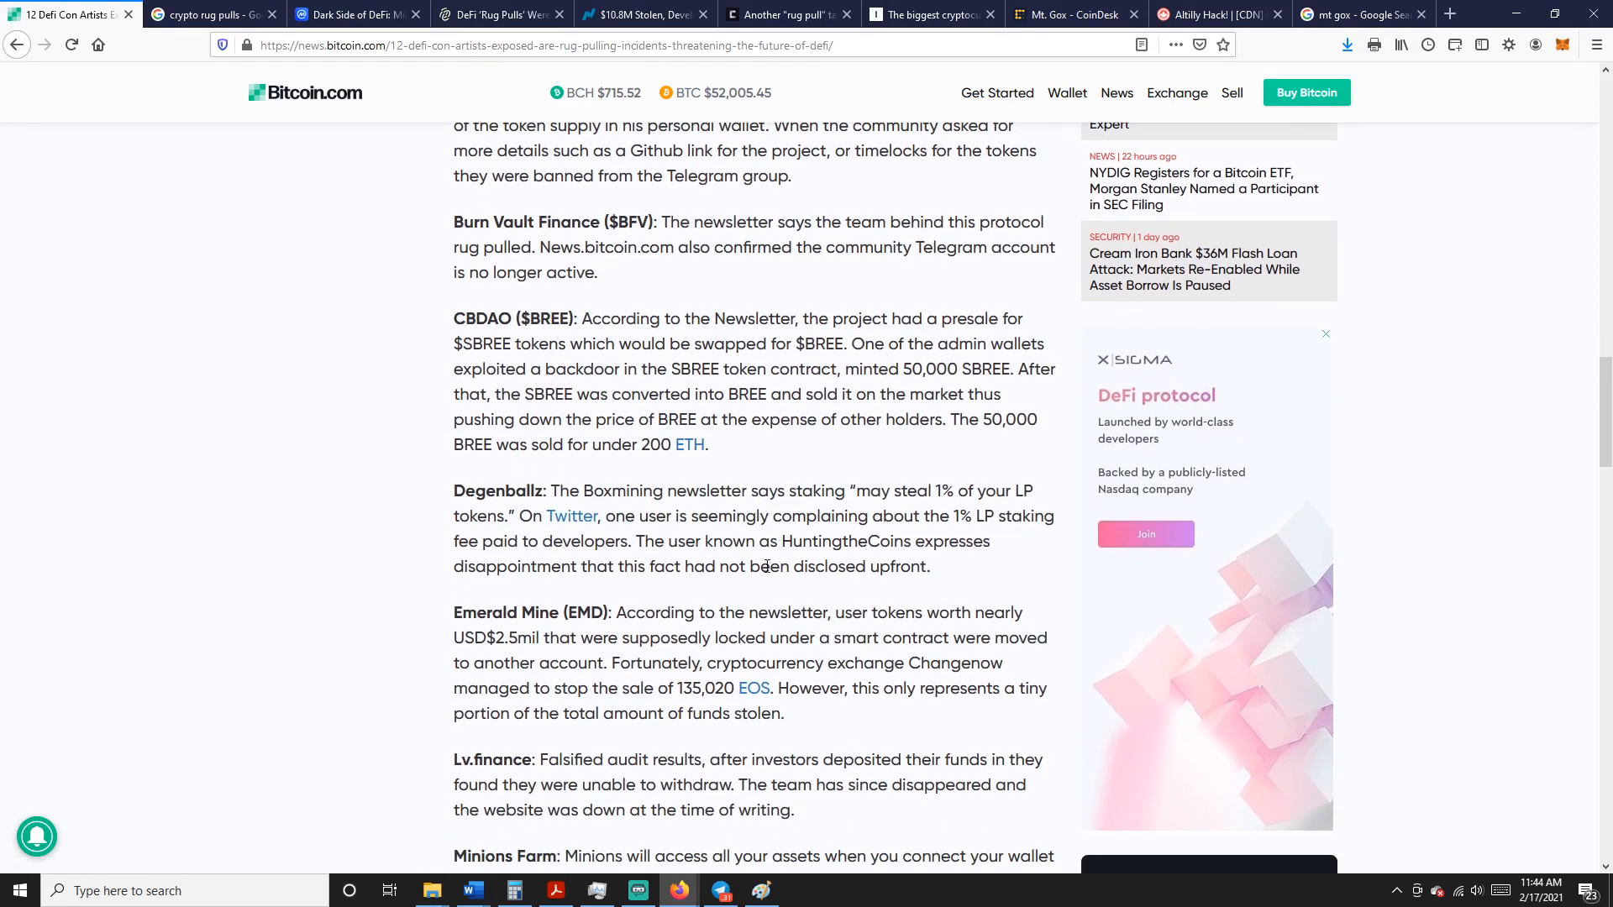
{"action": "scroll", "scroll_direction": "down", "scroll_amount": 3}
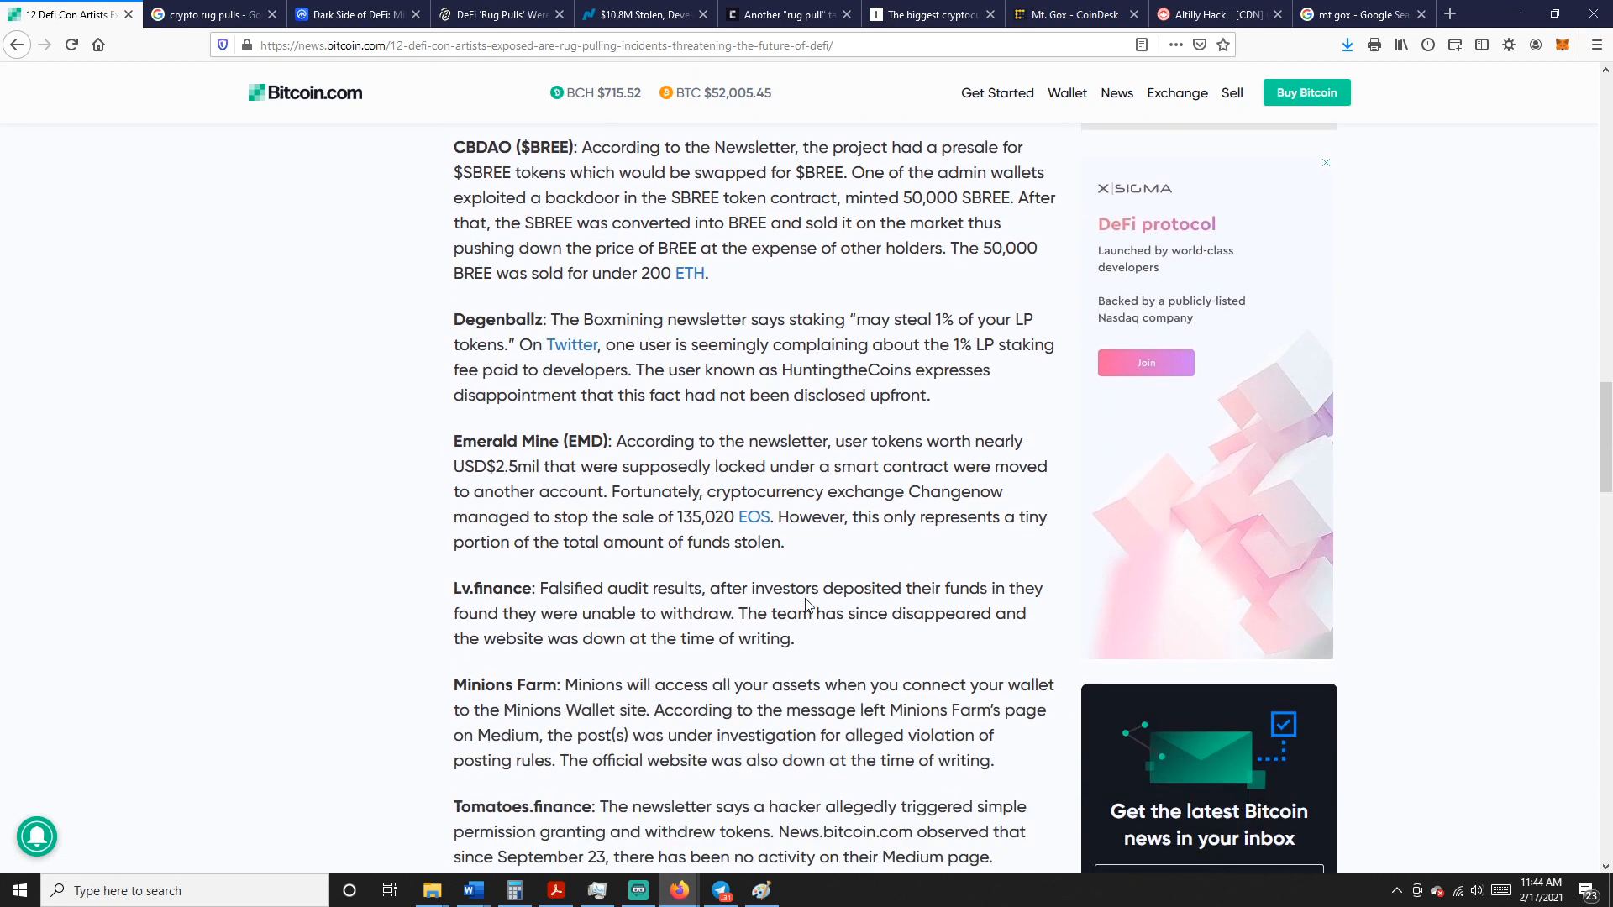
{"action": "scroll", "scroll_direction": "down", "scroll_amount": 3}
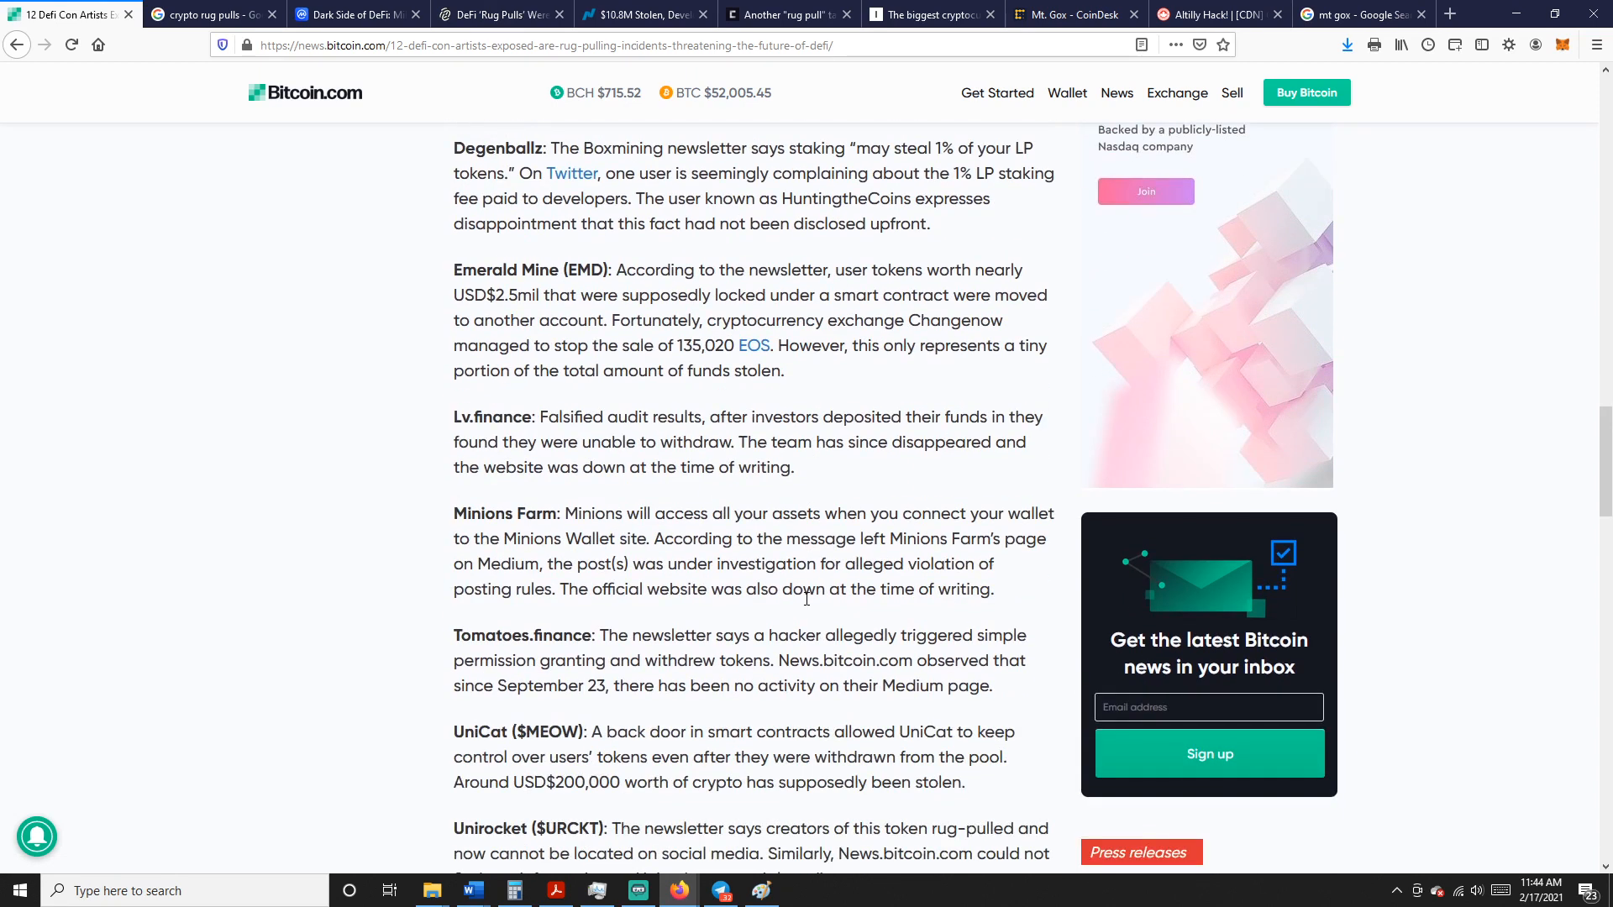
{"action": "scroll", "scroll_direction": "down", "scroll_amount": 3}
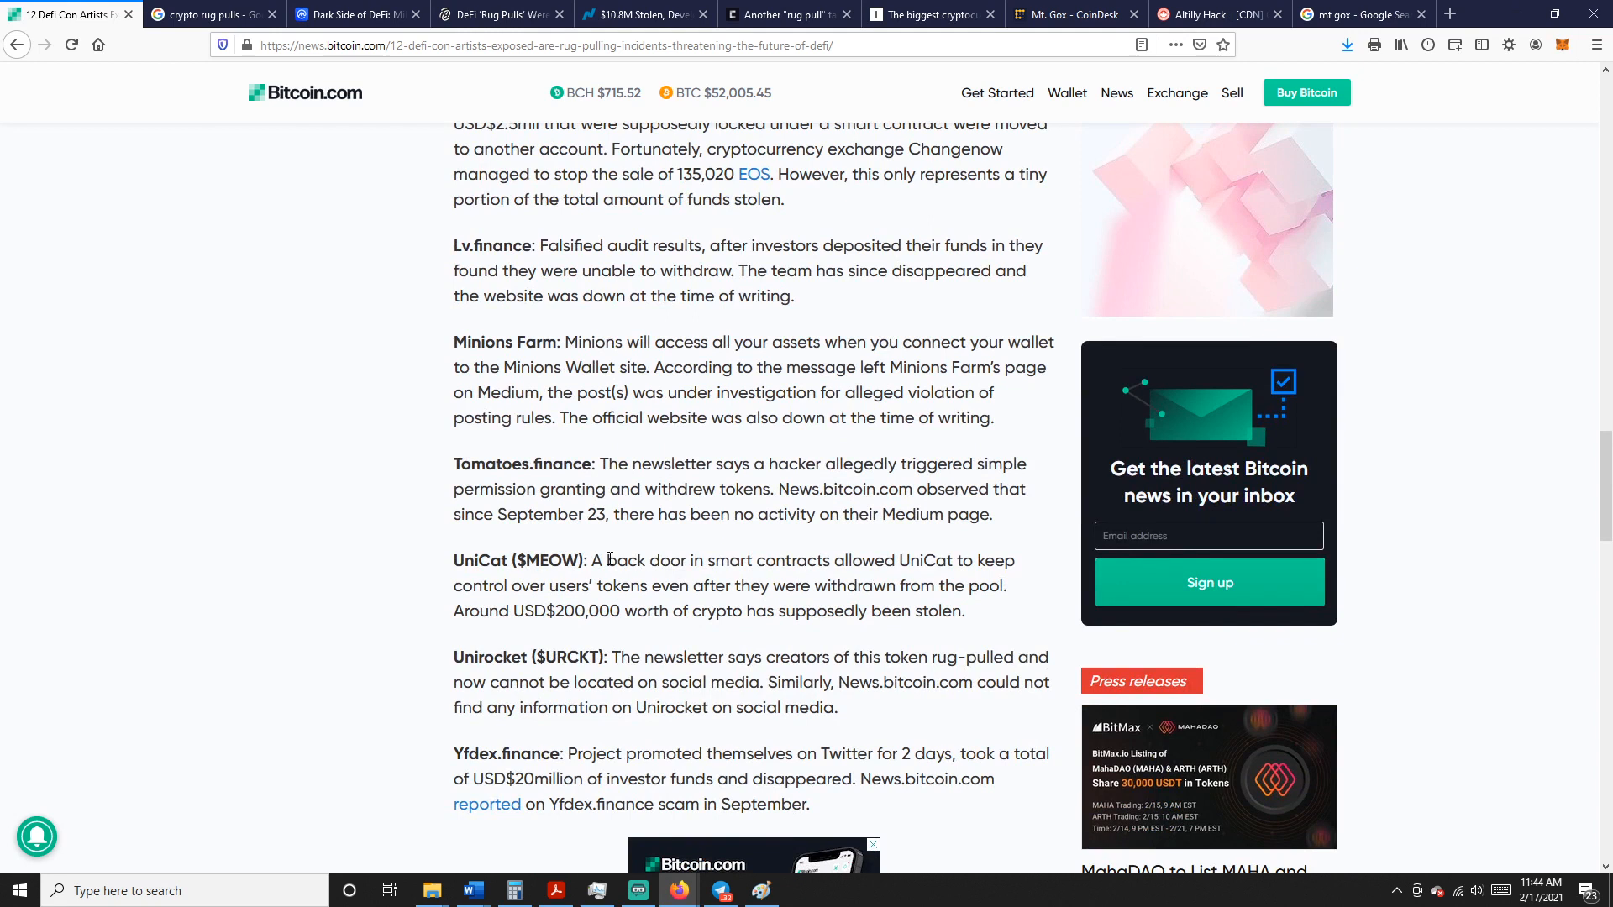
{"action": "scroll", "scroll_direction": "down", "scroll_amount": 3}
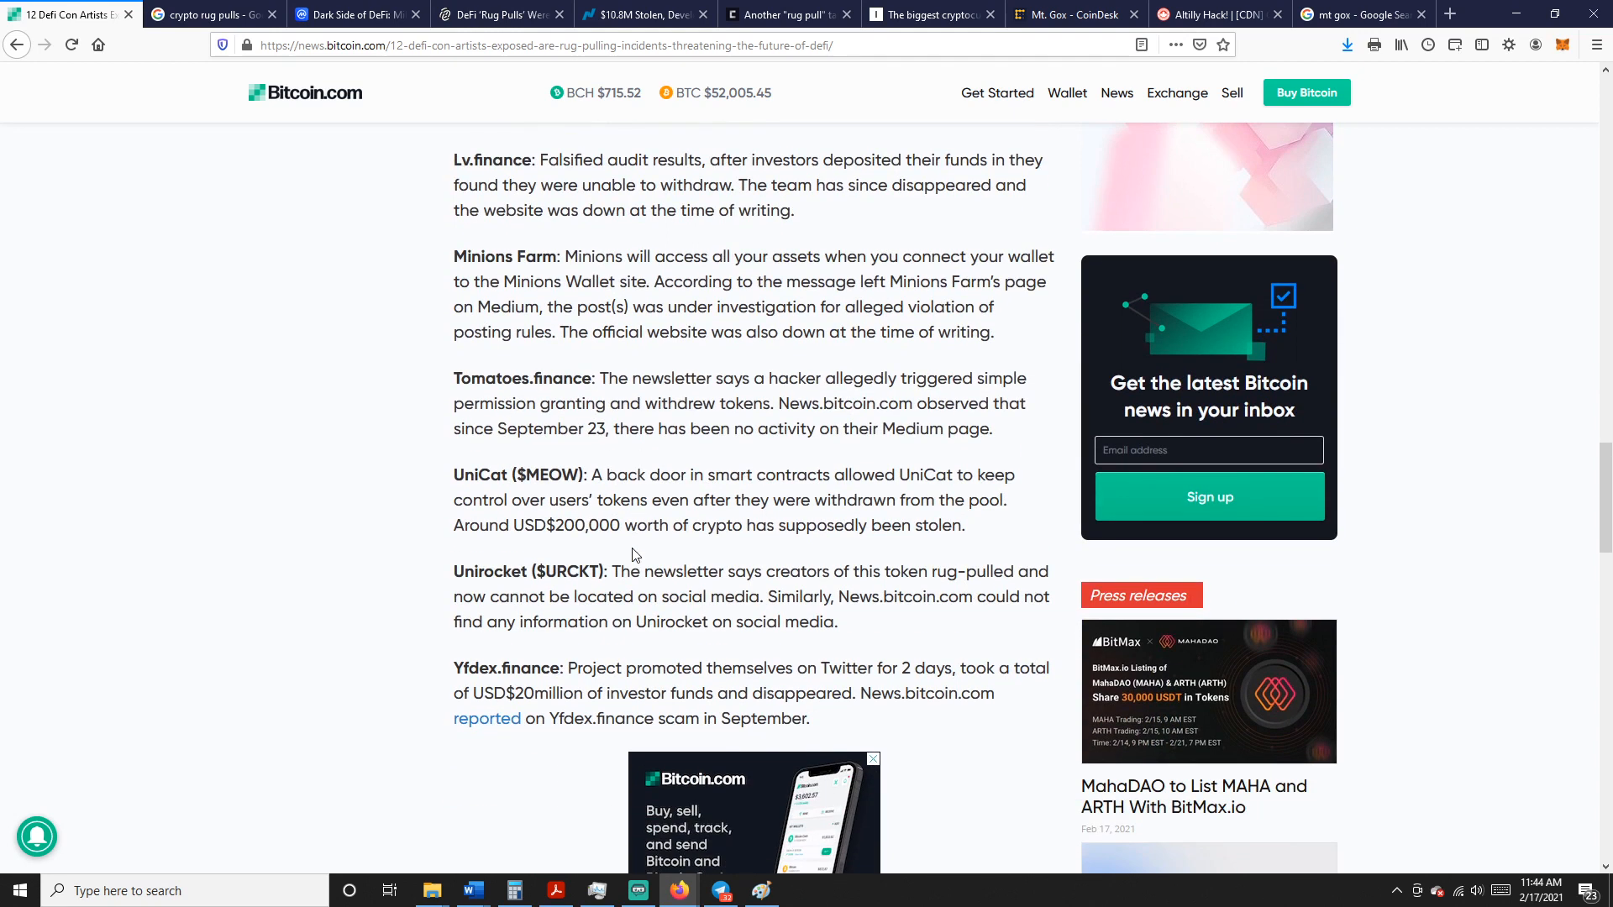
{"action": "scroll", "scroll_direction": "down", "scroll_amount": 3}
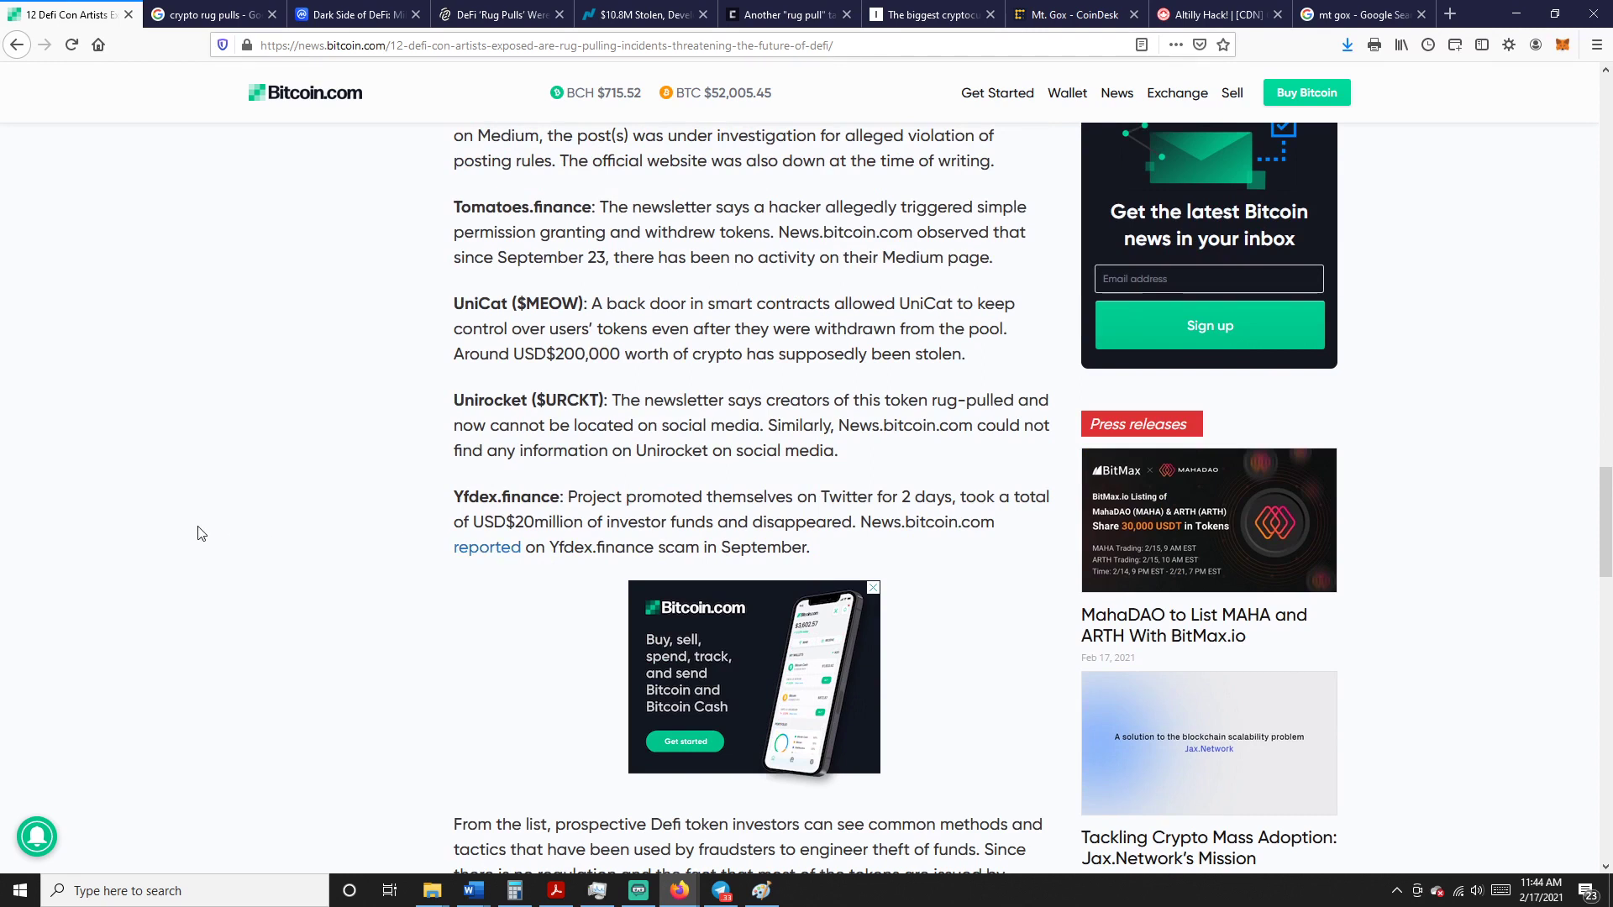
{"action": "mouse_move", "coordinate": [294, 487]}
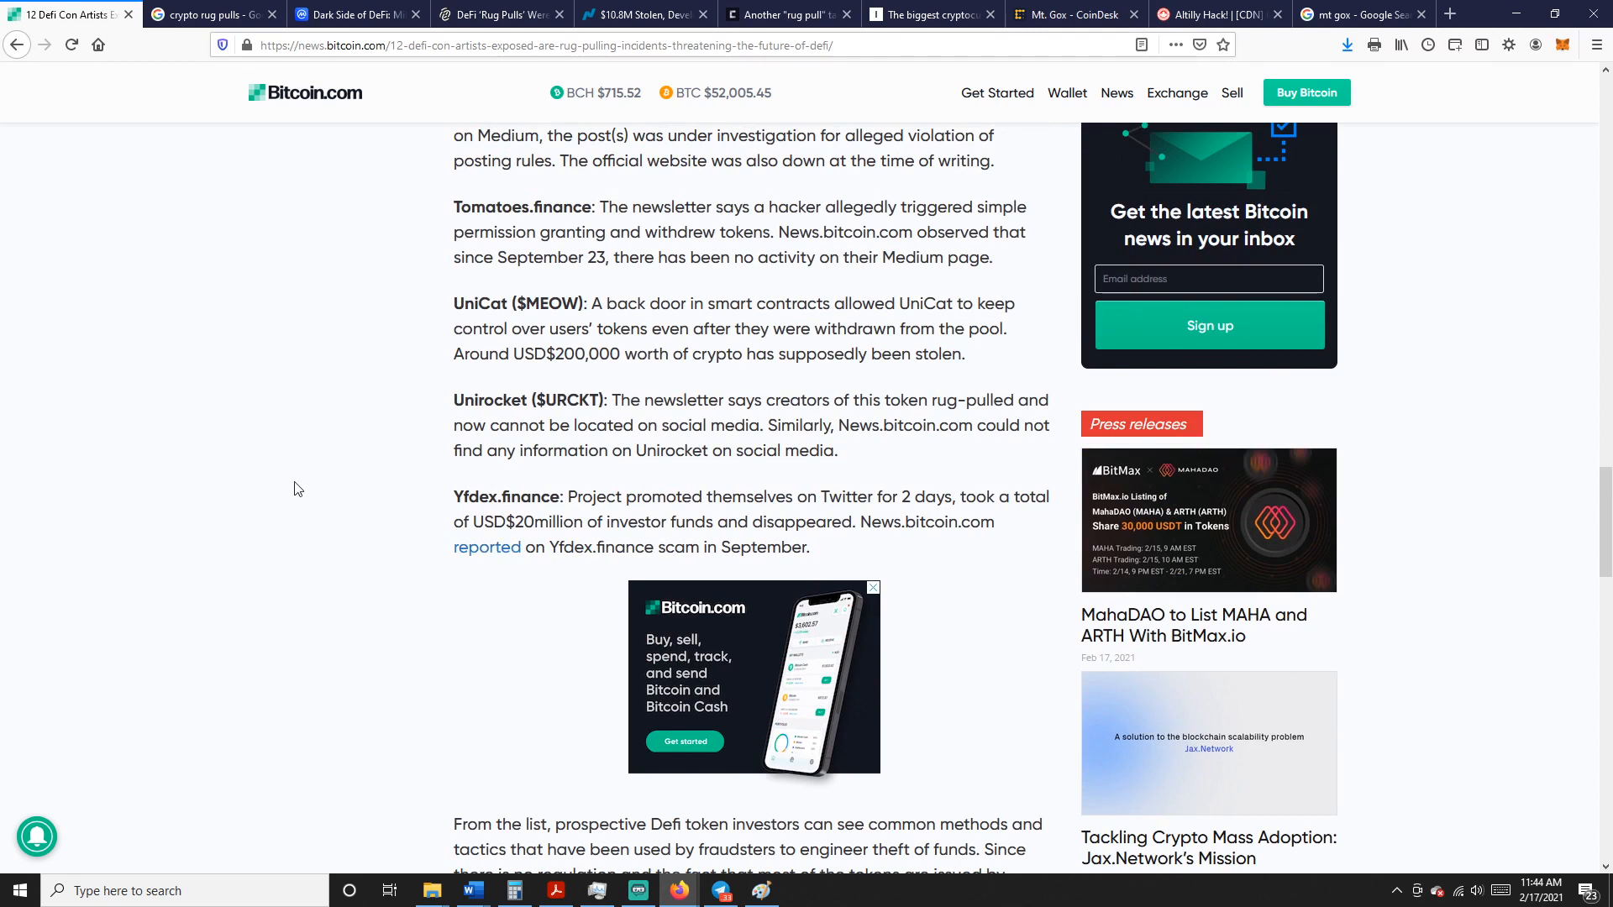
{"action": "mouse_move", "coordinate": [314, 484]}
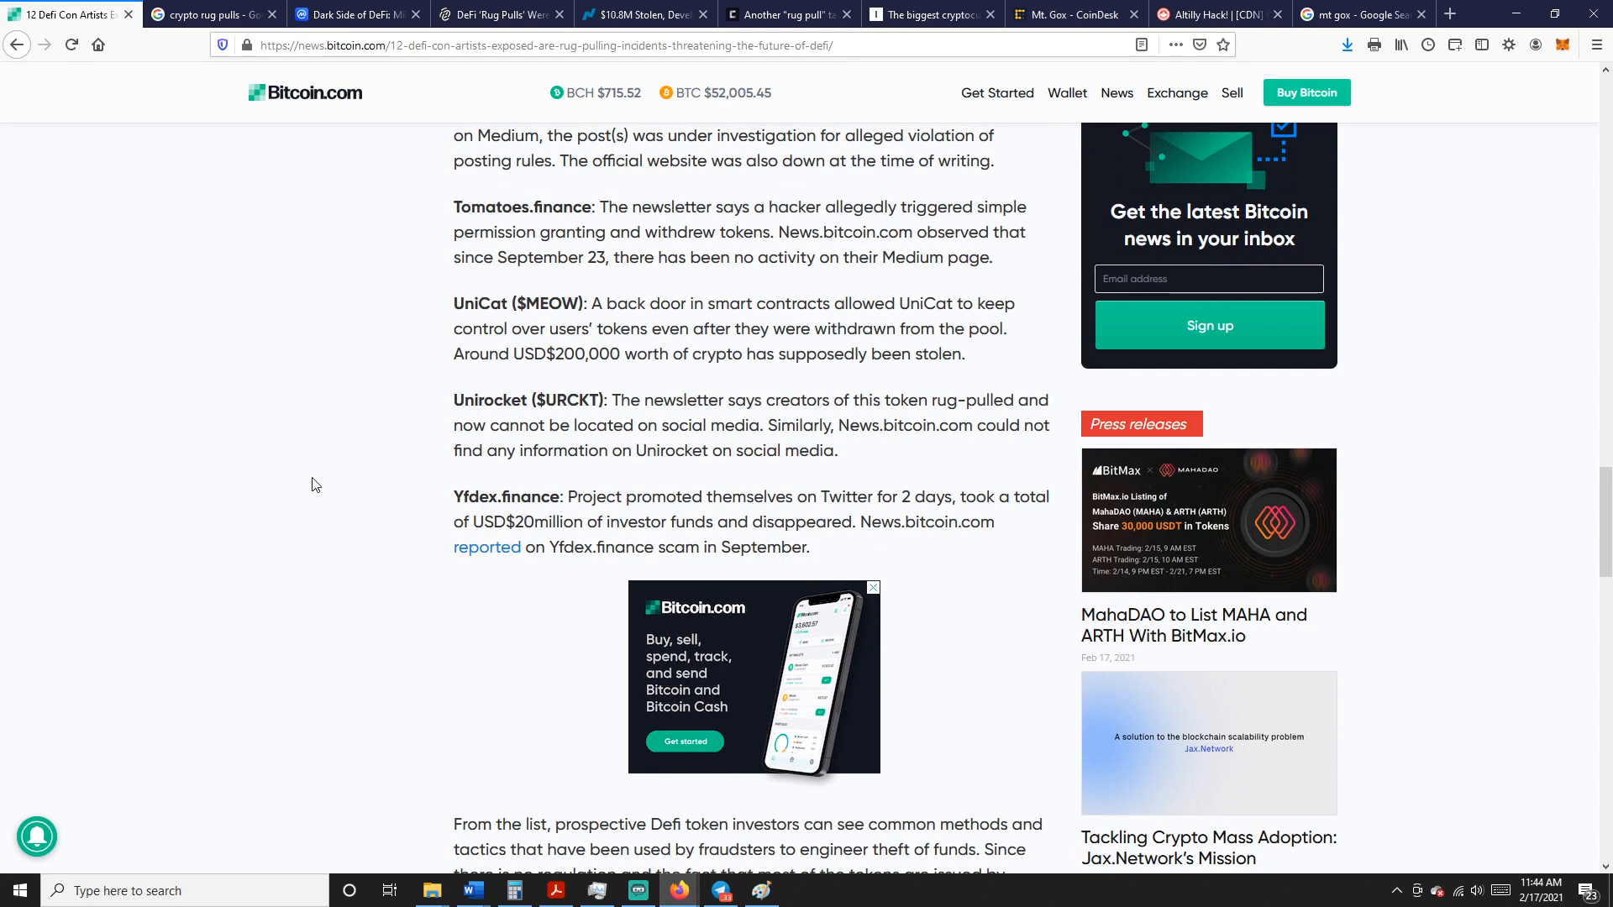
{"action": "mouse_move", "coordinate": [319, 475]}
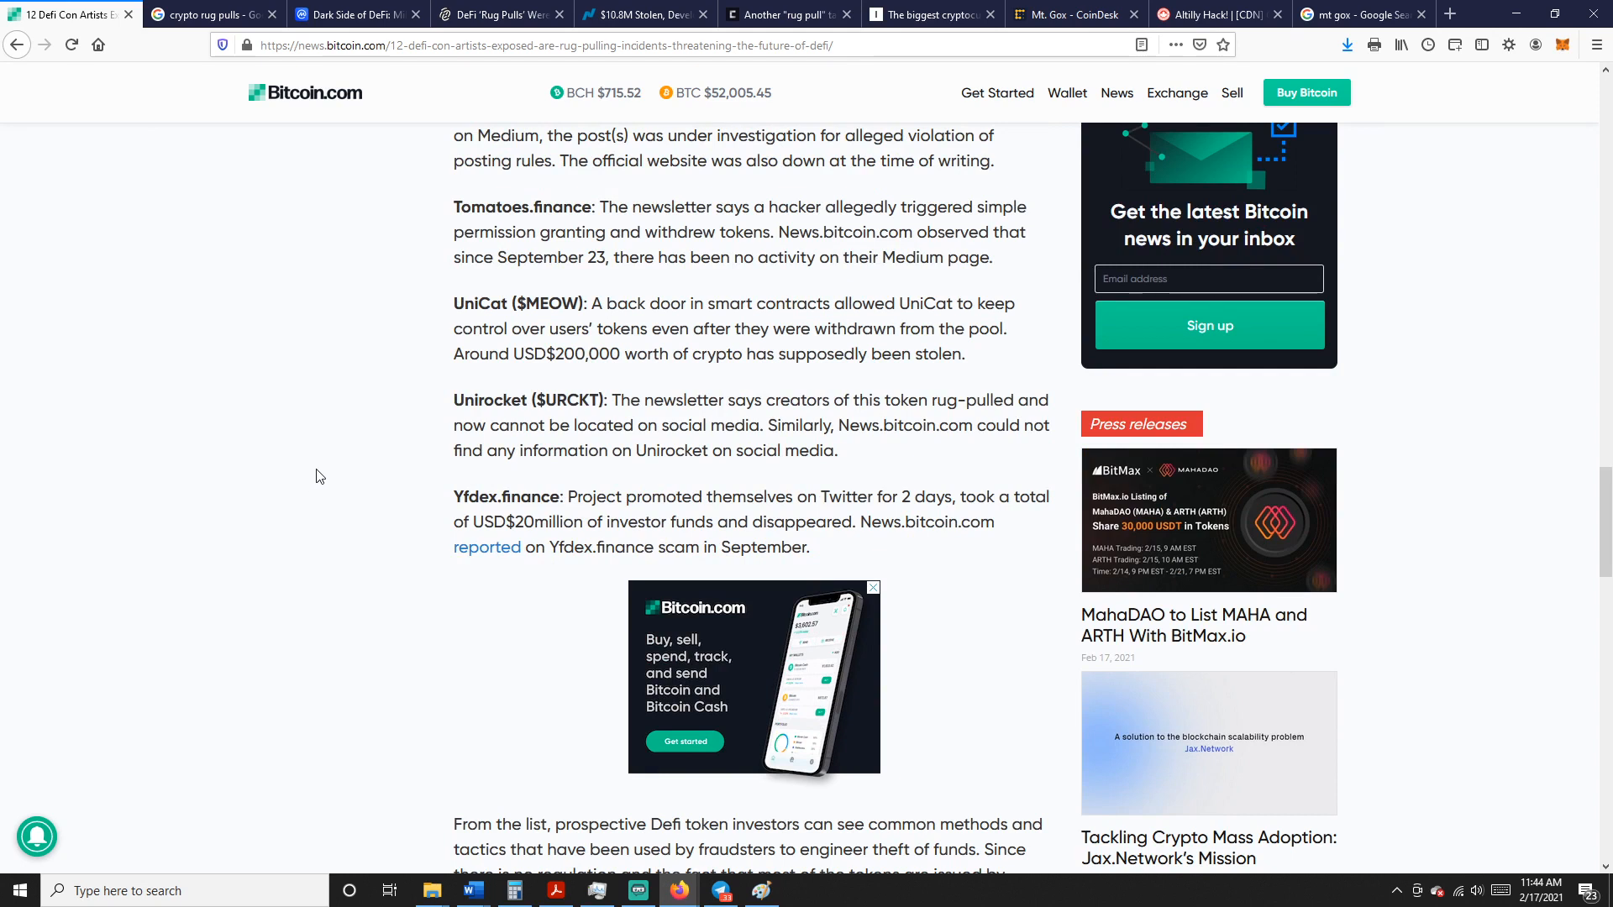
{"action": "mouse_move", "coordinate": [348, 486]}
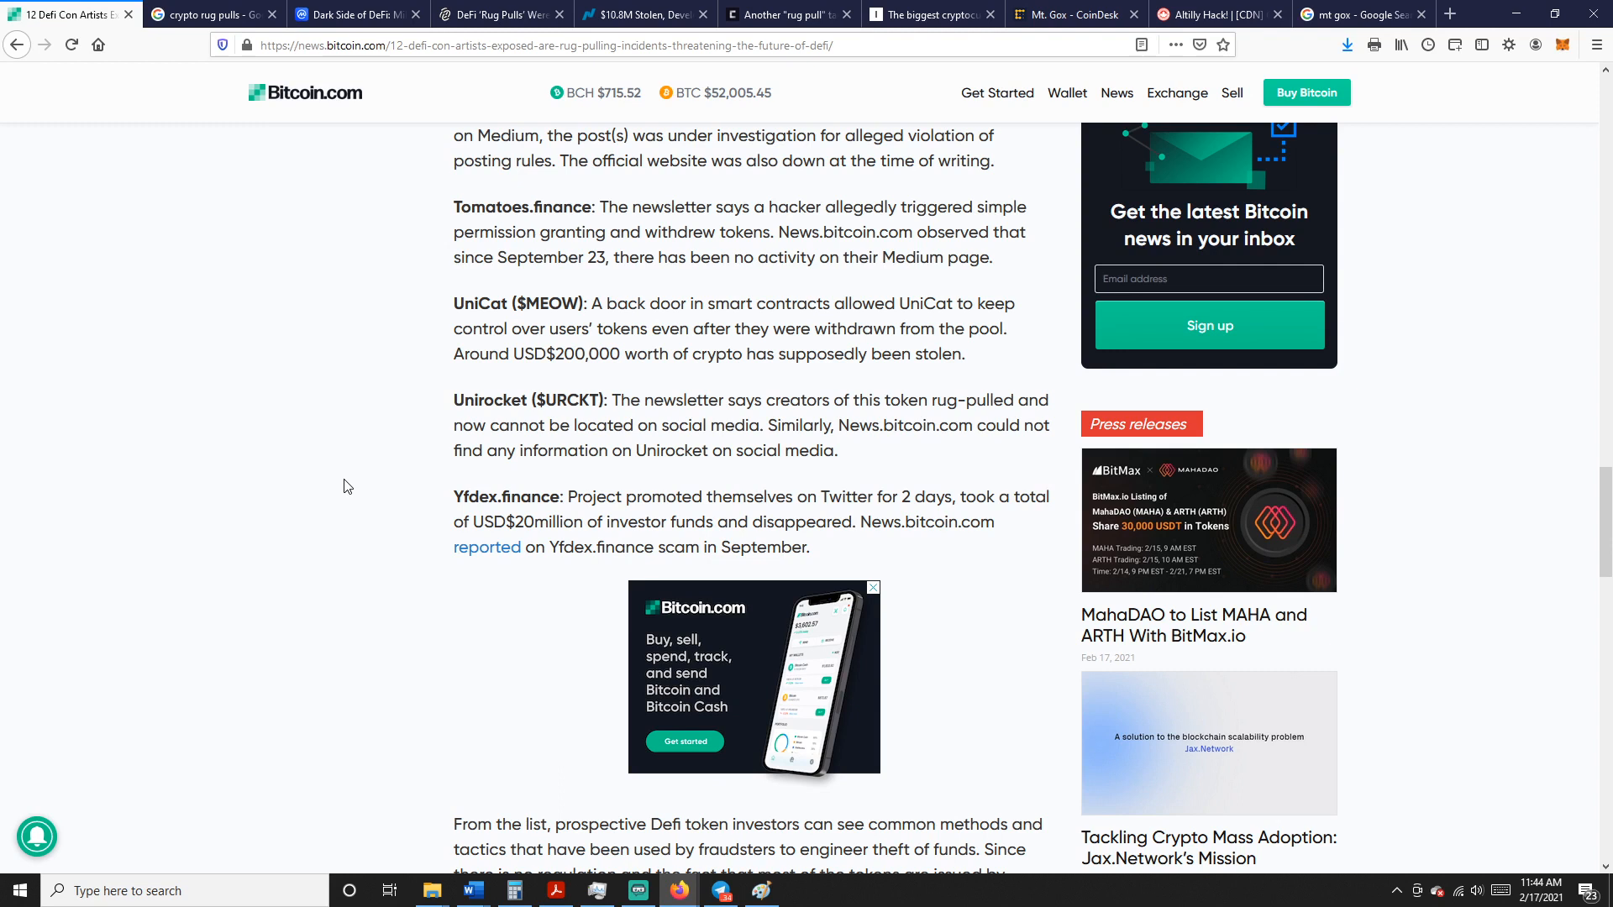
{"action": "scroll", "scroll_direction": "down", "scroll_amount": 3}
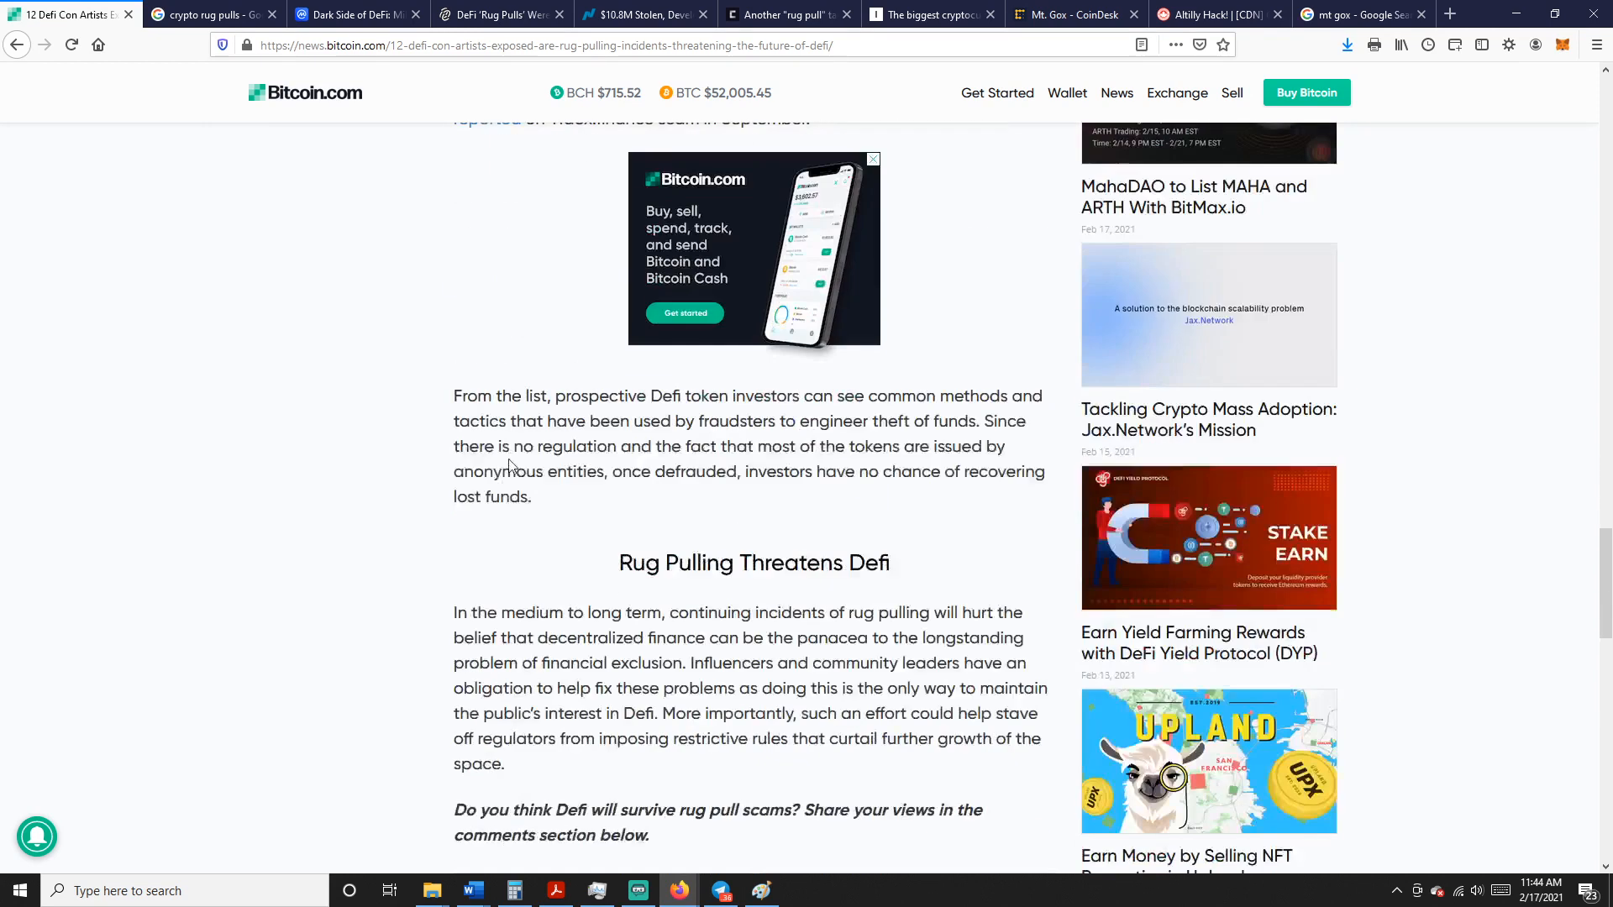
{"action": "scroll", "scroll_direction": "down", "scroll_amount": 3}
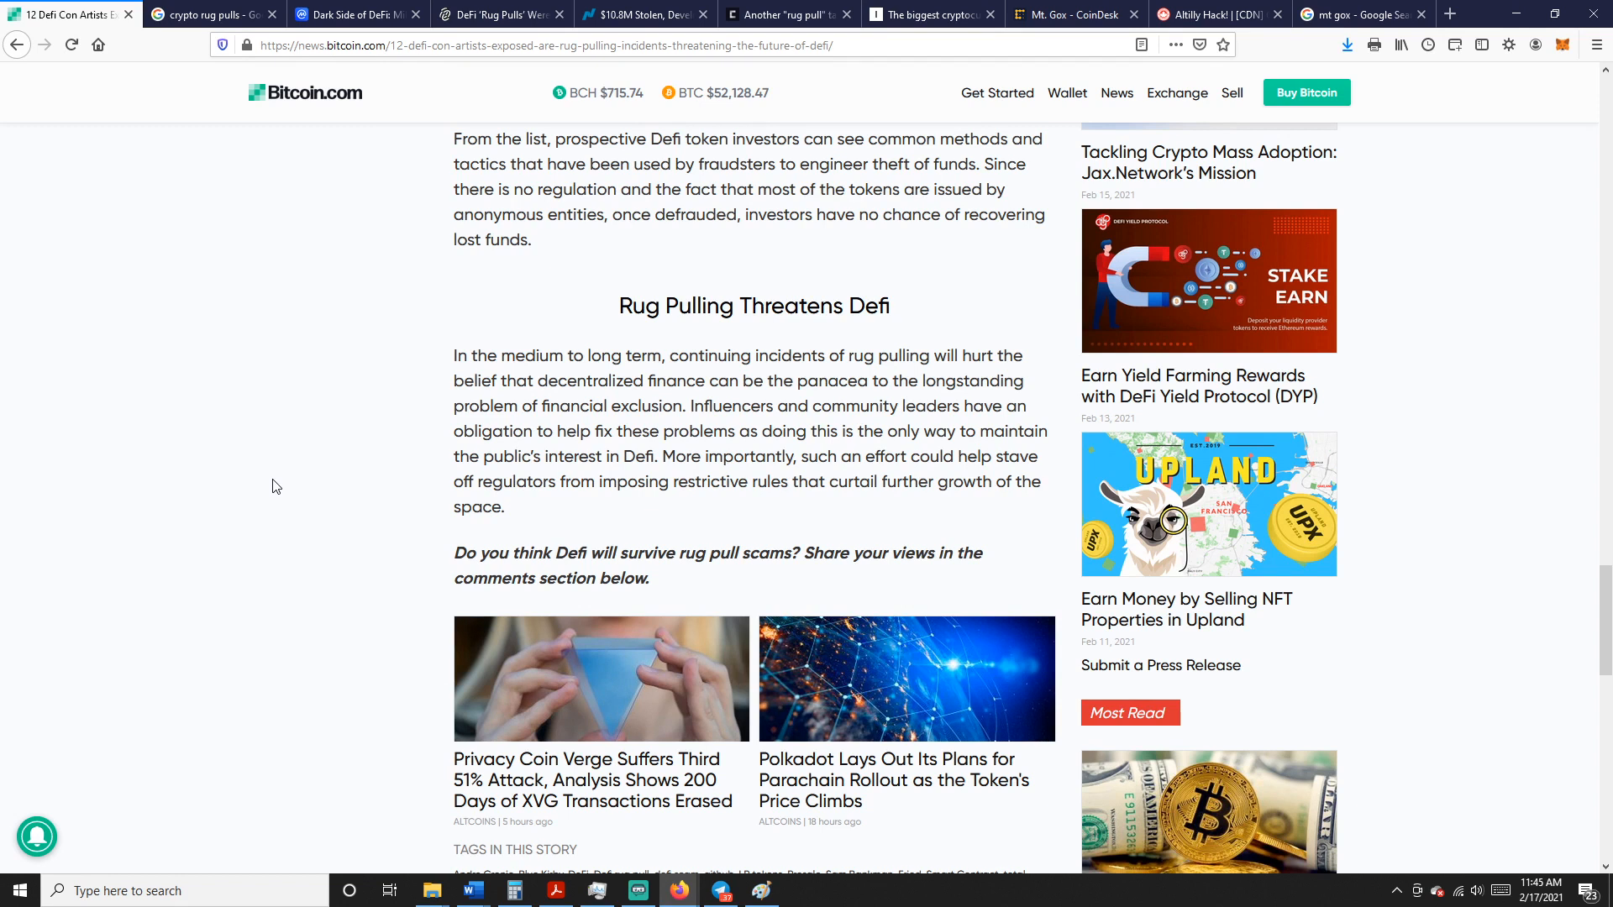
{"action": "mouse_move", "coordinate": [317, 135]}
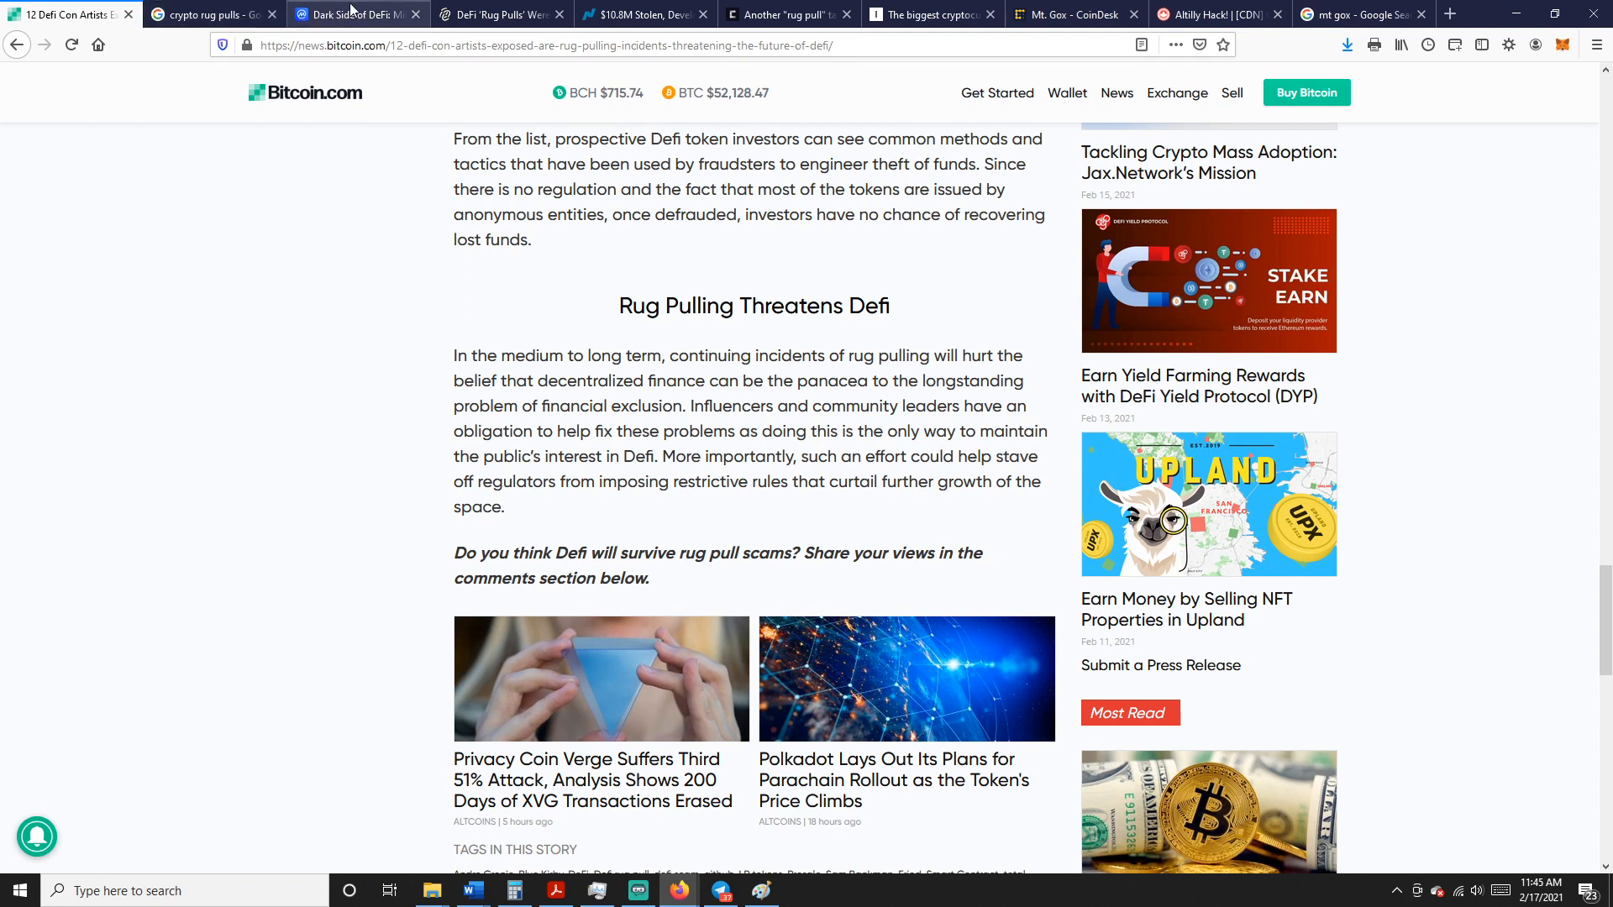
Switch to the CoinMarketCap 'Dark Side of DeFi' article, skim down it and return to the headline
{"action": "left_click", "coordinate": [349, 16]}
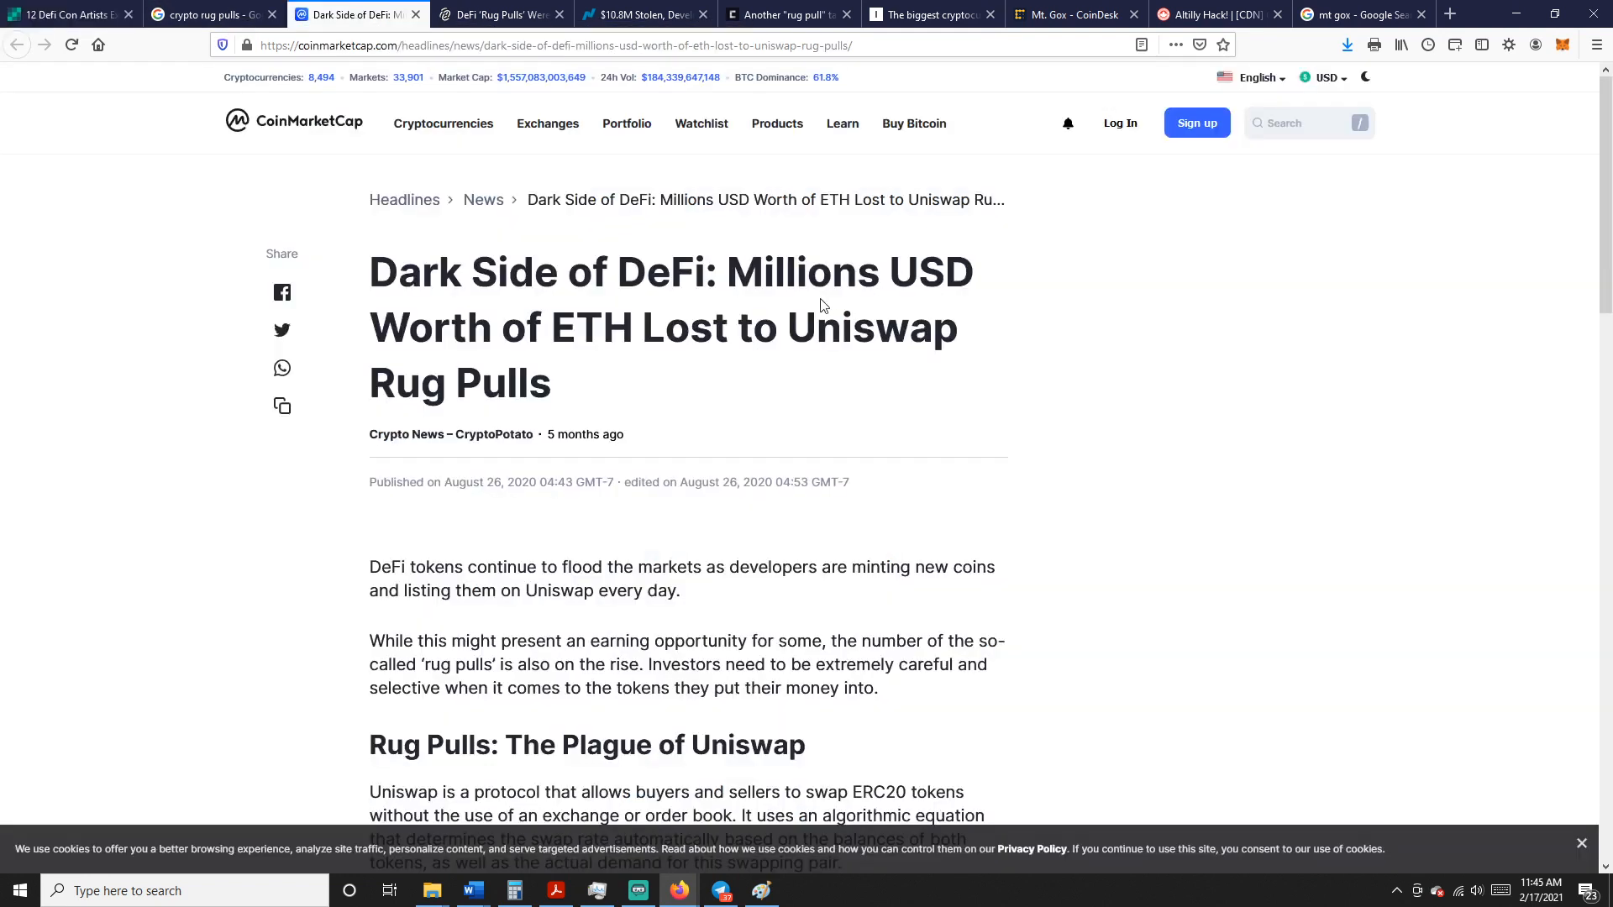
{"action": "scroll", "scroll_direction": "down", "scroll_amount": 3}
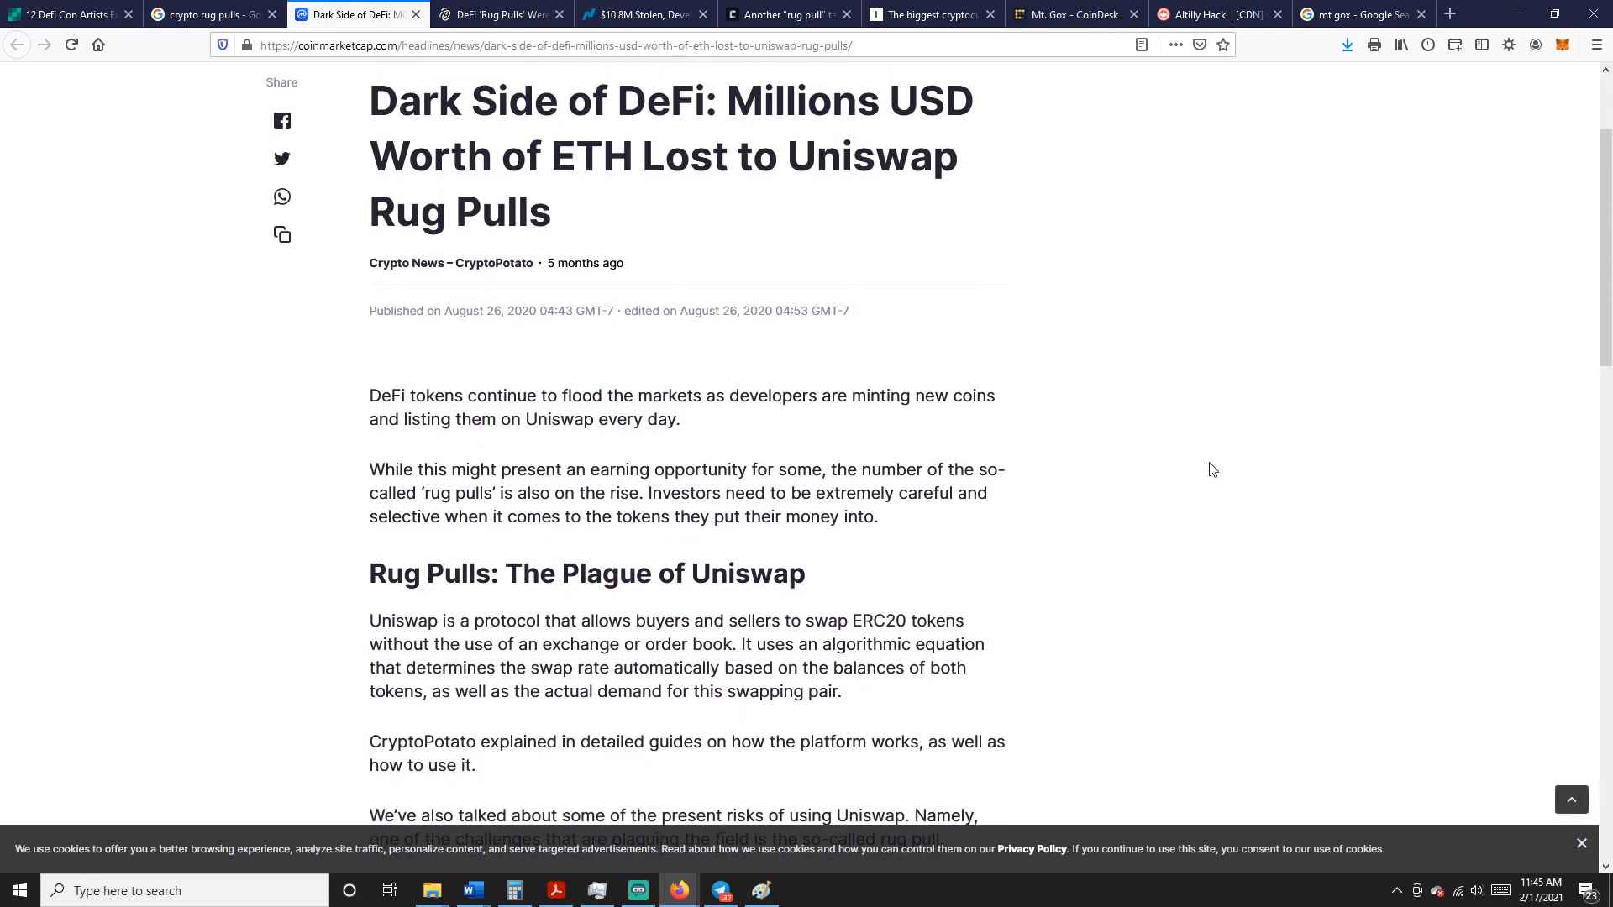
{"action": "mouse_move", "coordinate": [1188, 349]}
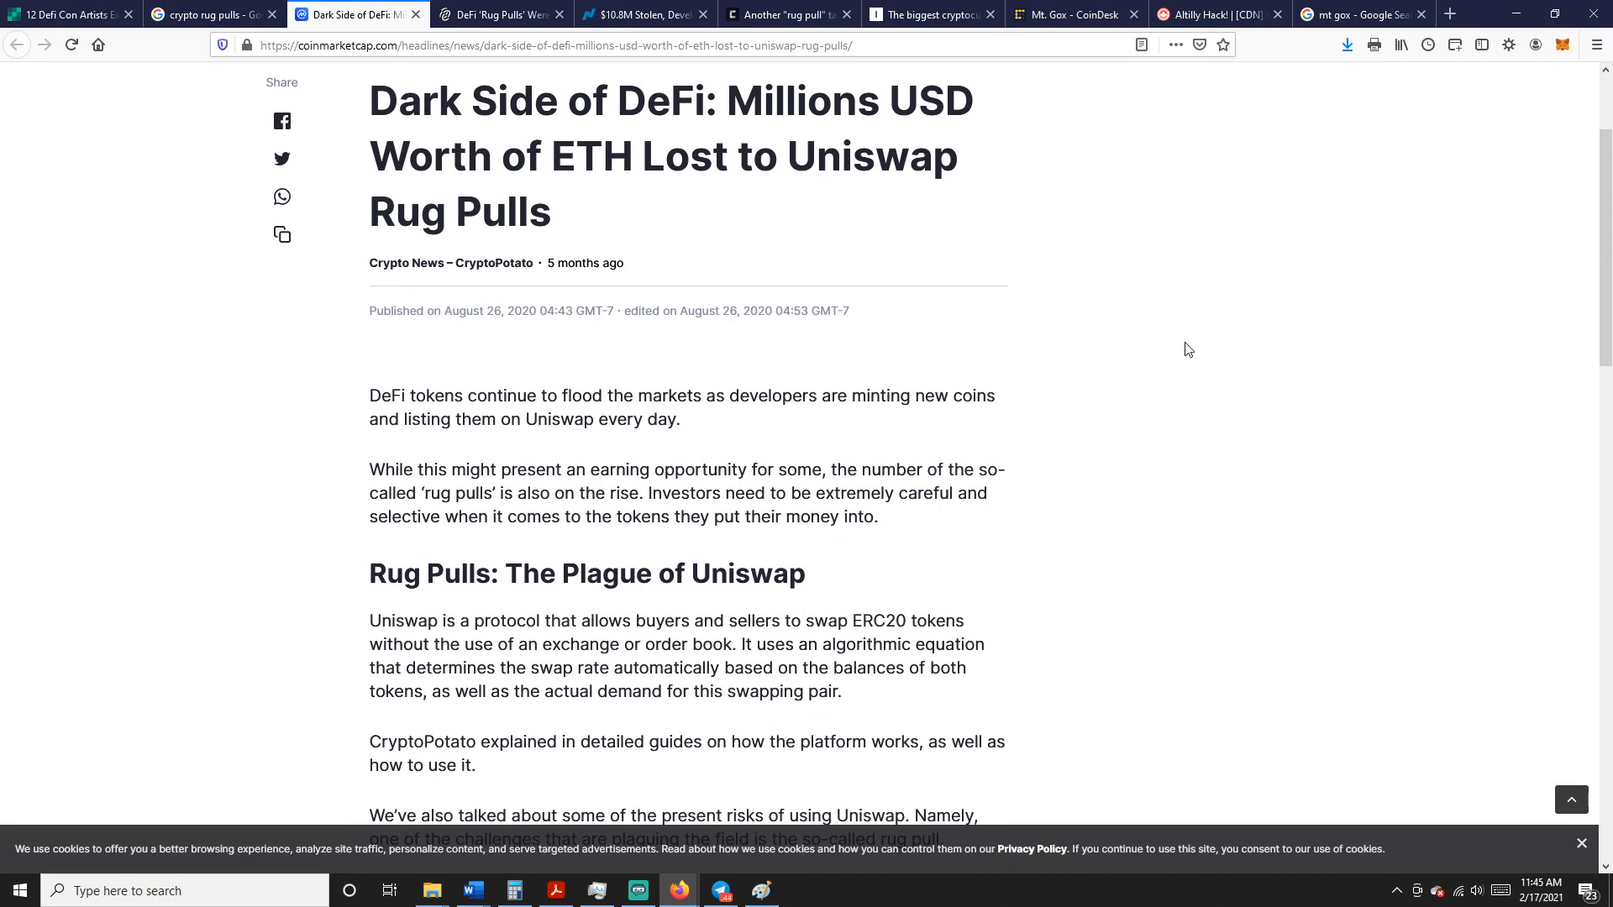
{"action": "scroll", "scroll_direction": "down", "scroll_amount": 3}
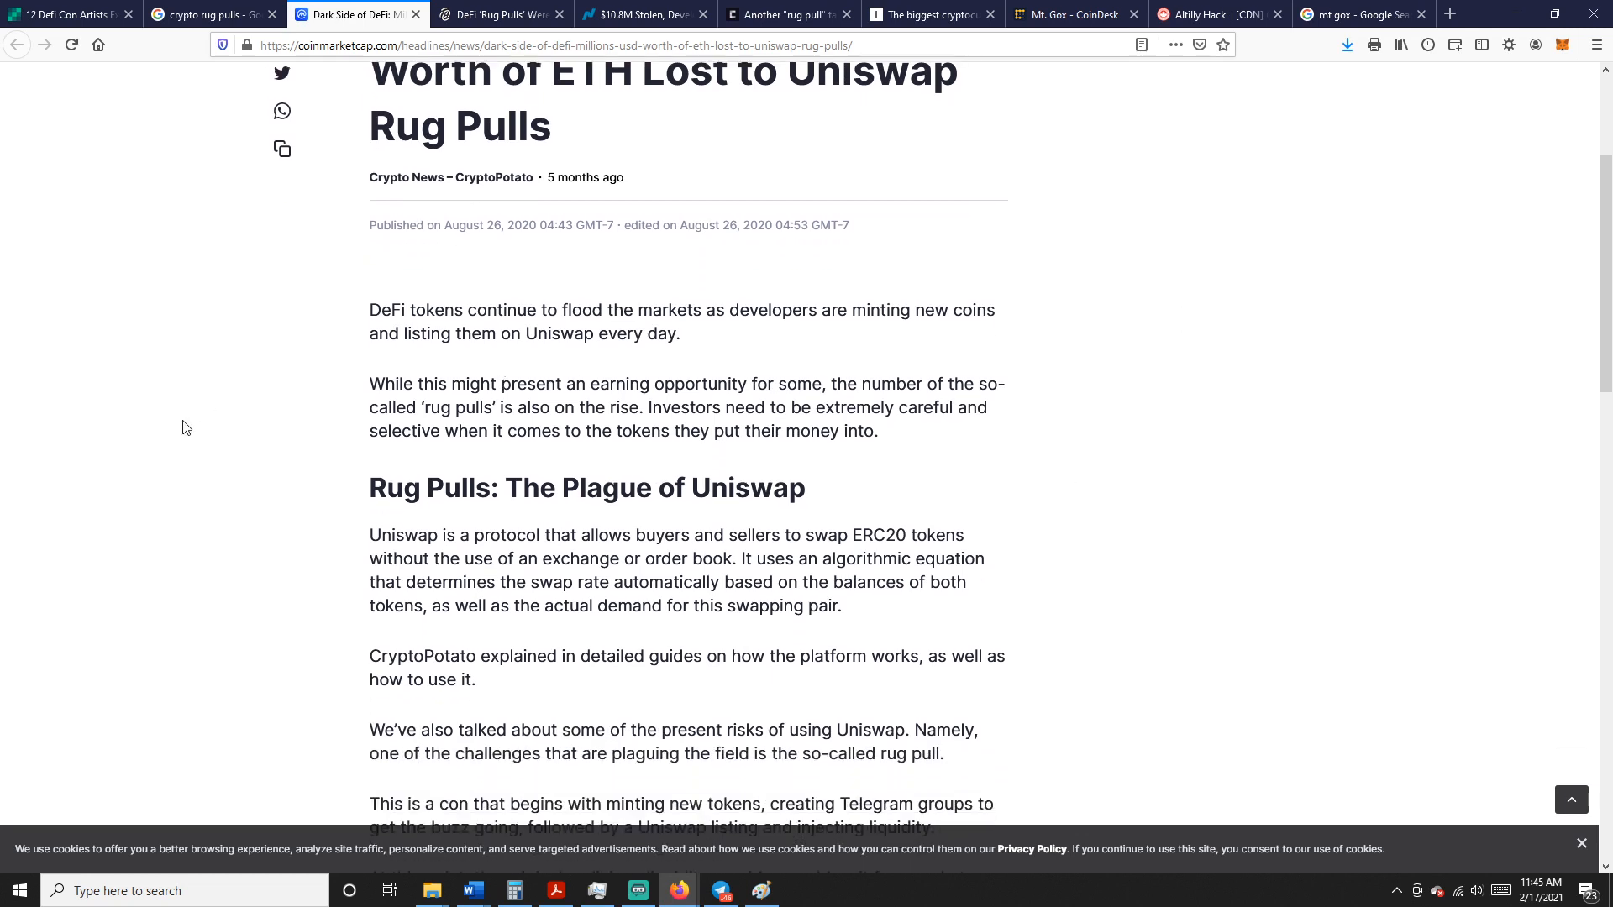
{"action": "mouse_move", "coordinate": [217, 530]}
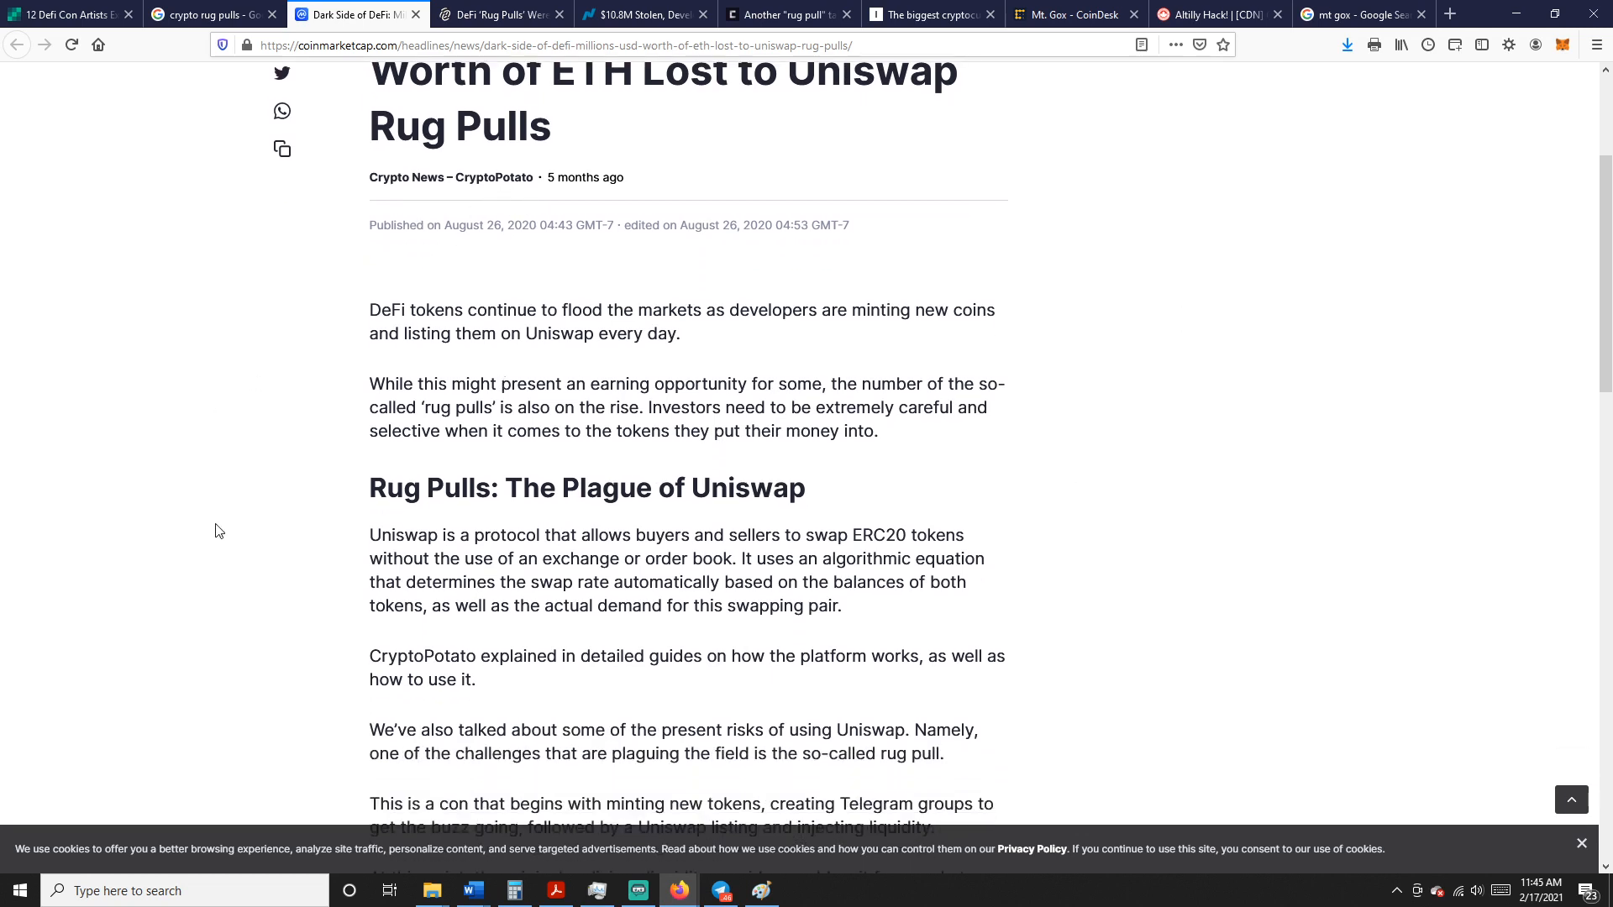
{"action": "mouse_move", "coordinate": [208, 541]}
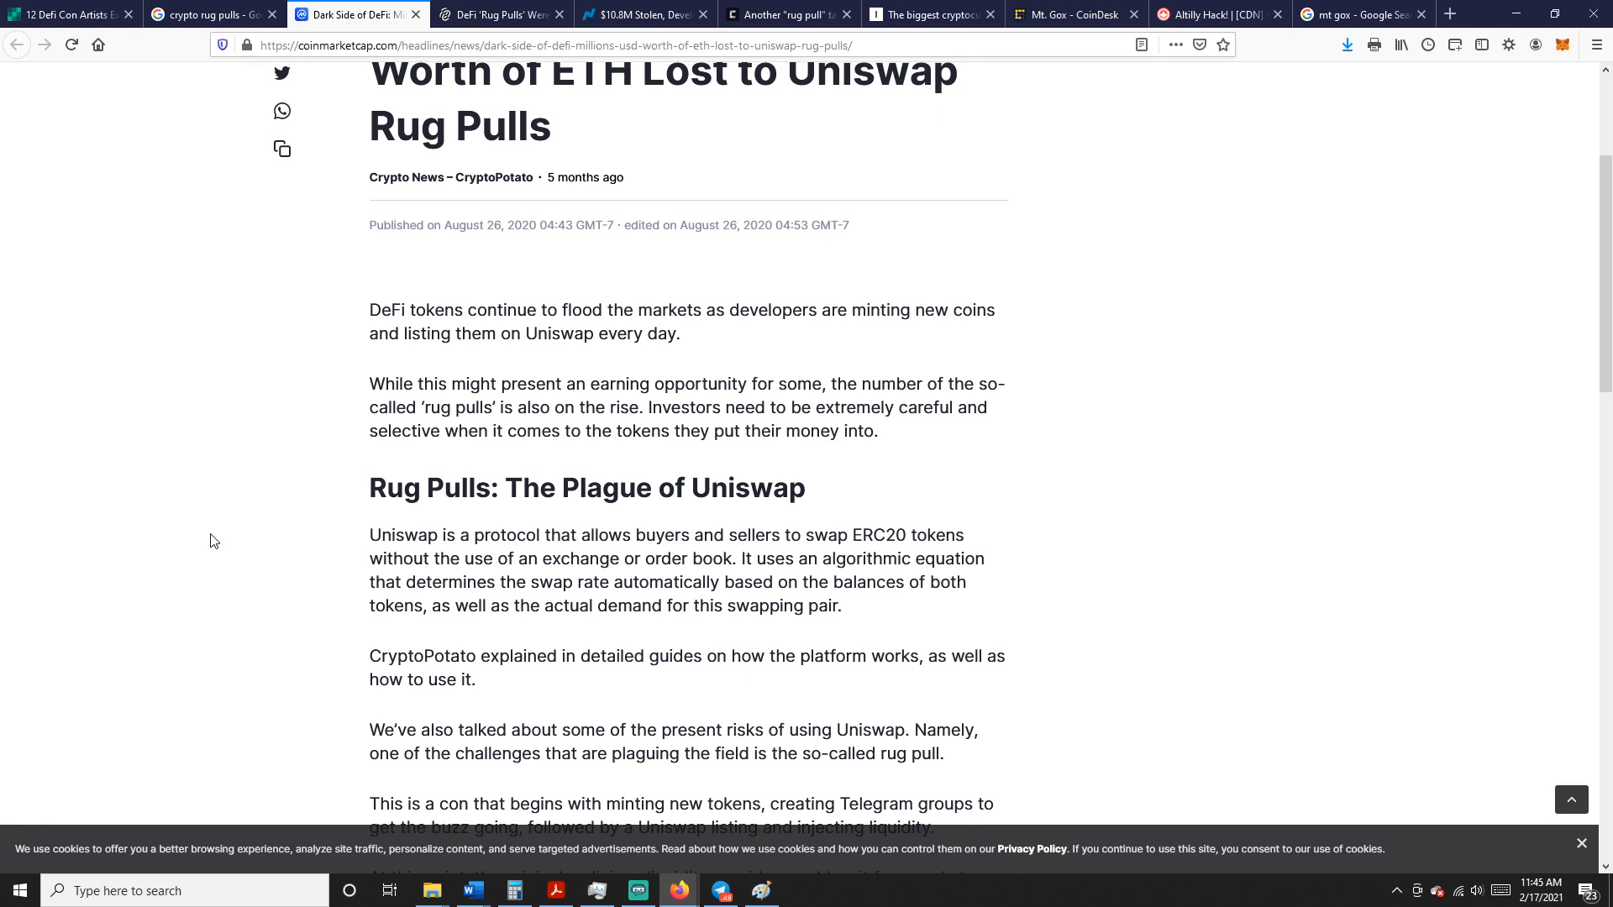
{"action": "scroll", "scroll_direction": "down", "scroll_amount": 3}
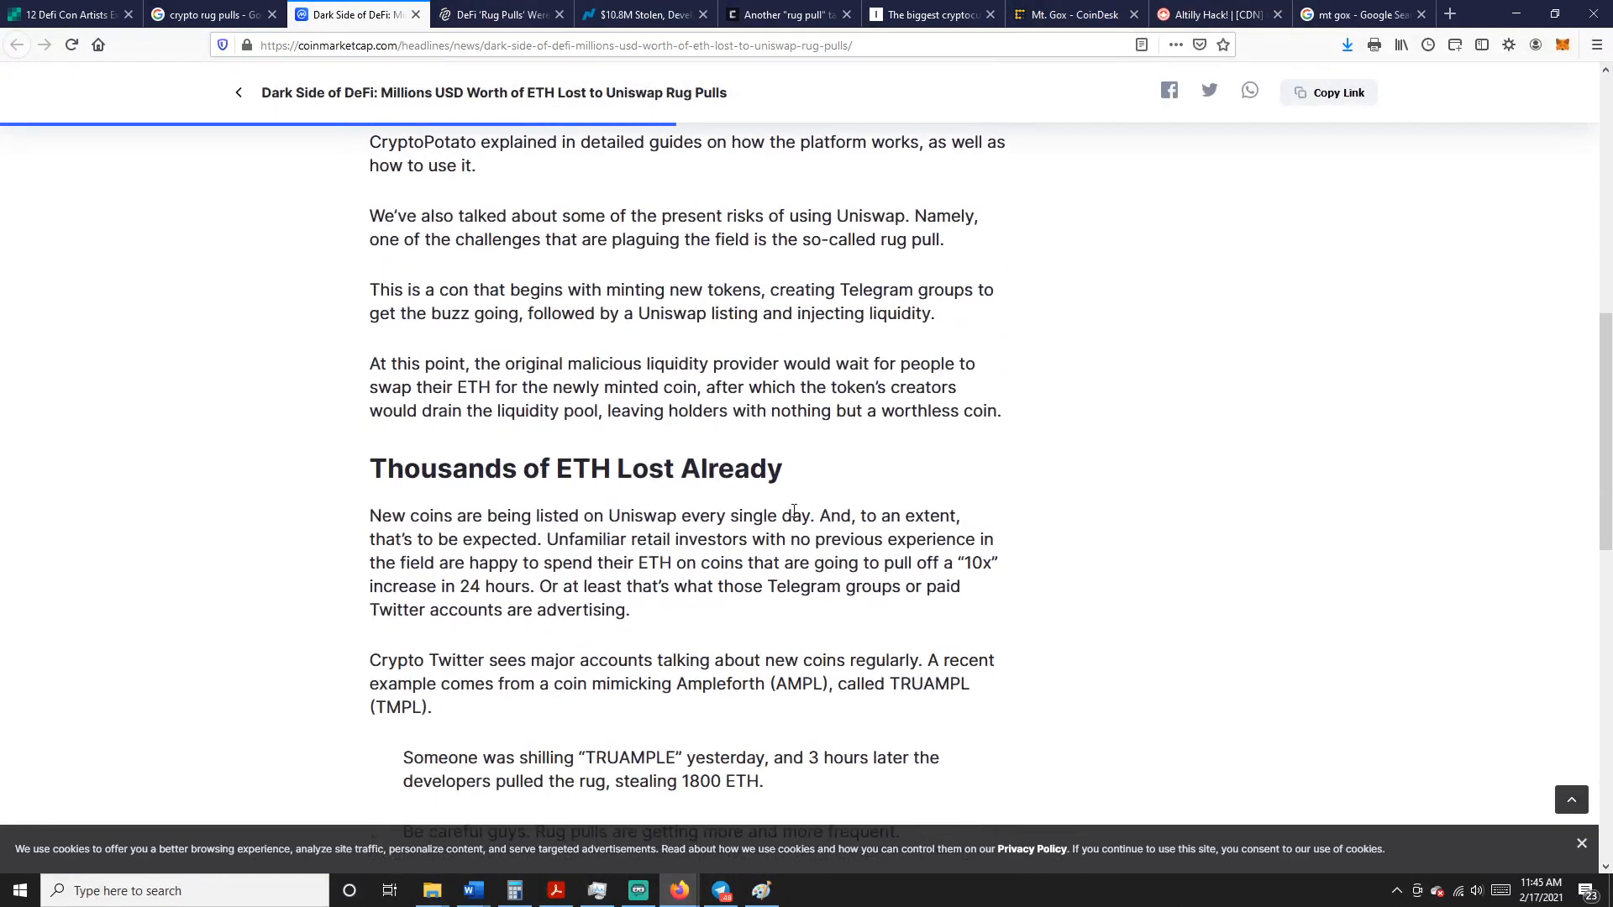
{"action": "scroll", "scroll_direction": "down", "scroll_amount": 3}
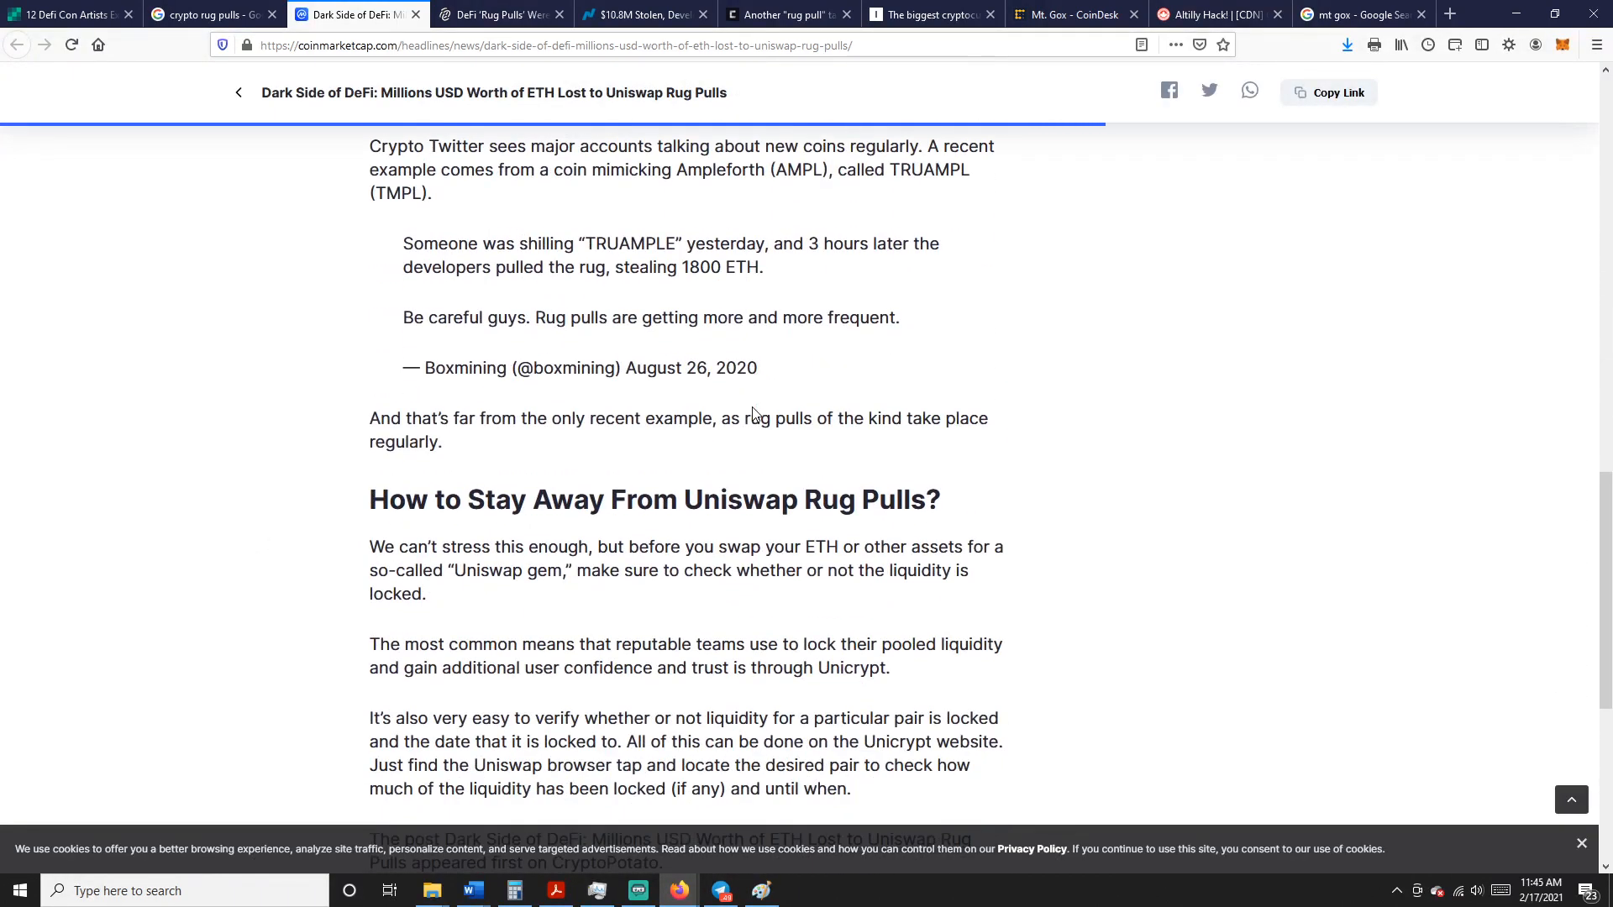
{"action": "scroll", "scroll_direction": "up", "scroll_amount": 3}
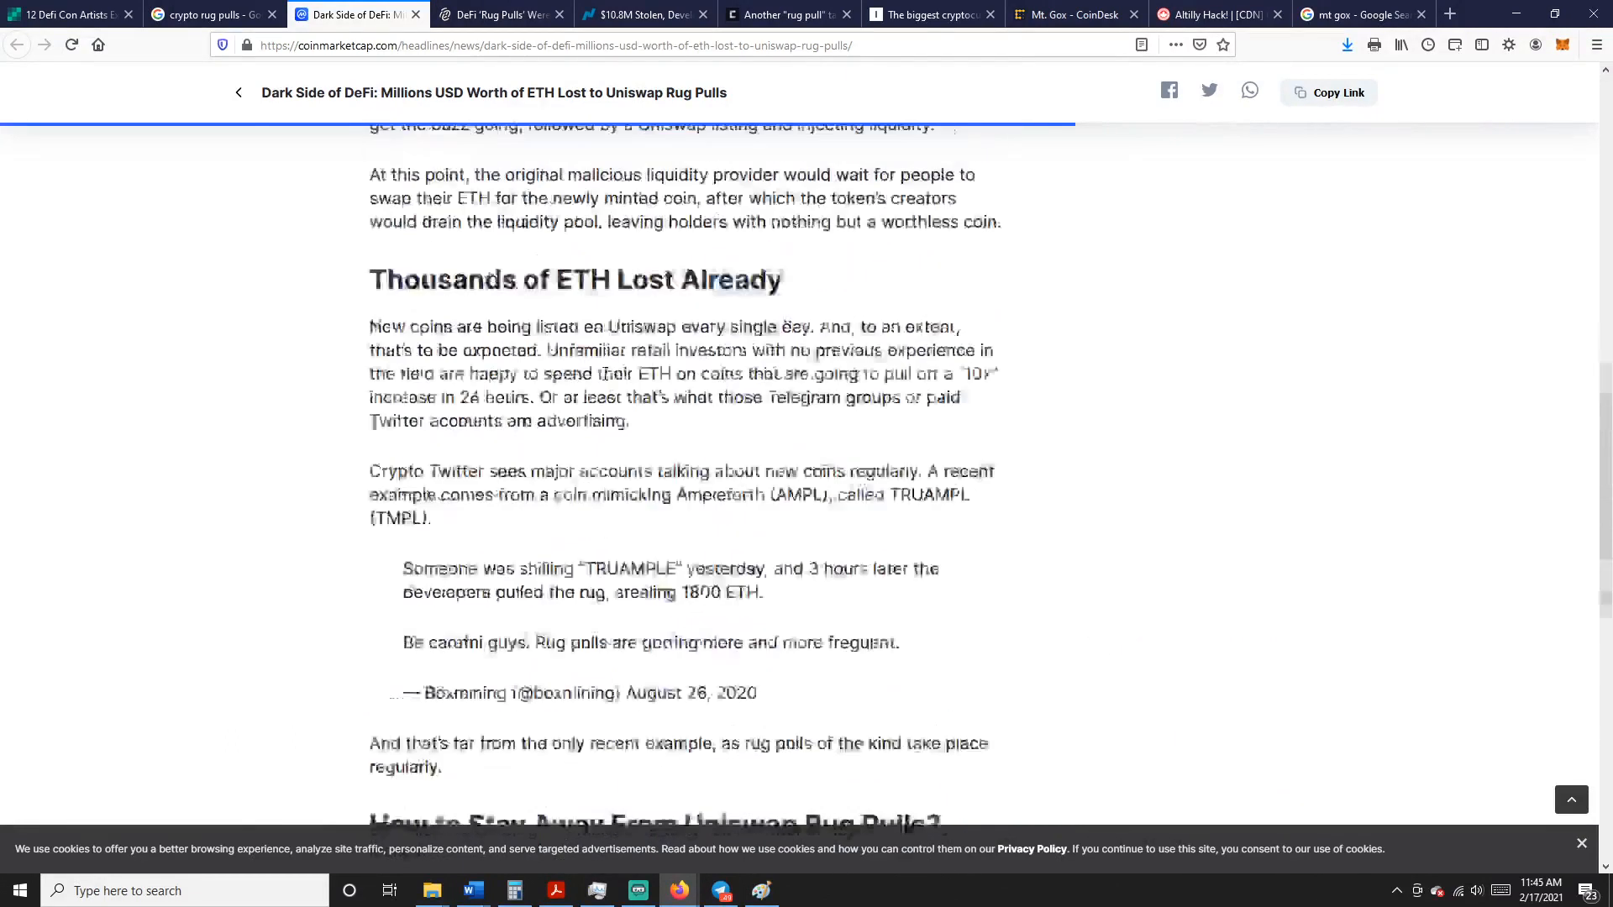
{"action": "scroll", "scroll_direction": "up", "scroll_amount": 3}
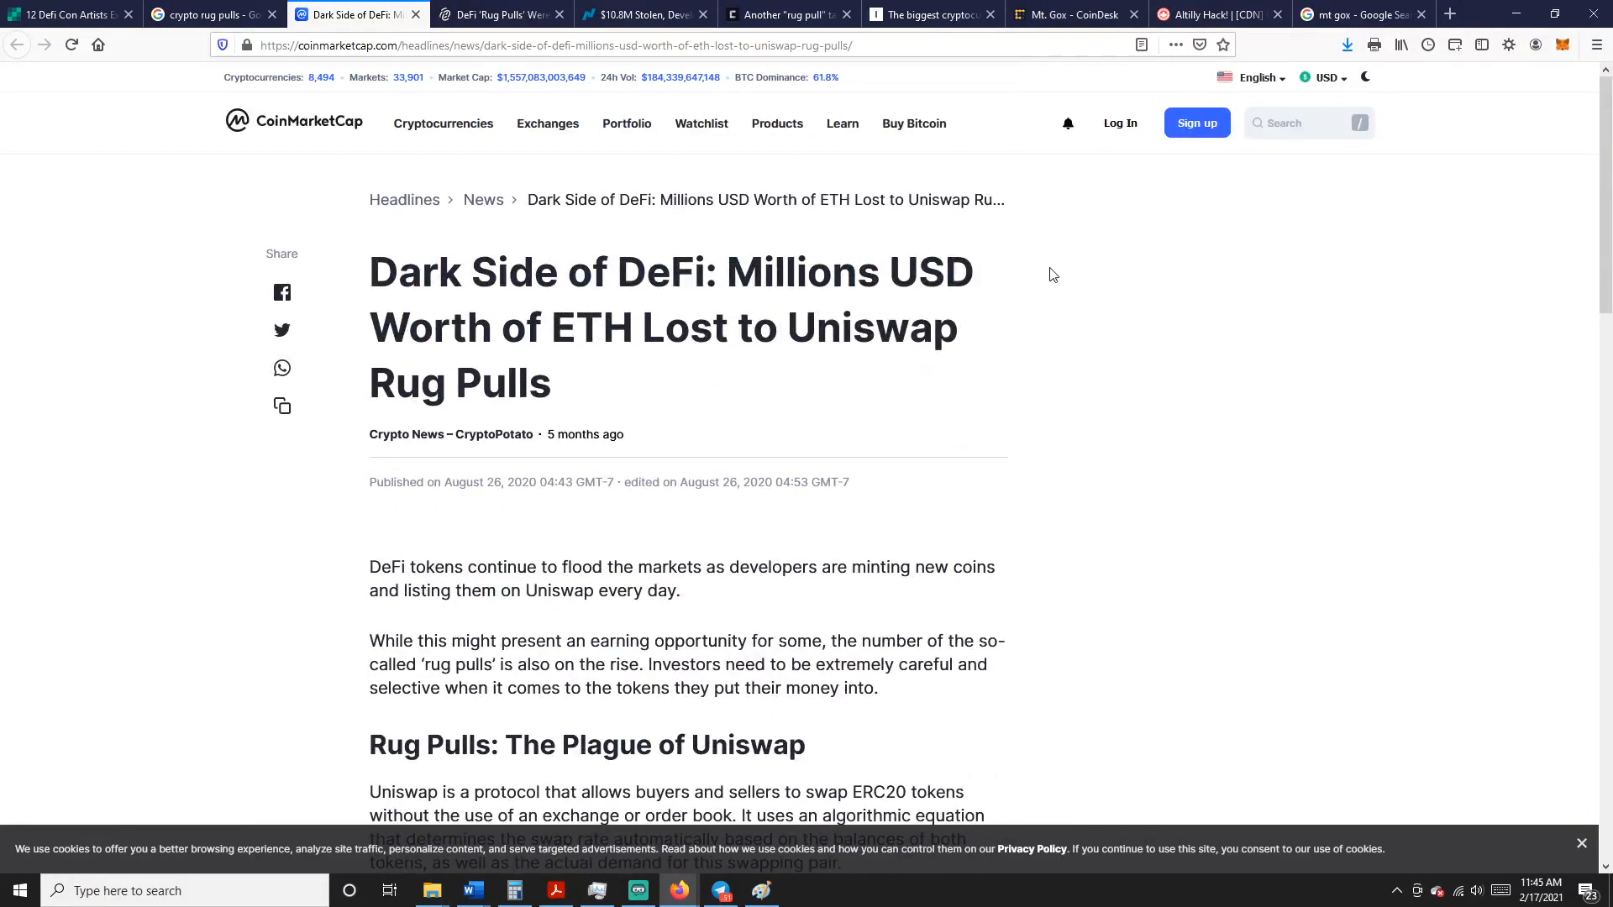
Switch to the Decrypt CipherTrace rug-pull article and read down its opening sections
{"action": "left_click", "coordinate": [499, 13]}
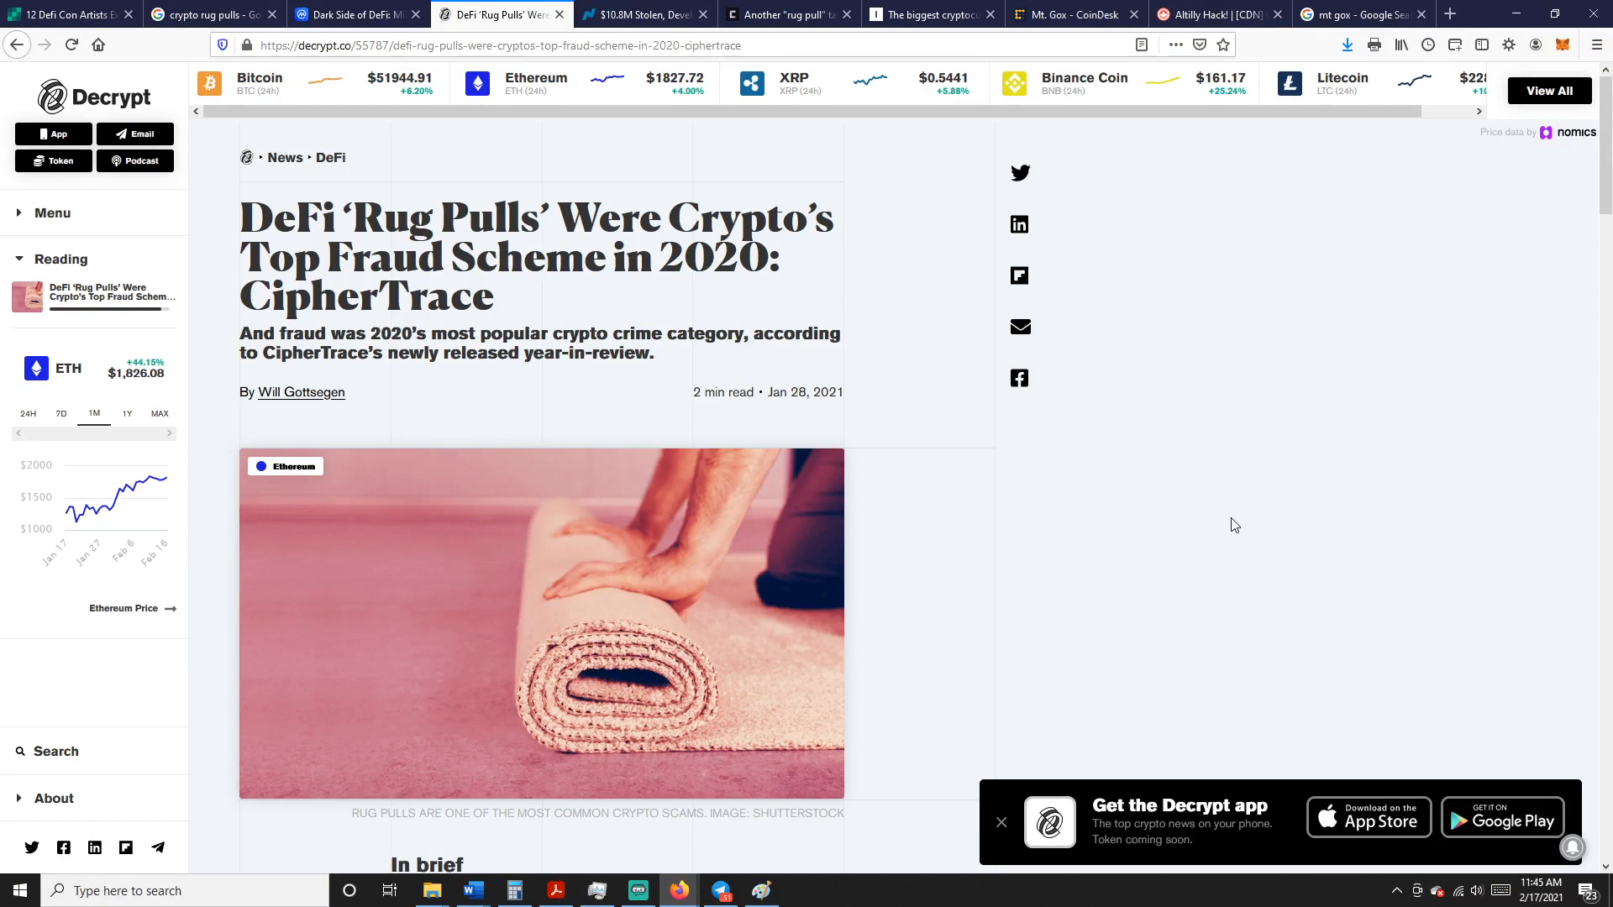
{"action": "mouse_move", "coordinate": [560, 265]}
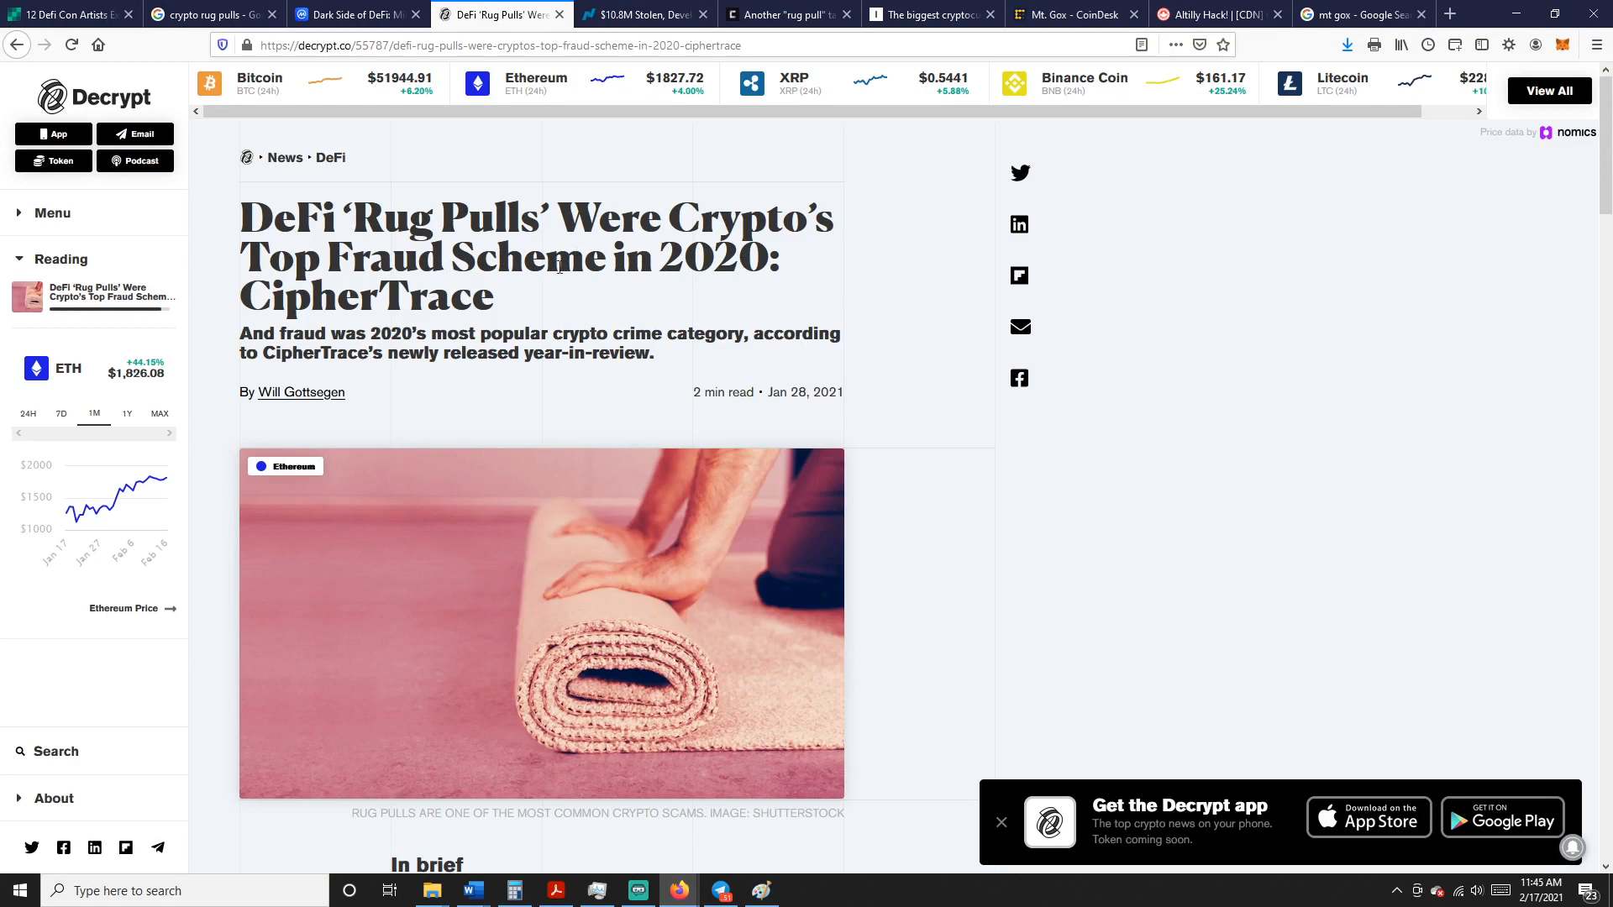
{"action": "mouse_move", "coordinate": [526, 304]}
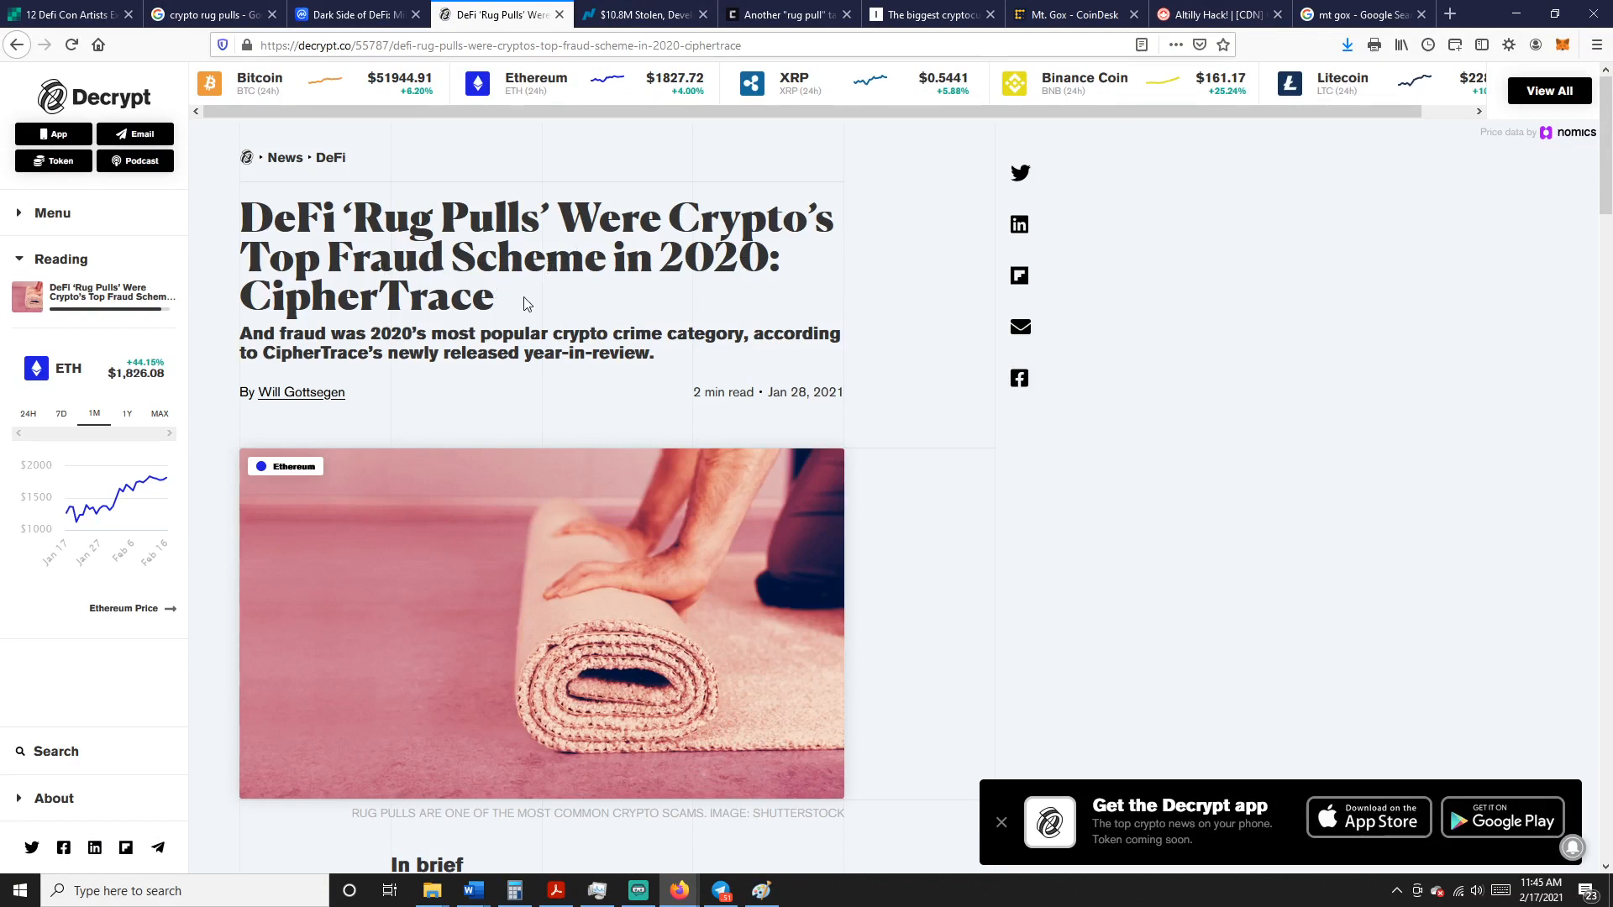
{"action": "scroll", "scroll_direction": "down", "scroll_amount": 3}
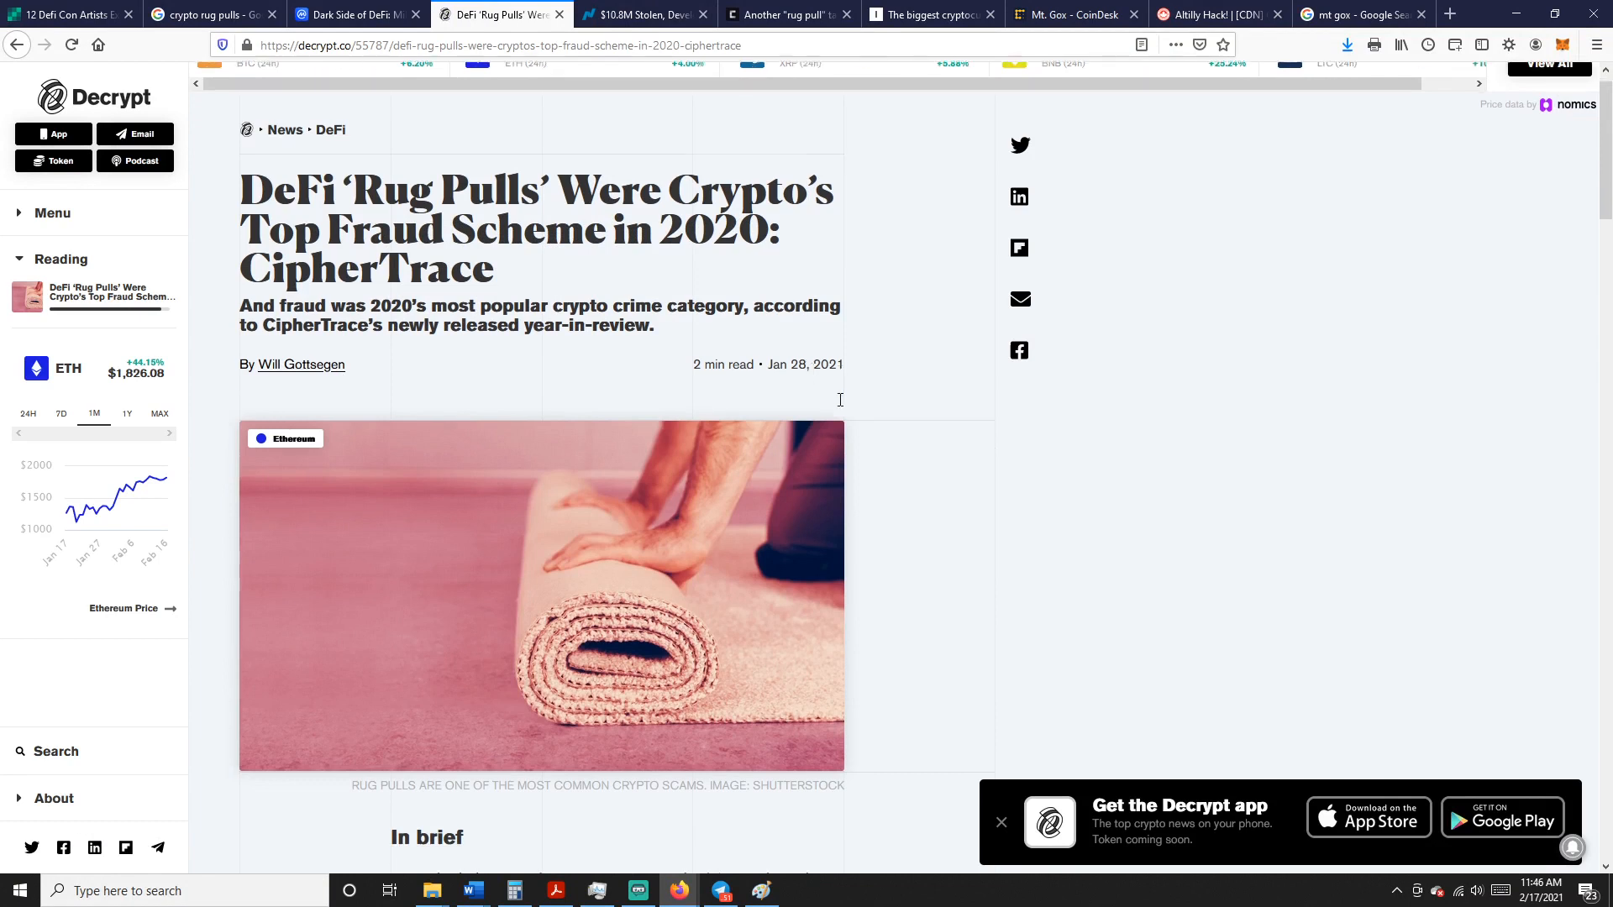
{"action": "scroll", "scroll_direction": "down", "scroll_amount": 3}
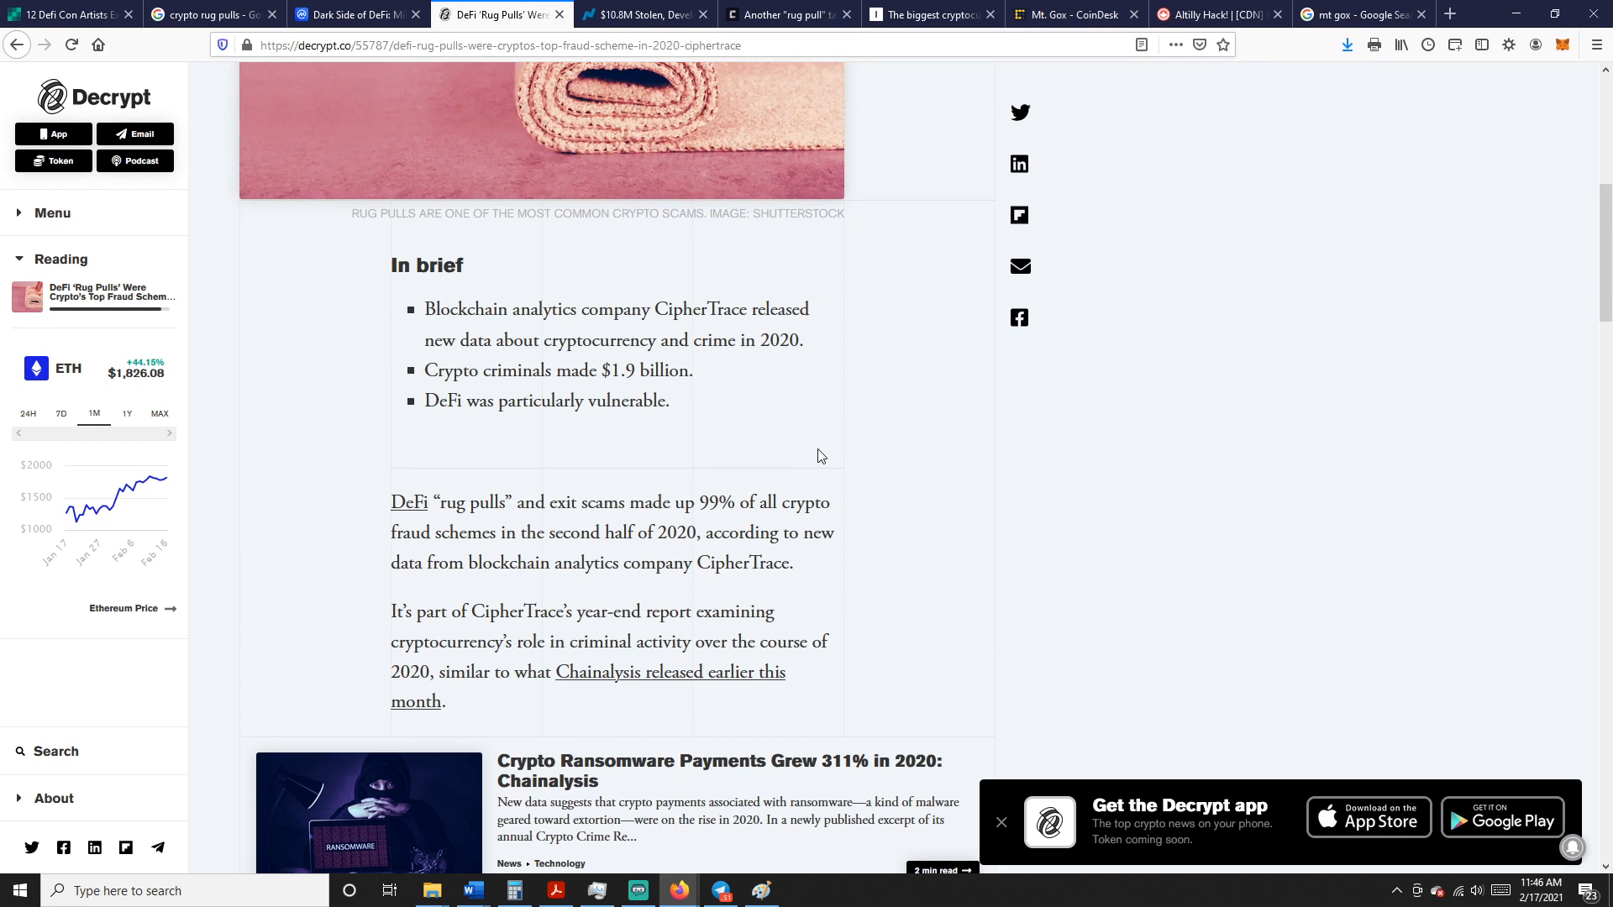
{"action": "scroll", "scroll_direction": "down", "scroll_amount": 3}
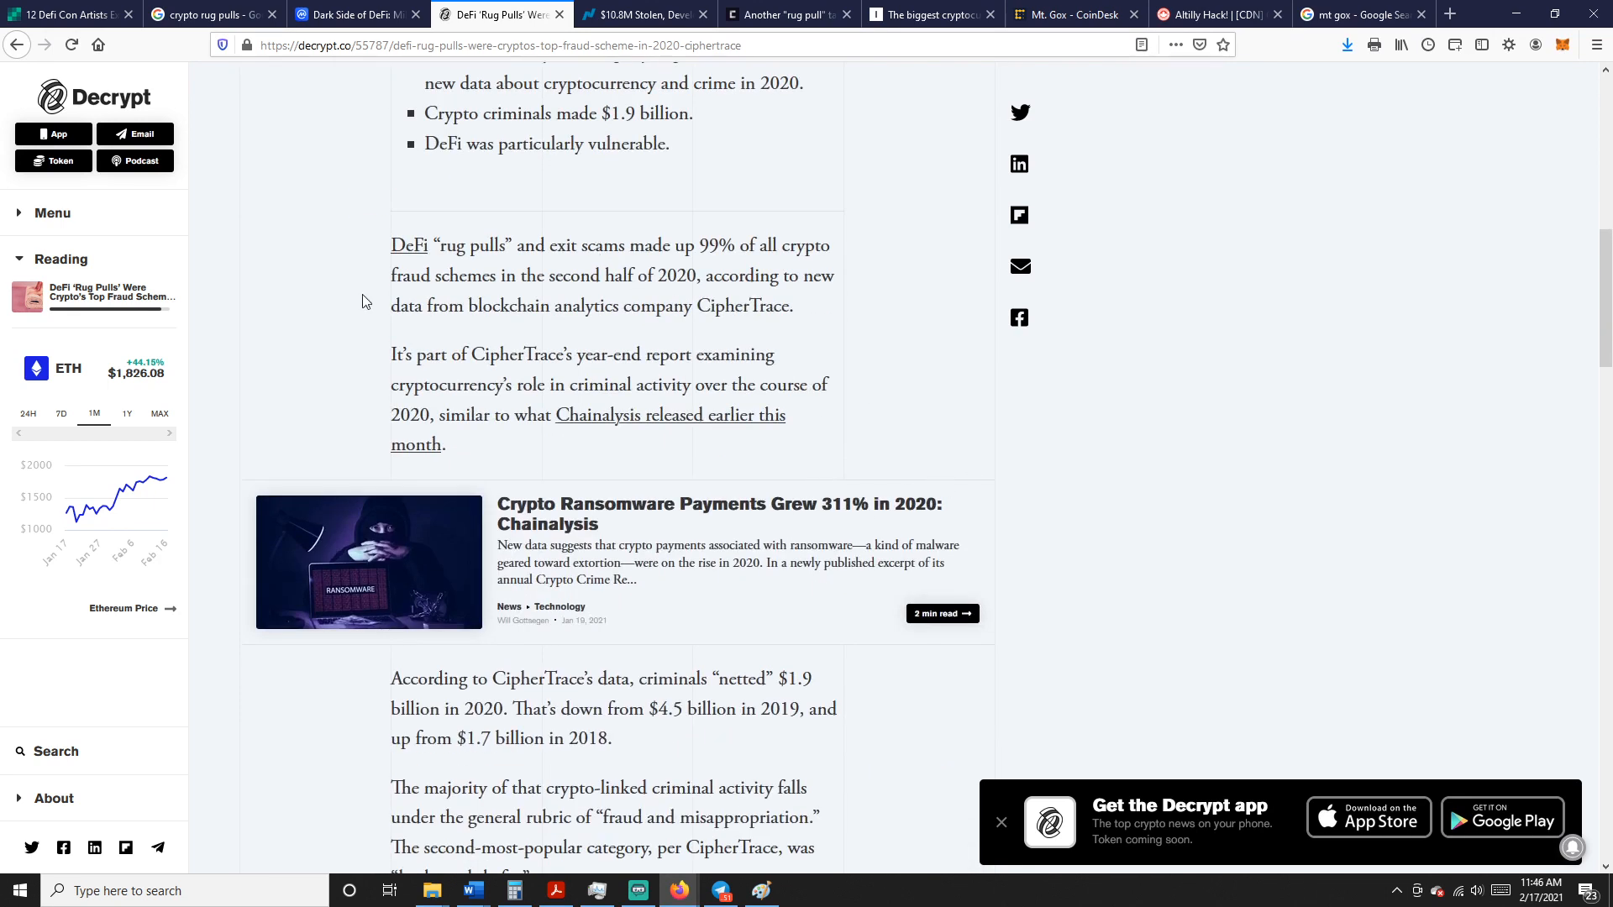
{"action": "mouse_move", "coordinate": [247, 329]}
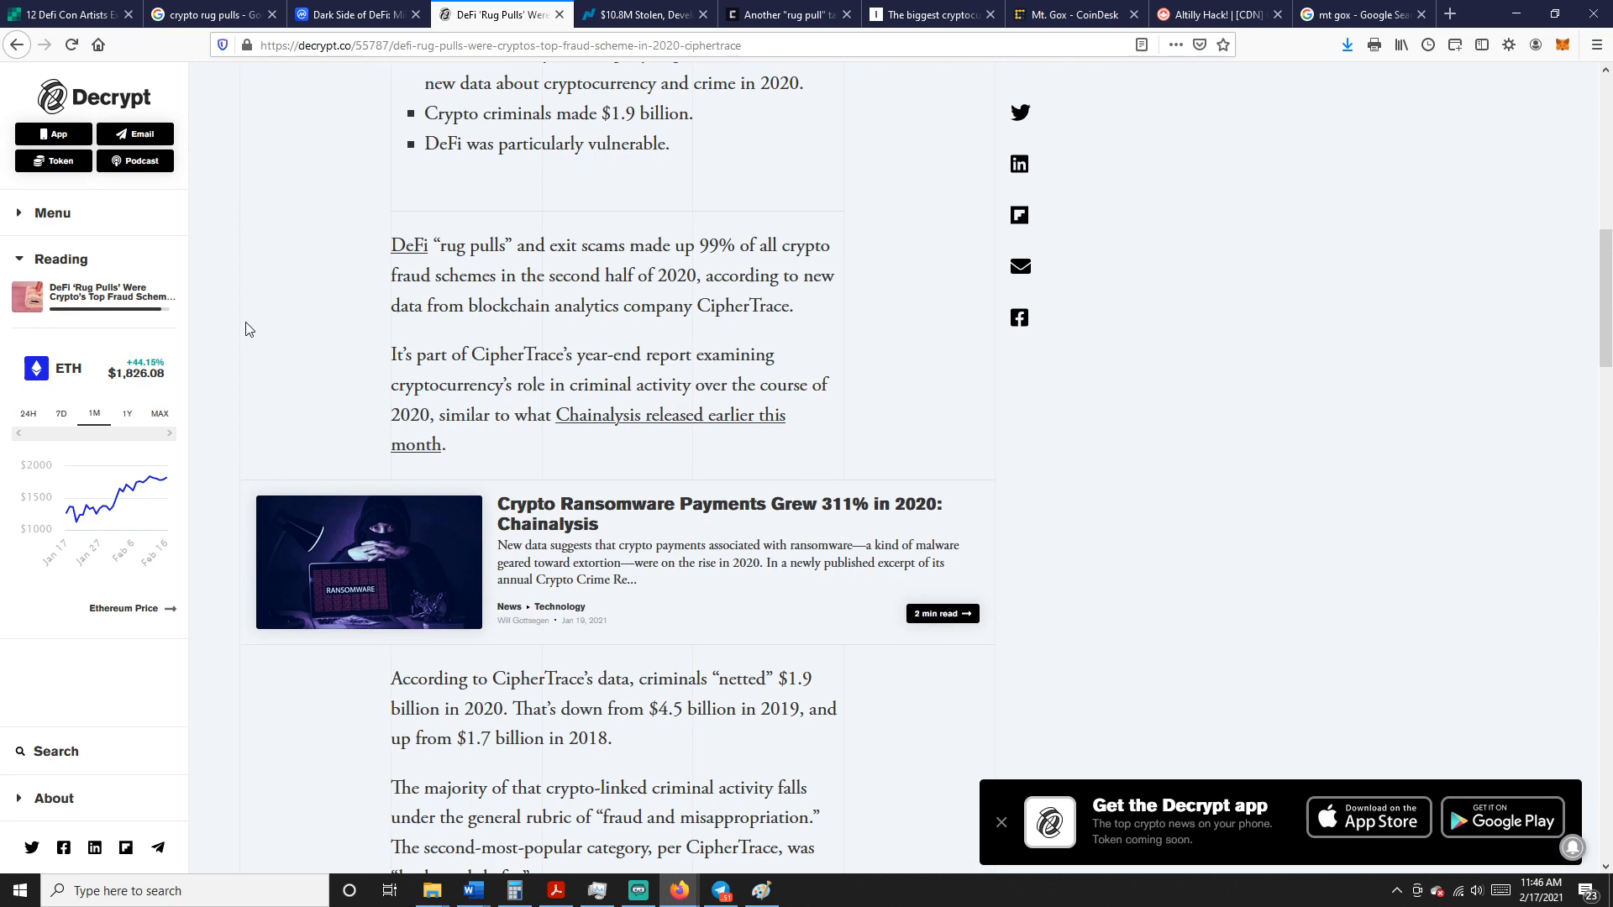
{"action": "mouse_move", "coordinate": [260, 341]}
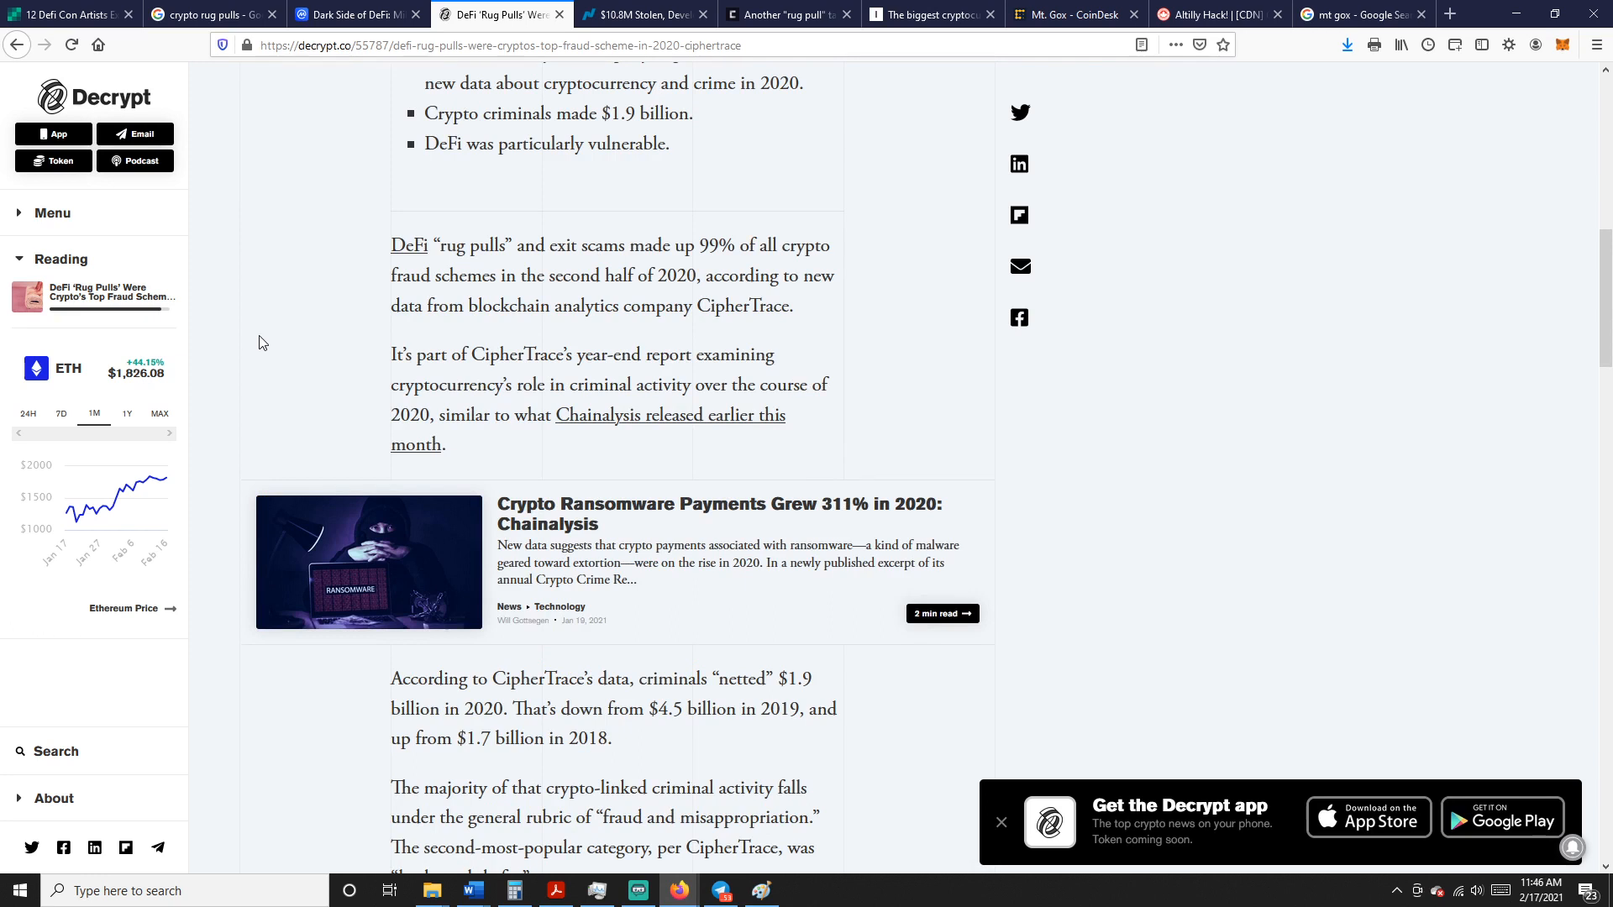
{"action": "mouse_move", "coordinate": [640, 346]}
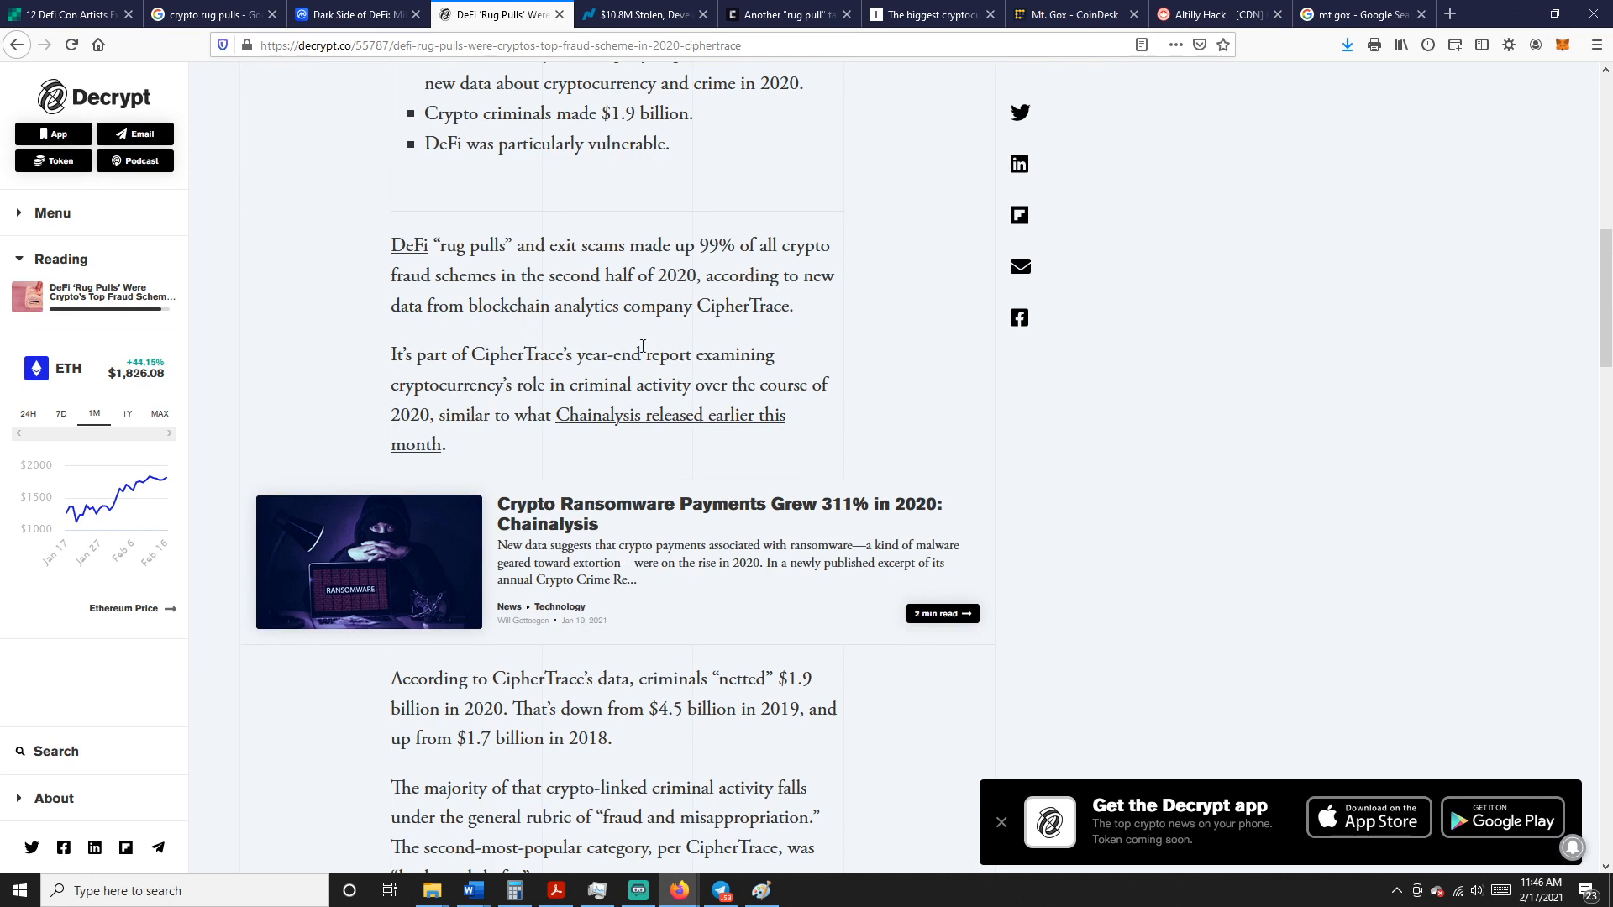
{"action": "scroll", "scroll_direction": "down", "scroll_amount": 3}
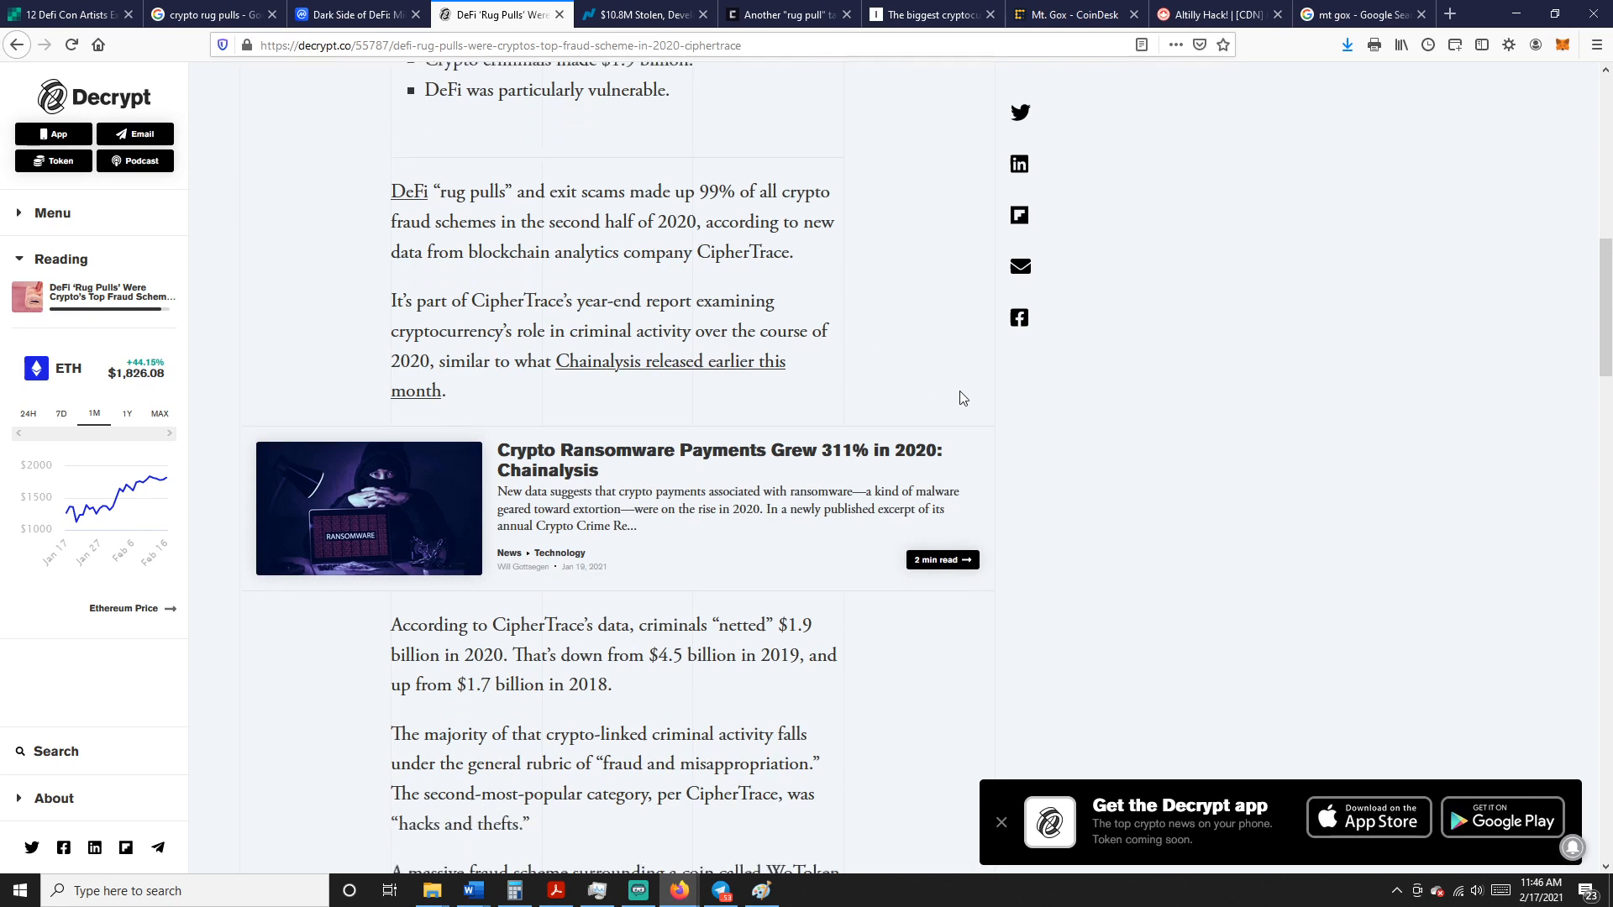
Continue down to the WoToken paragraph, then move on to the Nasdaq '$10.8M Stolen' article
{"action": "scroll", "scroll_direction": "down", "scroll_amount": 3}
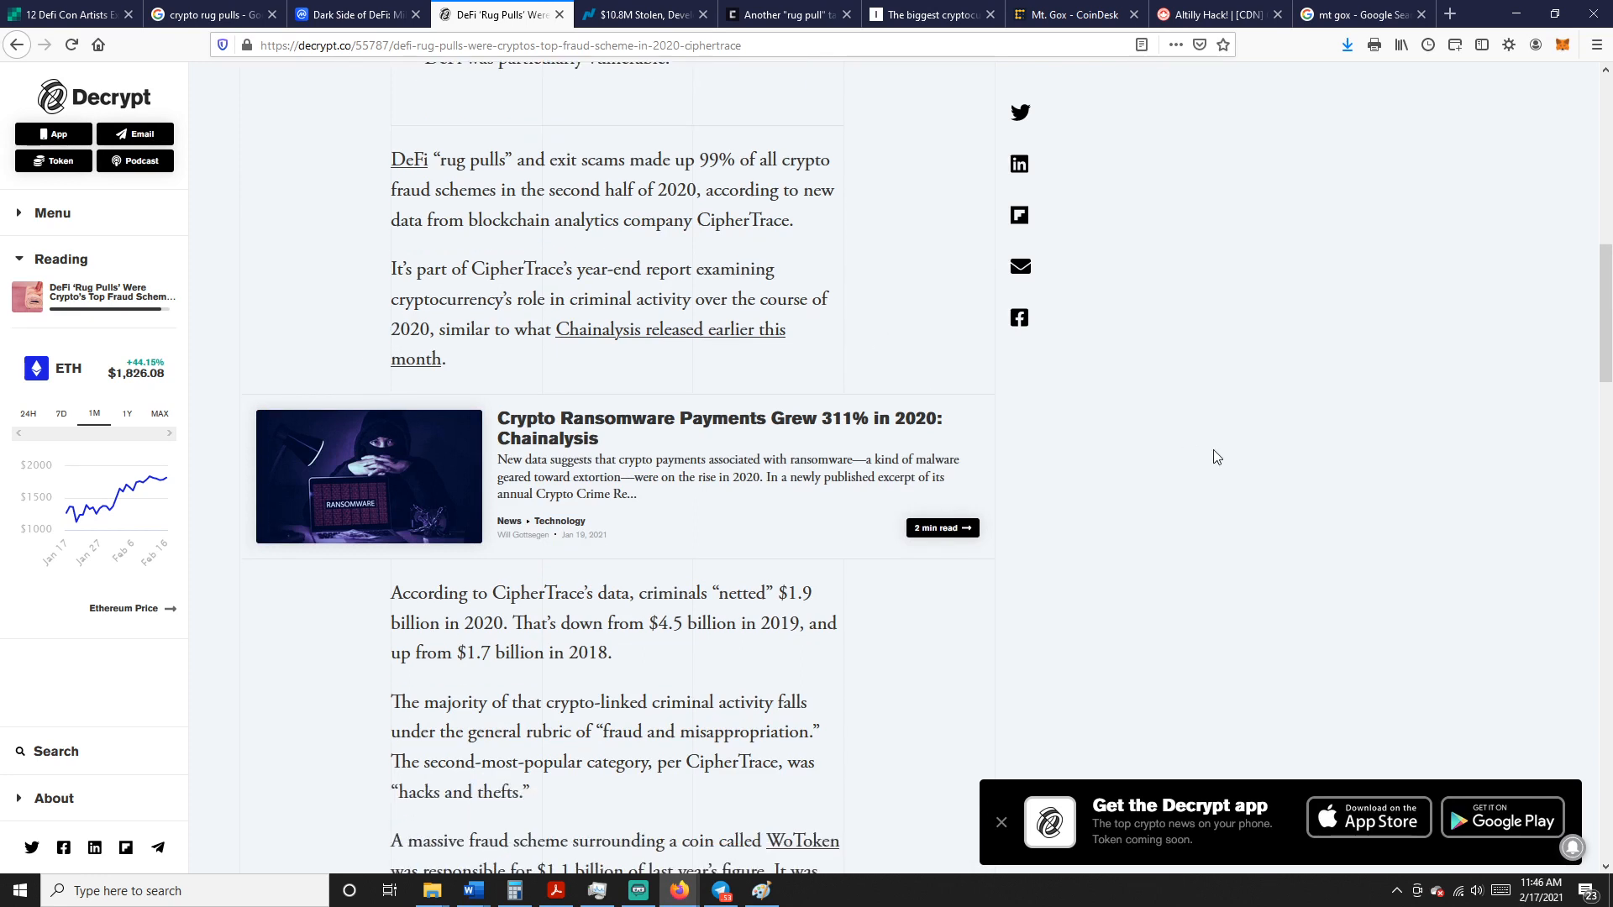
{"action": "mouse_move", "coordinate": [1200, 470]}
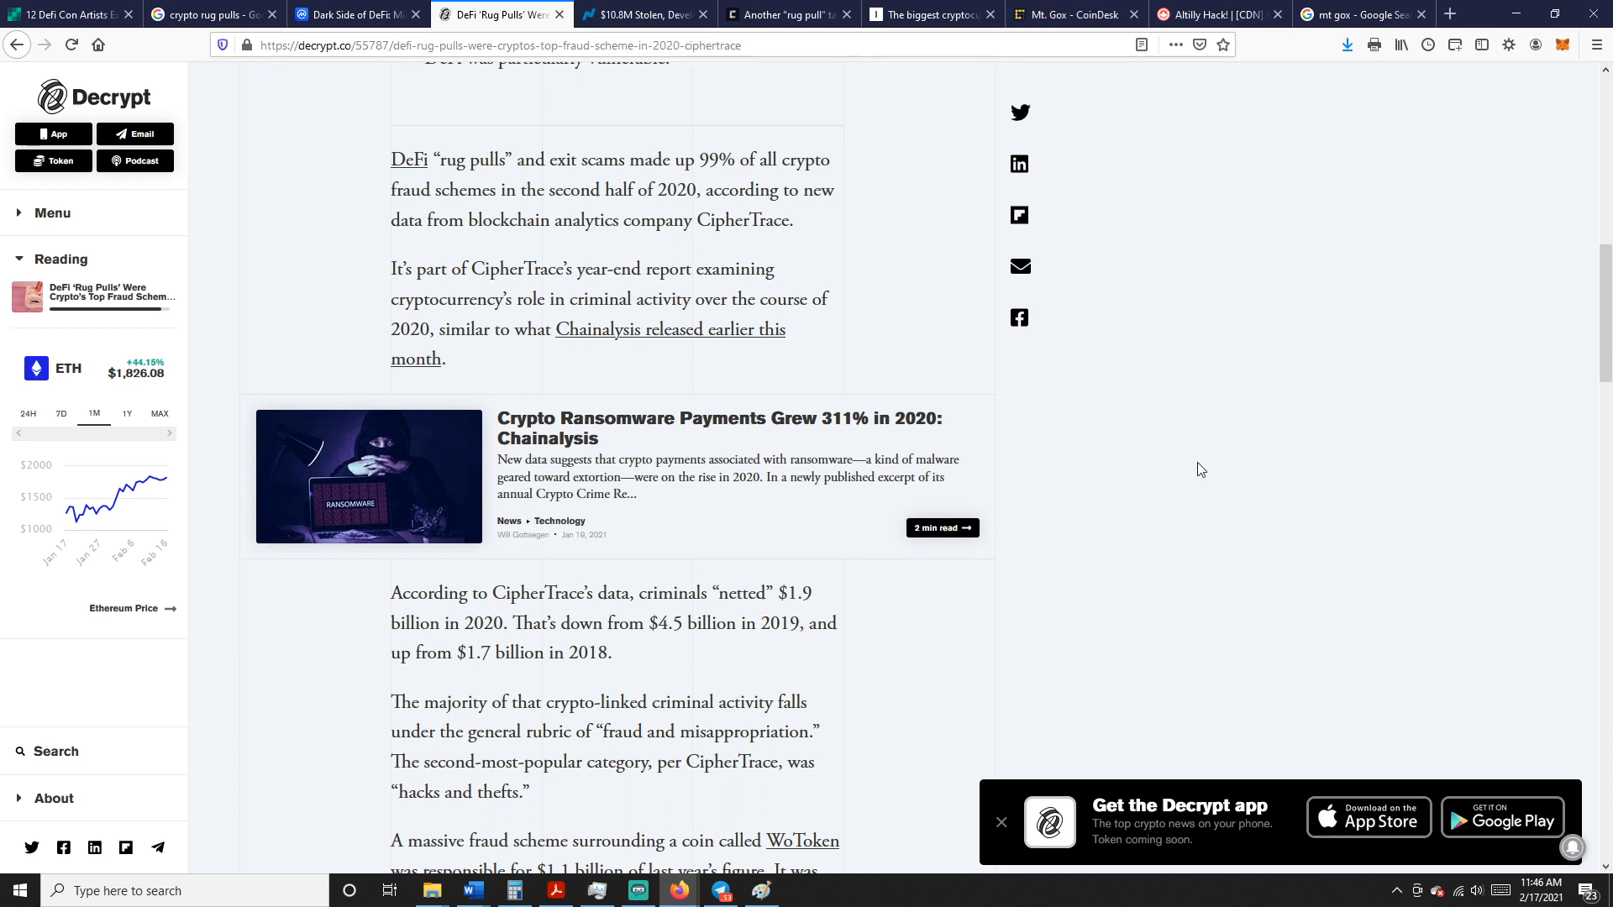
{"action": "mouse_move", "coordinate": [1148, 381]}
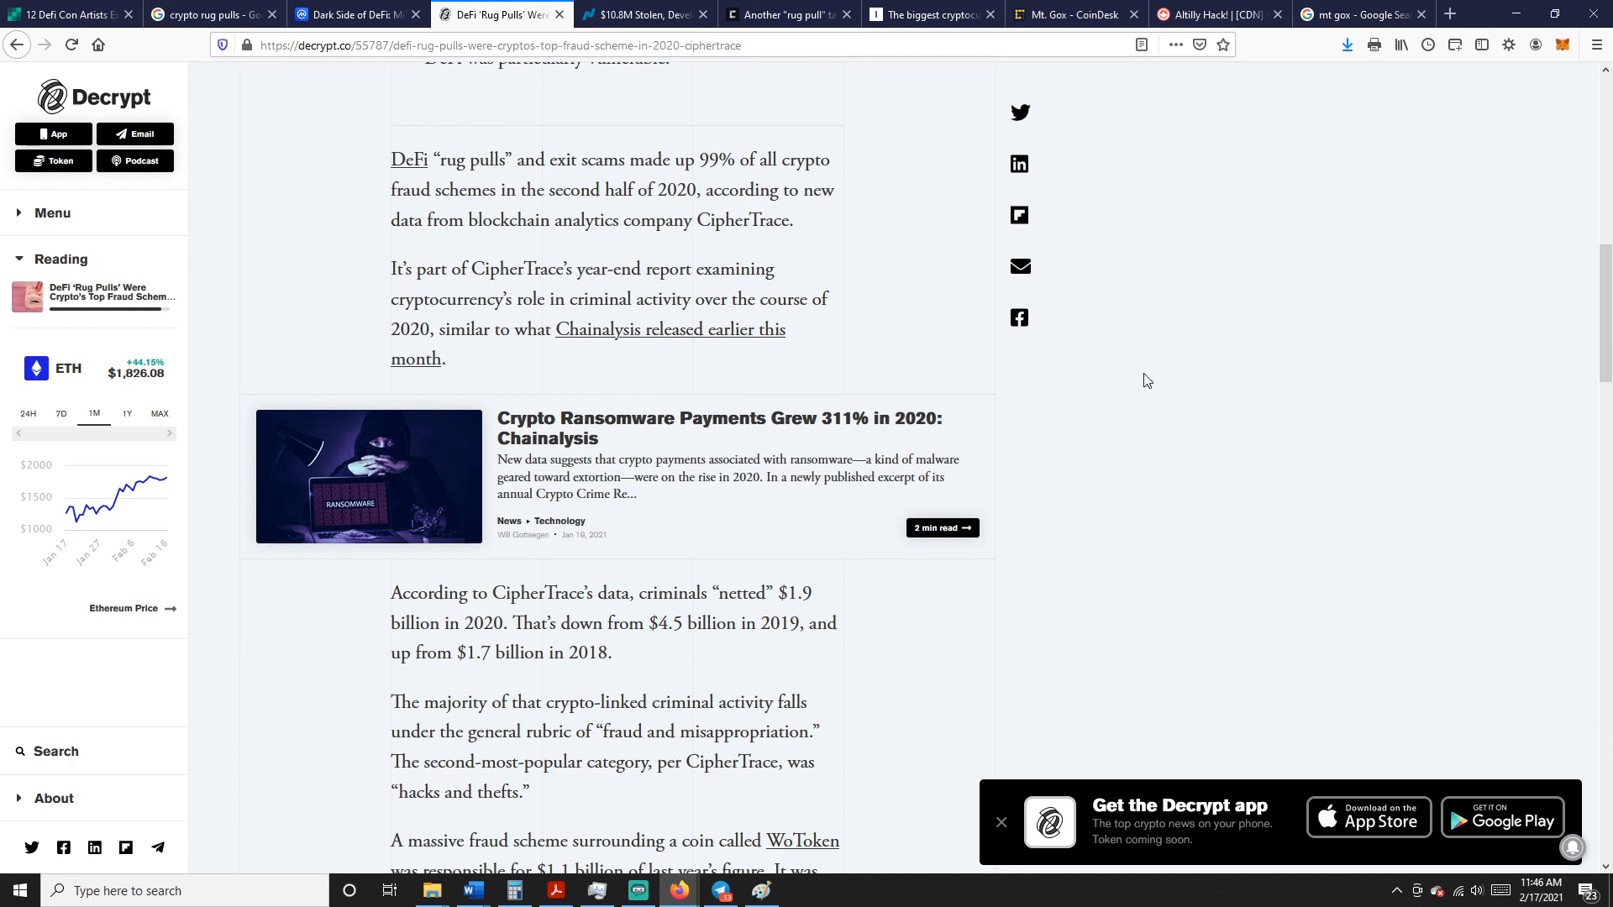
{"action": "mouse_move", "coordinate": [1211, 401]}
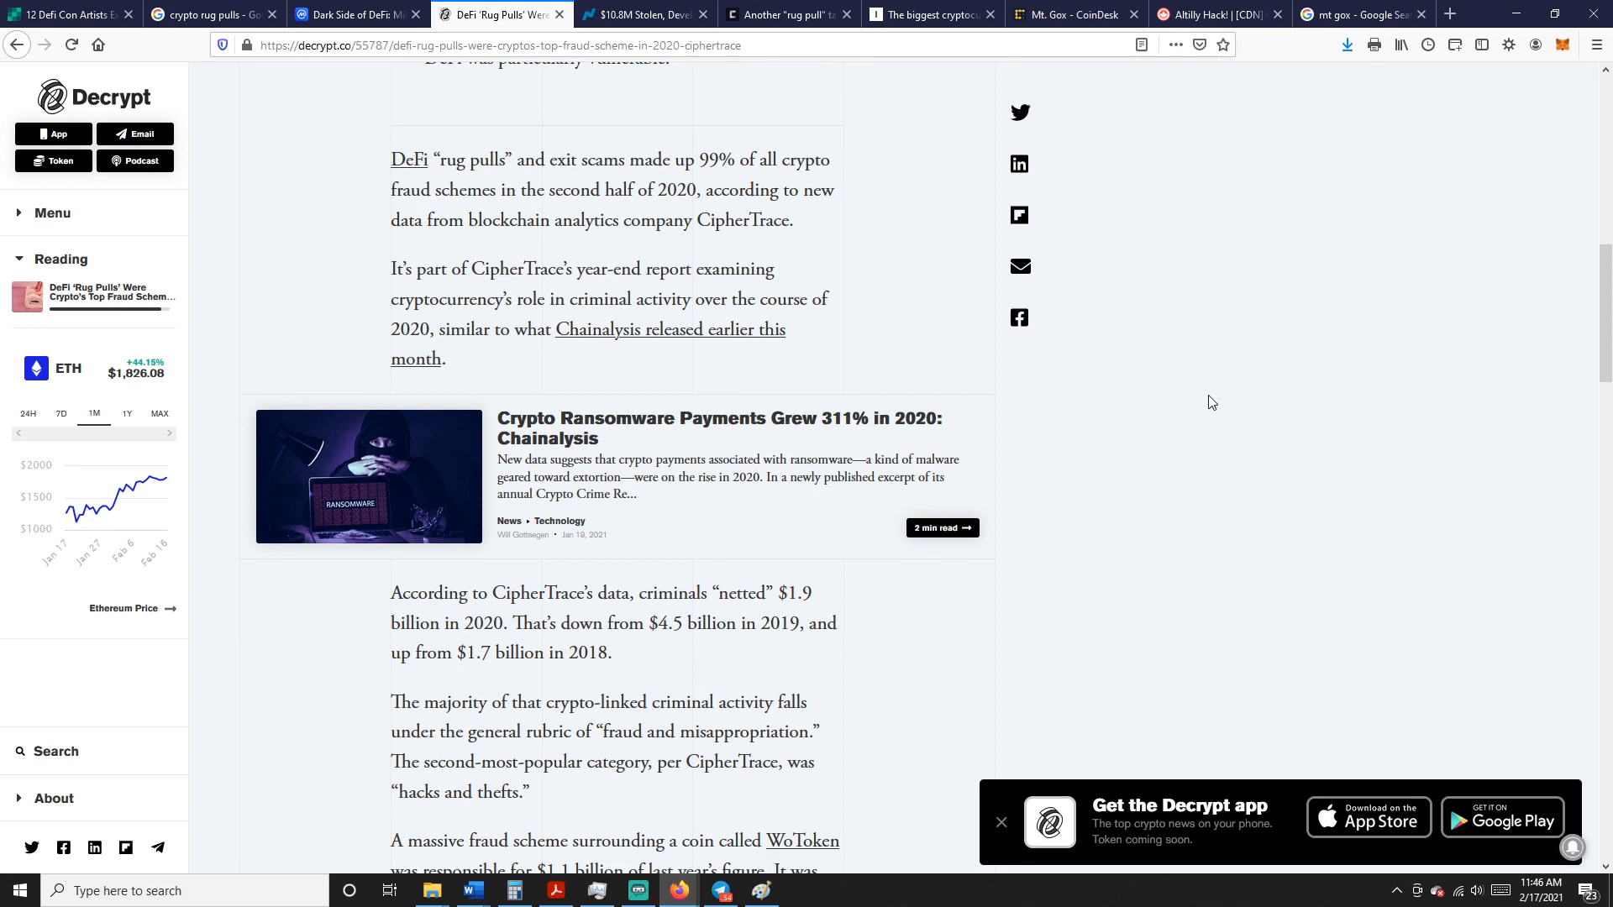
{"action": "scroll", "scroll_direction": "down", "scroll_amount": 3}
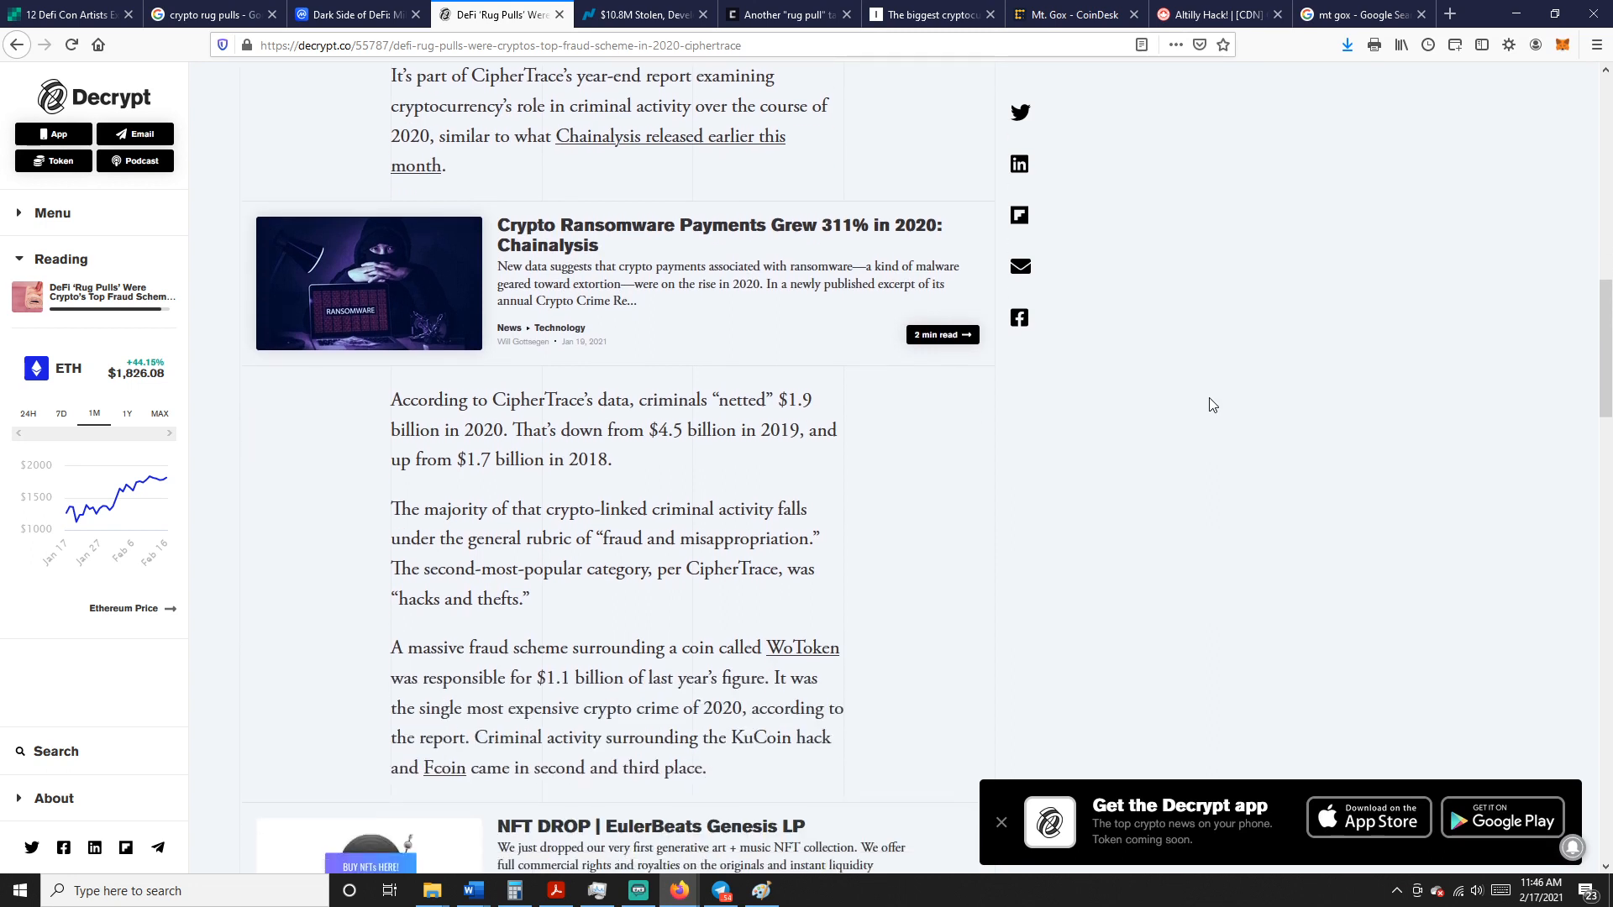
{"action": "scroll", "scroll_direction": "down", "scroll_amount": 3}
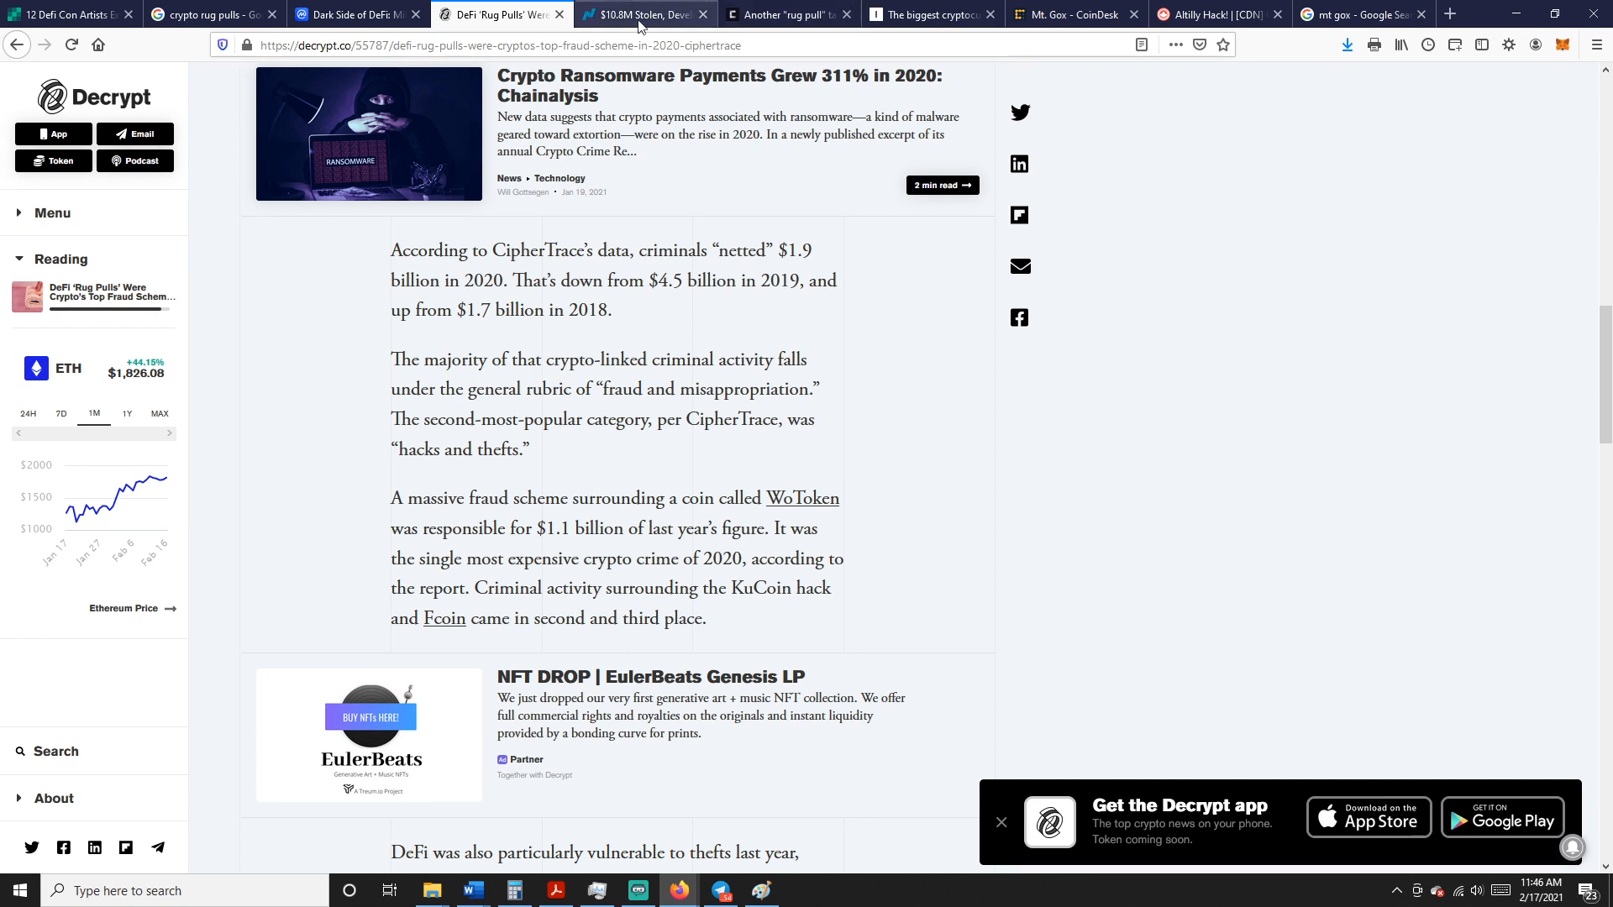
{"action": "left_click", "coordinate": [644, 14]}
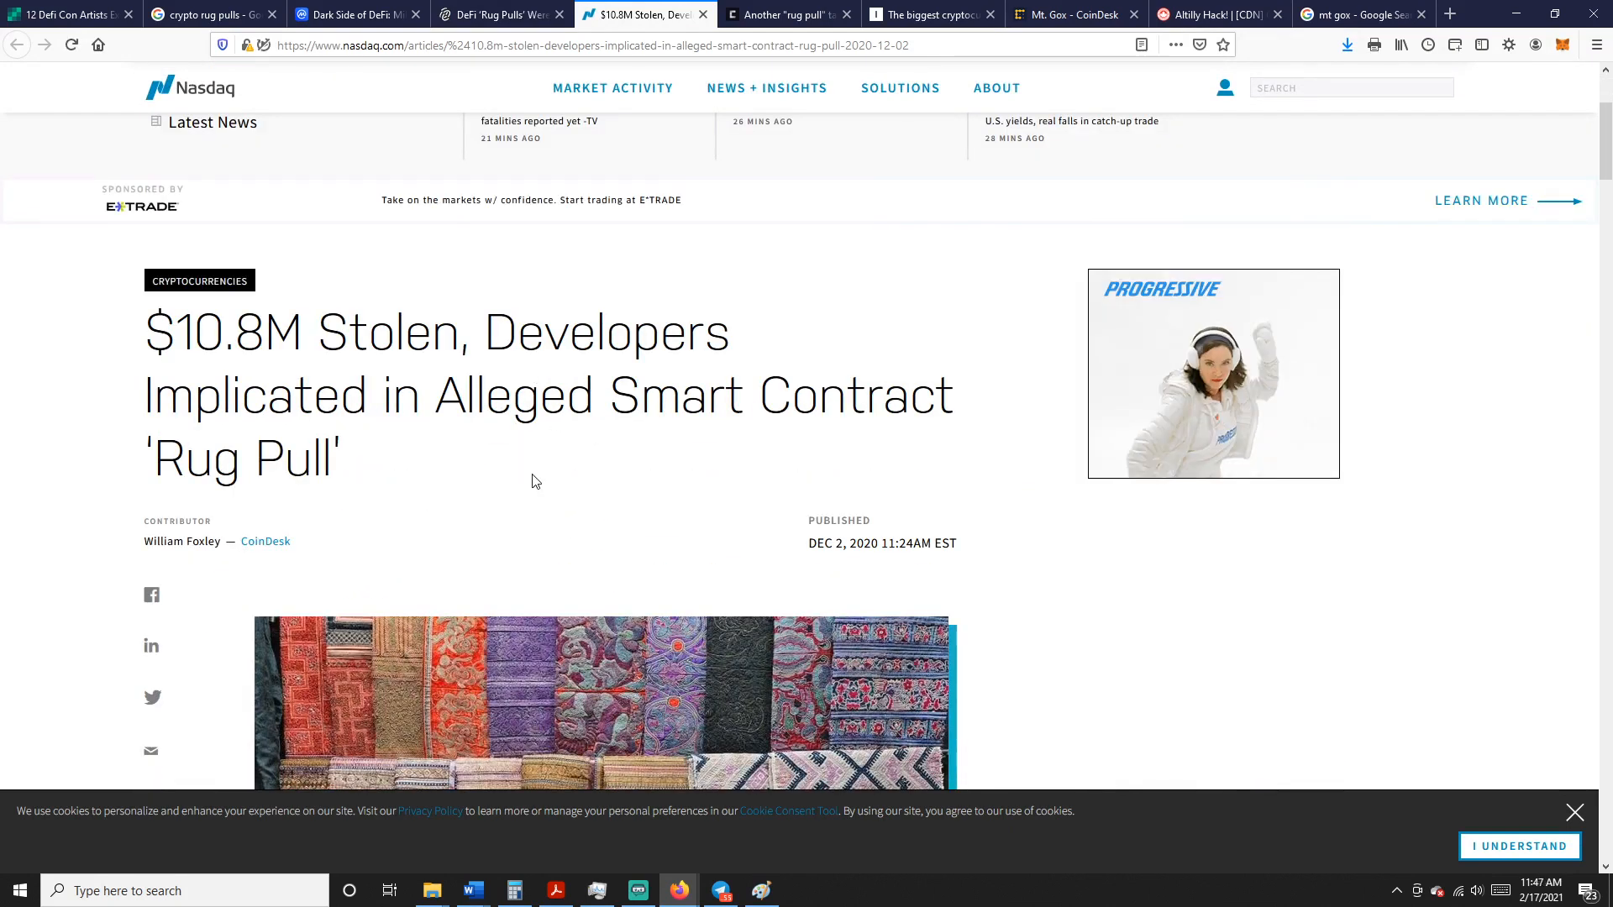
Skim the Nasdaq story, select its Compounder Finance opening paragraph, then switch to CryptoSlate's DistX article
{"action": "scroll", "scroll_direction": "down", "scroll_amount": 3}
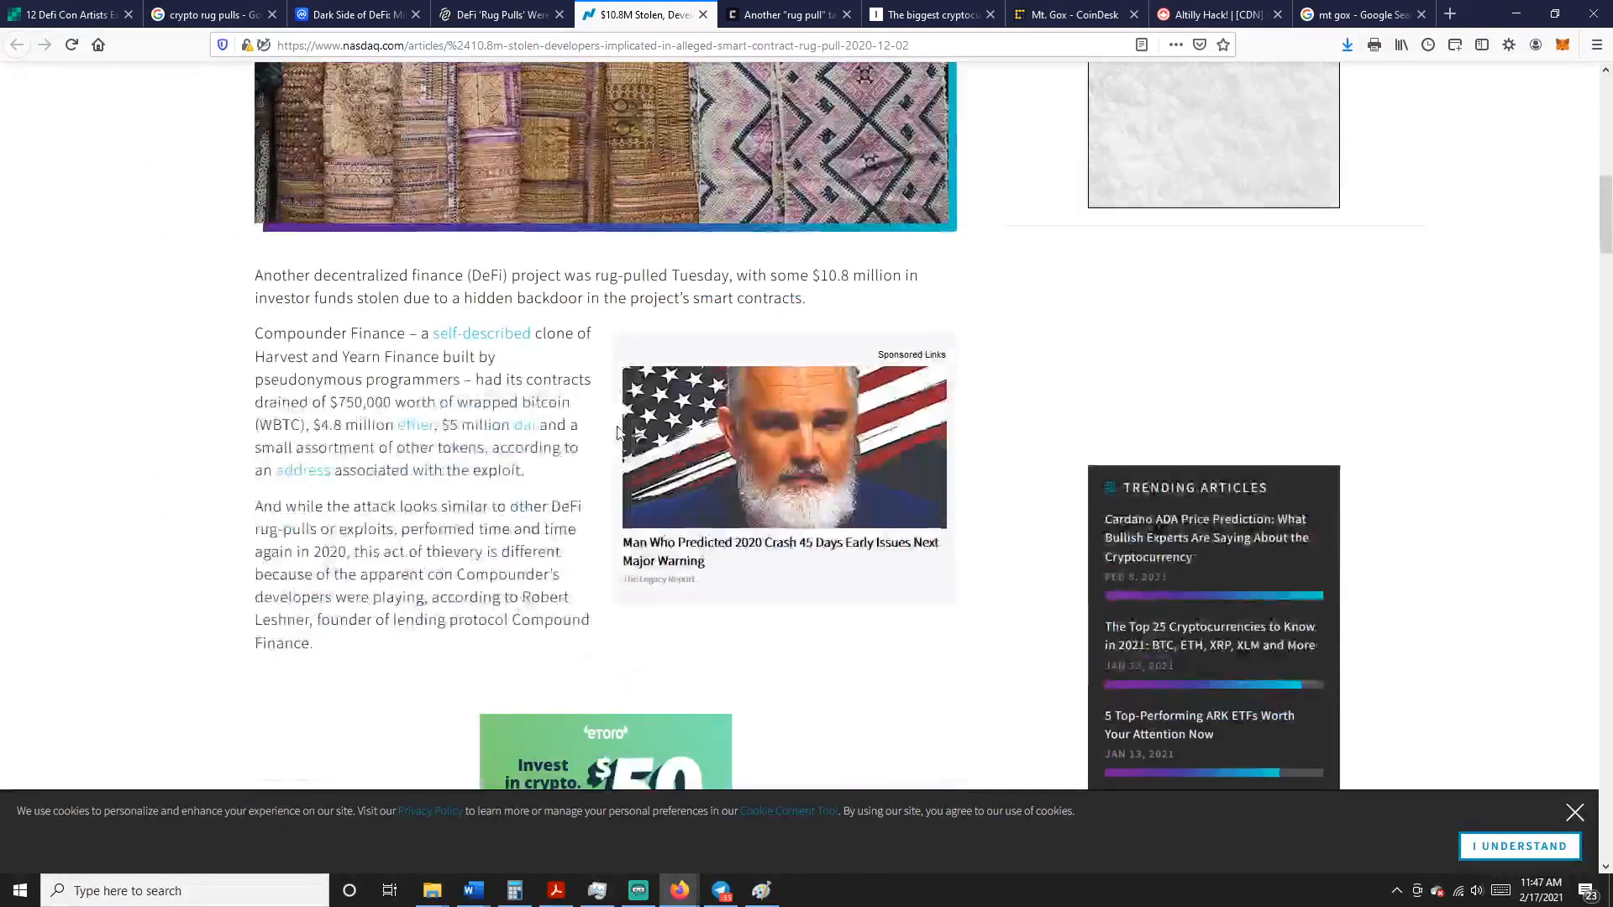
{"action": "scroll", "scroll_direction": "down", "scroll_amount": 3}
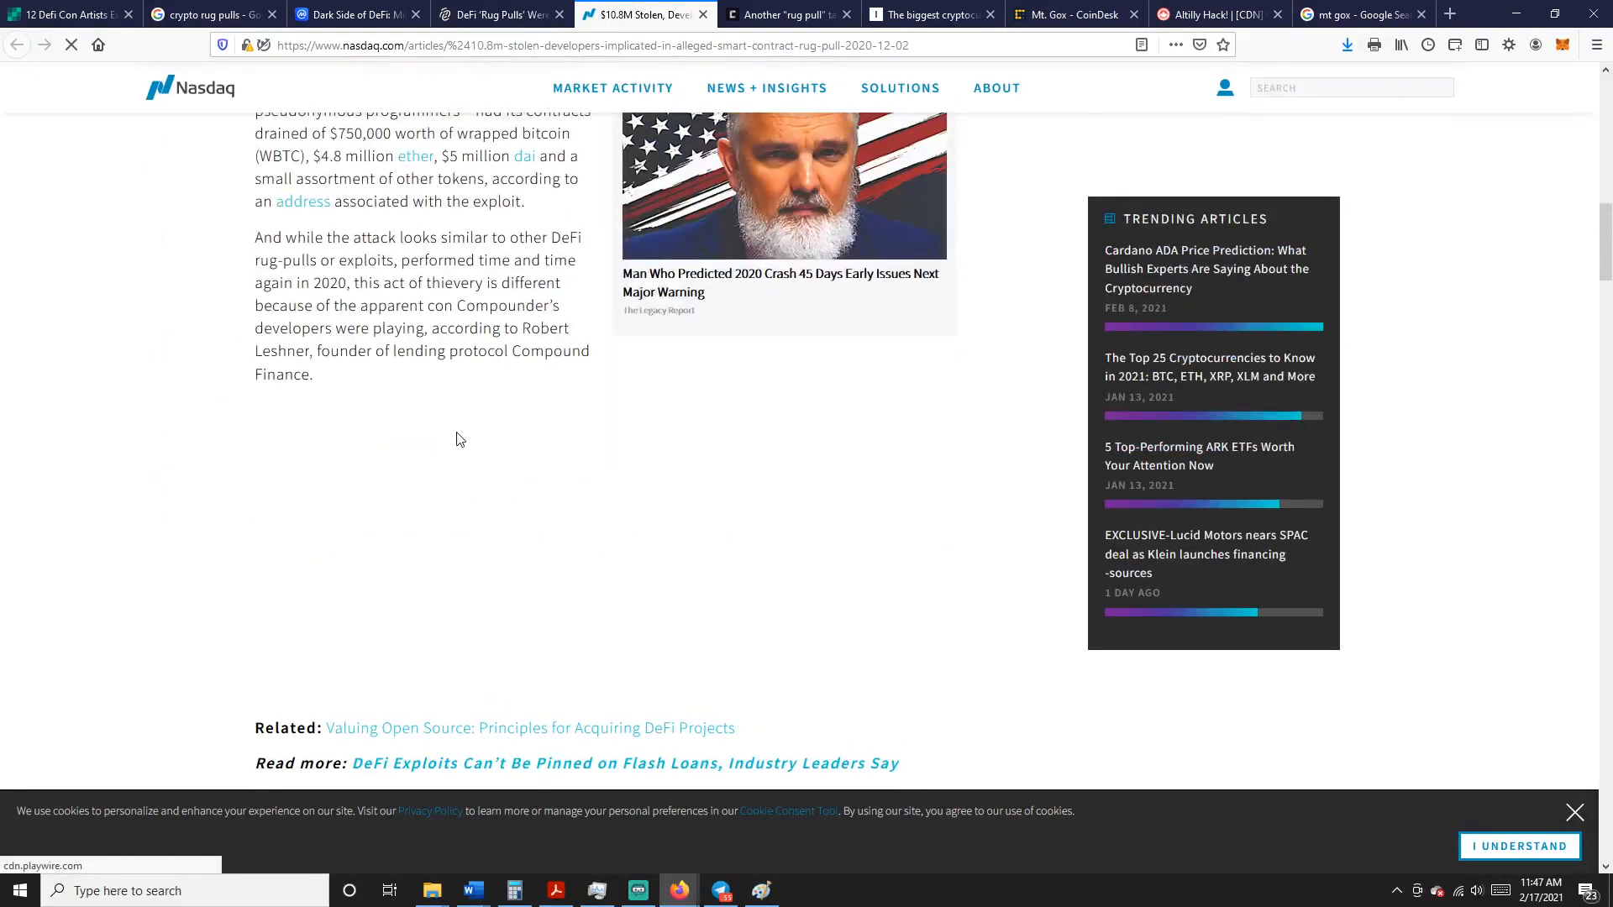
{"action": "scroll", "scroll_direction": "up", "scroll_amount": 3}
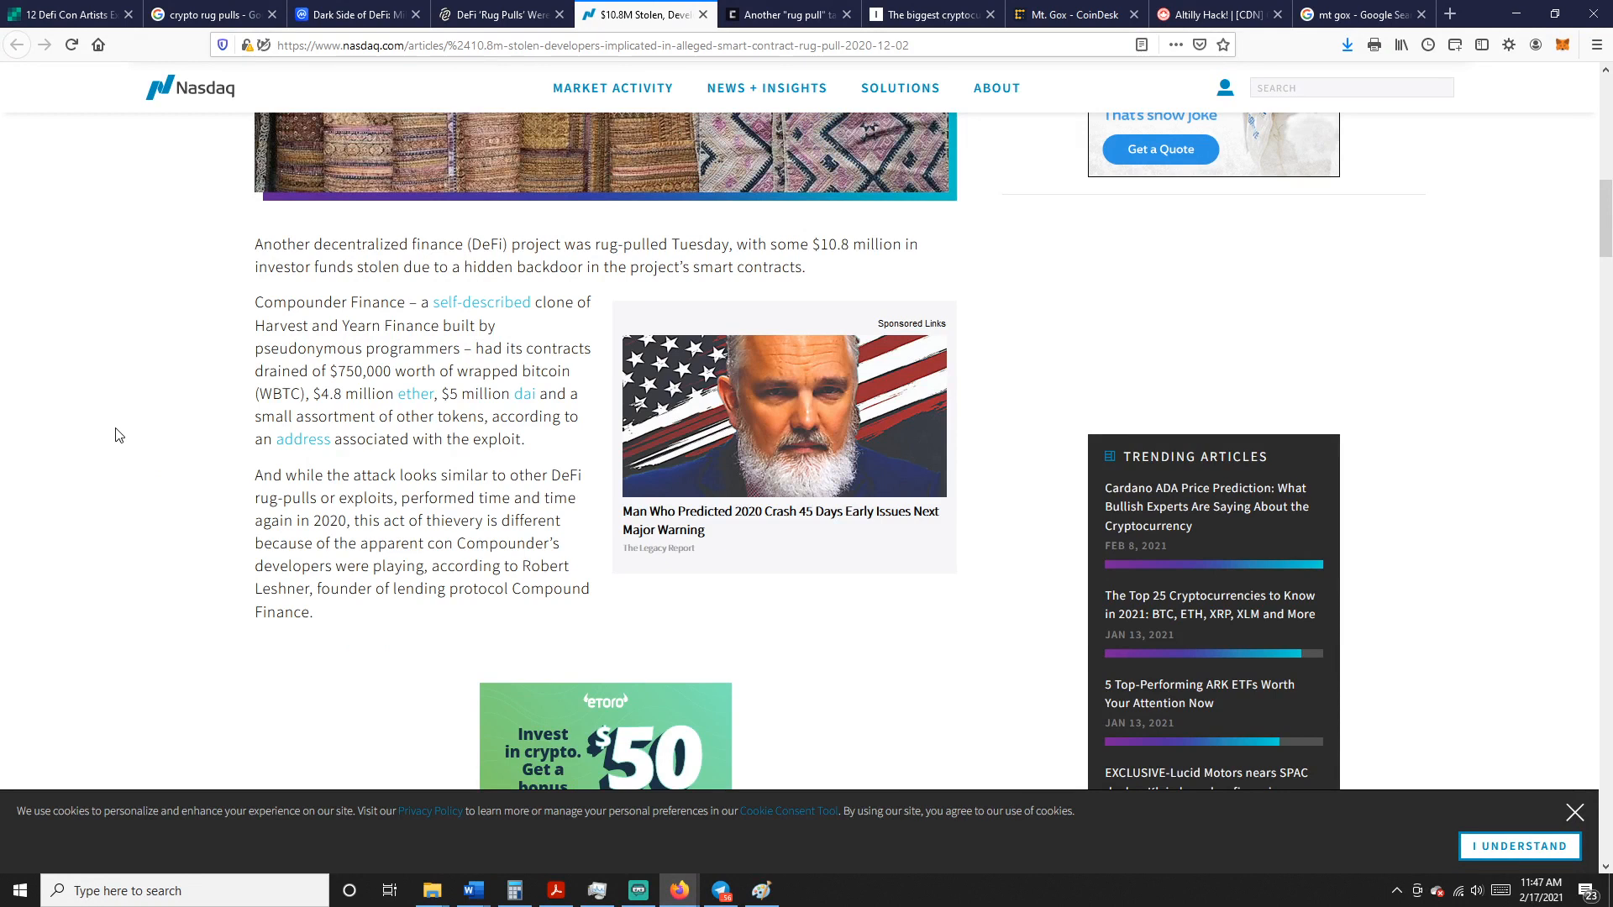
{"action": "mouse_move", "coordinate": [167, 468]}
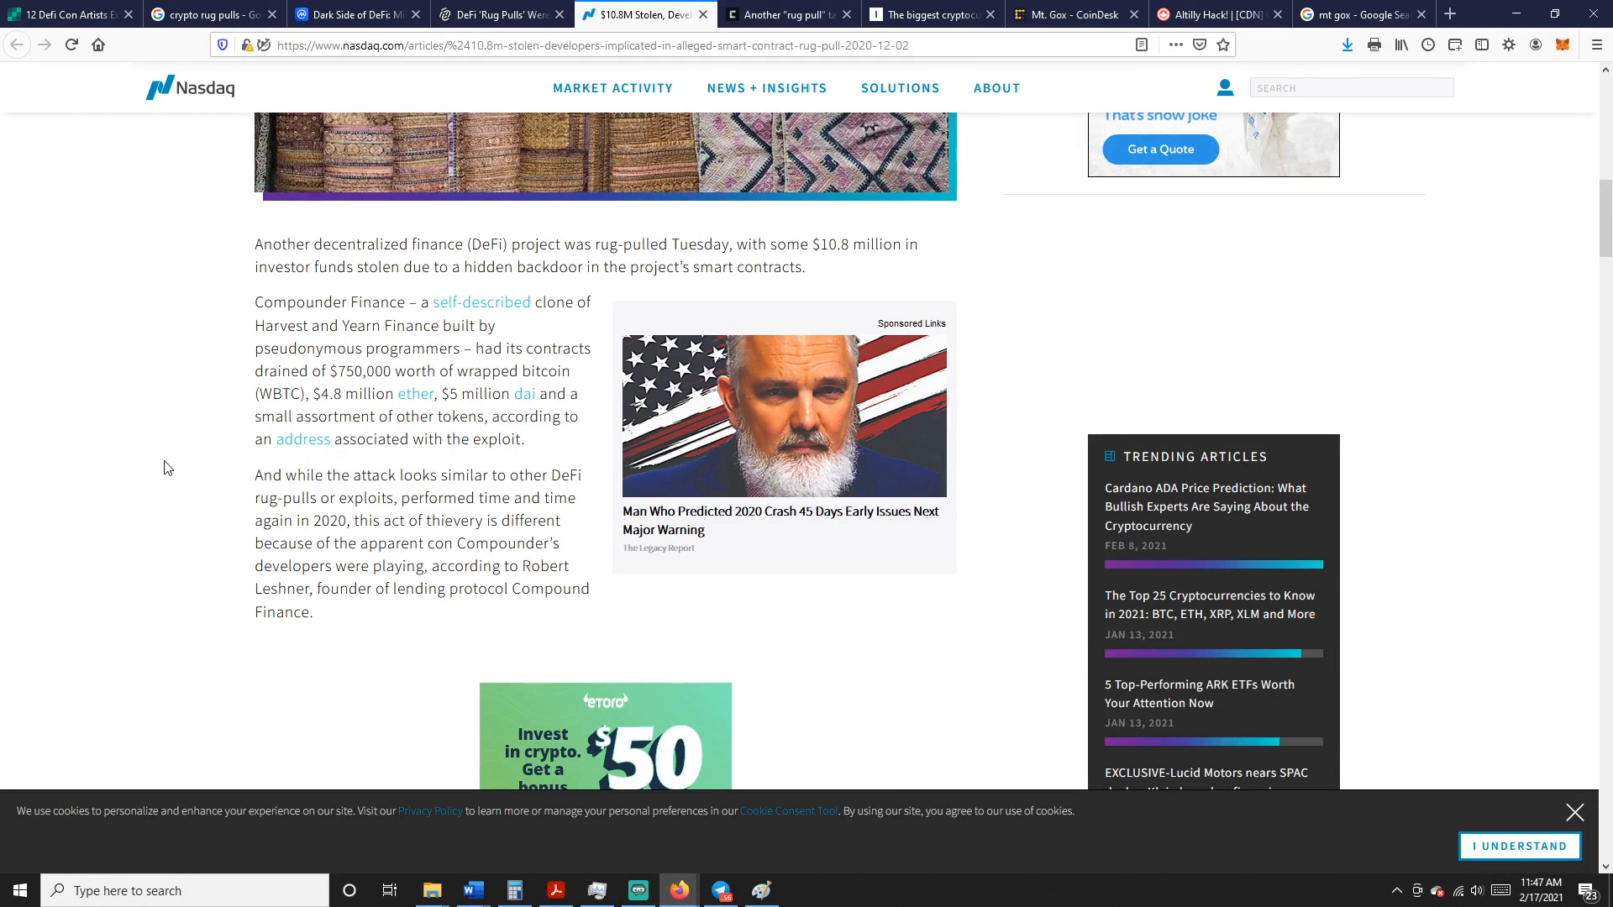
{"action": "left_click_drag", "start_coordinate": [256, 244], "coordinate": [354, 301]}
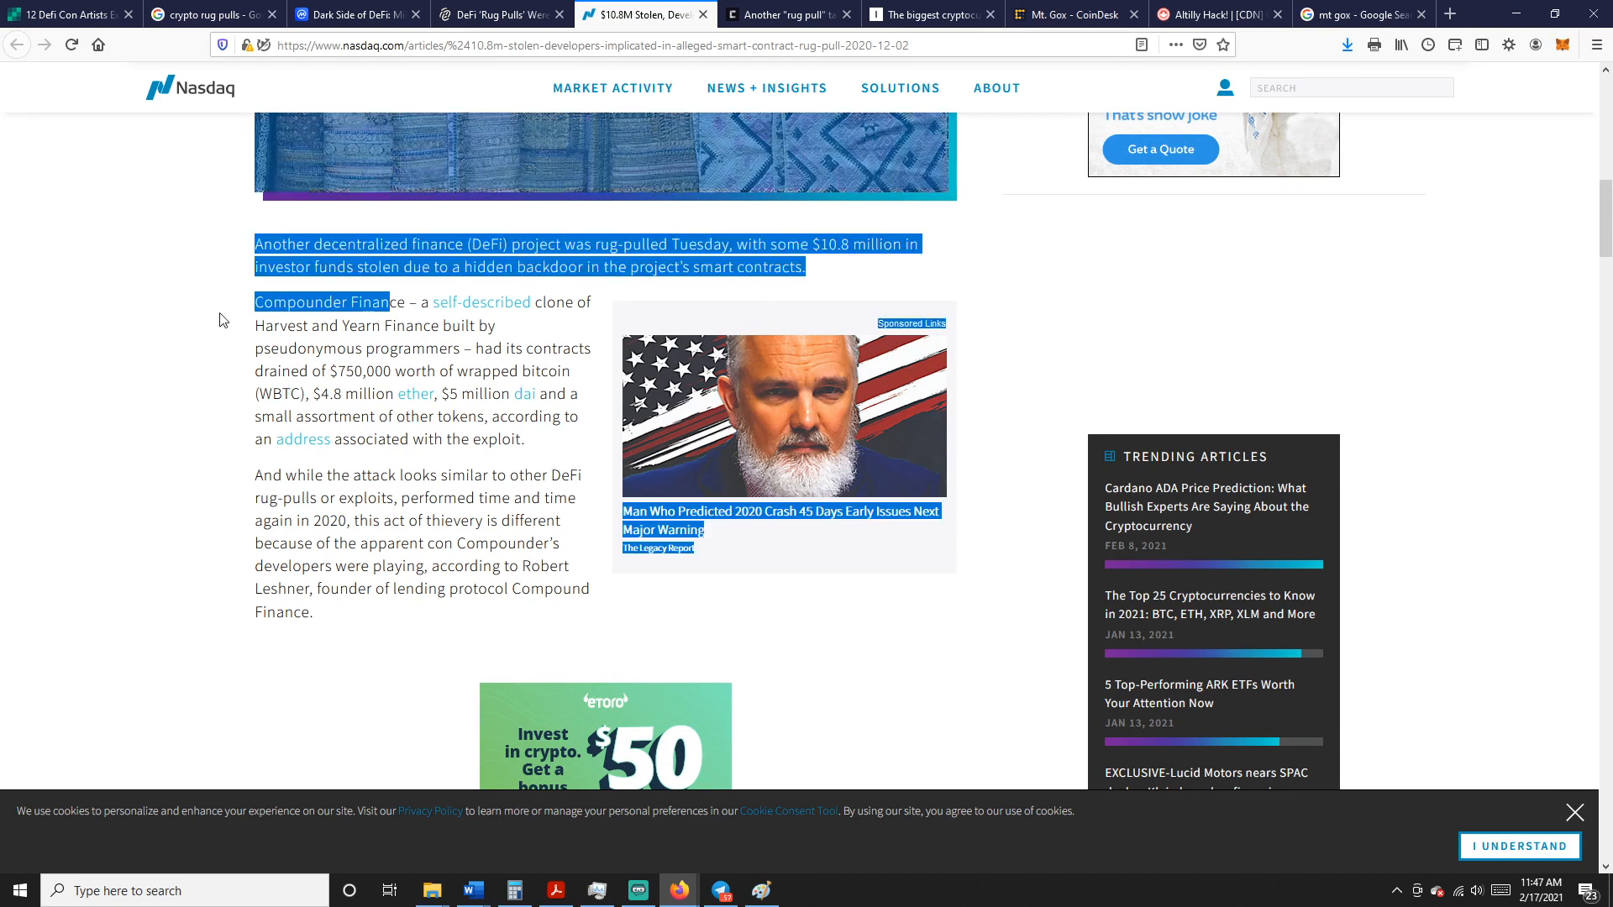
{"action": "left_click", "coordinate": [787, 13]}
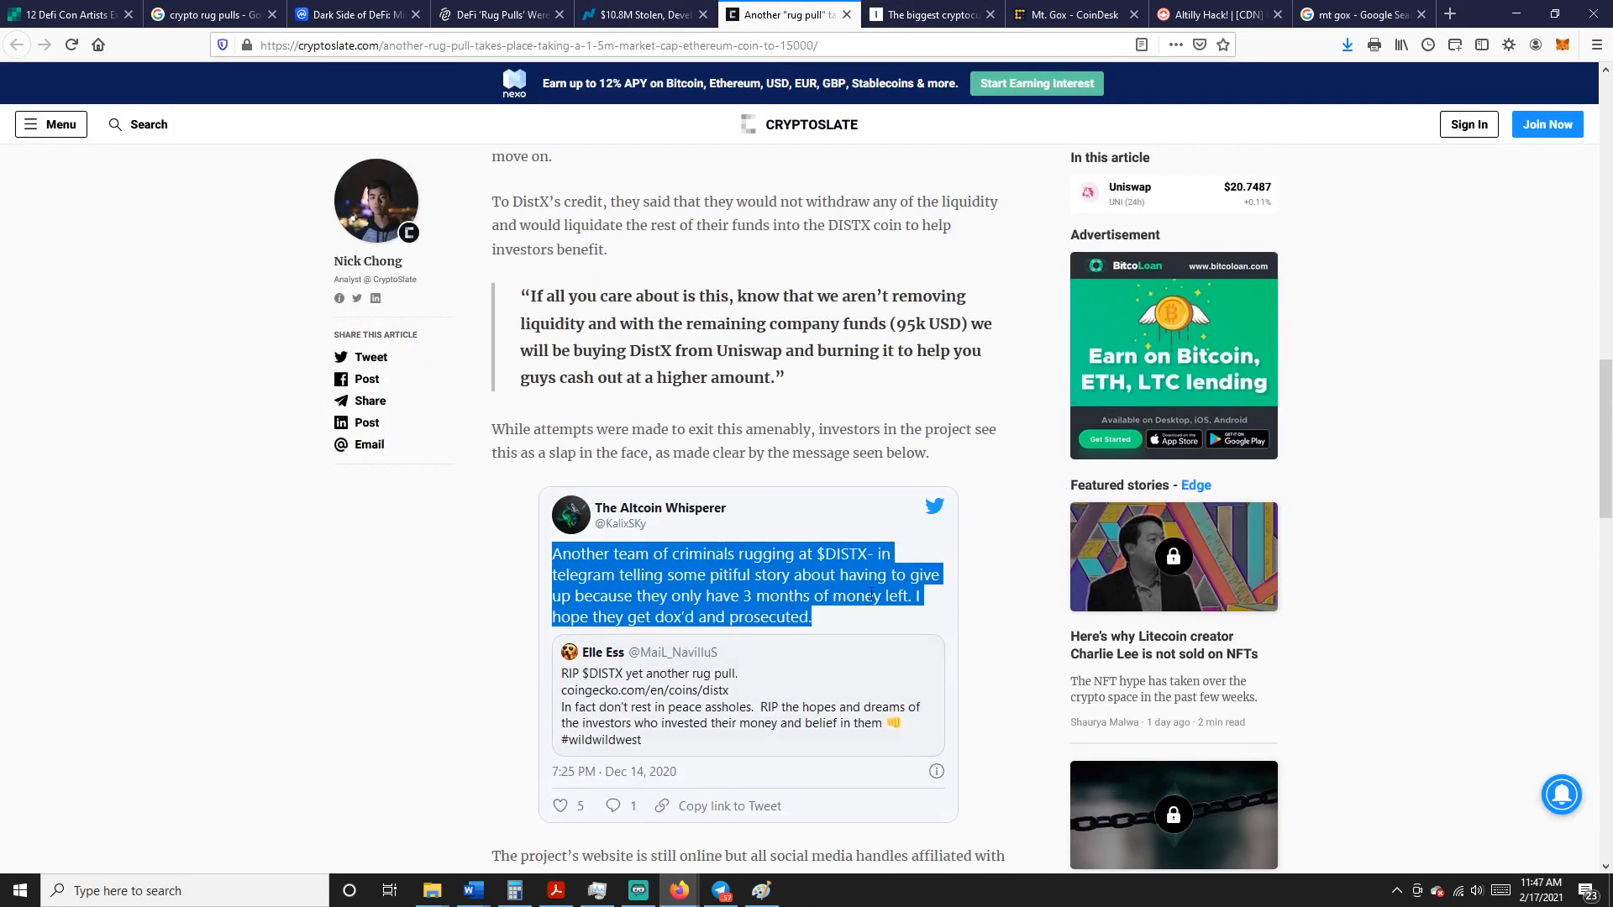
{"action": "scroll", "scroll_direction": "up", "scroll_amount": 3}
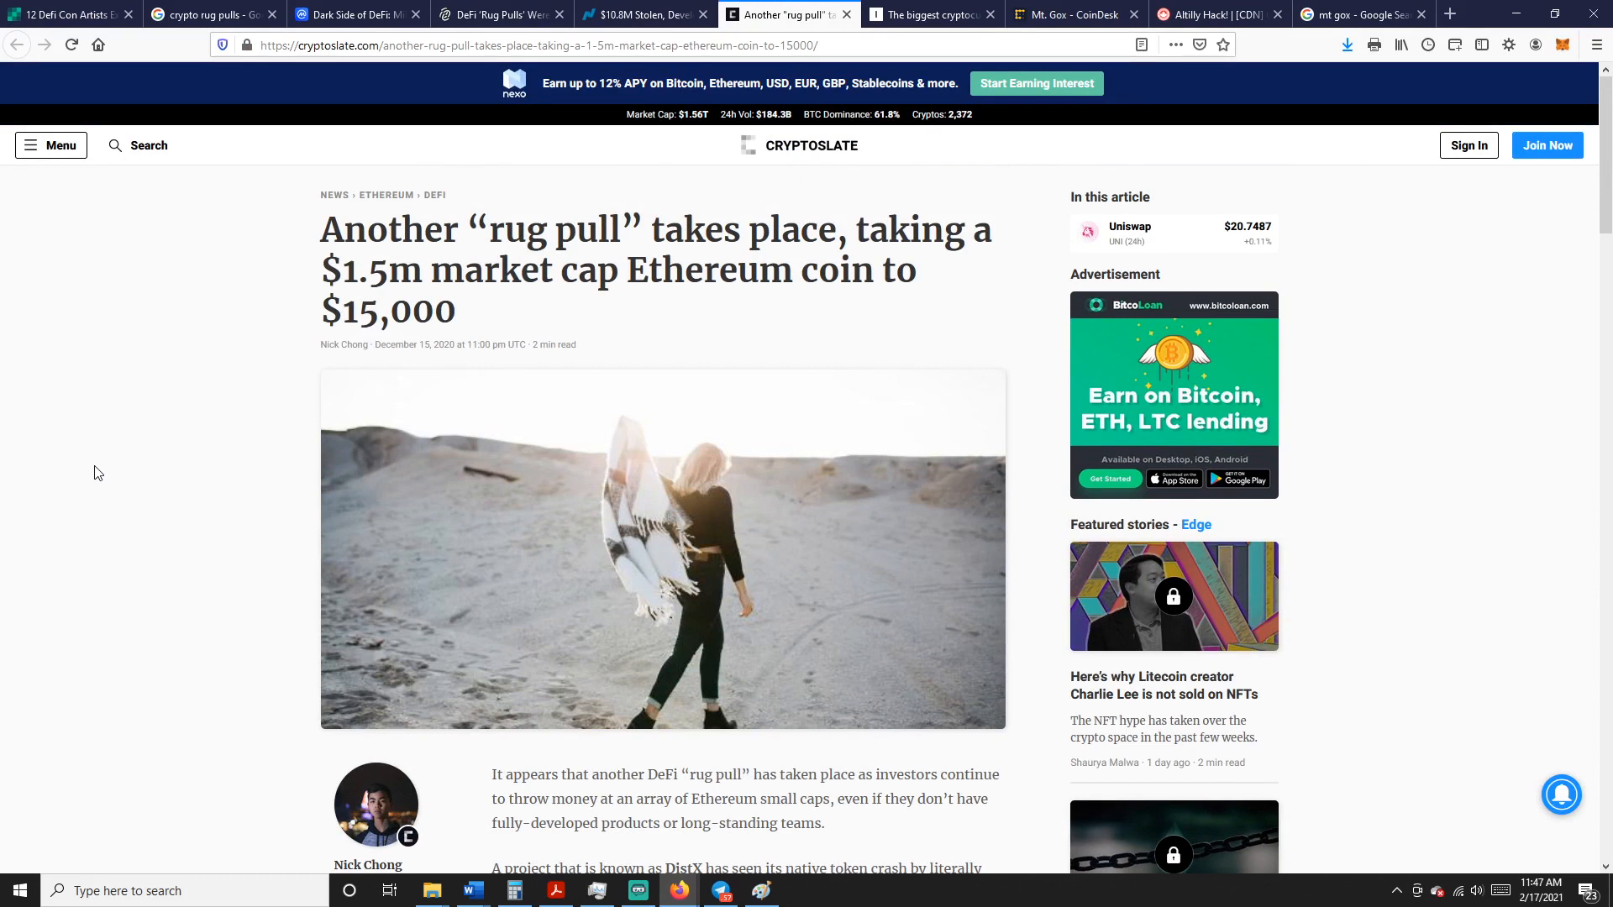
{"action": "scroll", "scroll_direction": "down", "scroll_amount": 3}
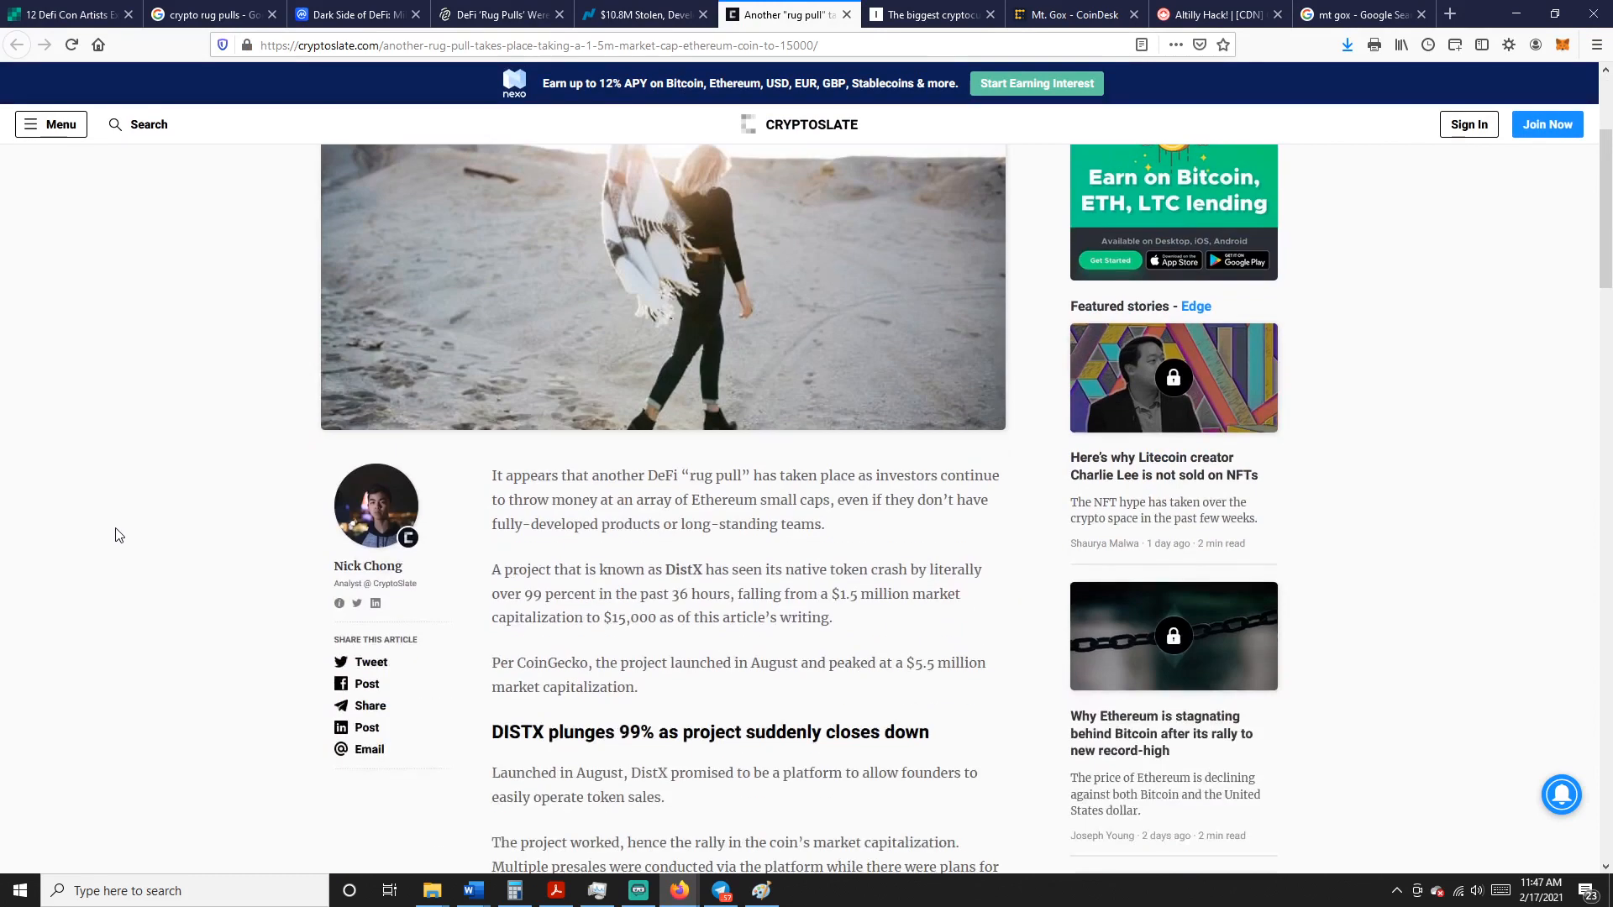
{"action": "mouse_move", "coordinate": [976, 628]}
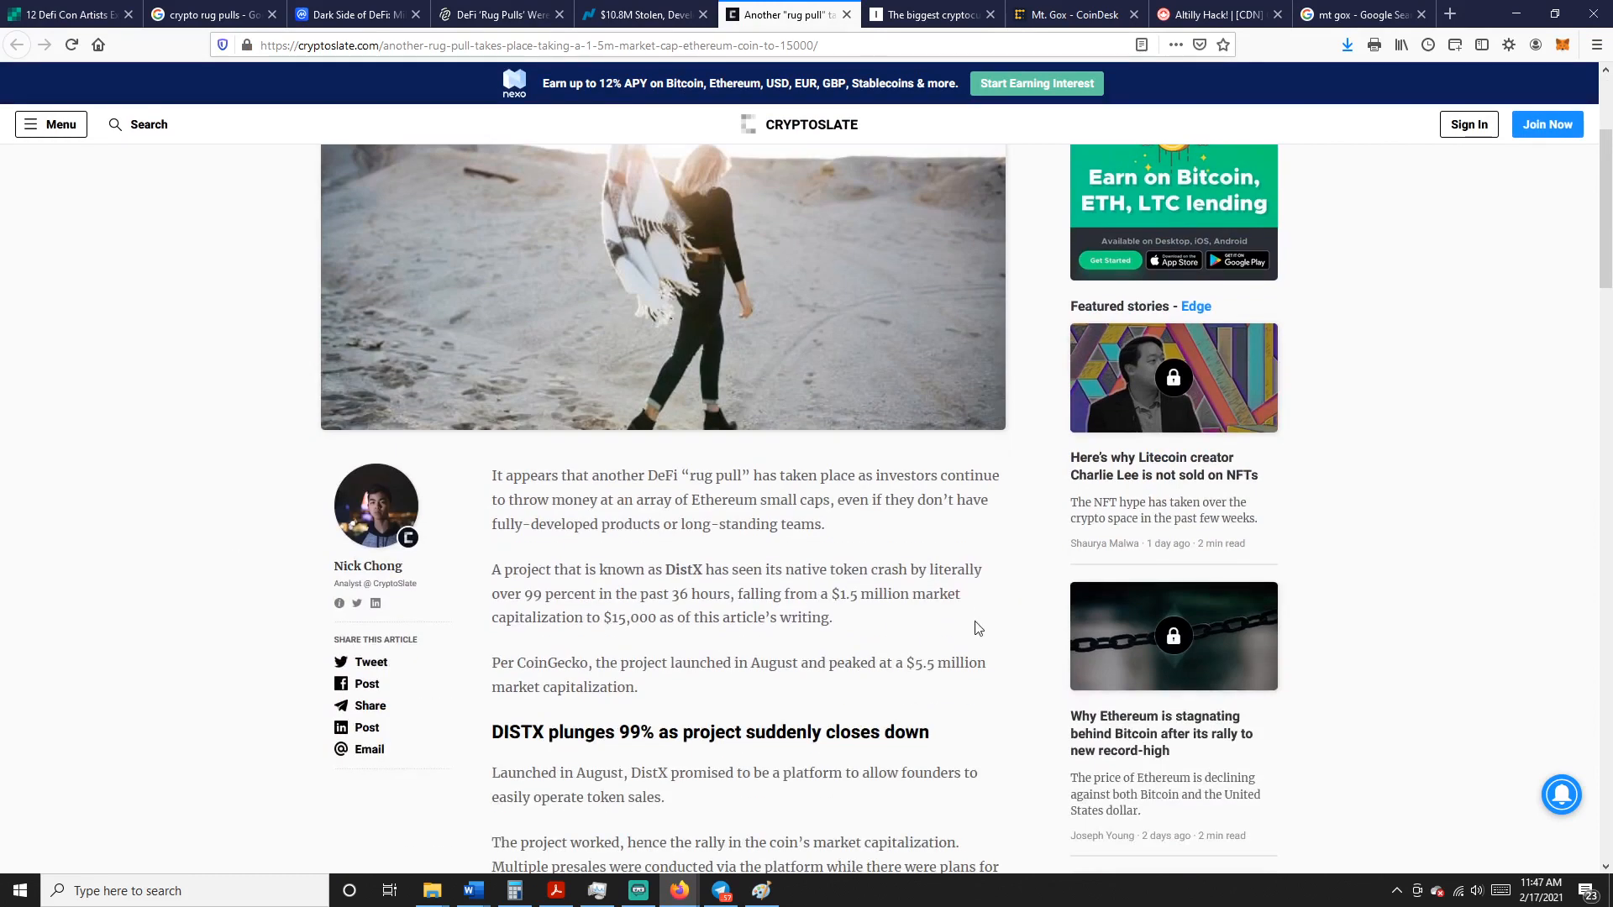
{"action": "scroll", "scroll_direction": "down", "scroll_amount": 3}
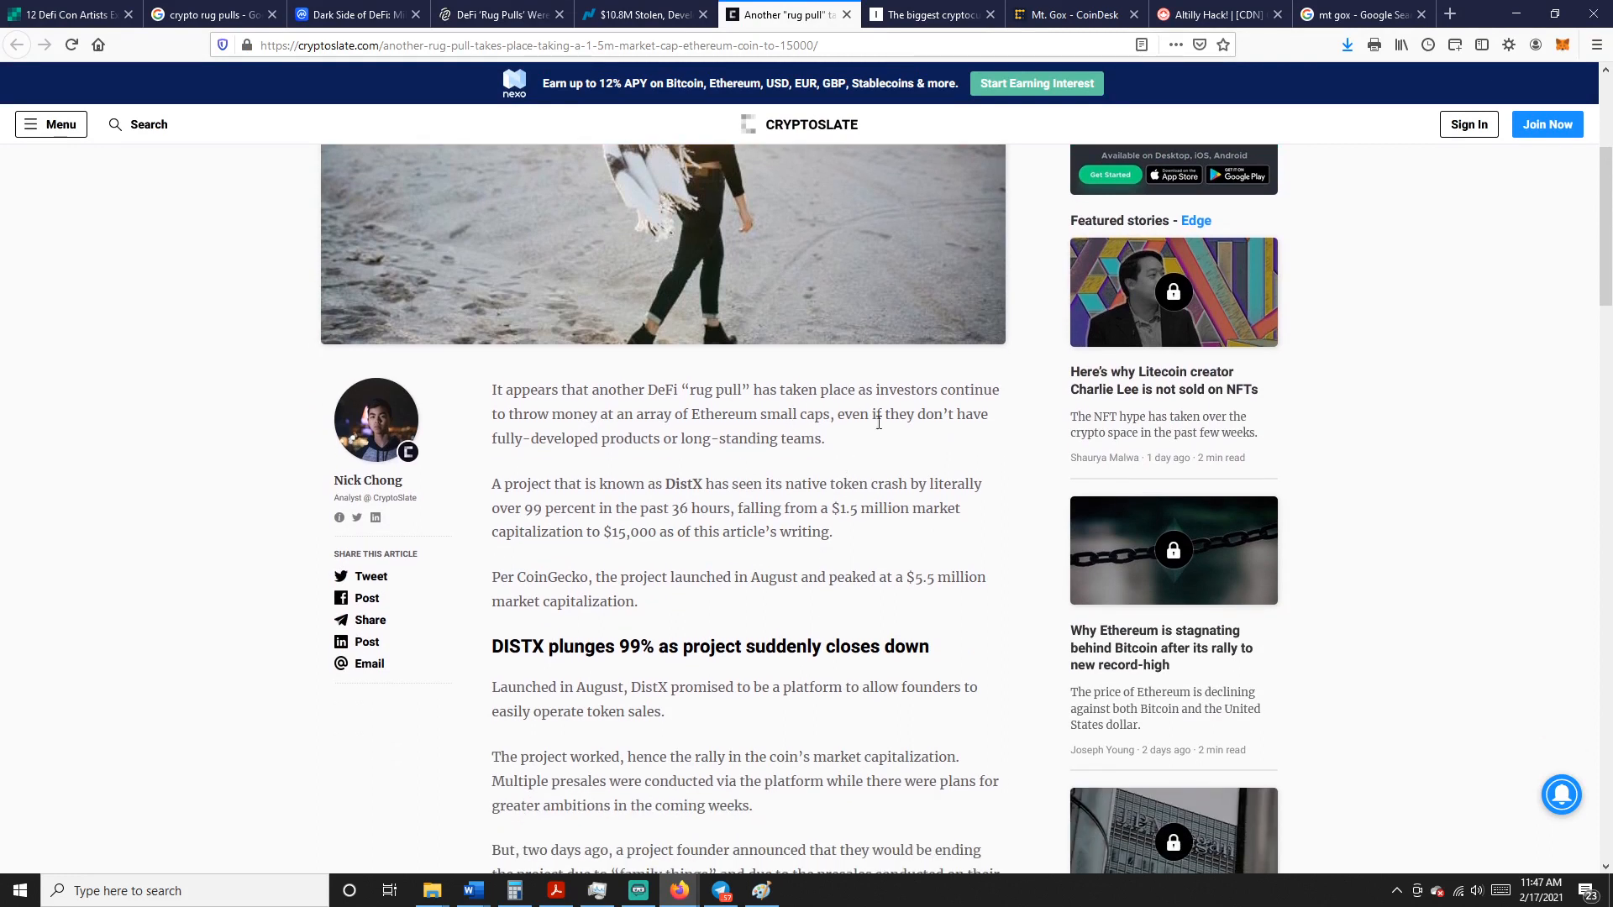
{"action": "mouse_move", "coordinate": [900, 526]}
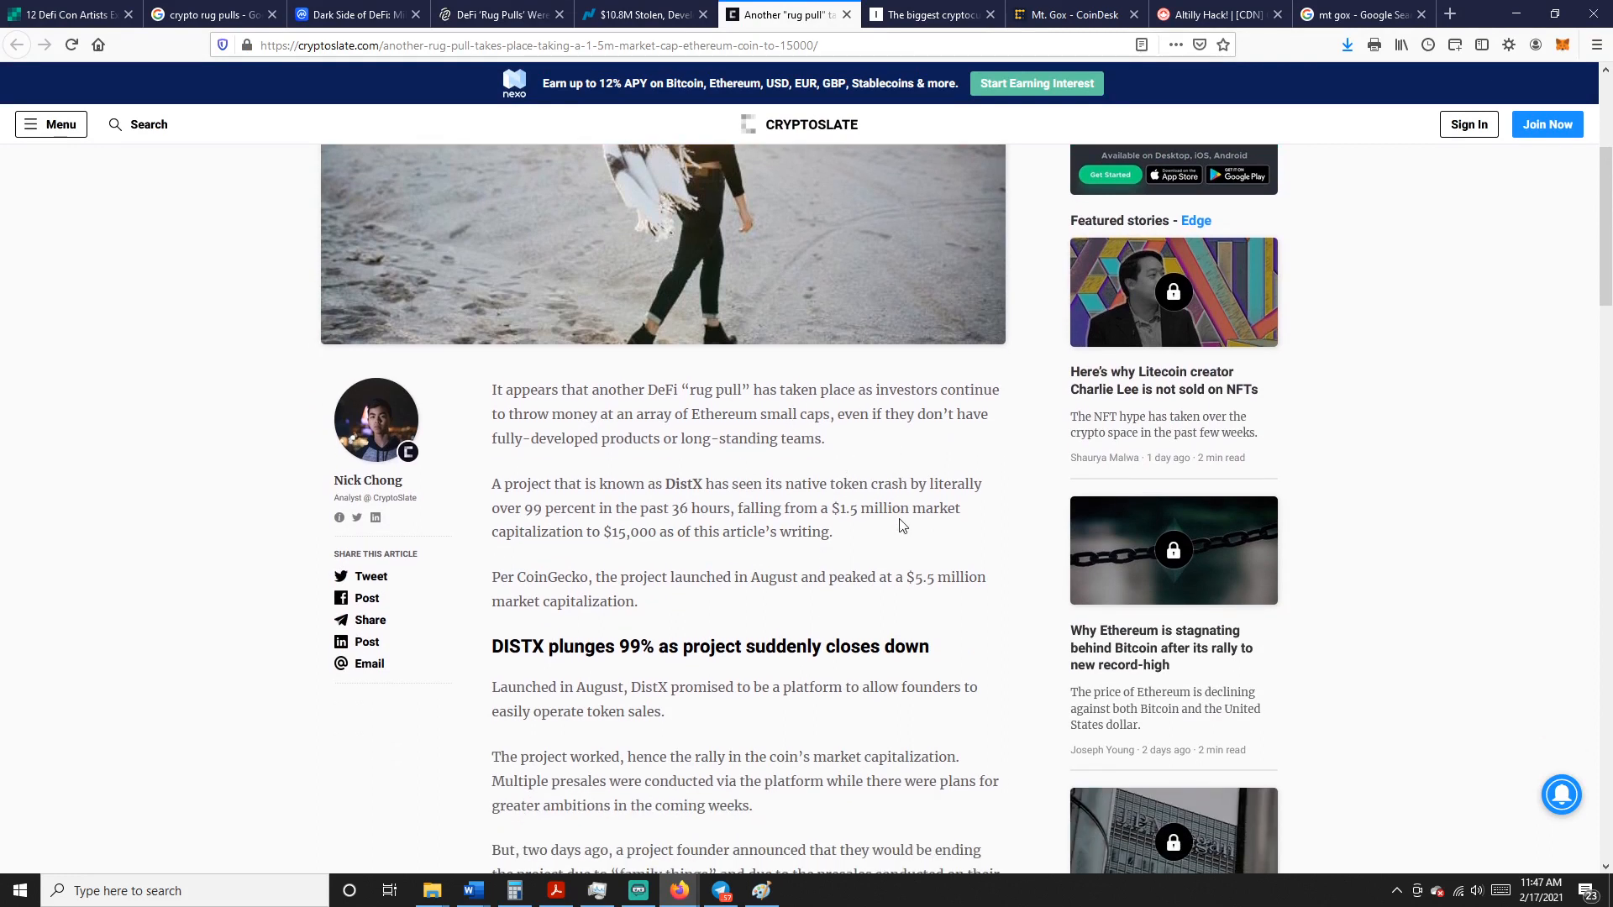
{"action": "mouse_move", "coordinate": [842, 457]}
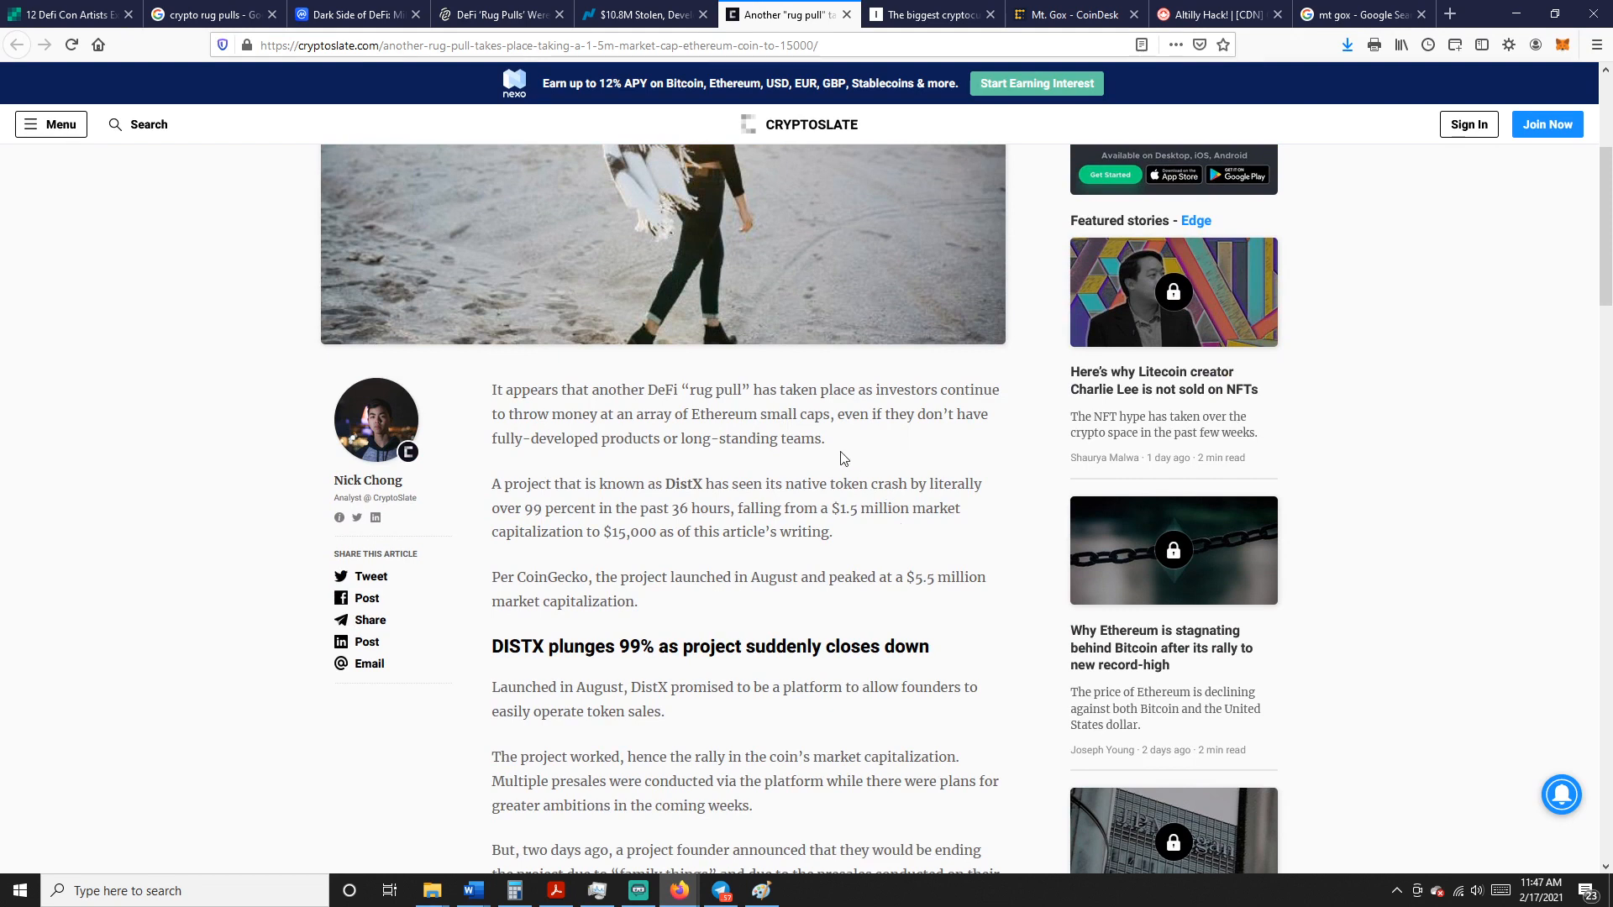
{"action": "mouse_move", "coordinate": [877, 474]}
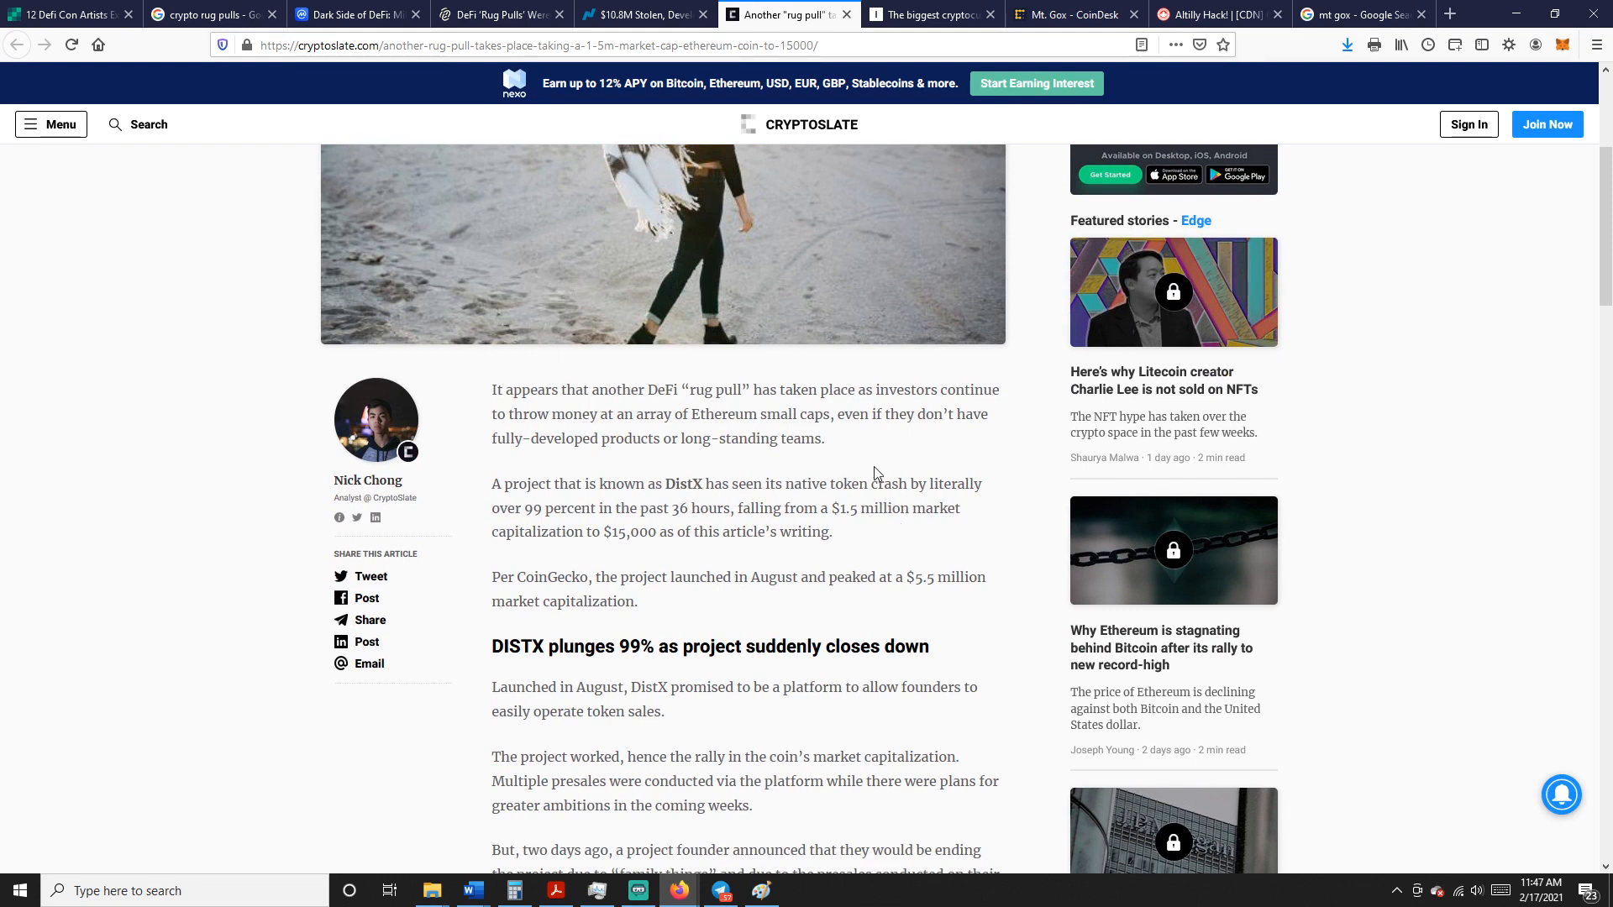
{"action": "mouse_move", "coordinate": [869, 435]}
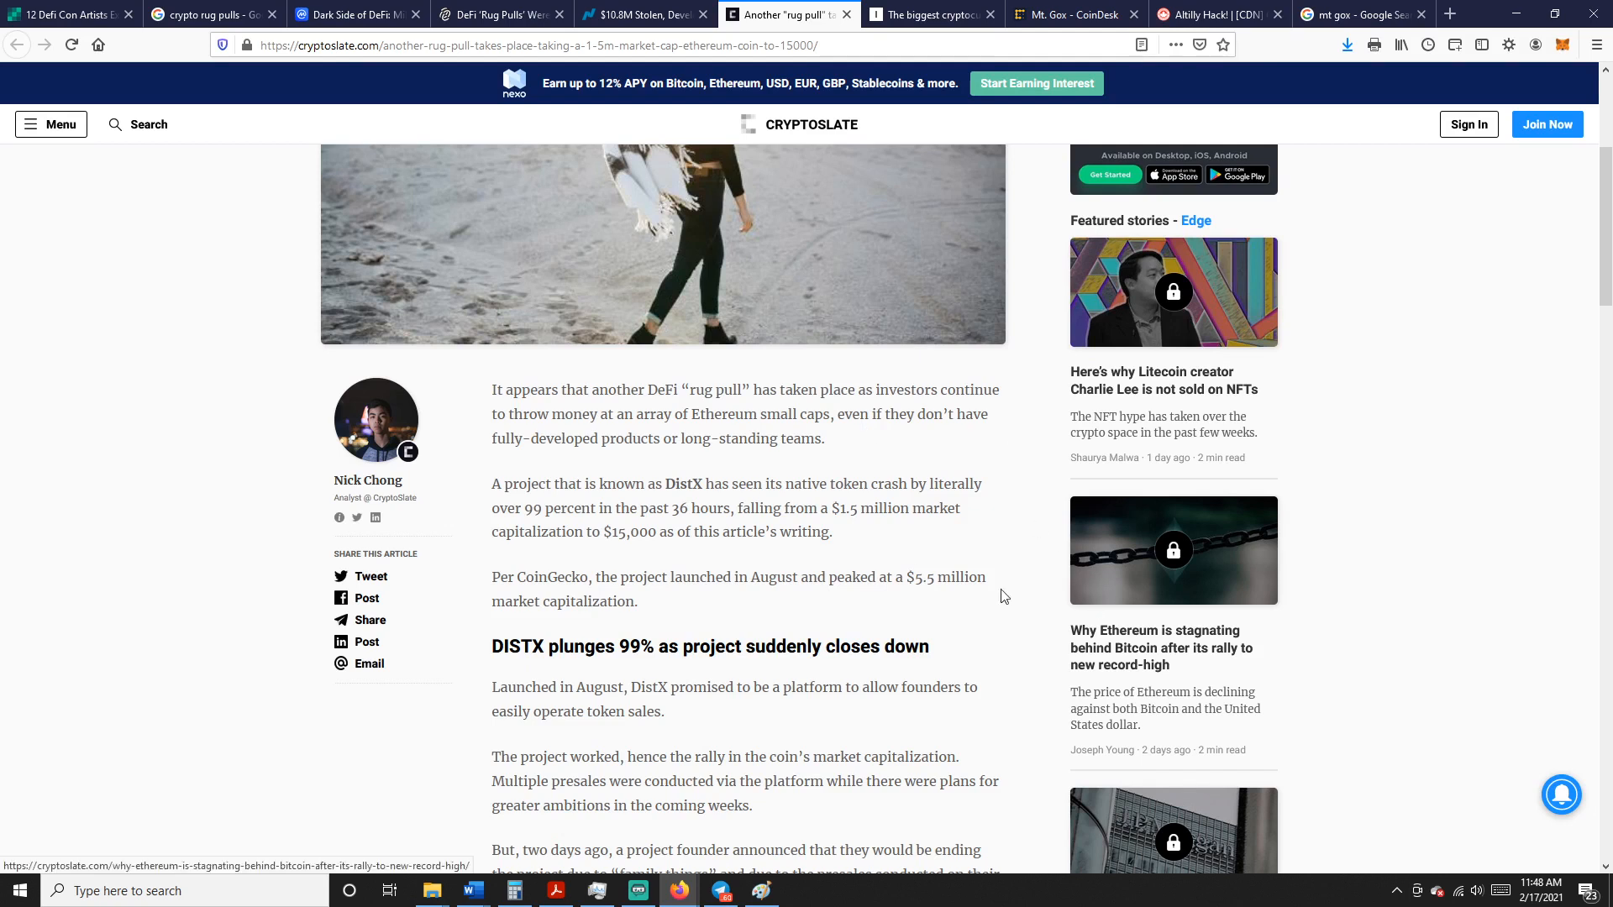
{"action": "mouse_move", "coordinate": [911, 571]}
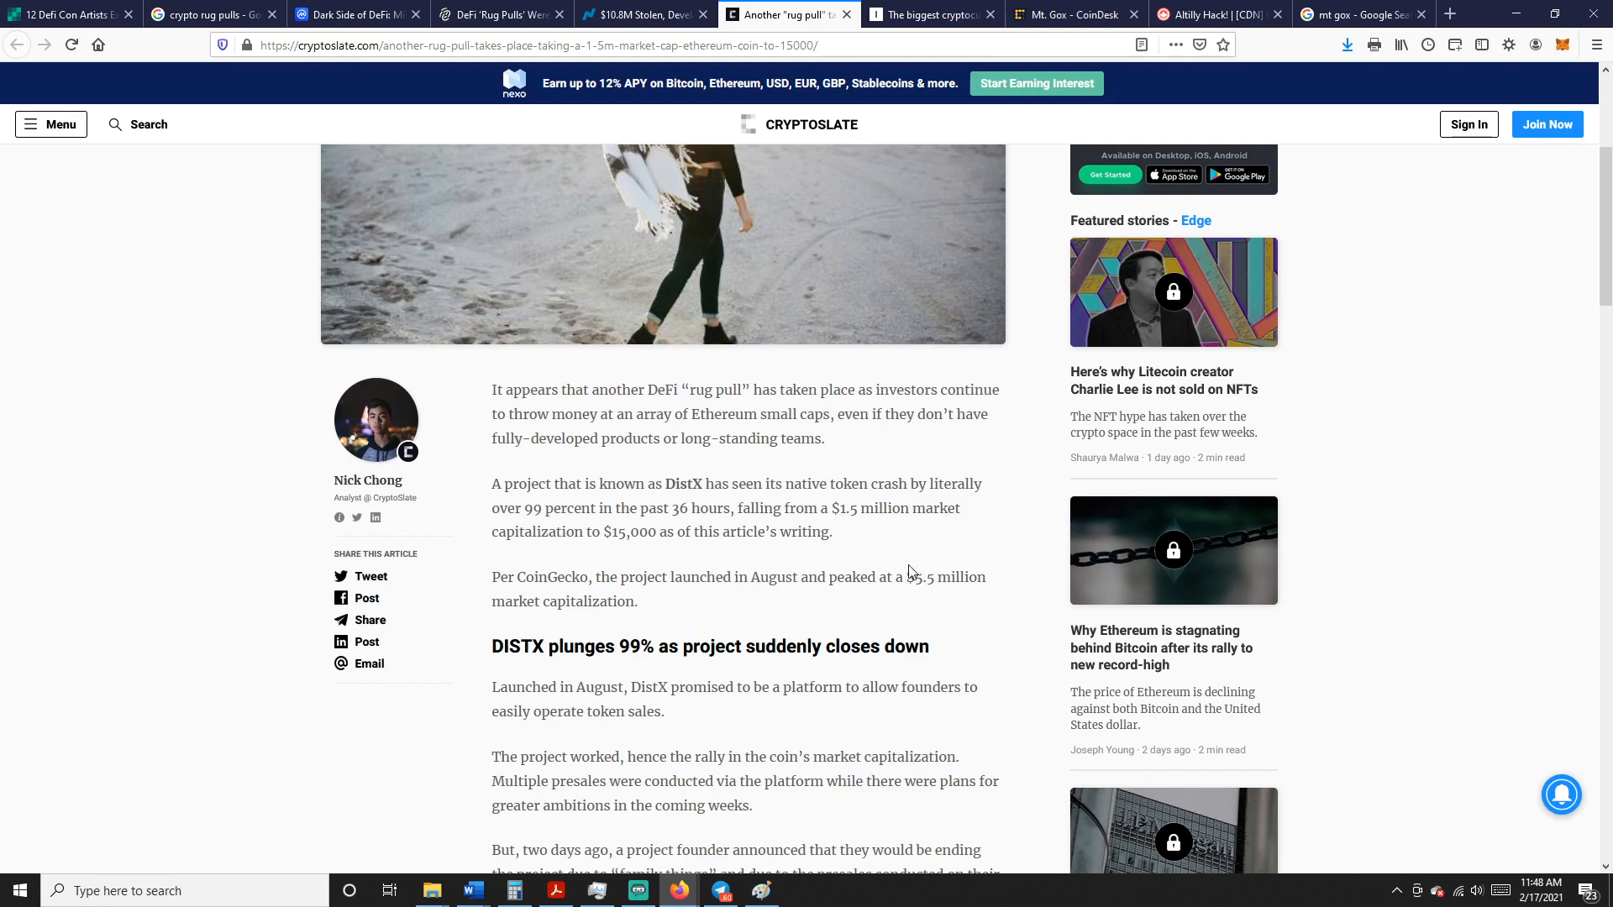
Read the DistX article past the founder's quote, then switch to Business Insider's 2019 biggest crypto scams
{"action": "scroll", "scroll_direction": "down", "scroll_amount": 3}
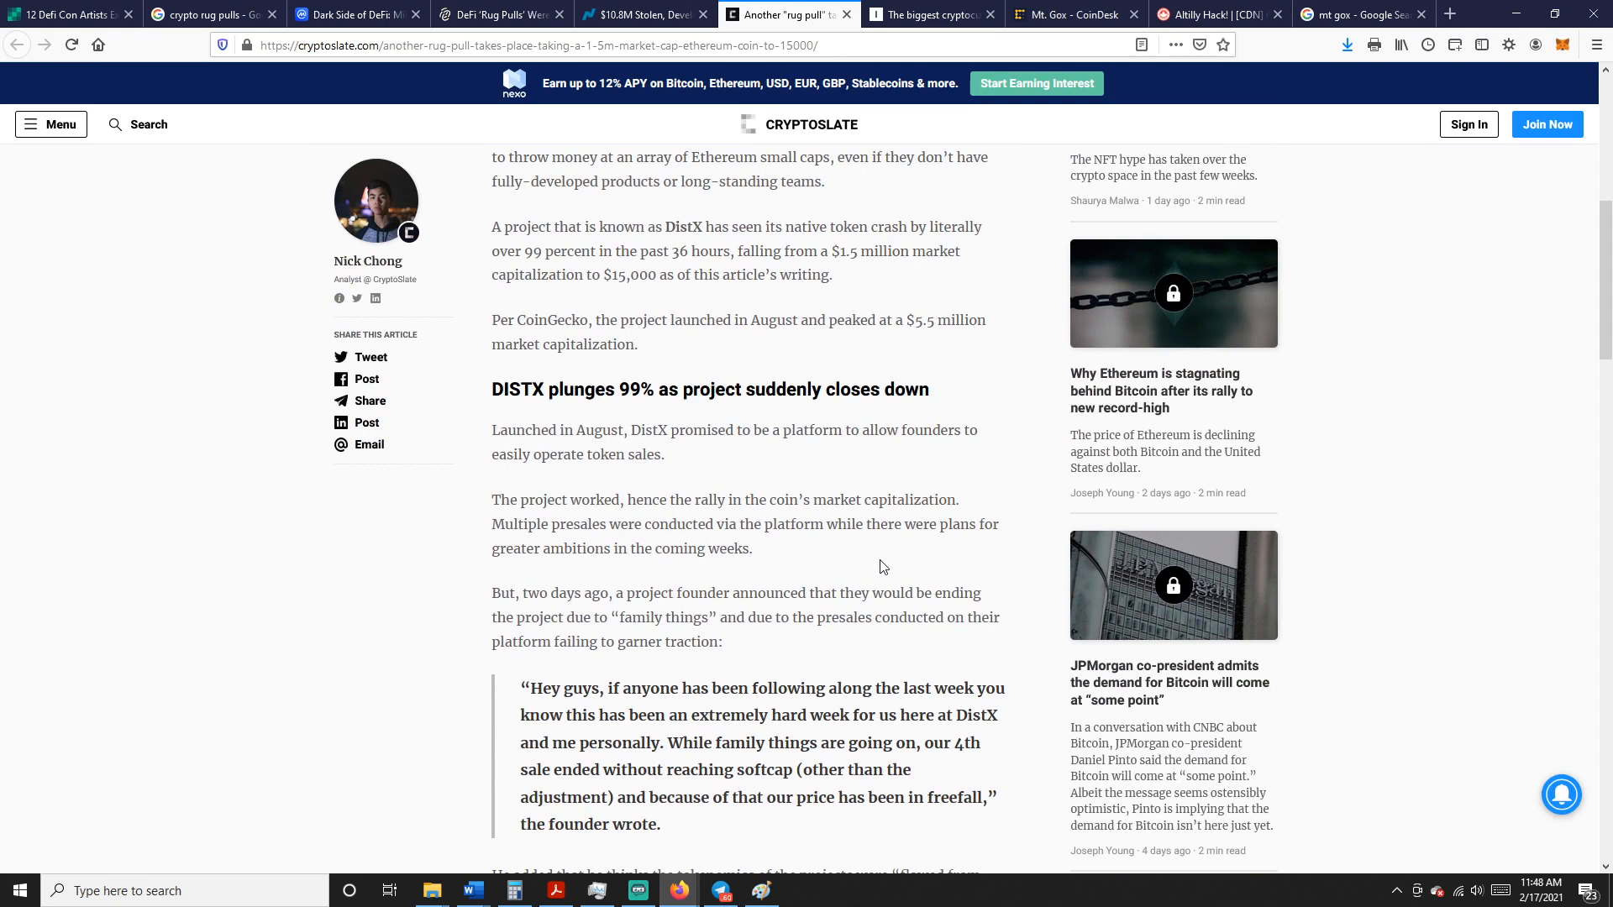
{"action": "scroll", "scroll_direction": "down", "scroll_amount": 3}
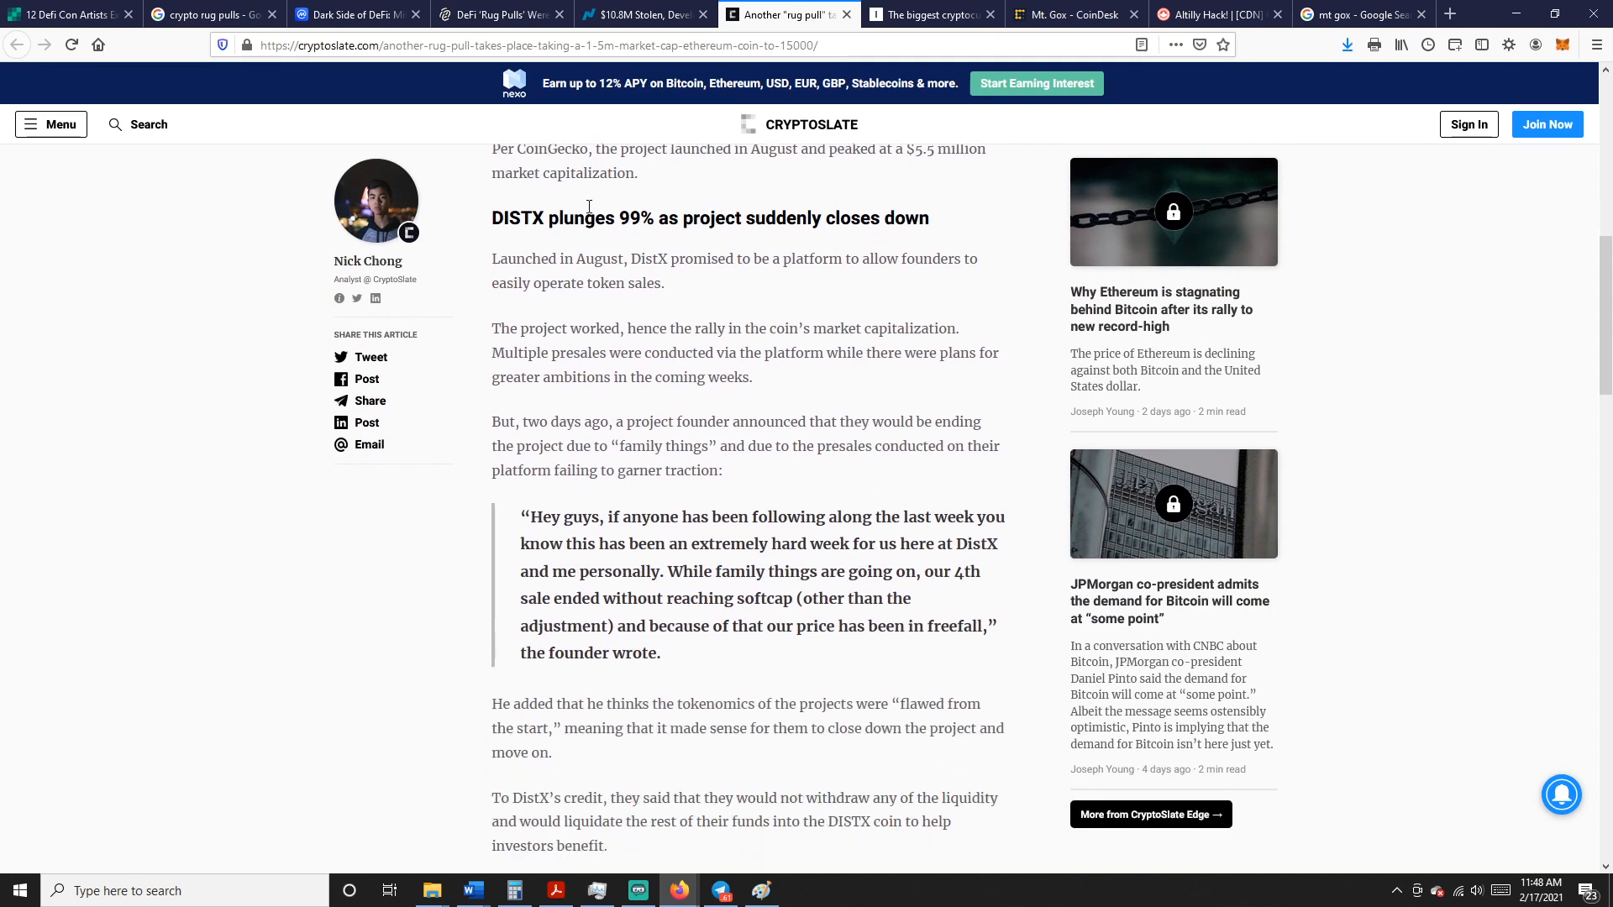
{"action": "mouse_move", "coordinate": [819, 290]}
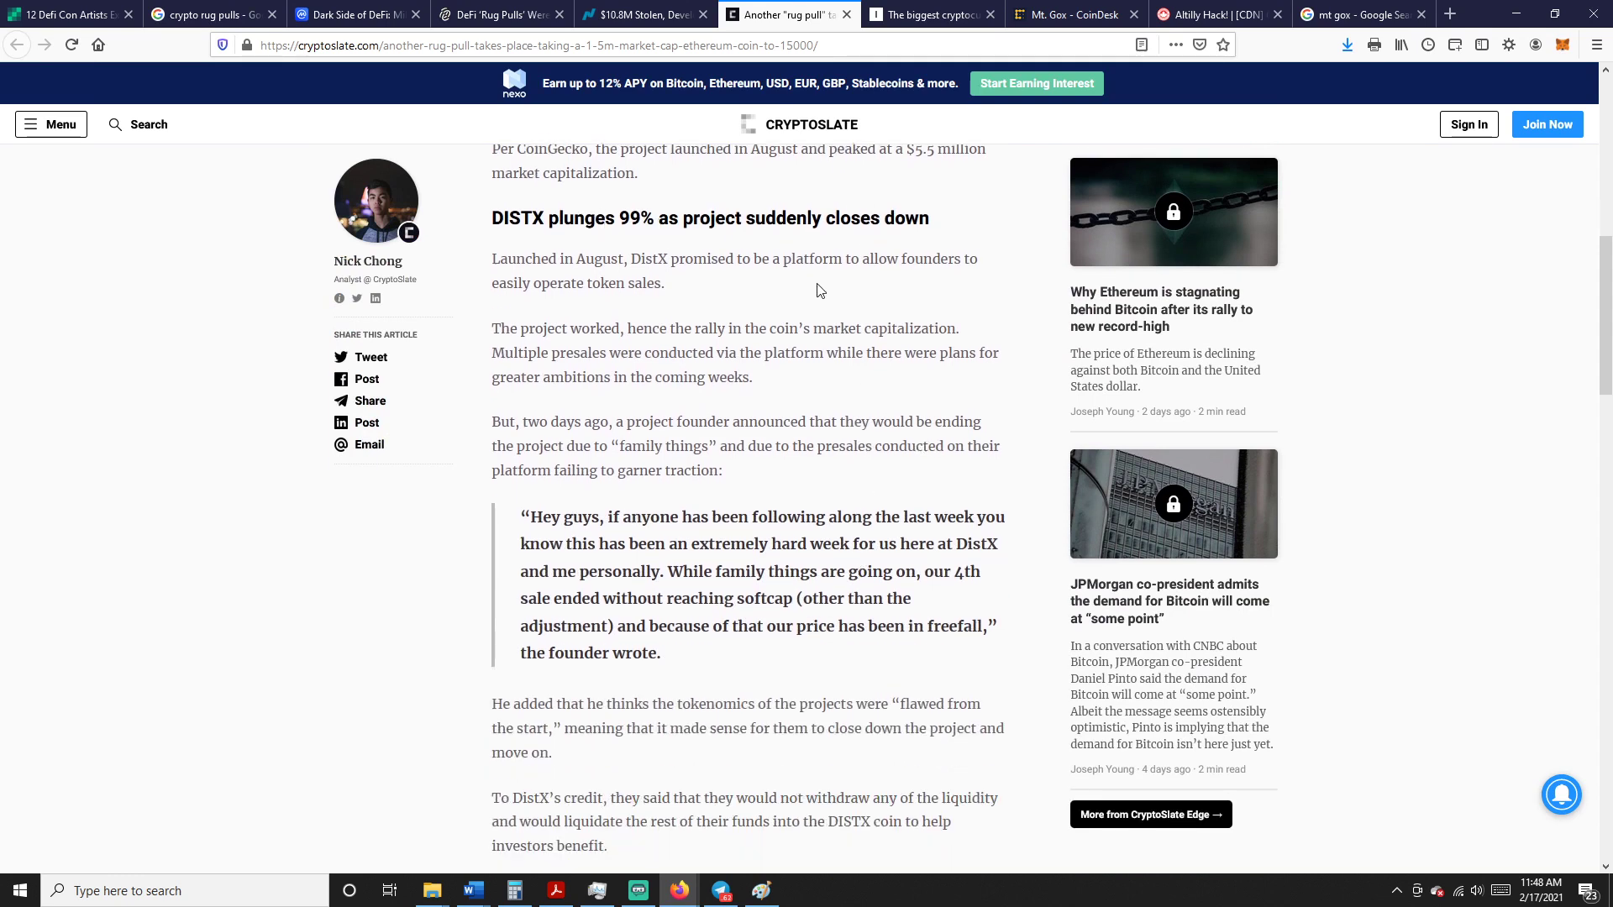
{"action": "scroll", "scroll_direction": "down", "scroll_amount": 3}
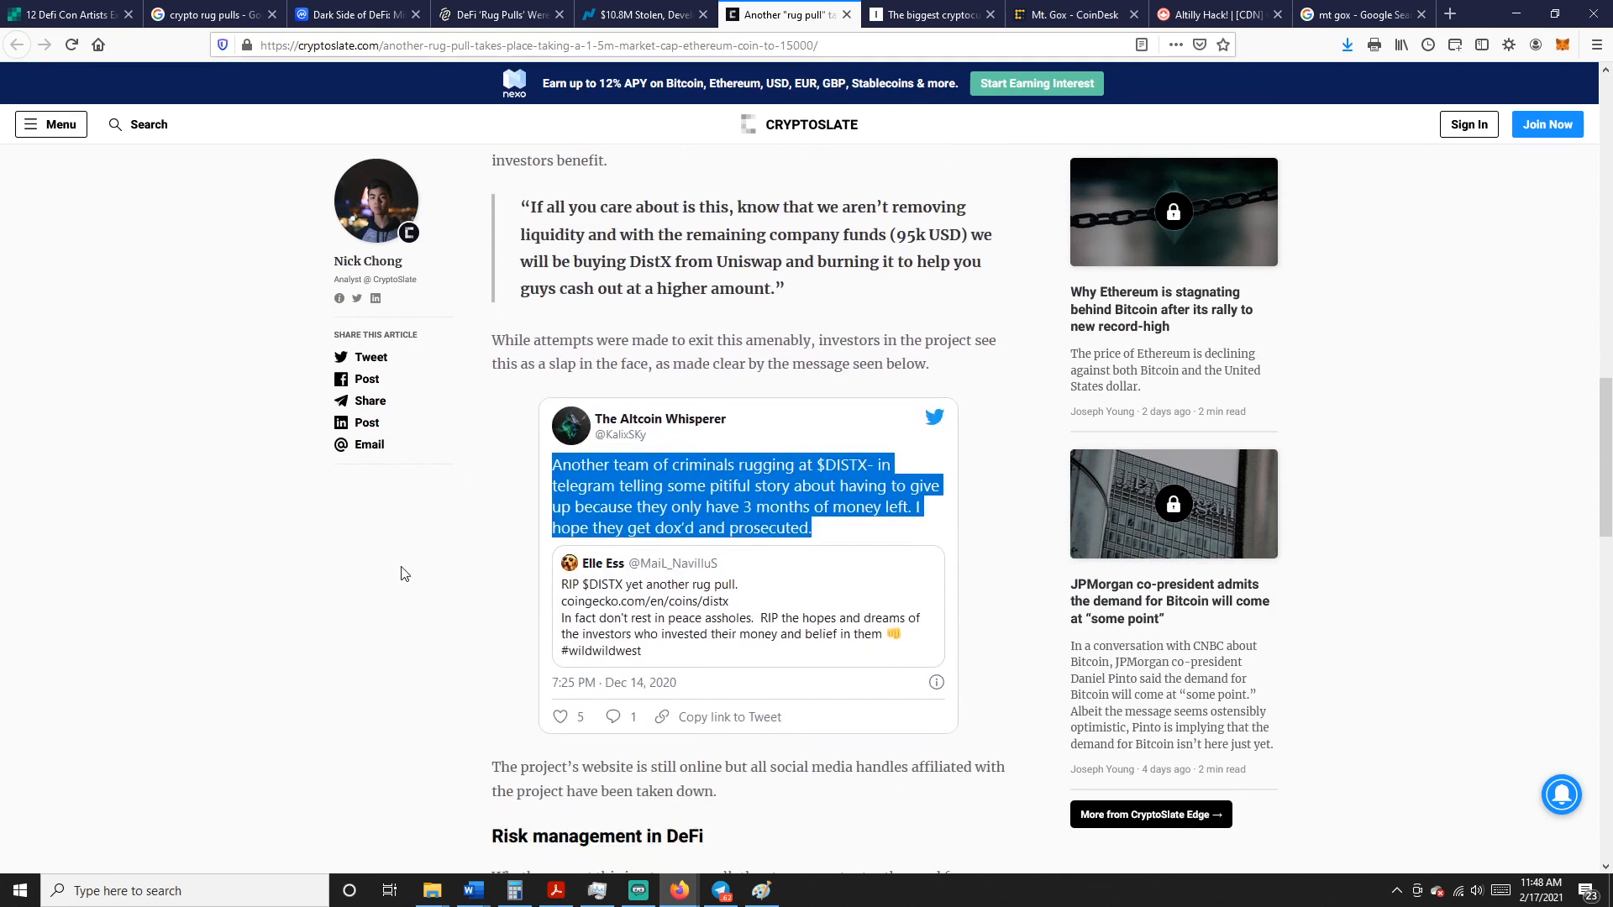
{"action": "scroll", "scroll_direction": "down", "scroll_amount": 3}
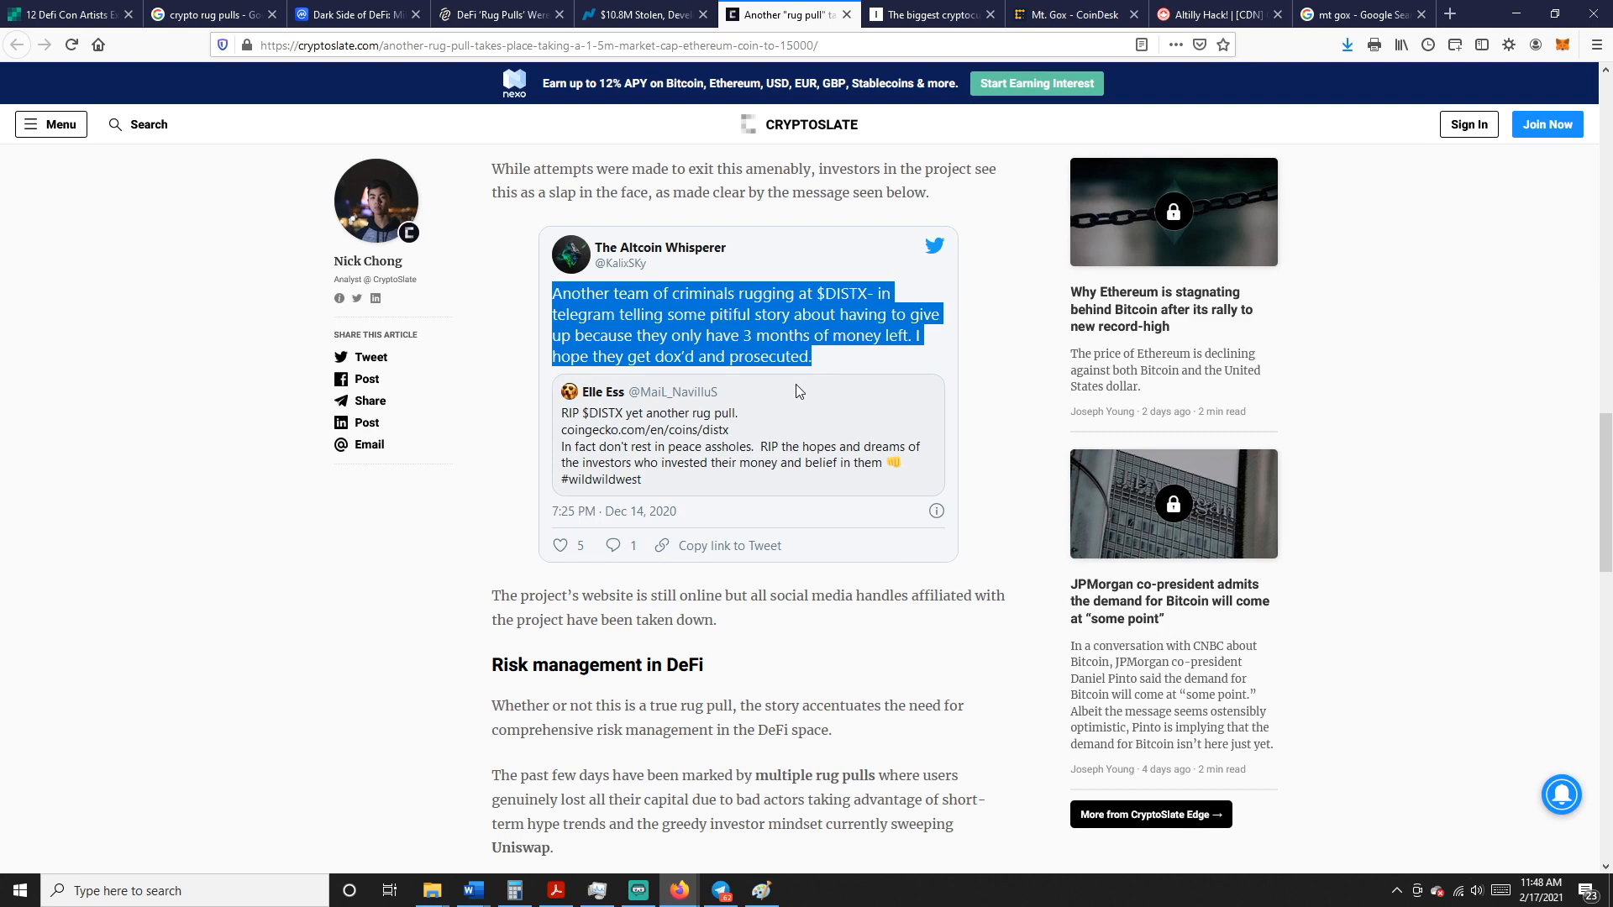
{"action": "mouse_move", "coordinate": [882, 524]}
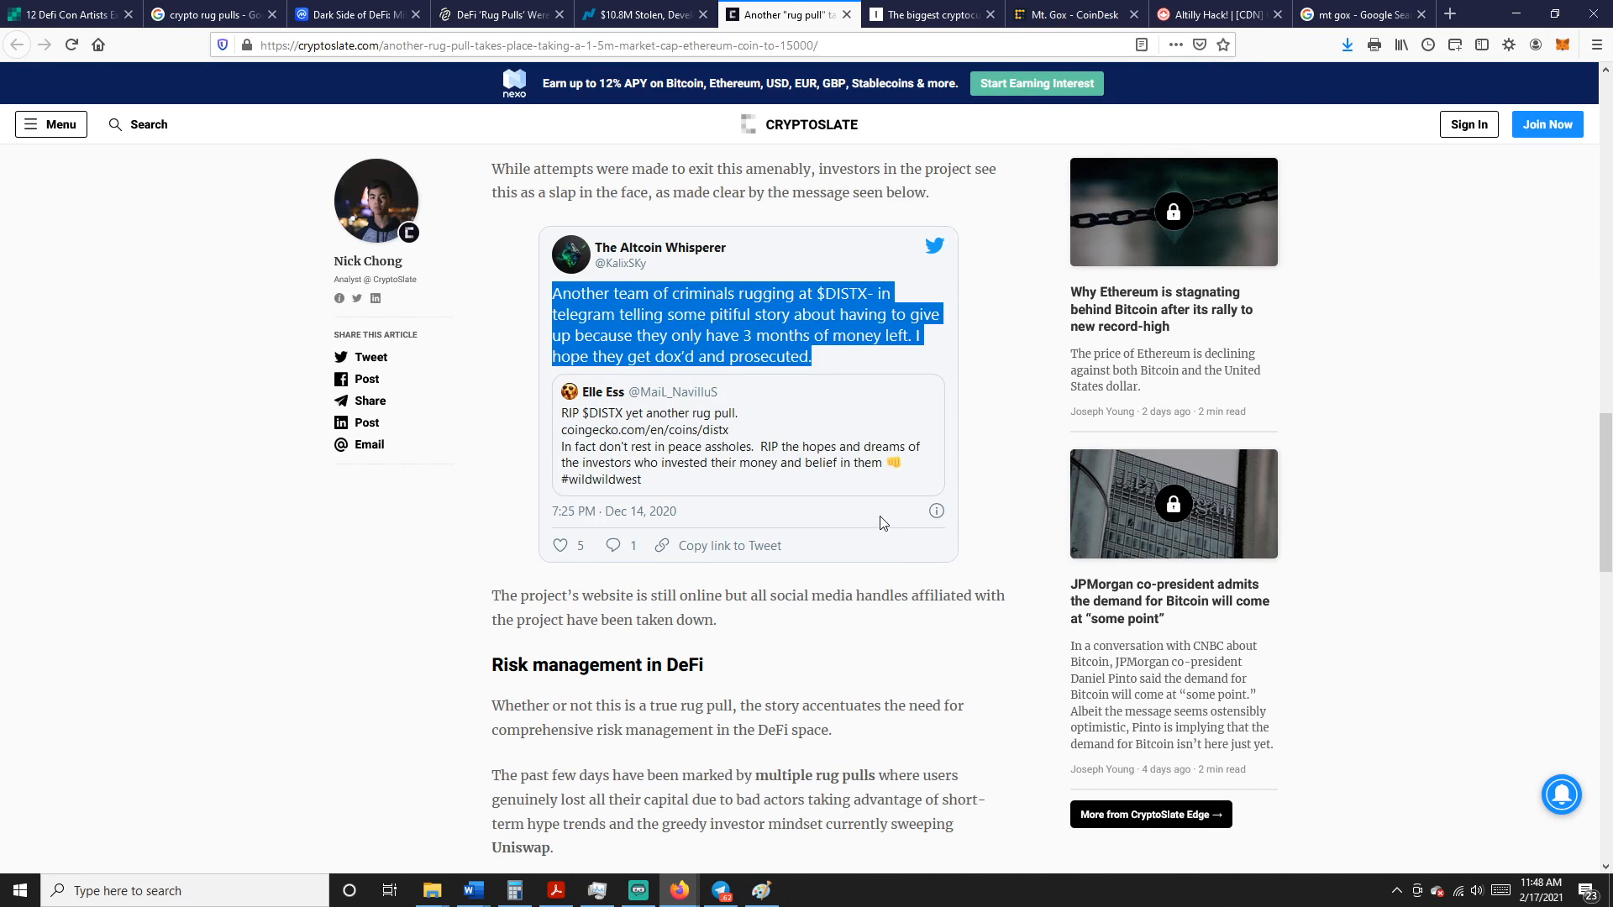
{"action": "mouse_move", "coordinate": [931, 13]}
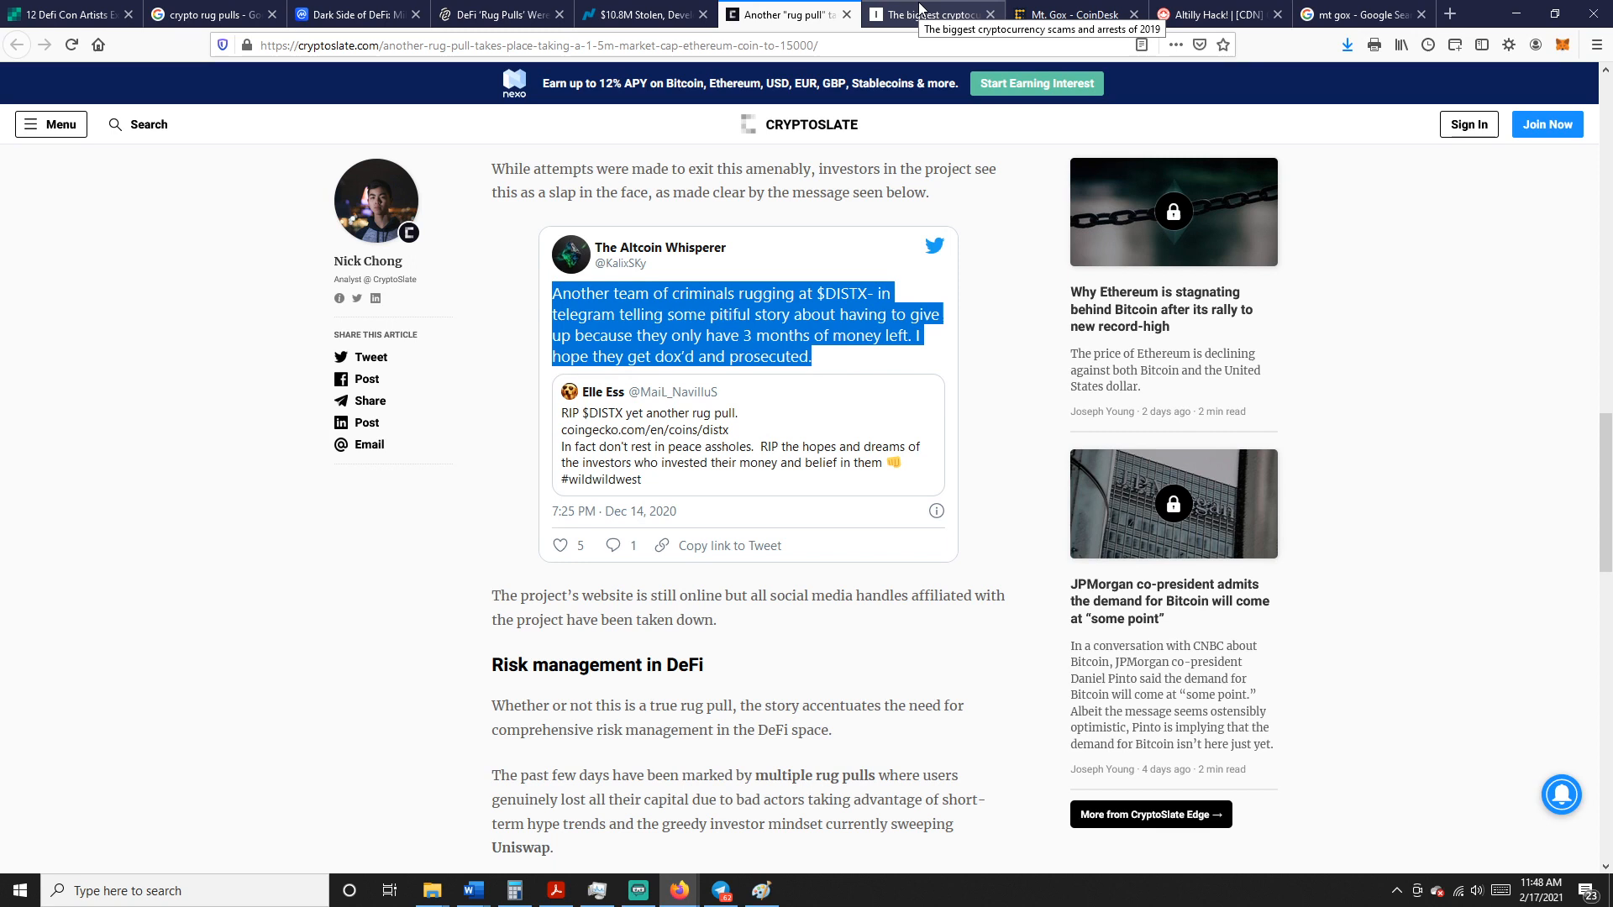
{"action": "left_click", "coordinate": [931, 13]}
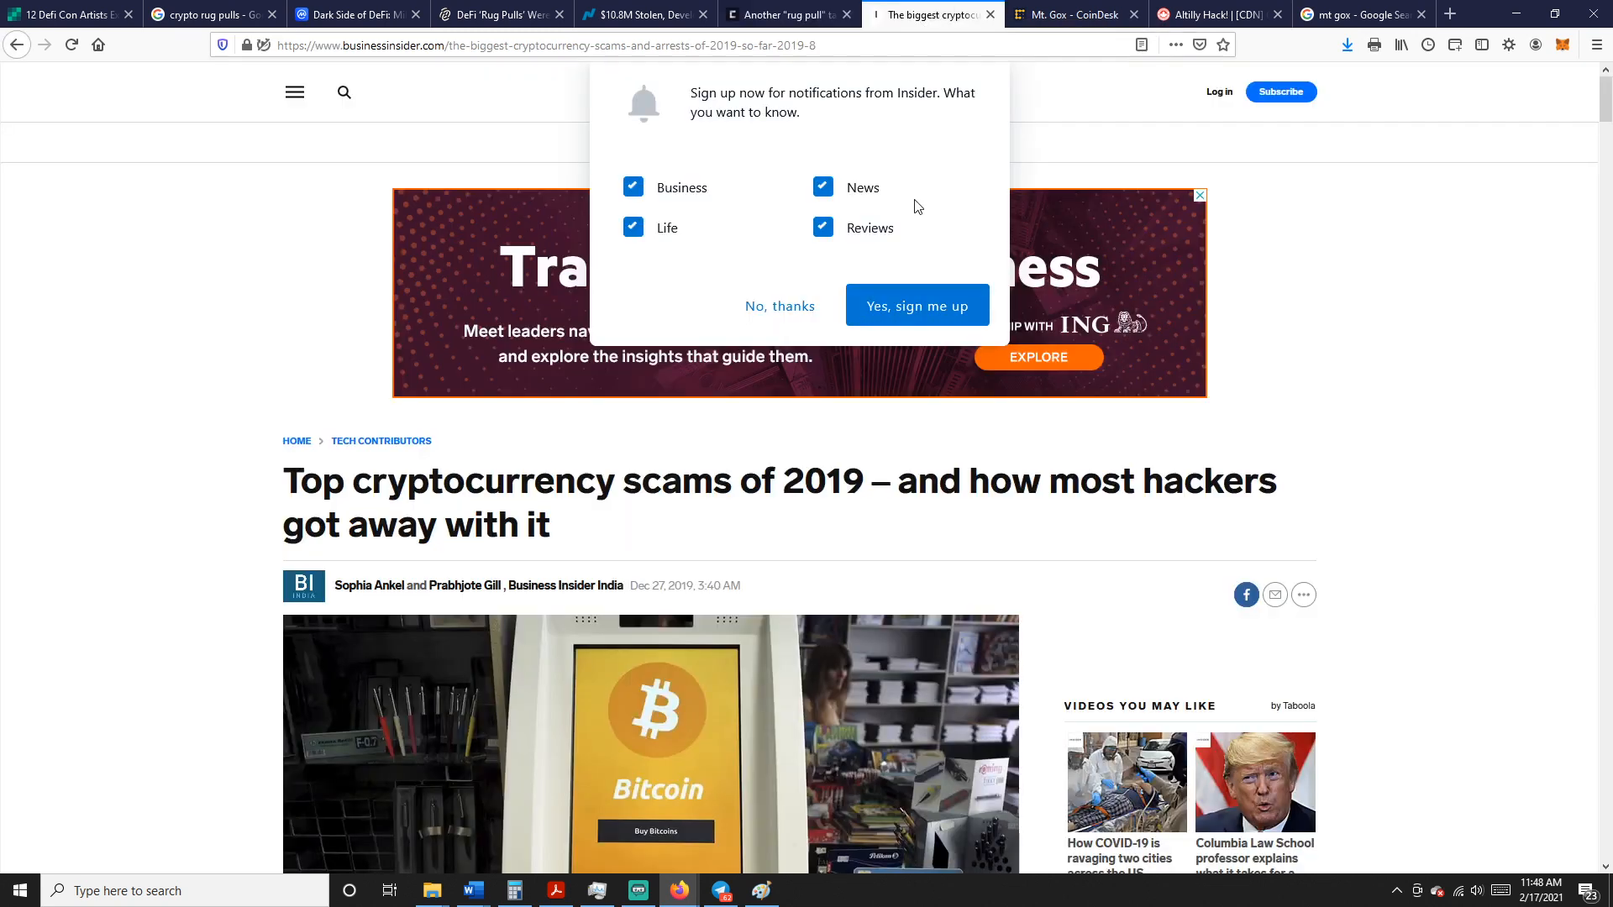
{"action": "mouse_move", "coordinate": [1418, 155]}
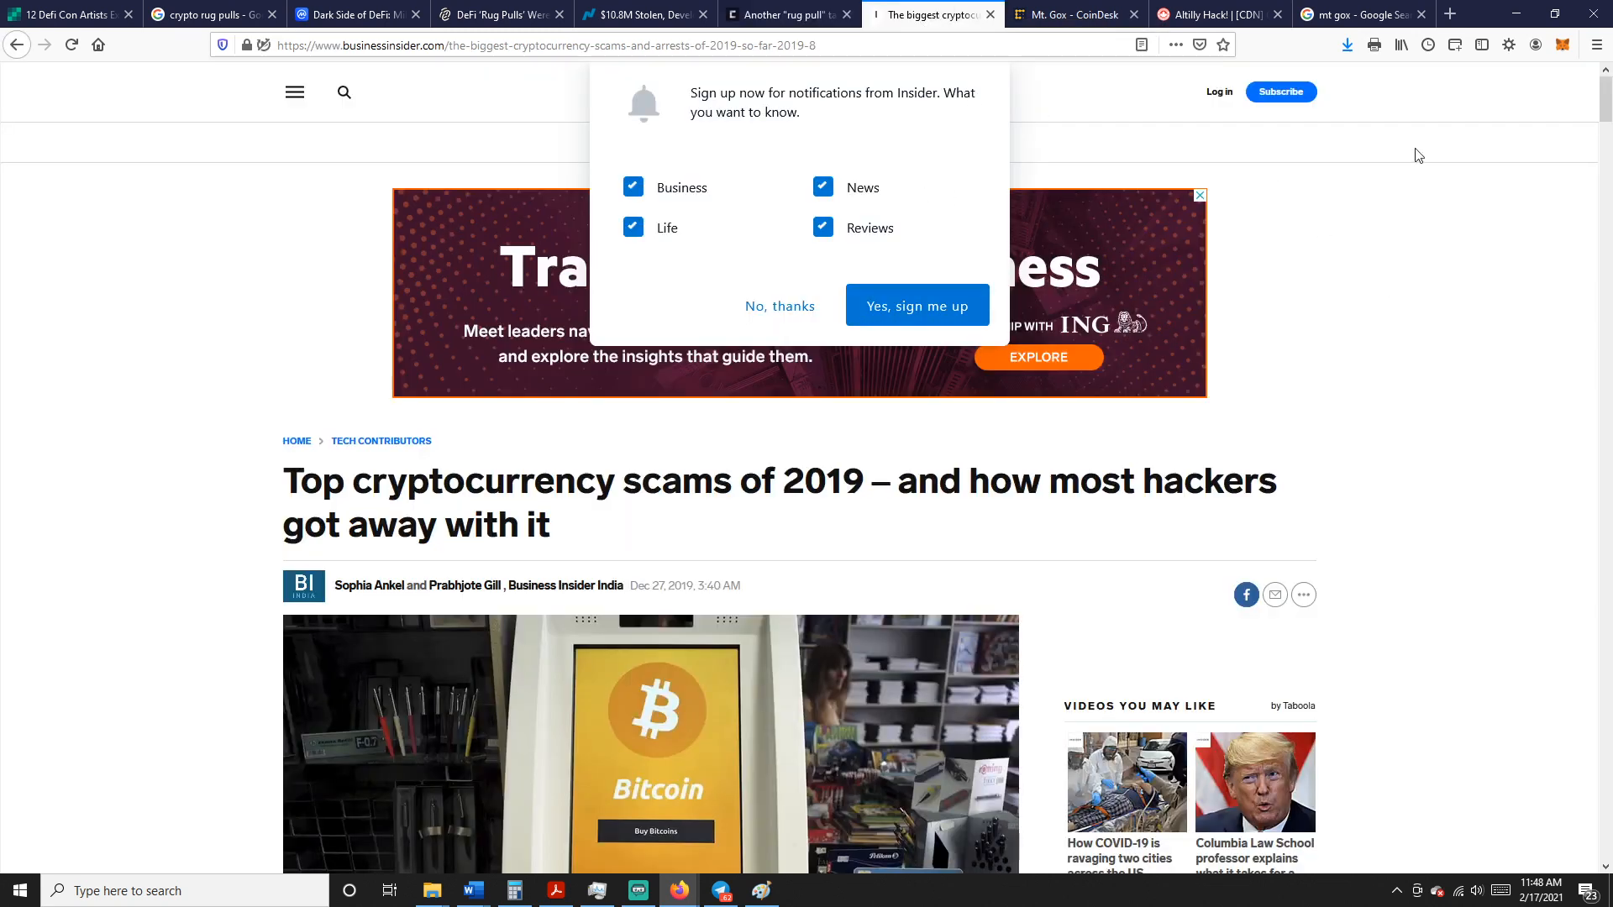
Dismiss the notification prompt and scroll through the first scam entries of the Insider roundup
{"action": "left_click", "coordinate": [778, 306]}
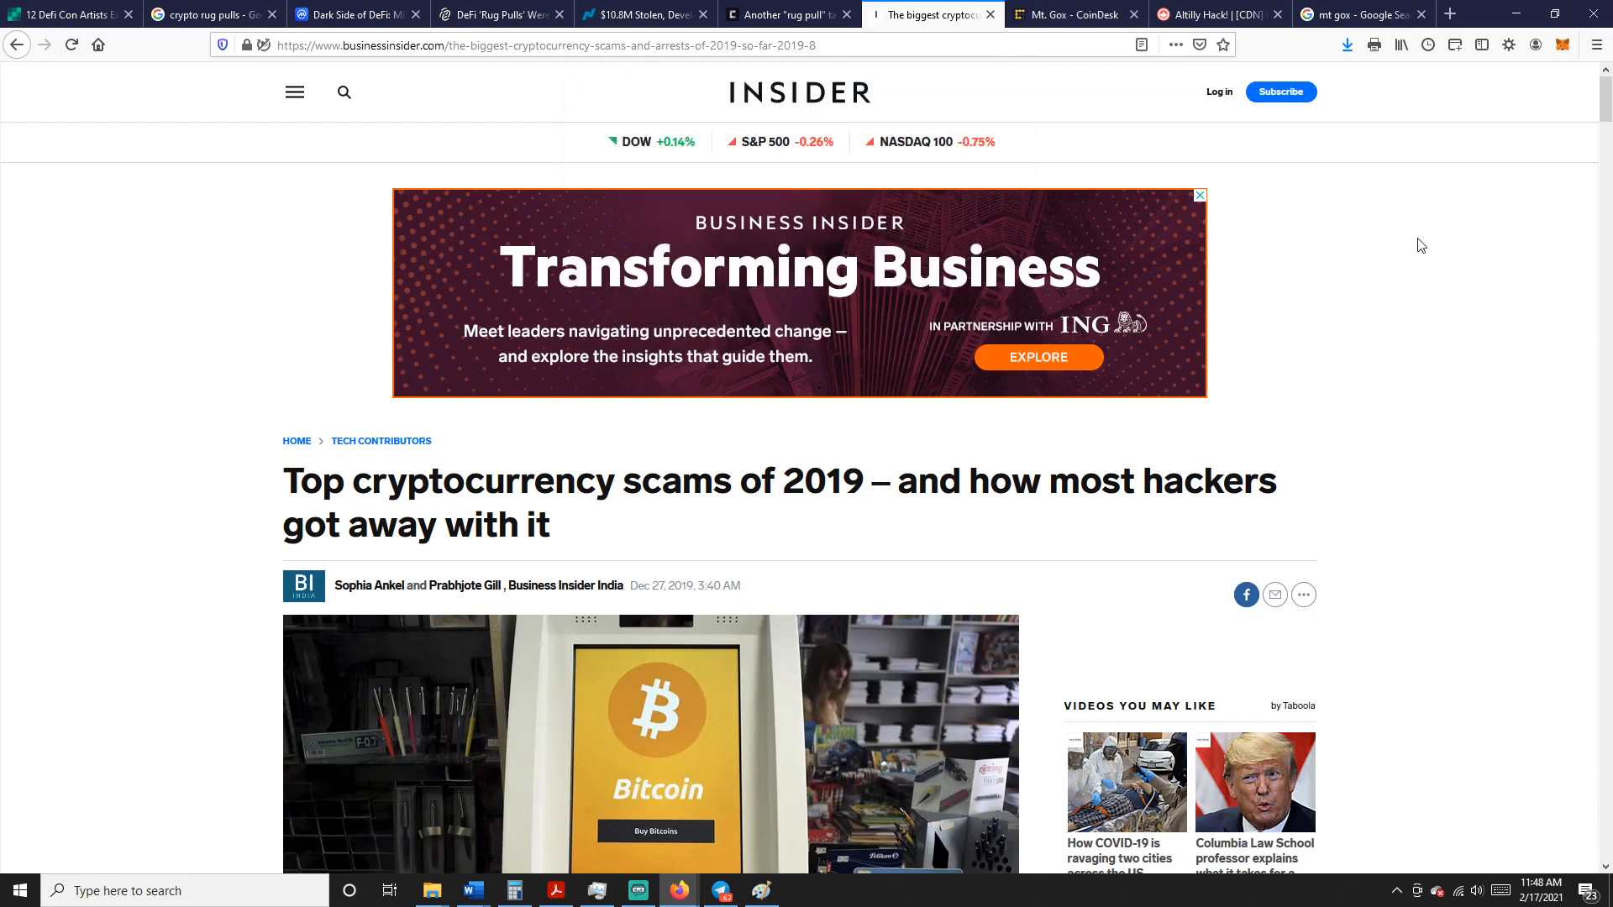
{"action": "scroll", "scroll_direction": "down", "scroll_amount": 3}
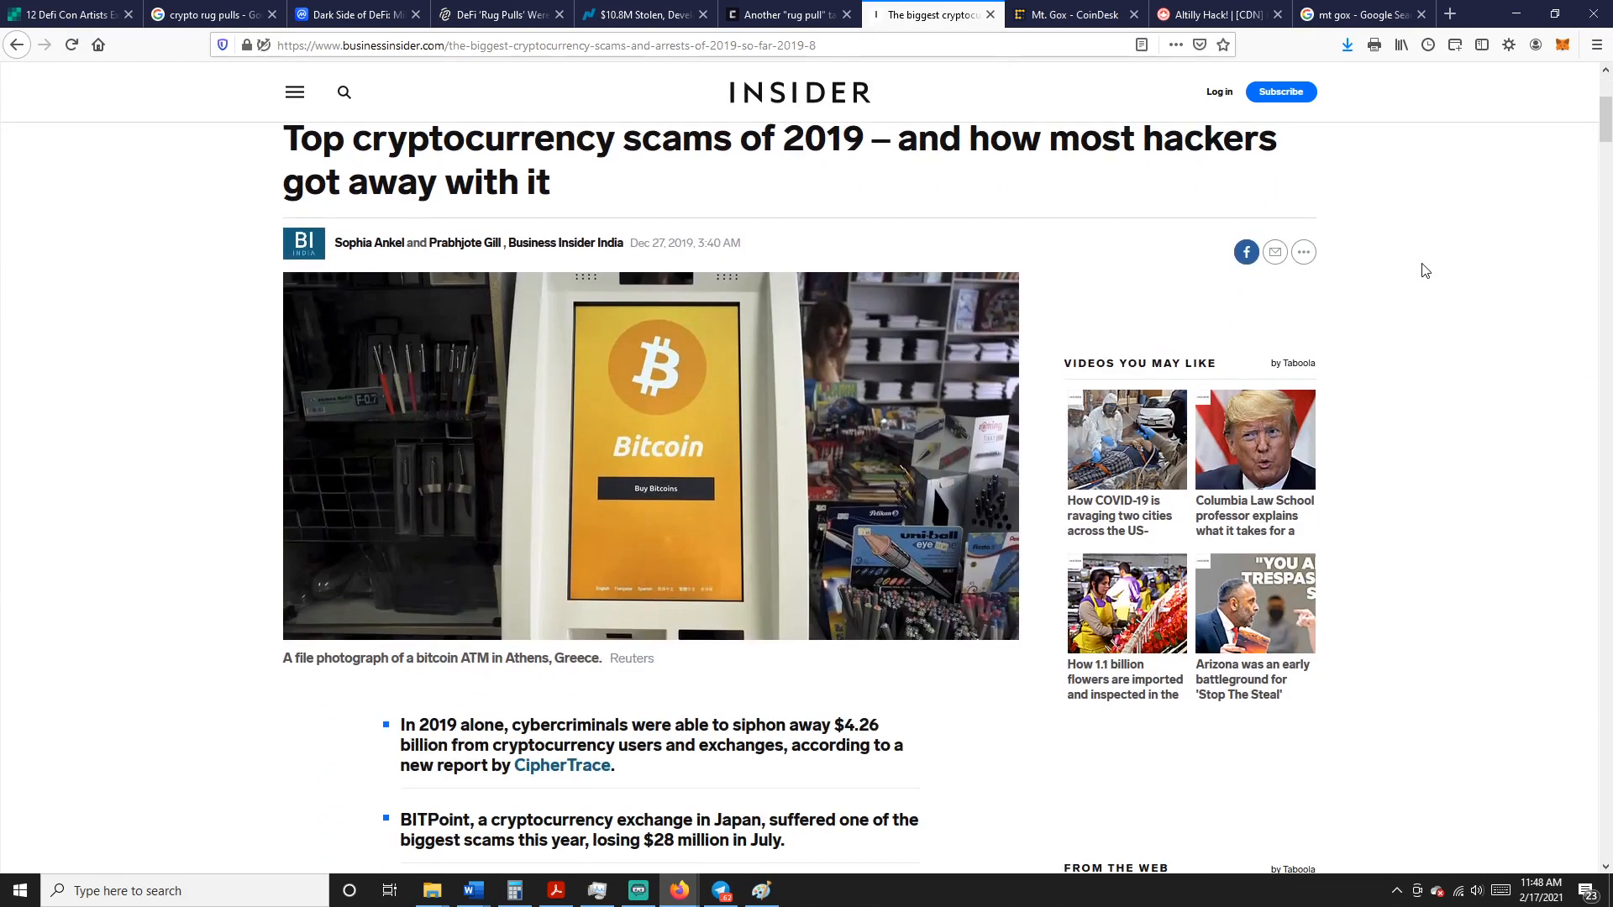
{"action": "scroll", "scroll_direction": "up", "scroll_amount": 3}
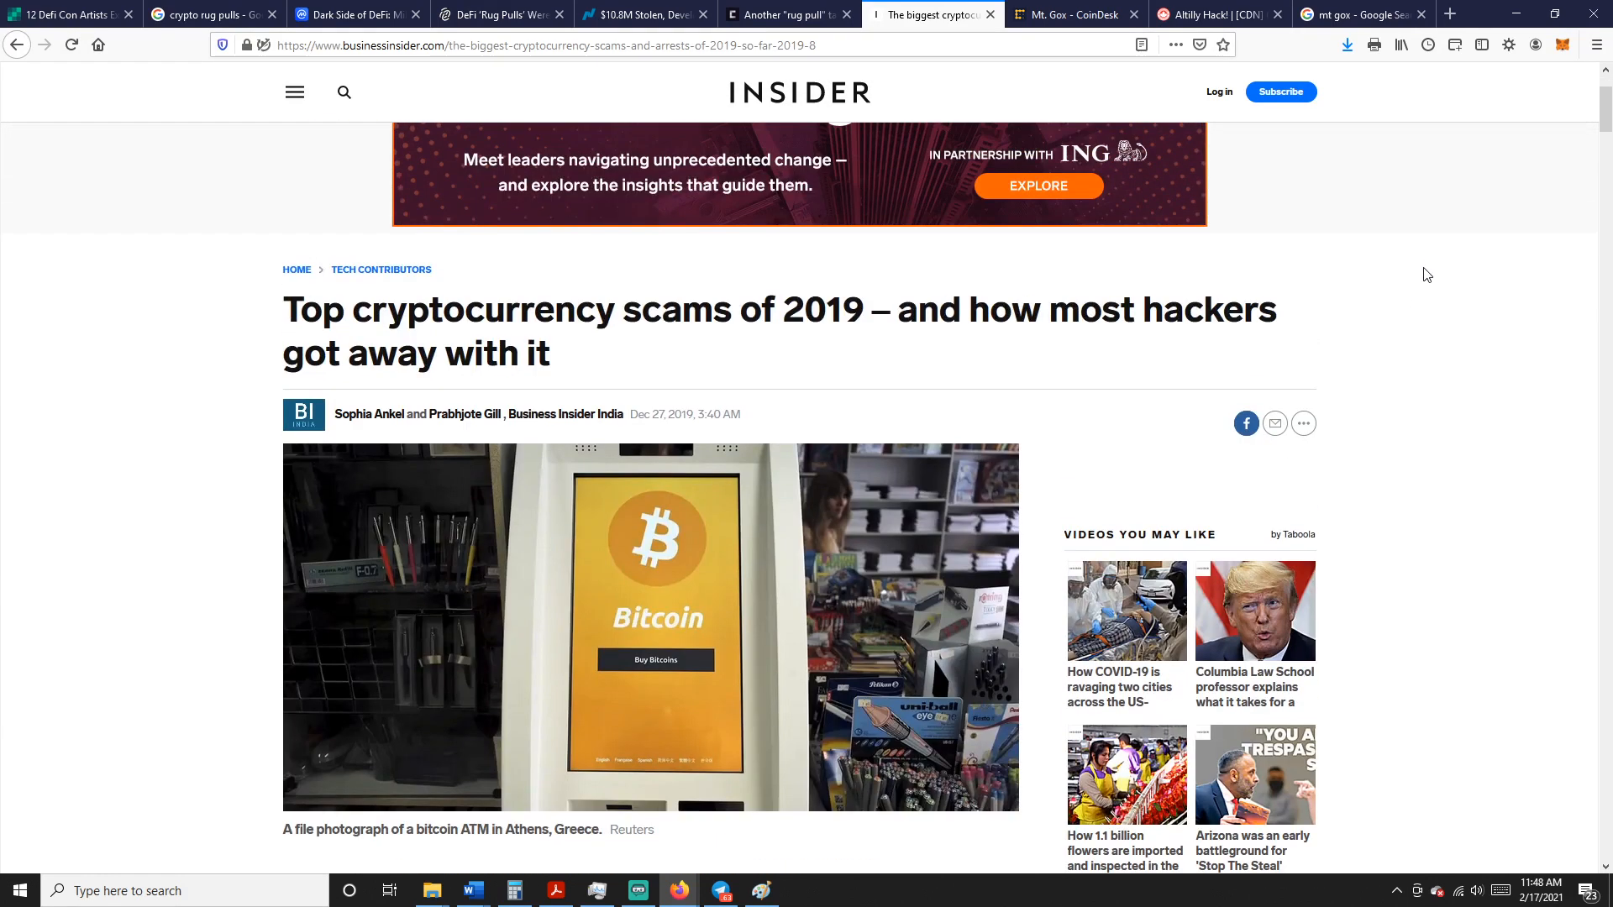
{"action": "scroll", "scroll_direction": "down", "scroll_amount": 3}
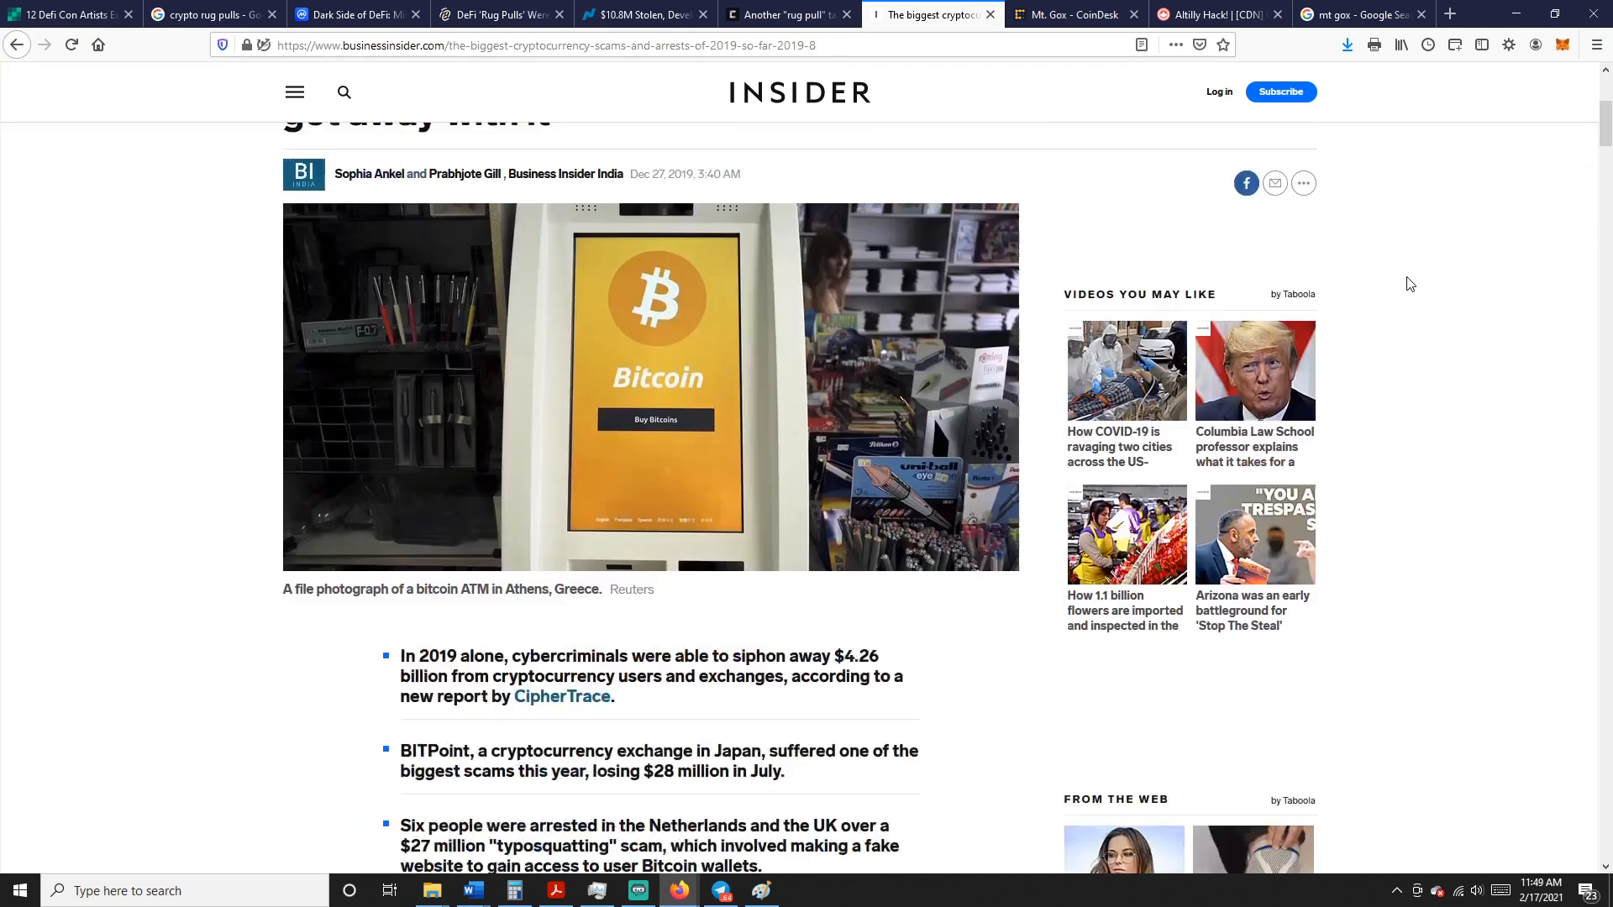
{"action": "scroll", "scroll_direction": "down", "scroll_amount": 3}
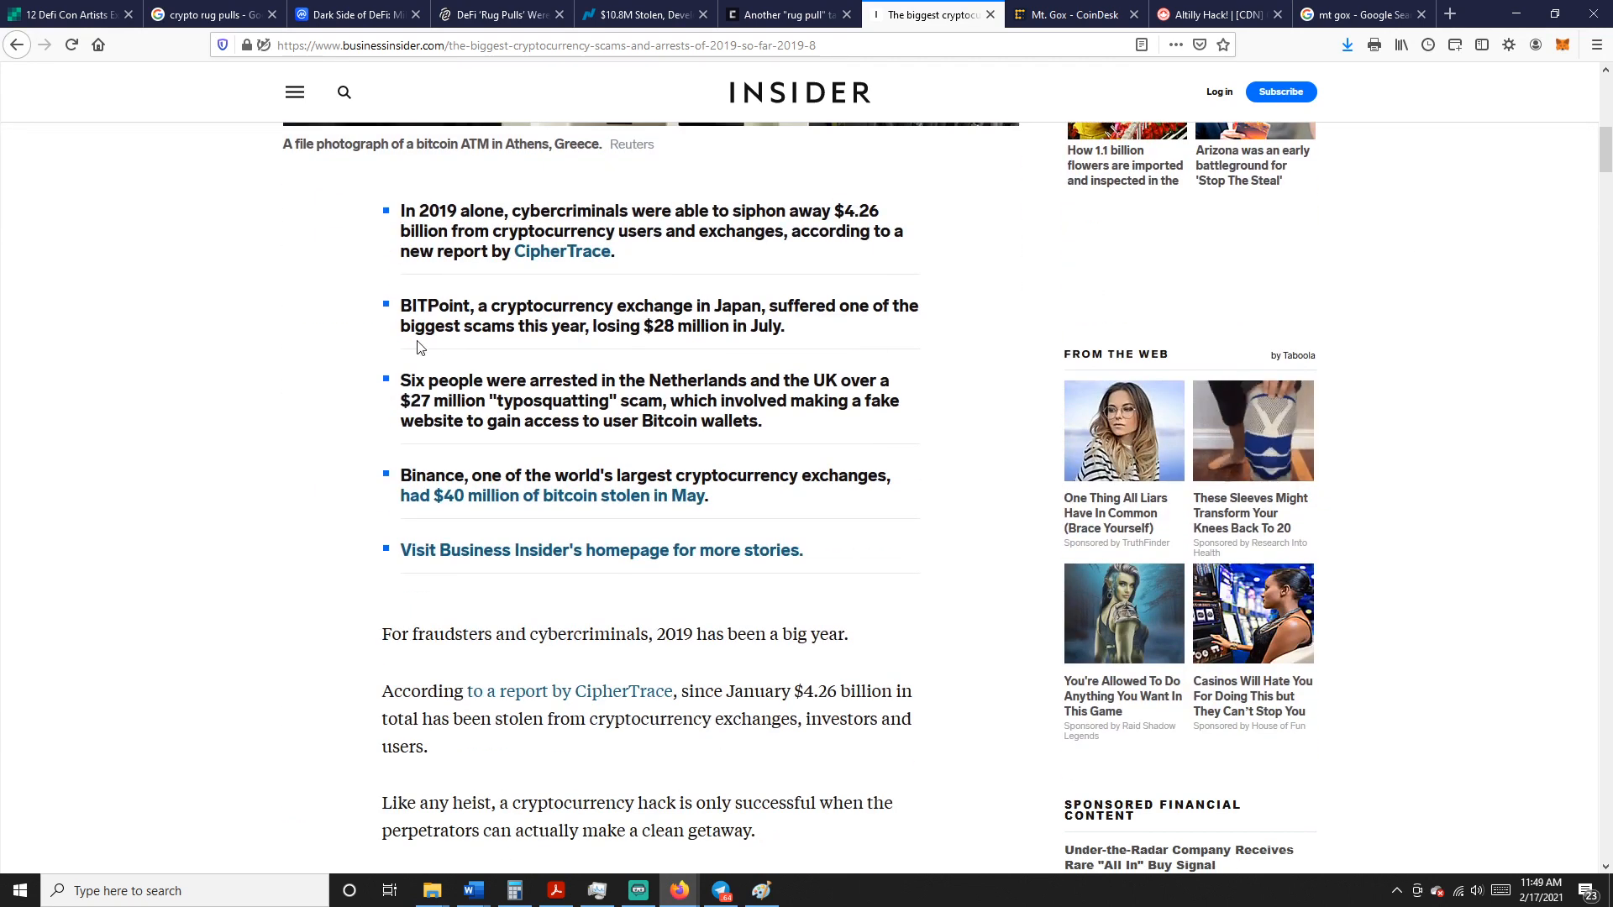
{"action": "scroll", "scroll_direction": "down", "scroll_amount": 3}
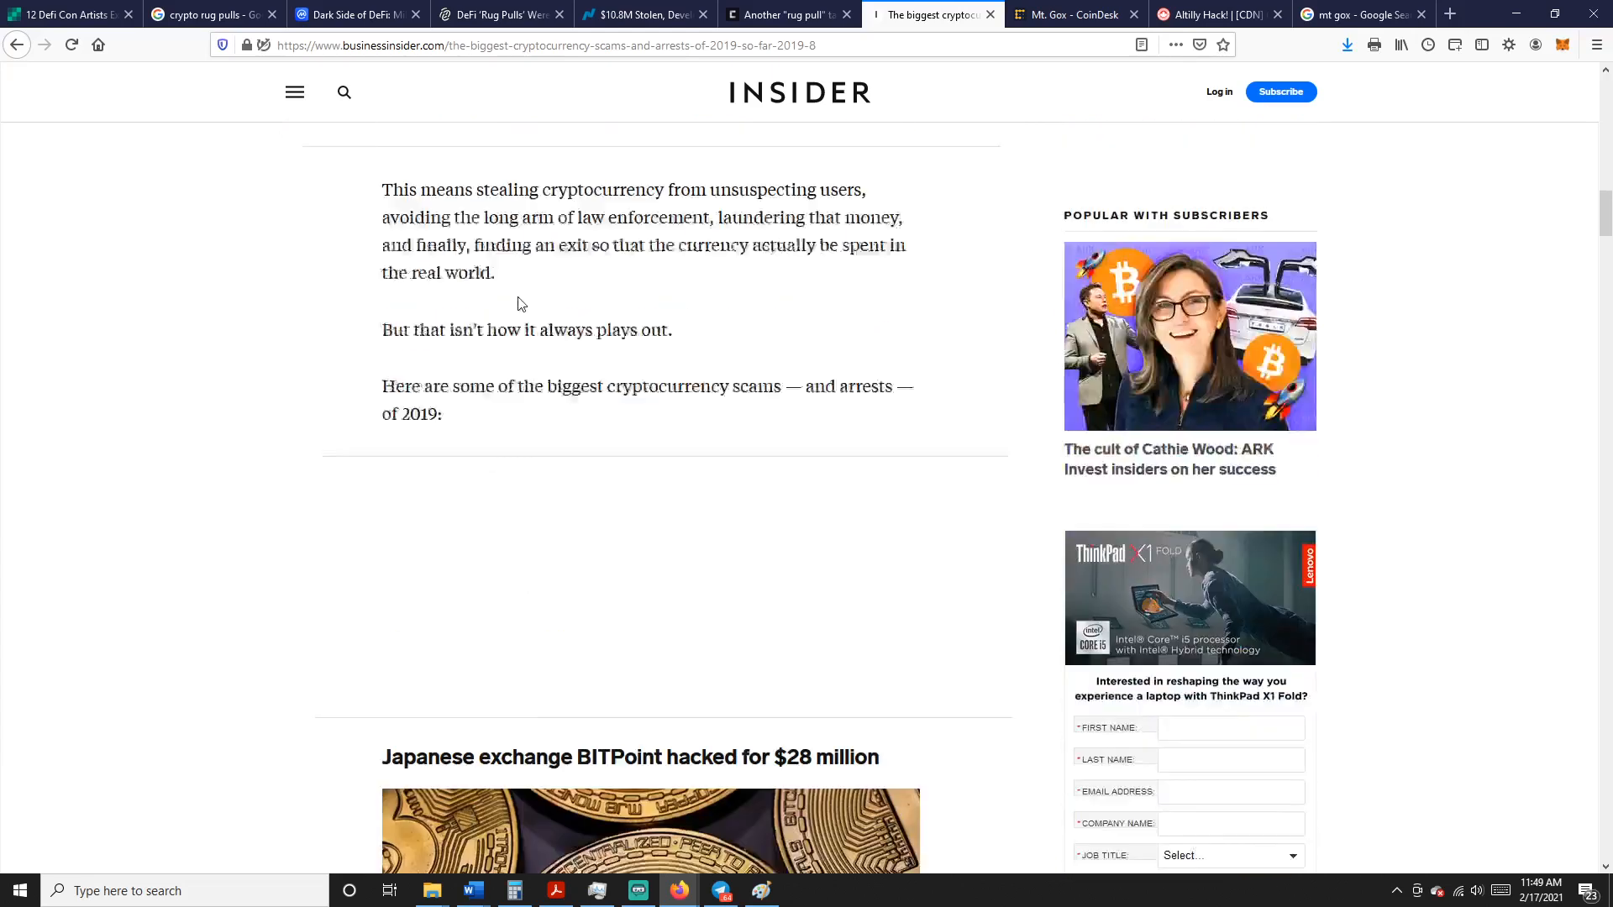
{"action": "scroll", "scroll_direction": "down", "scroll_amount": 3}
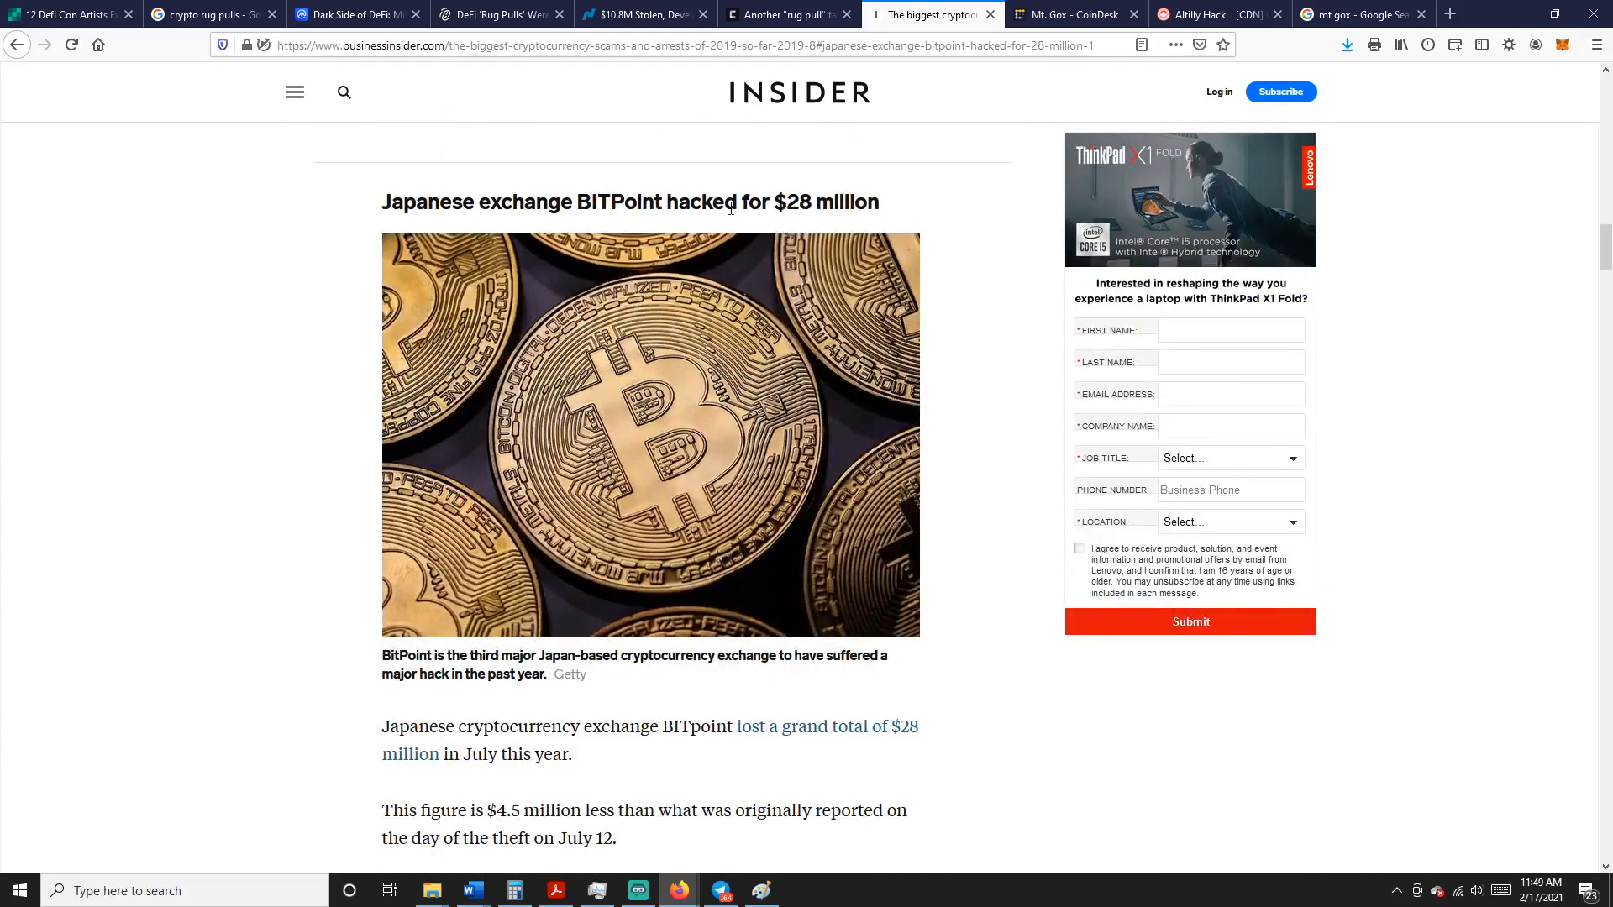
{"action": "scroll", "scroll_direction": "down", "scroll_amount": 3}
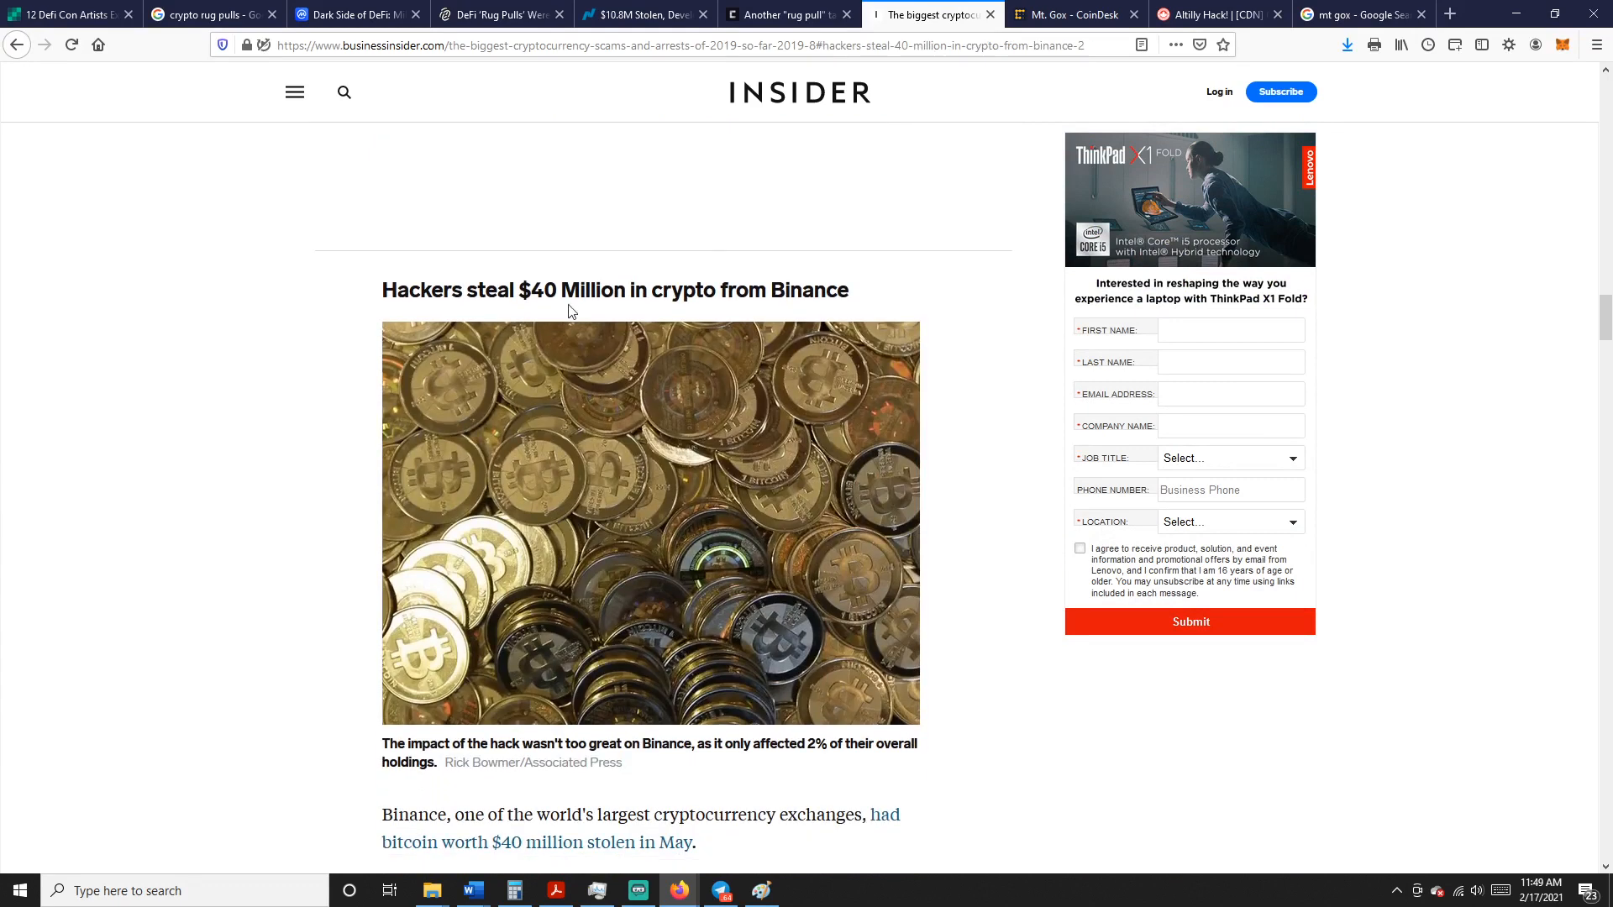
Read on through typosquatting, GateHub and the closing Bitrue hack, then open CoinDesk's Mt. Gox page
{"action": "scroll", "scroll_direction": "down", "scroll_amount": 3}
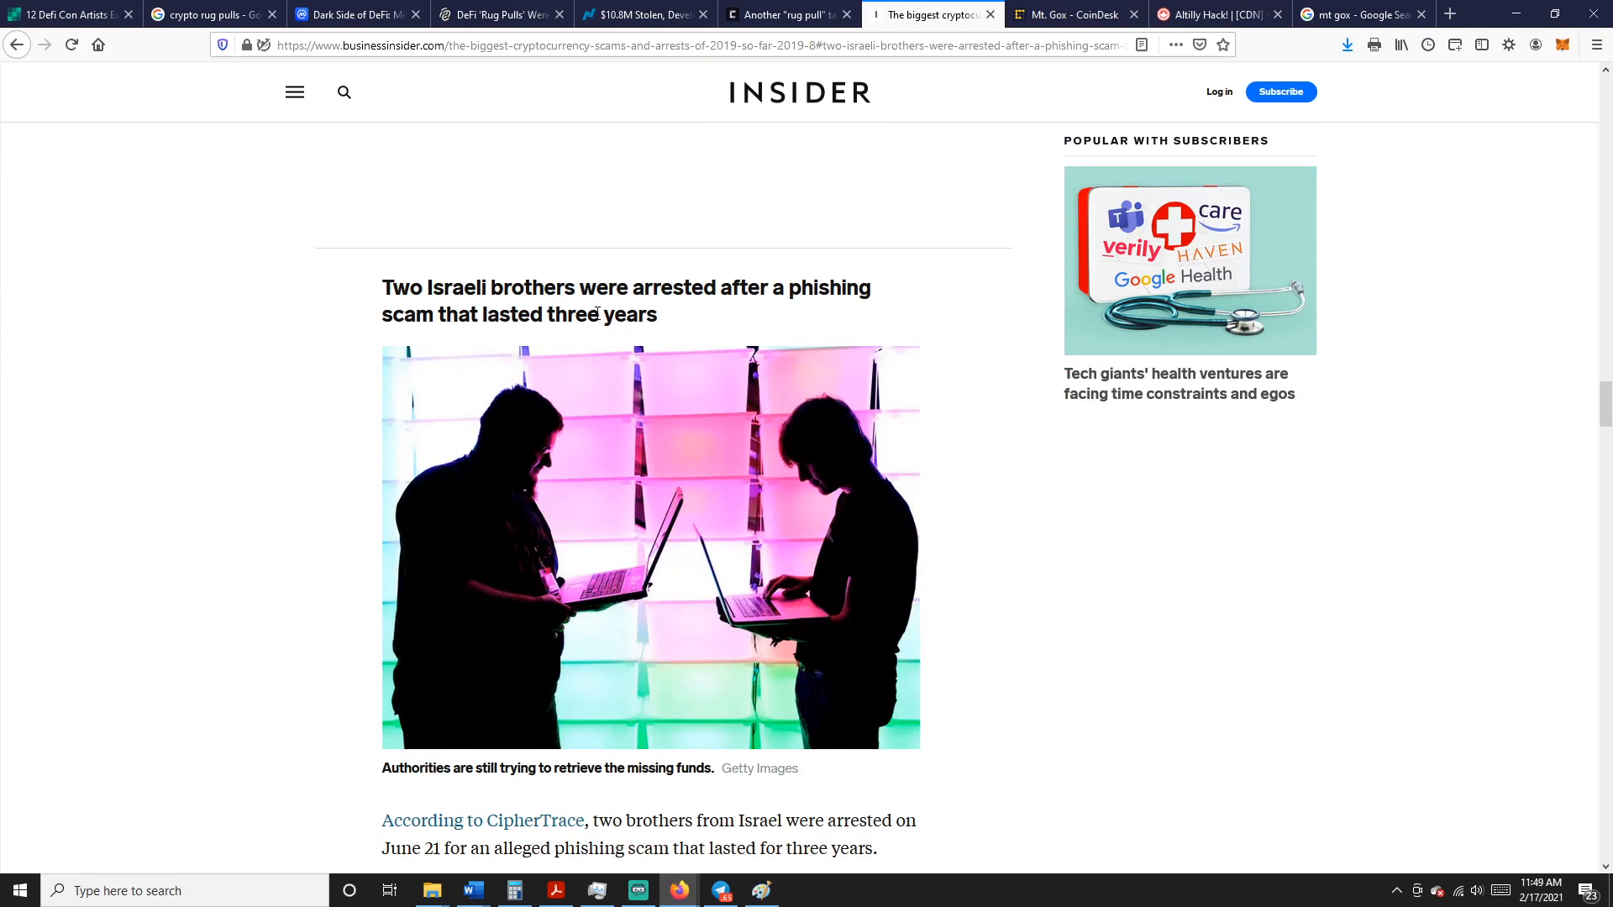
{"action": "scroll", "scroll_direction": "down", "scroll_amount": 3}
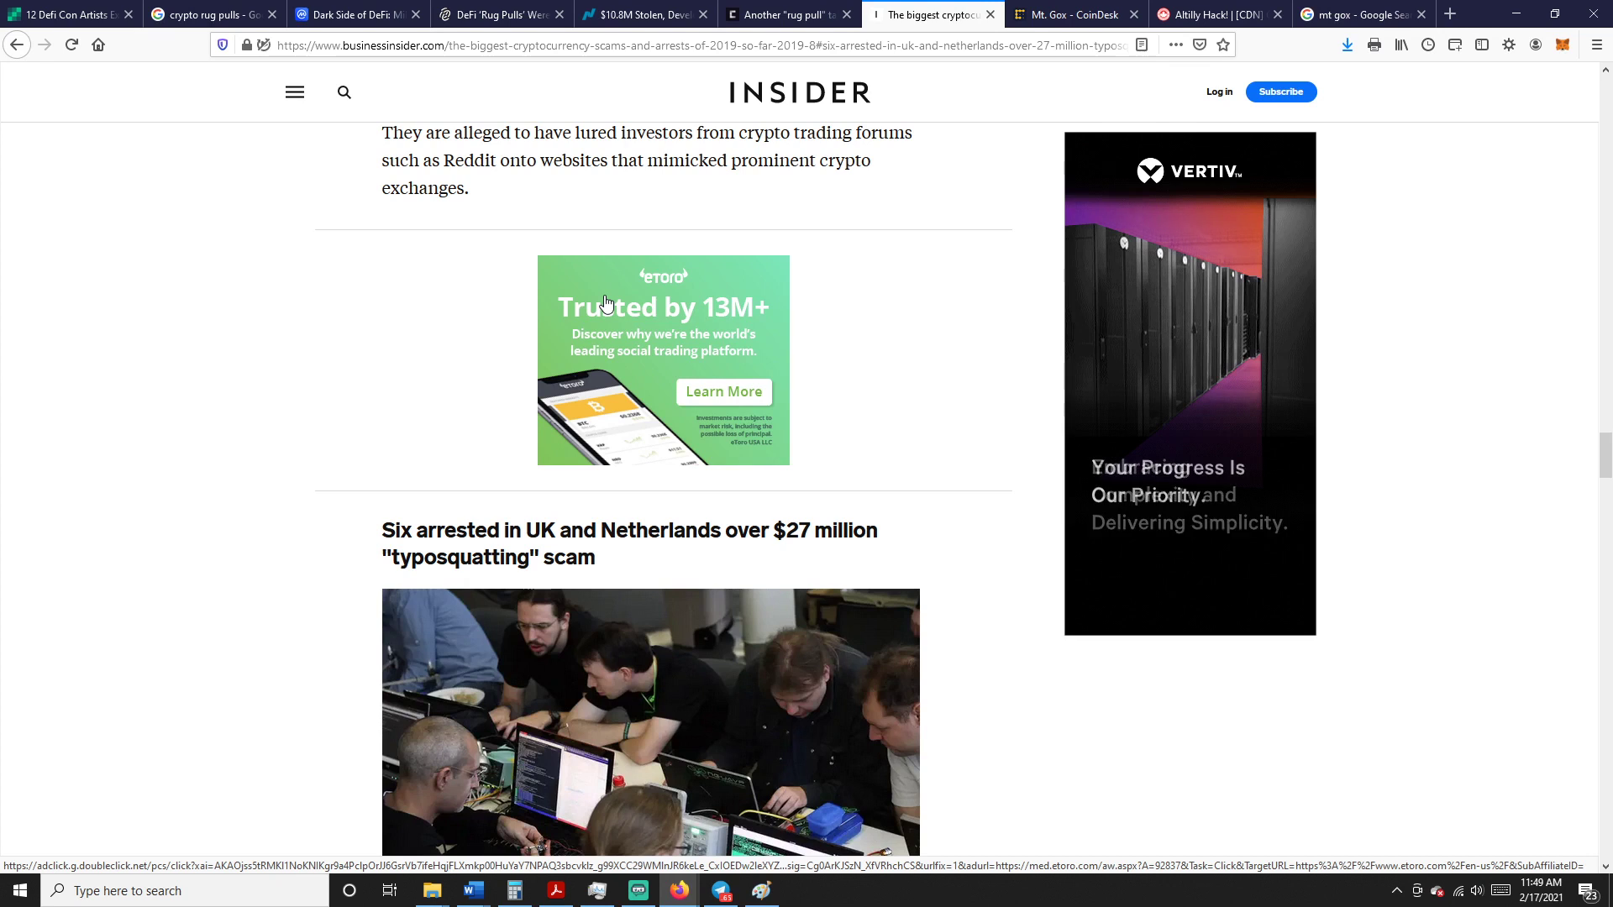
{"action": "mouse_move", "coordinate": [832, 312]}
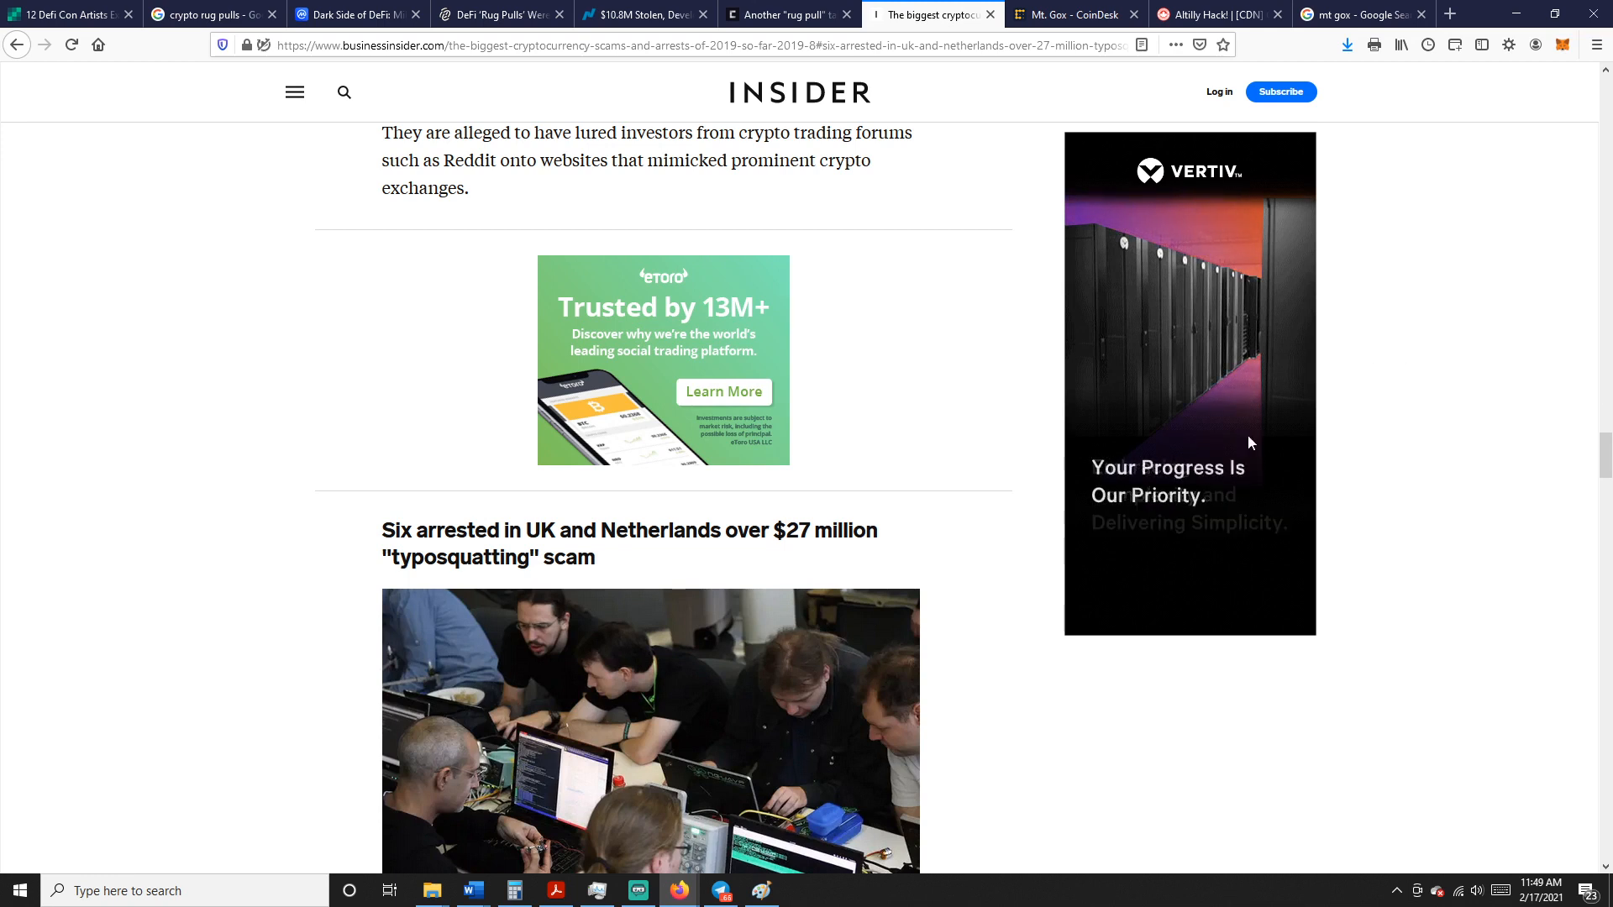
{"action": "scroll", "scroll_direction": "down", "scroll_amount": 3}
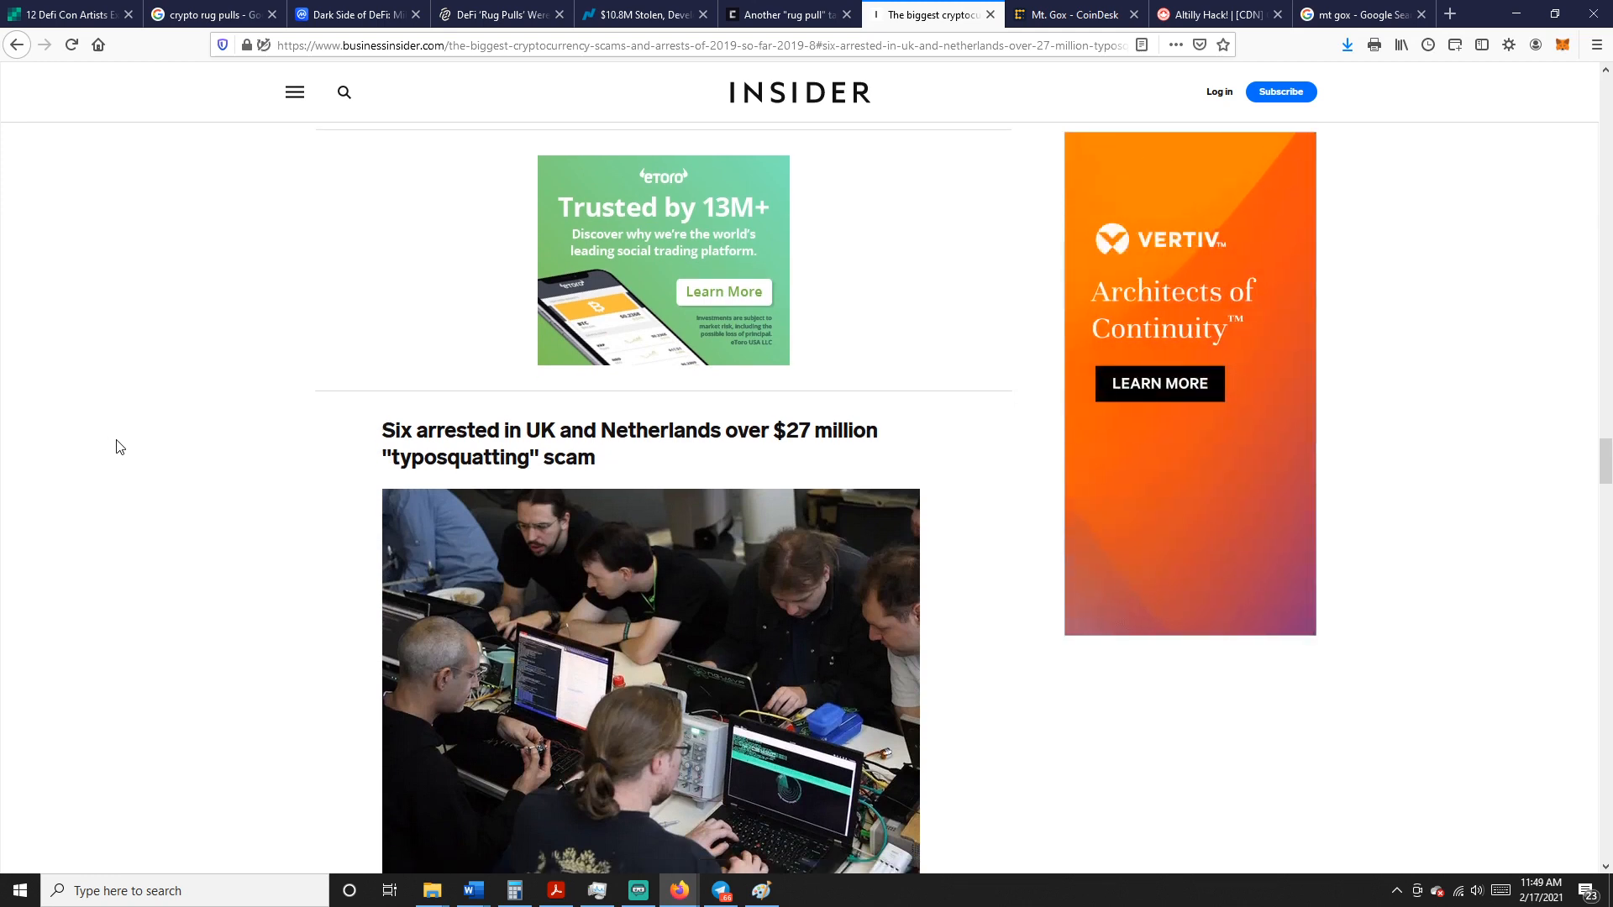
{"action": "scroll", "scroll_direction": "down", "scroll_amount": 3}
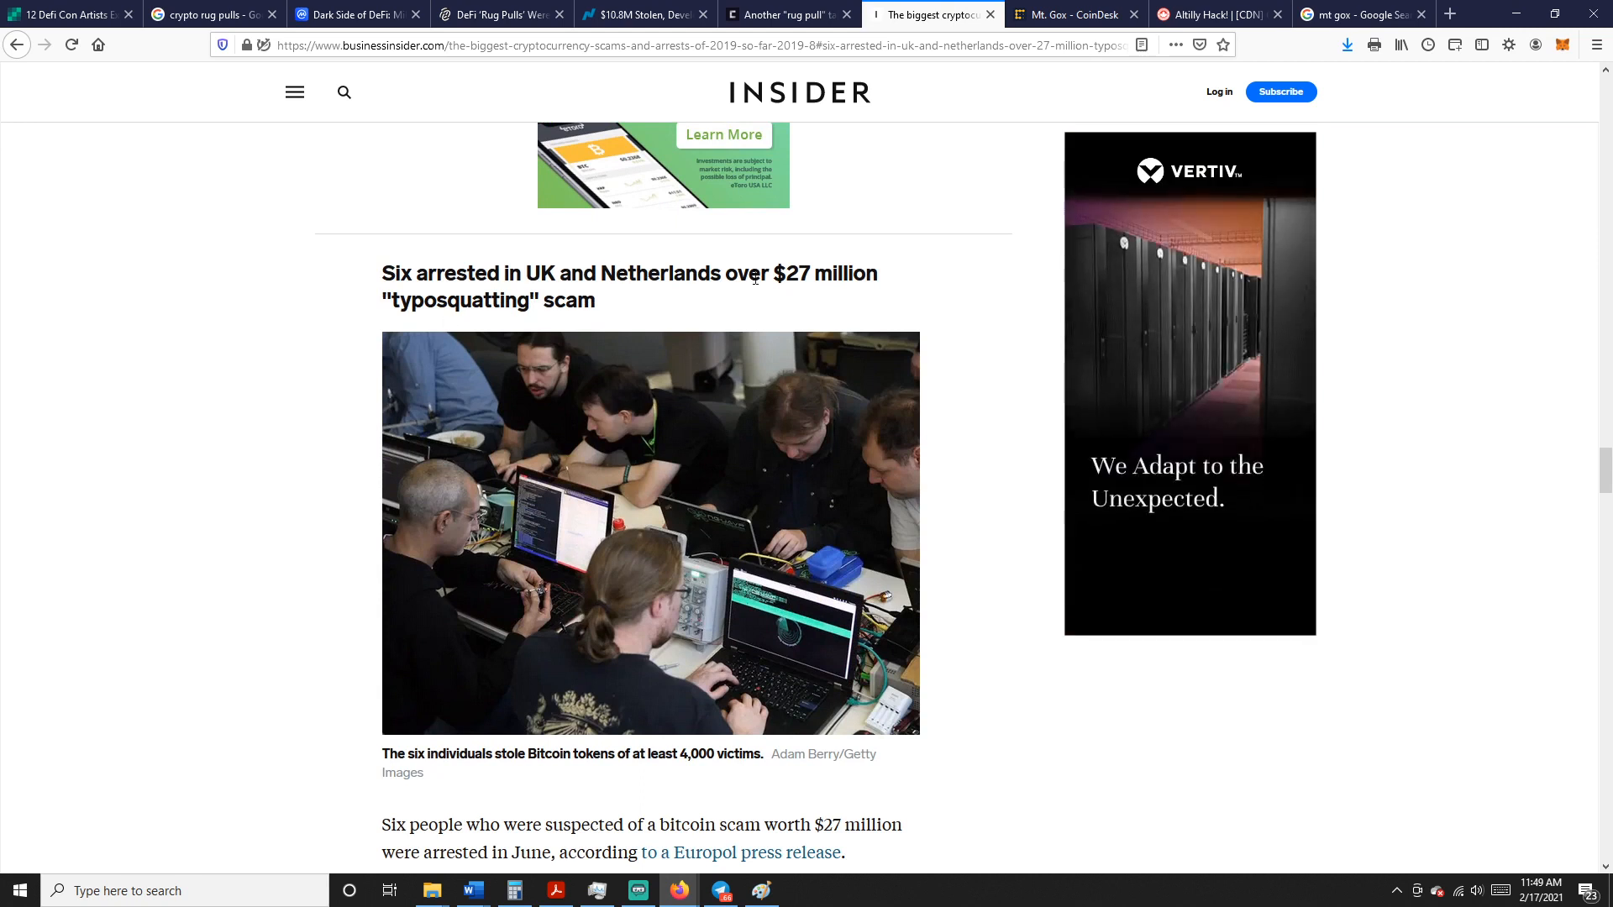
{"action": "mouse_move", "coordinate": [265, 373]}
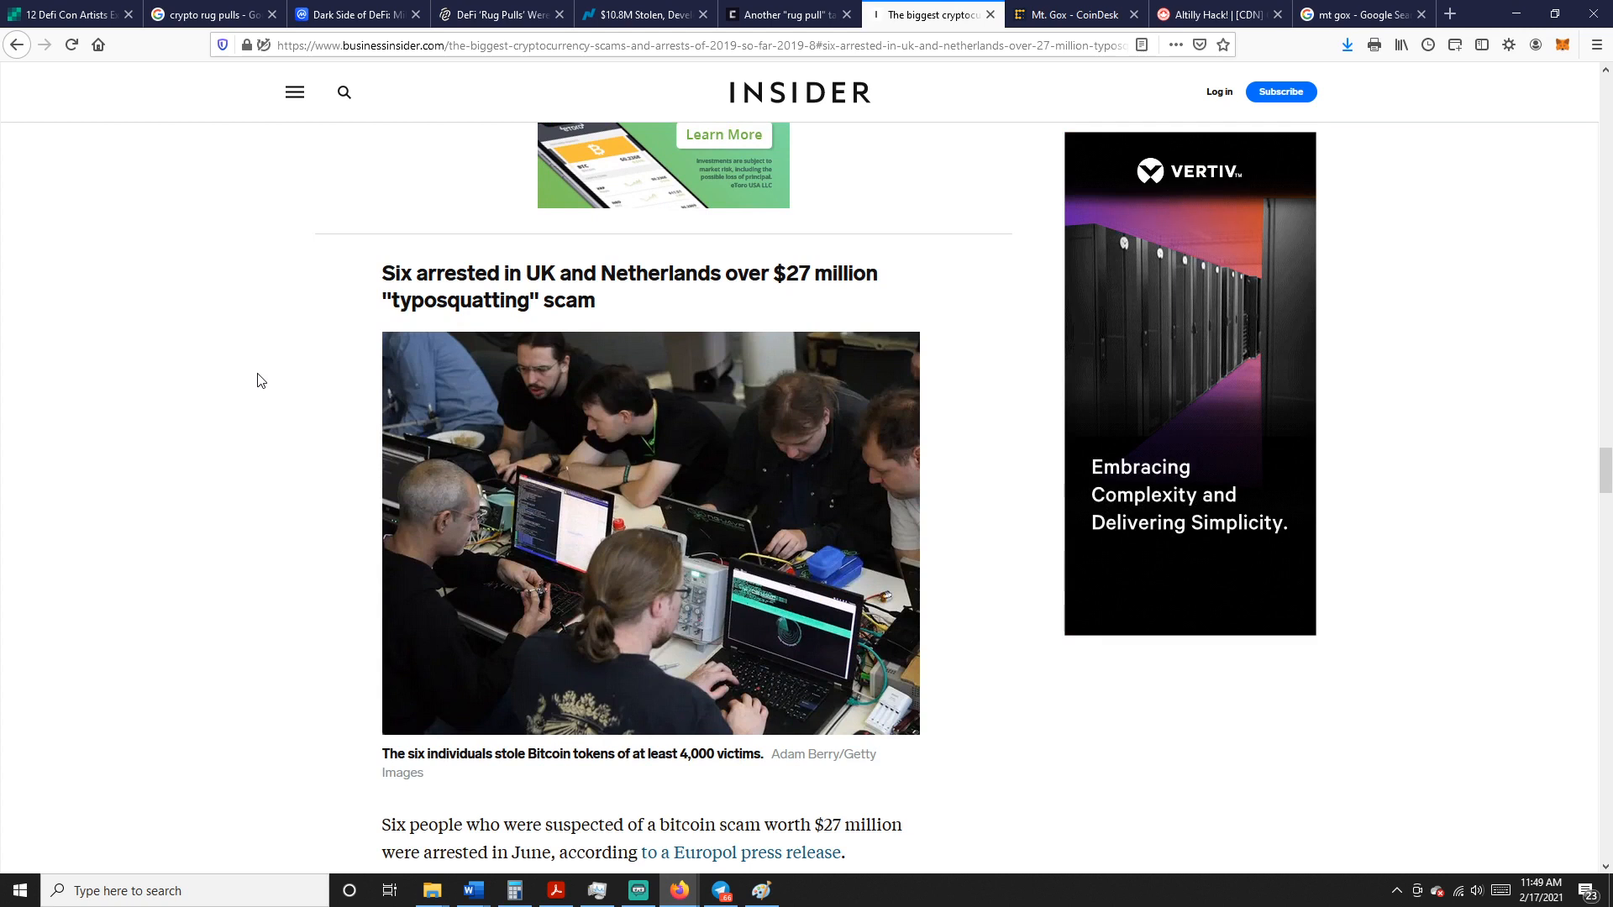
{"action": "scroll", "scroll_direction": "down", "scroll_amount": 3}
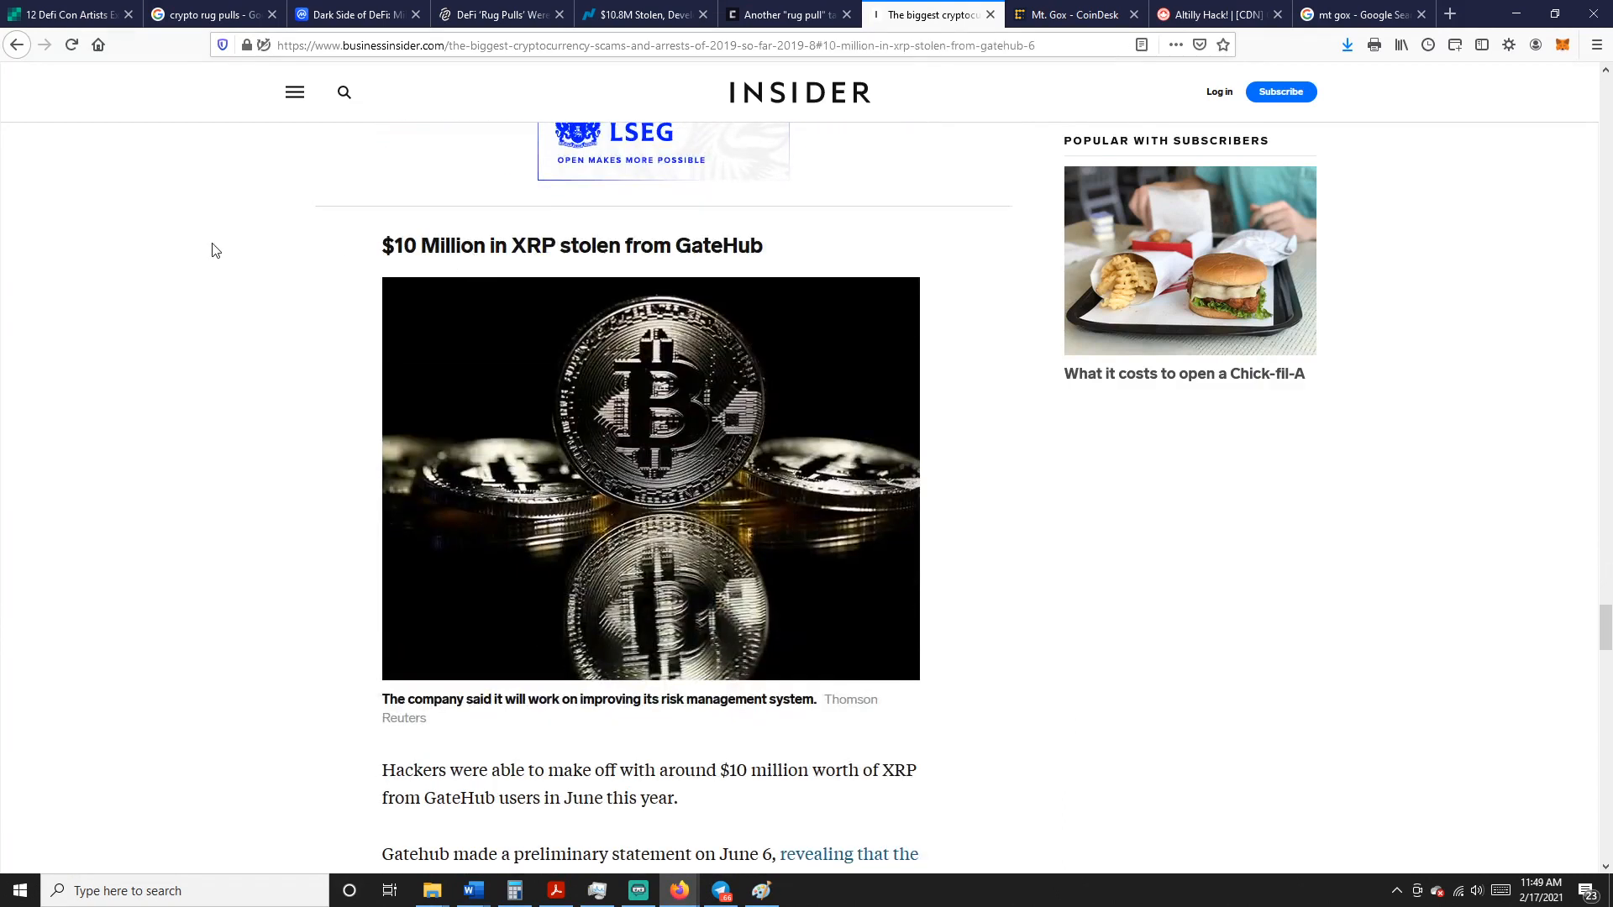
{"action": "scroll", "scroll_direction": "down", "scroll_amount": 3}
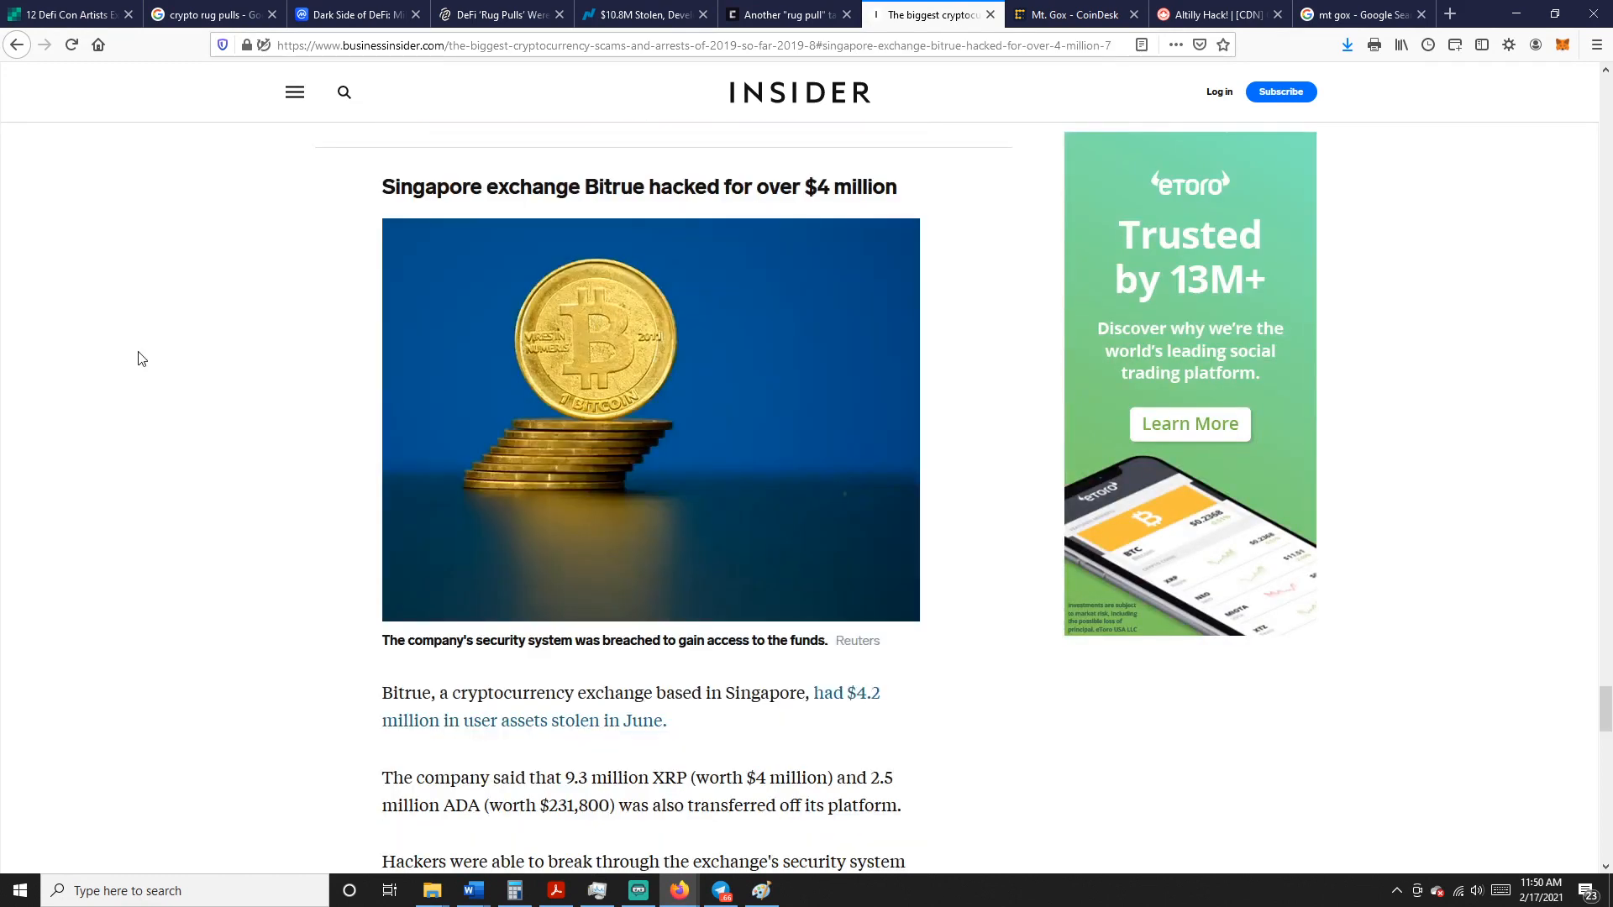
{"action": "scroll", "scroll_direction": "down", "scroll_amount": 3}
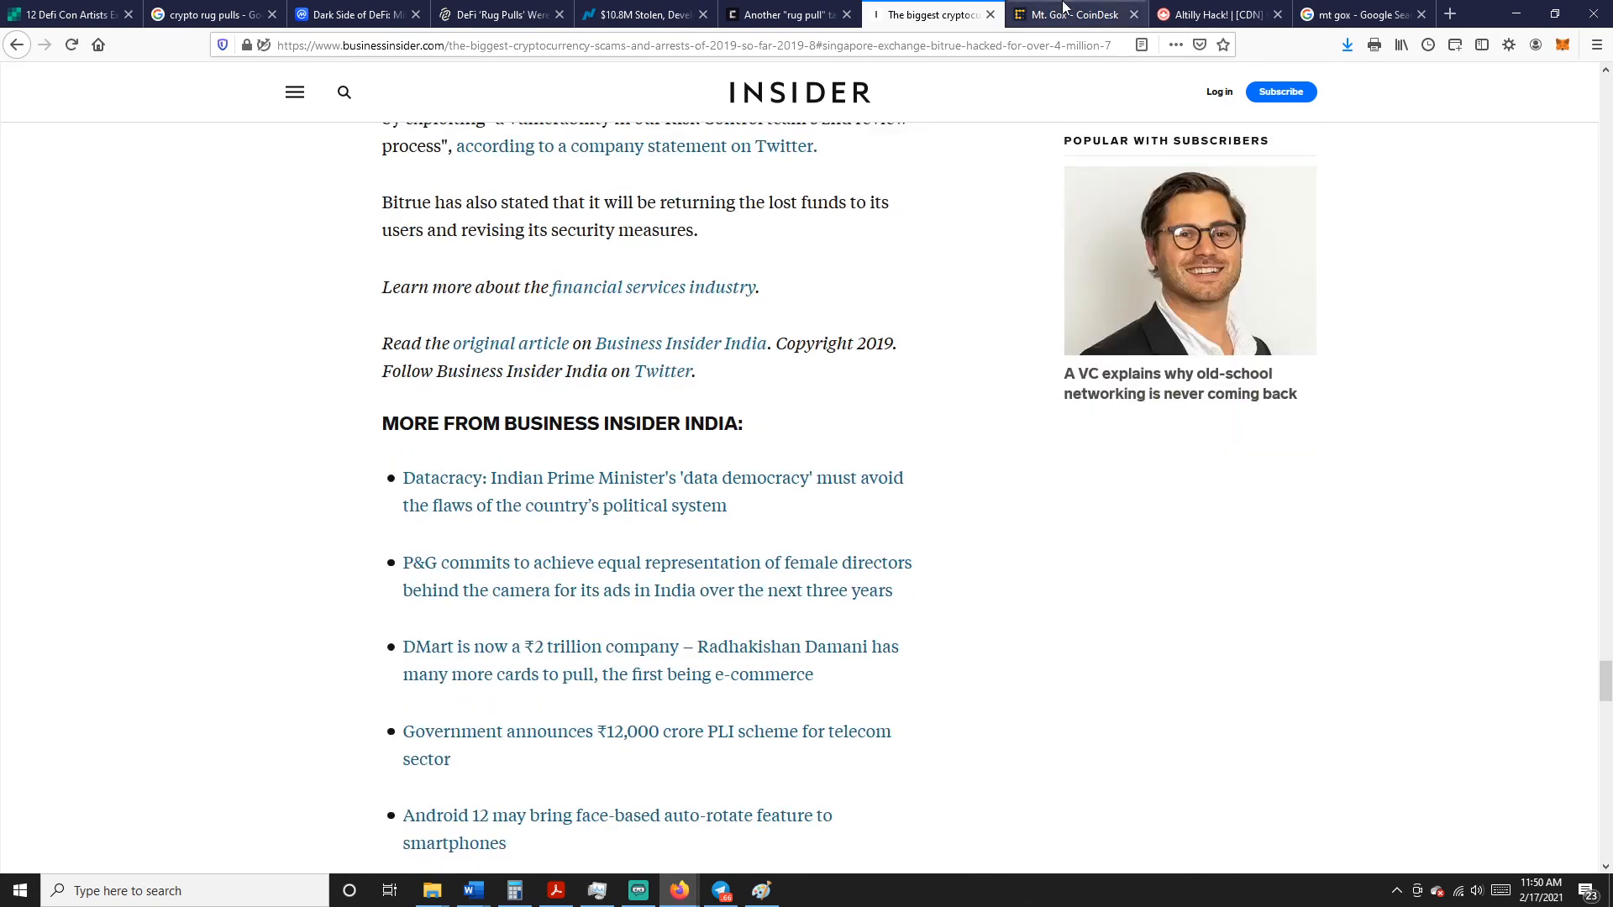
{"action": "left_click", "coordinate": [1073, 15]}
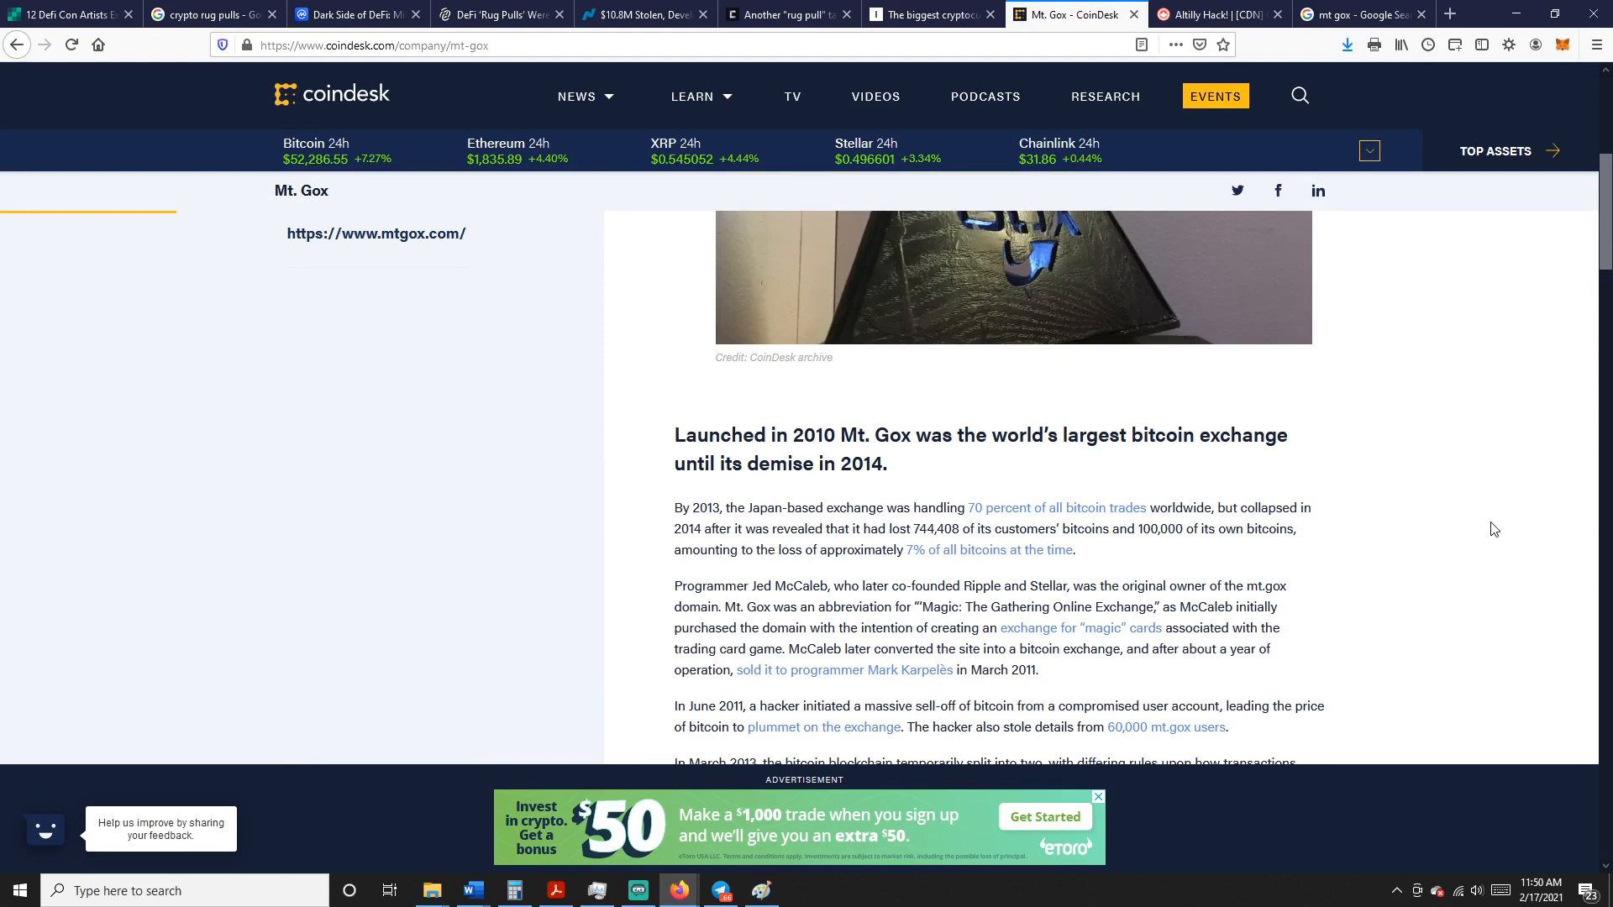
{"action": "mouse_move", "coordinate": [961, 499]}
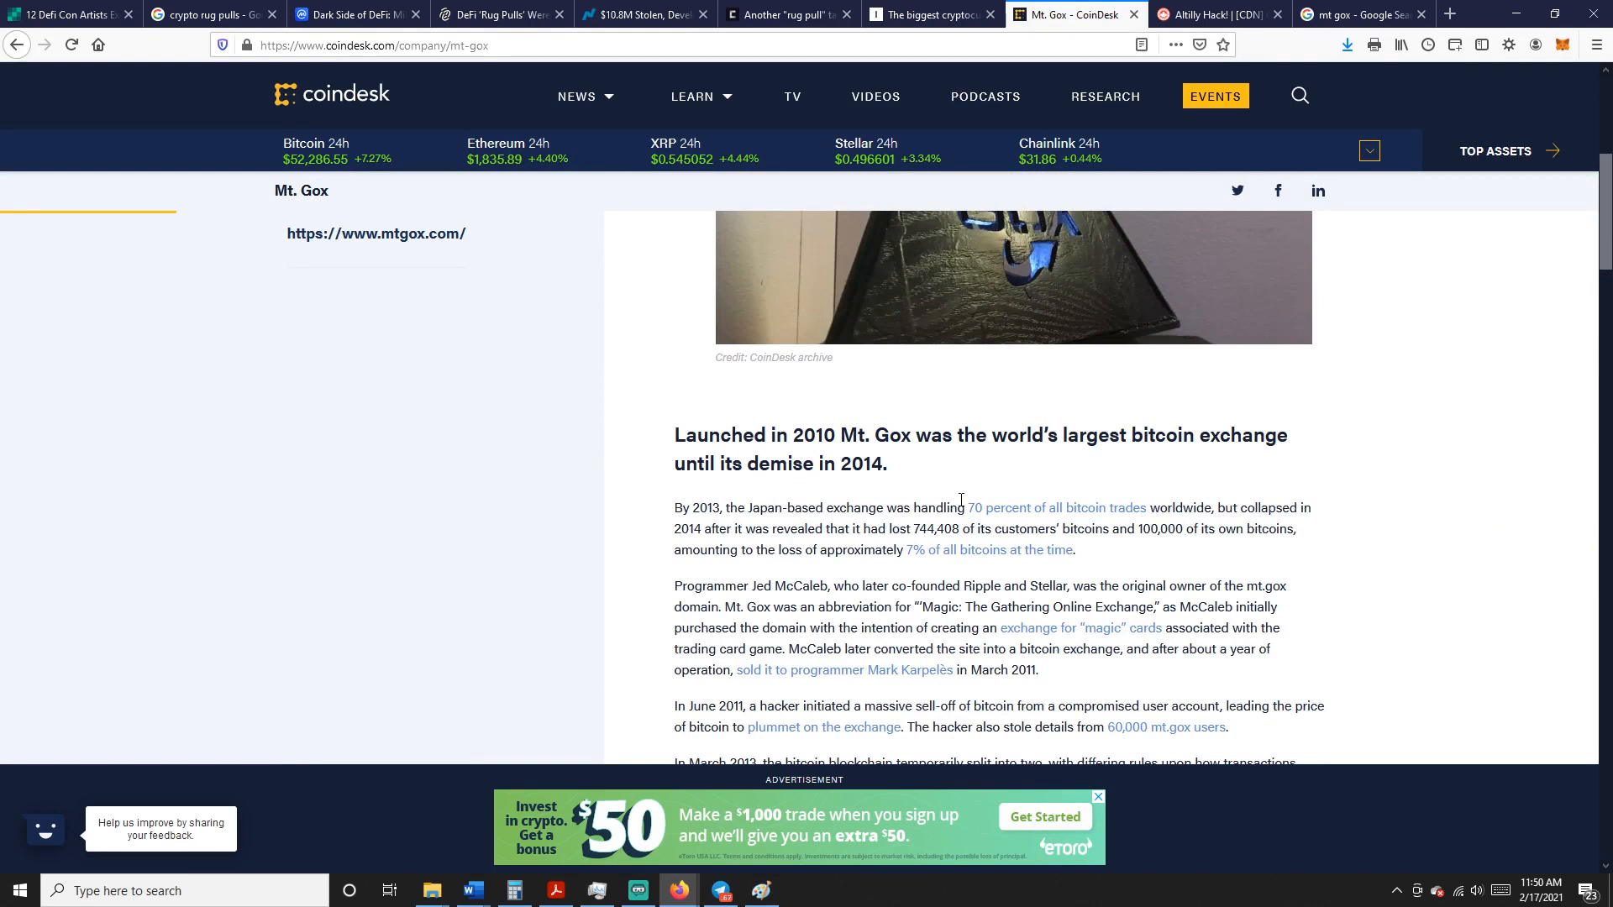
Scroll the Mt. Gox profile down to the 2011–2014 hack and withdrawal history
{"action": "scroll", "scroll_direction": "down", "scroll_amount": 3}
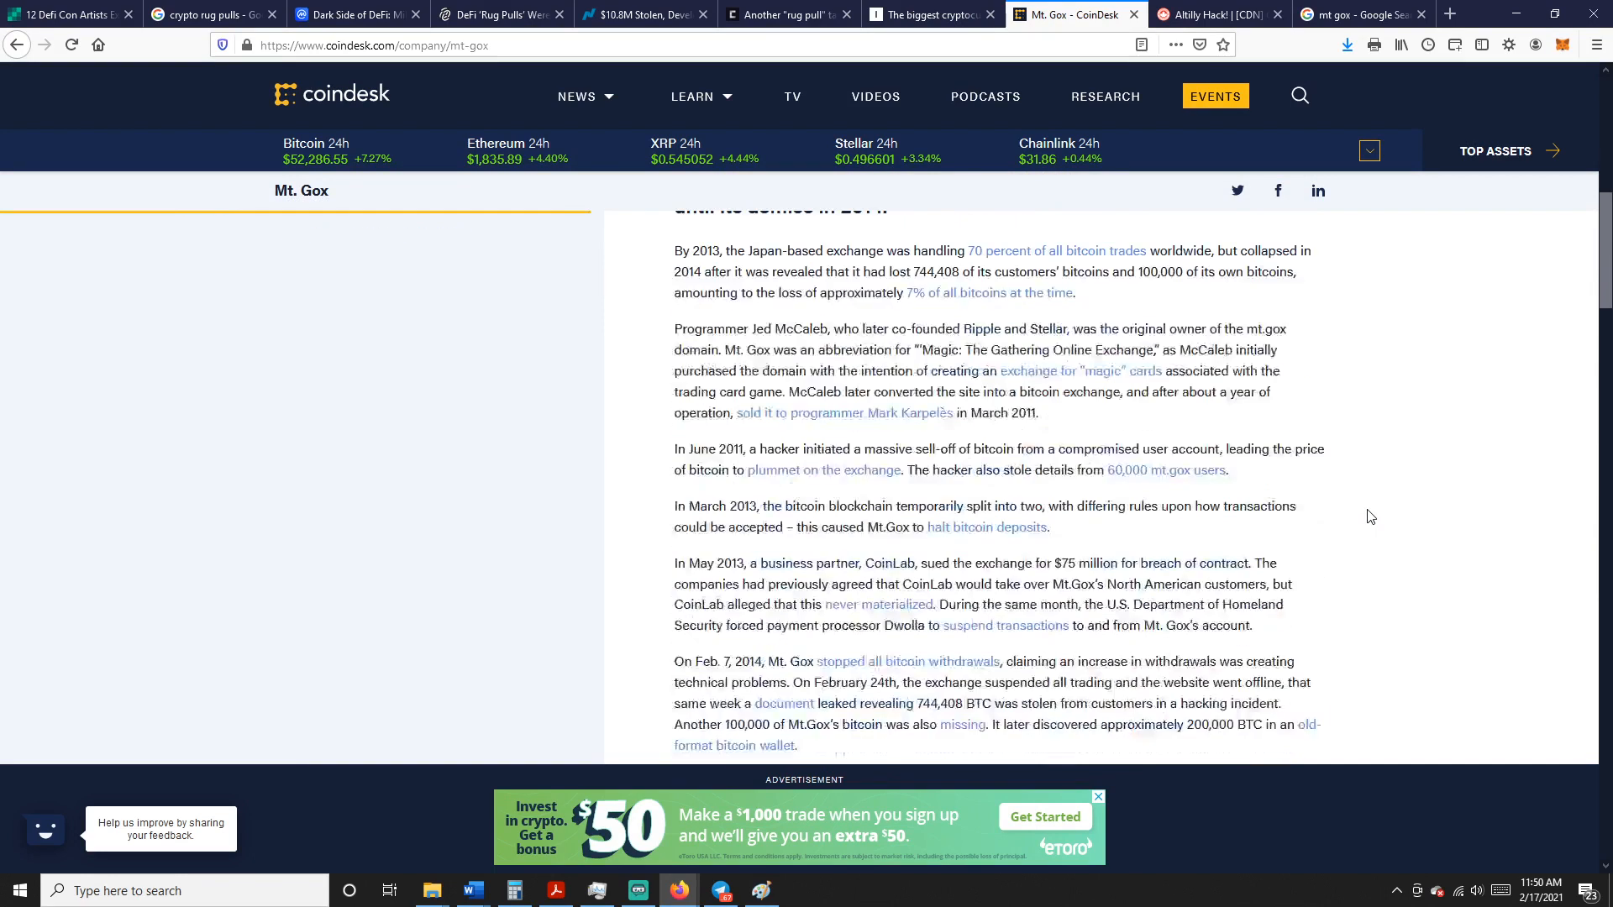
Switch to the Canada eCoin 'Altilly Hack!' statement, read its server-compromise updates and return to the headline
{"action": "left_click", "coordinate": [1220, 14]}
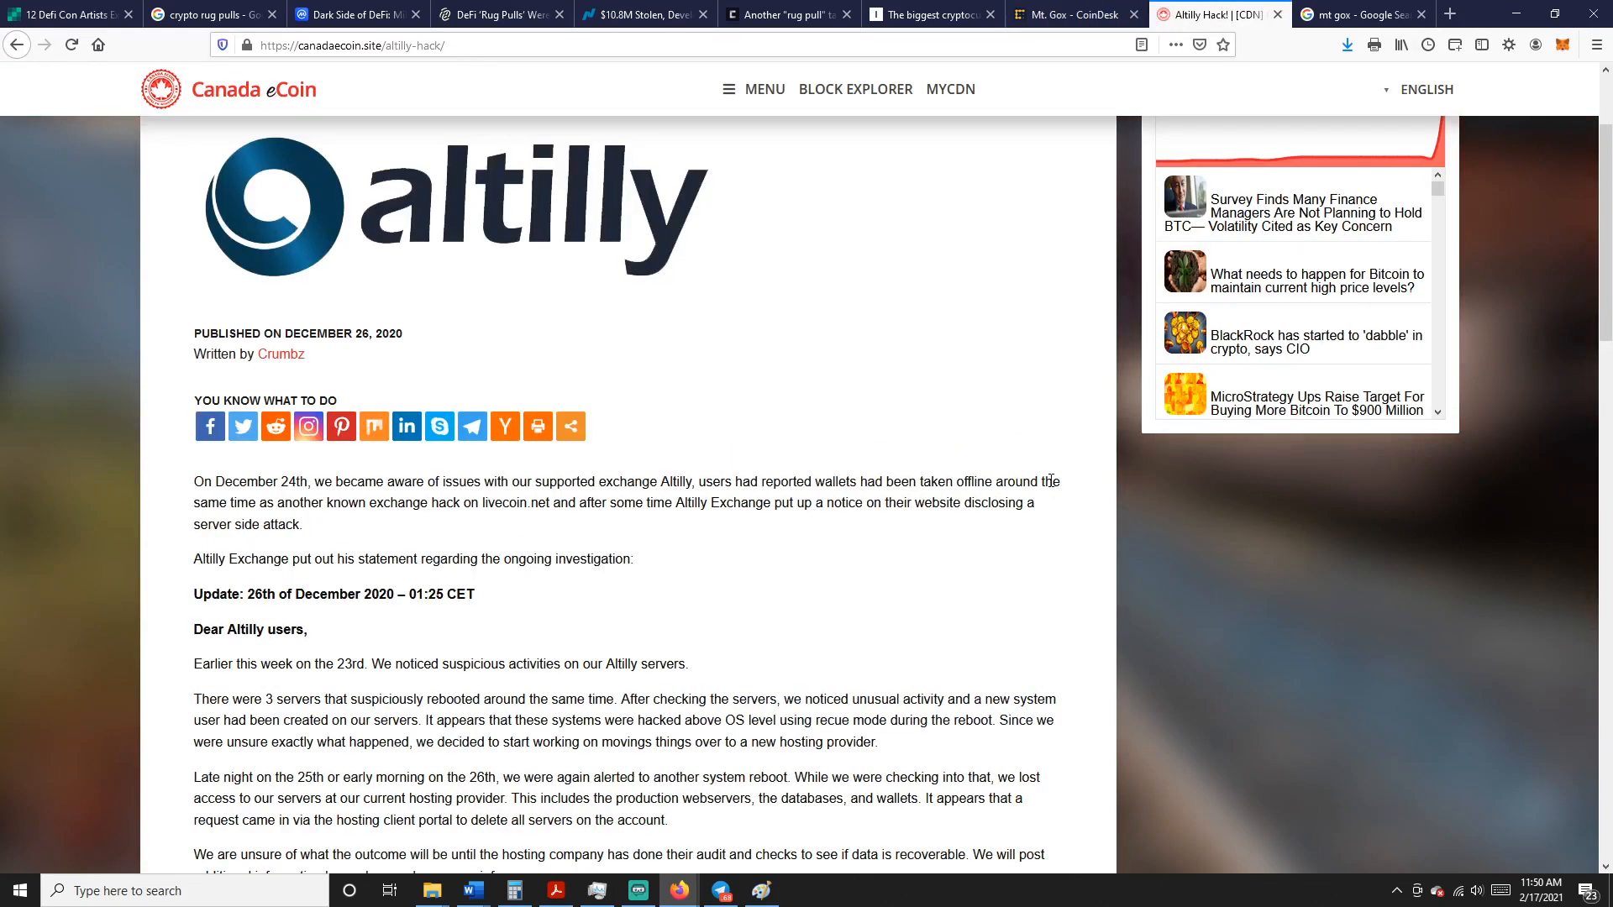
{"action": "mouse_move", "coordinate": [860, 414]}
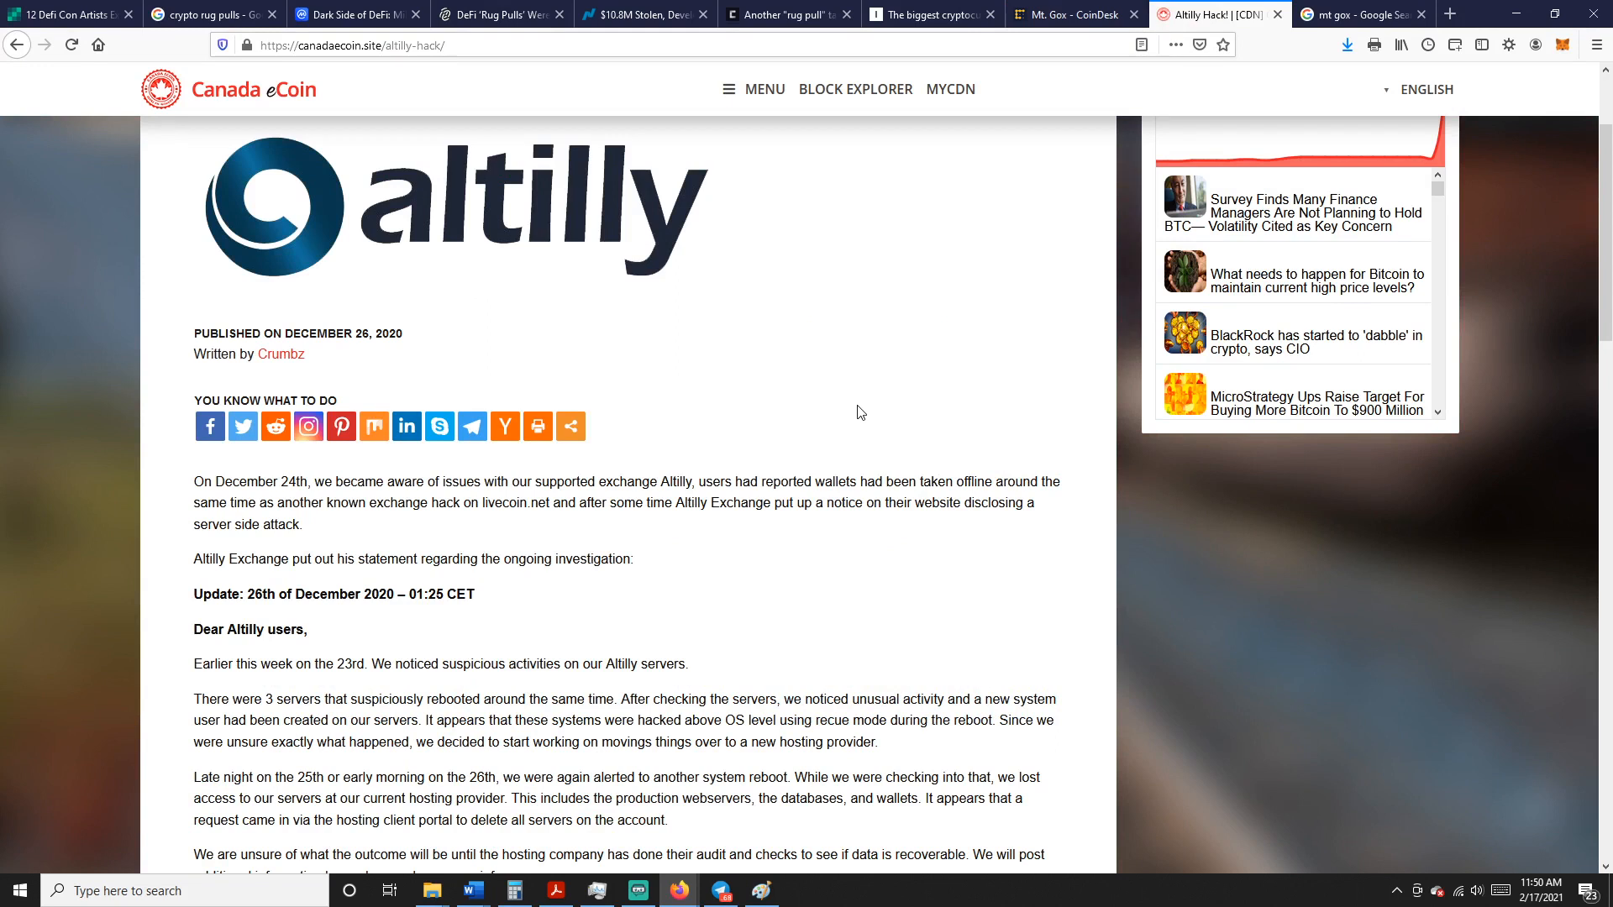
{"action": "scroll", "scroll_direction": "down", "scroll_amount": 3}
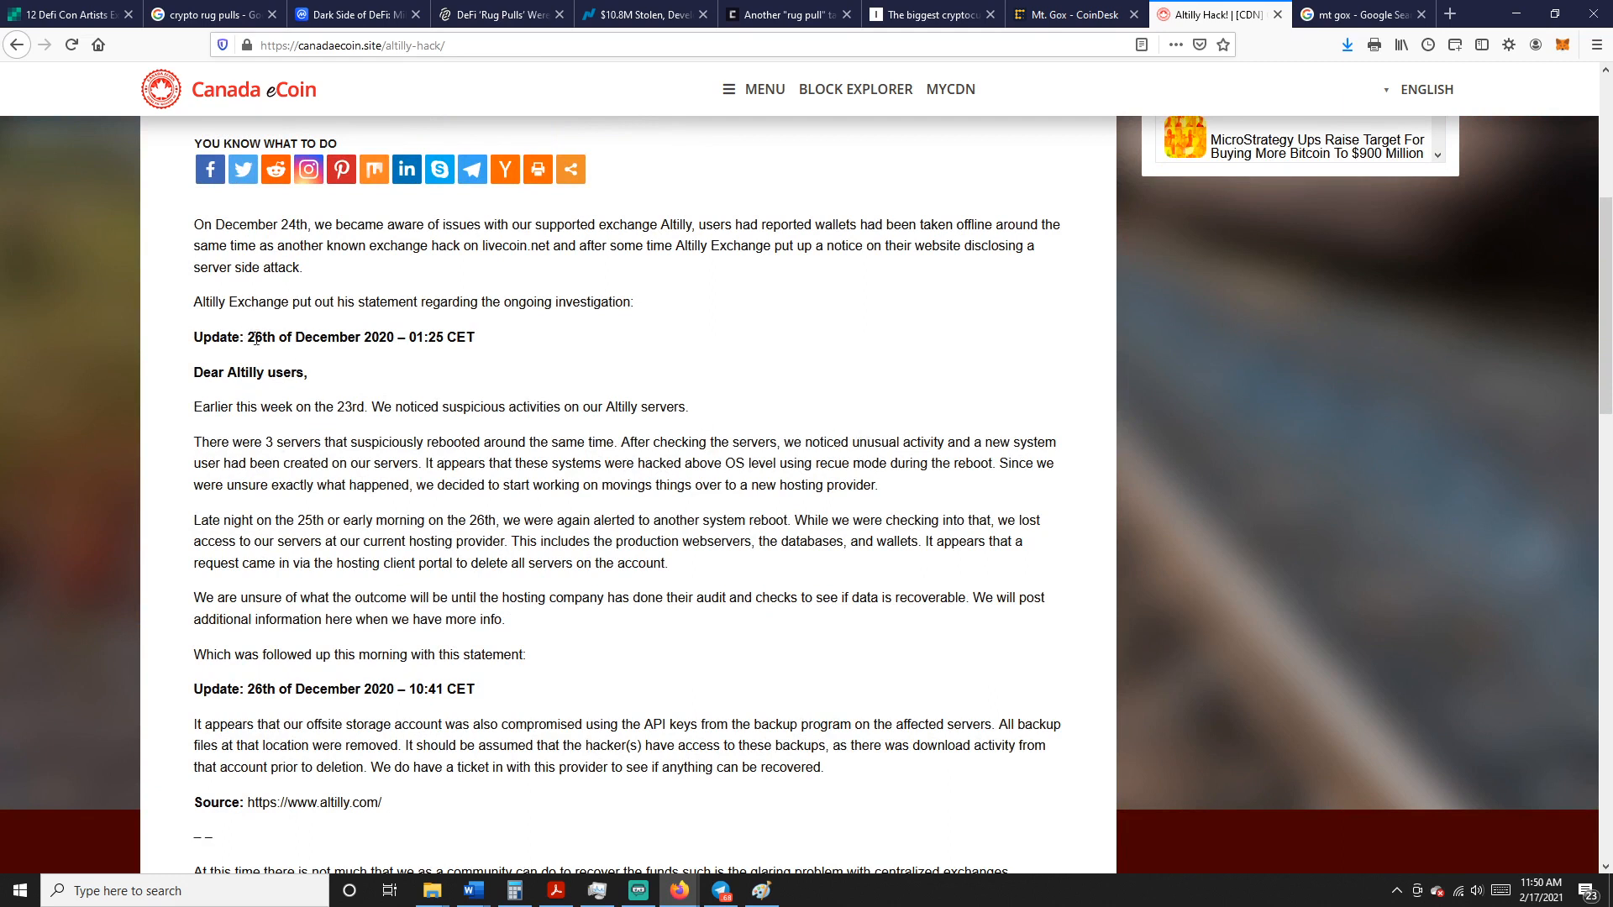
{"action": "mouse_move", "coordinate": [755, 641]}
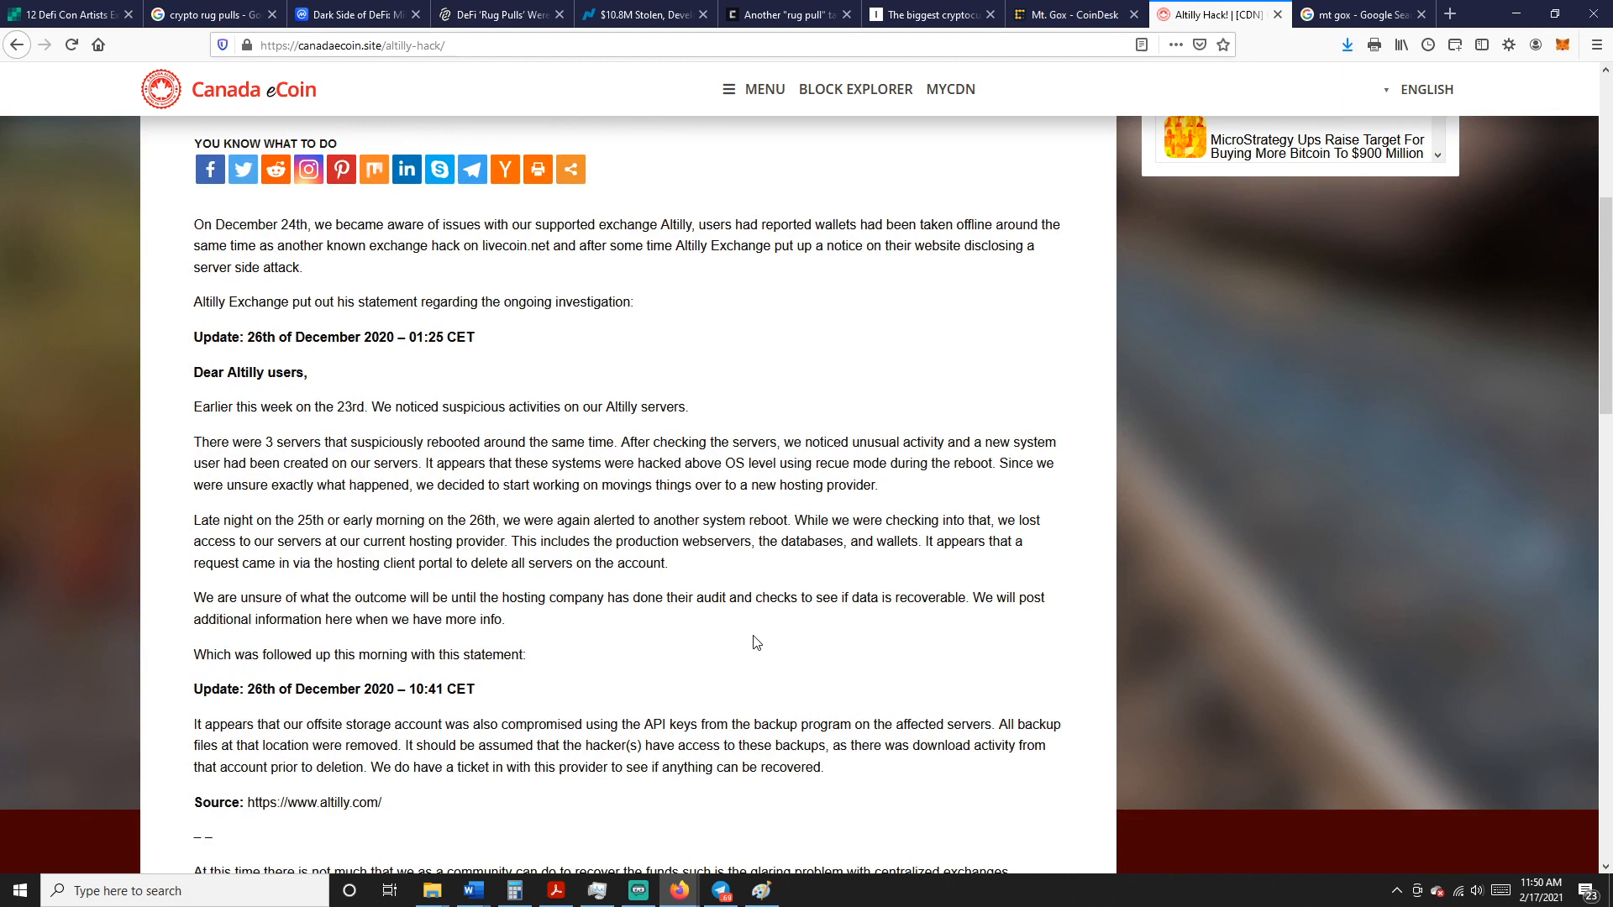
{"action": "mouse_move", "coordinate": [708, 319]}
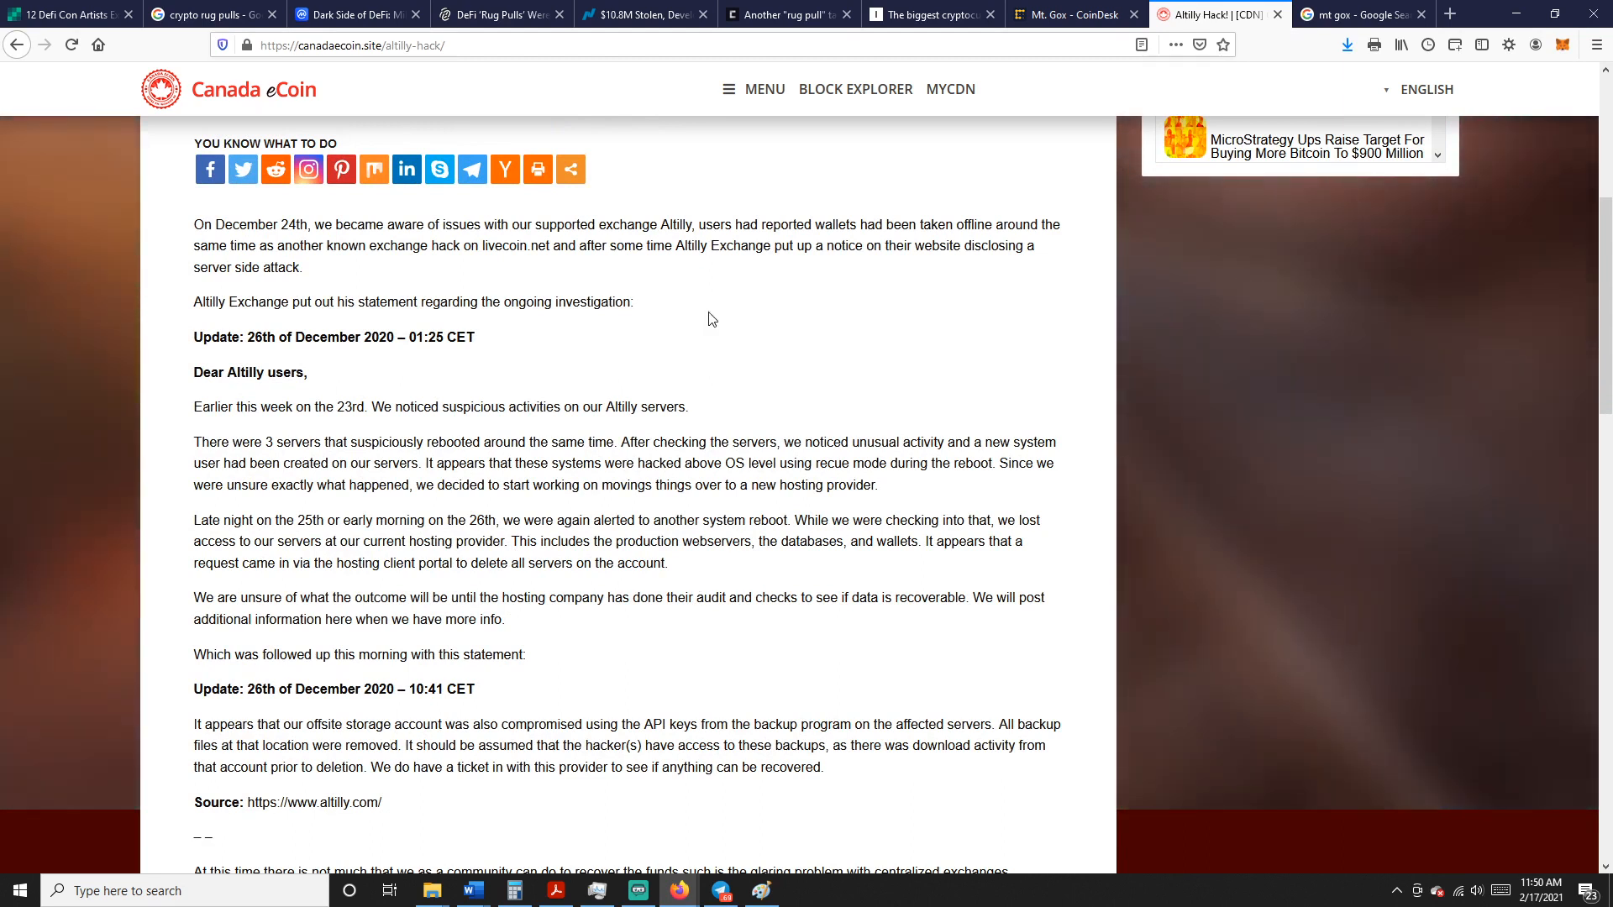
{"action": "scroll", "scroll_direction": "down", "scroll_amount": 3}
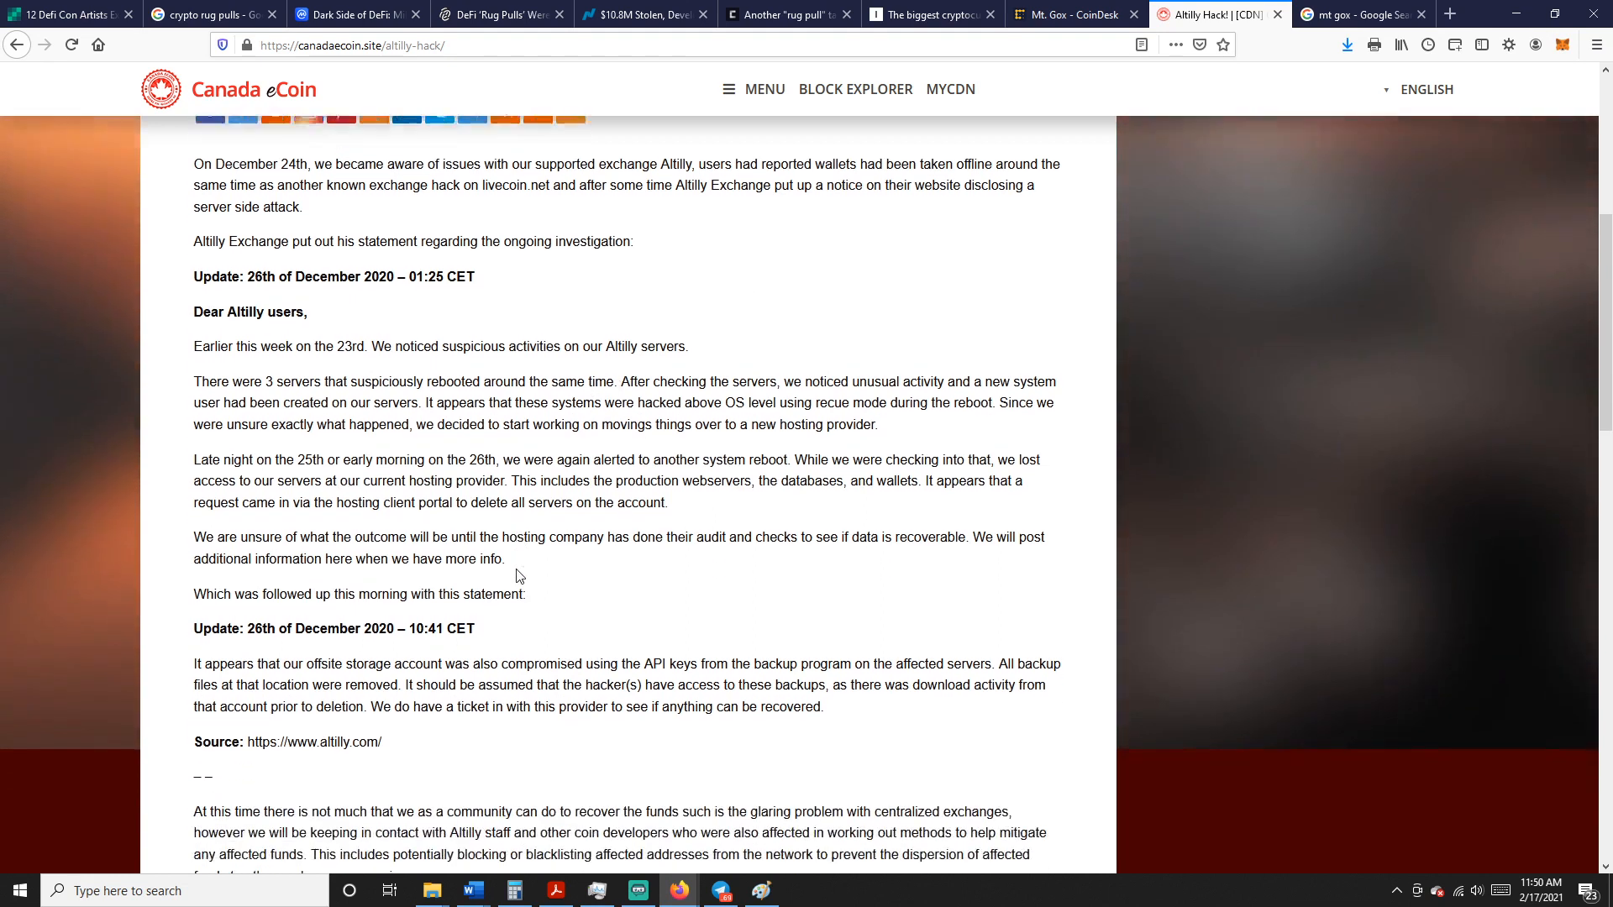
{"action": "scroll", "scroll_direction": "down", "scroll_amount": 3}
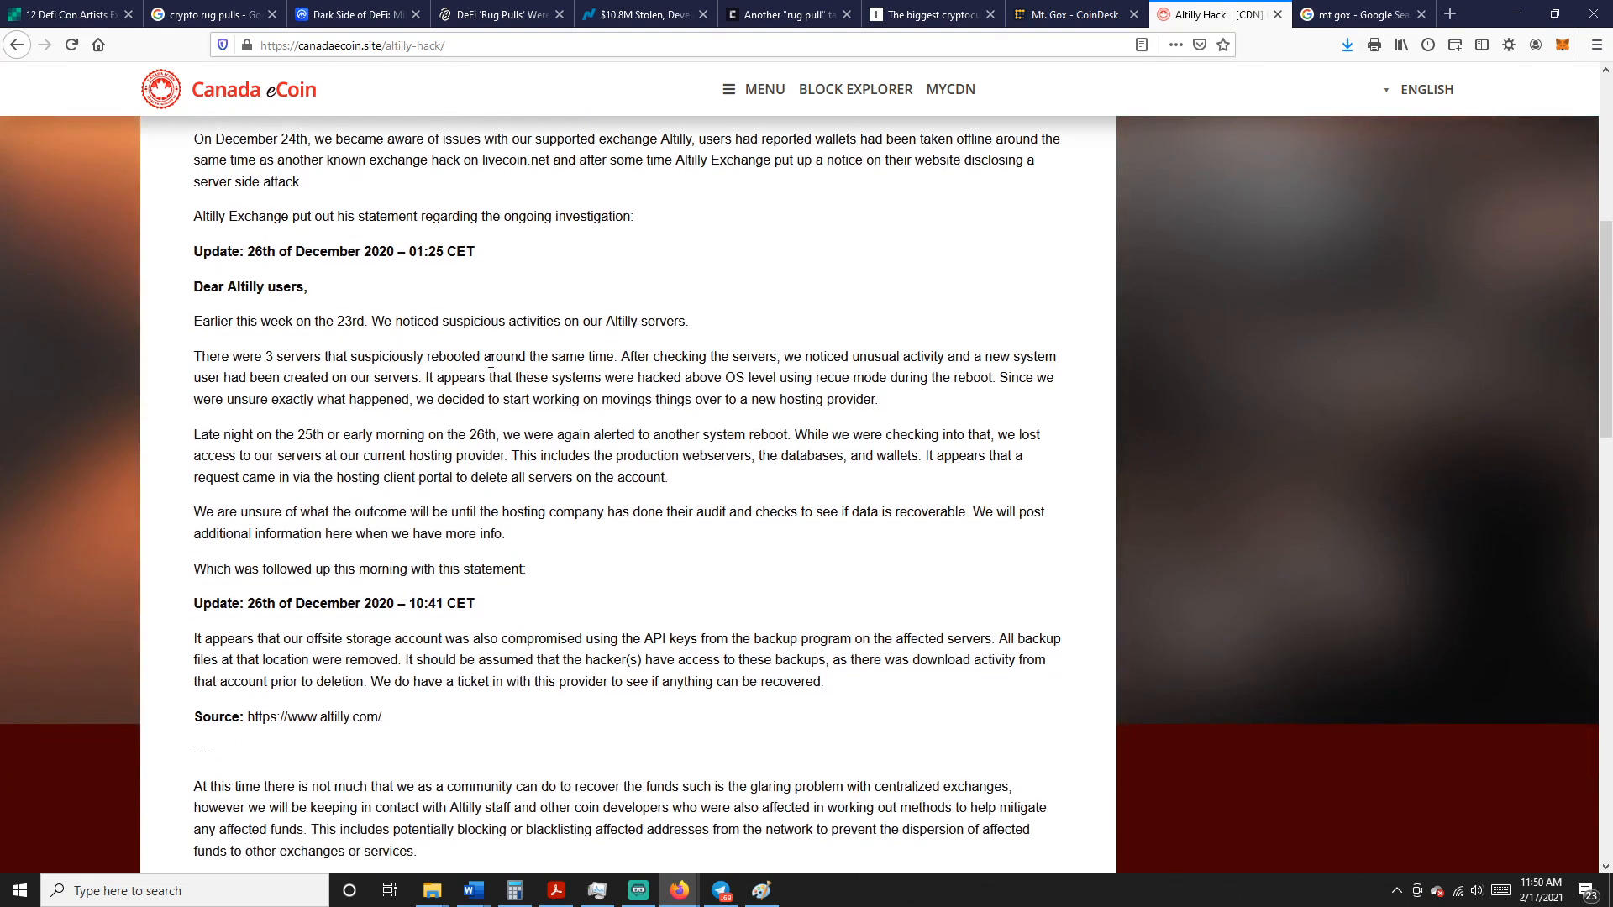
{"action": "mouse_move", "coordinate": [799, 504]}
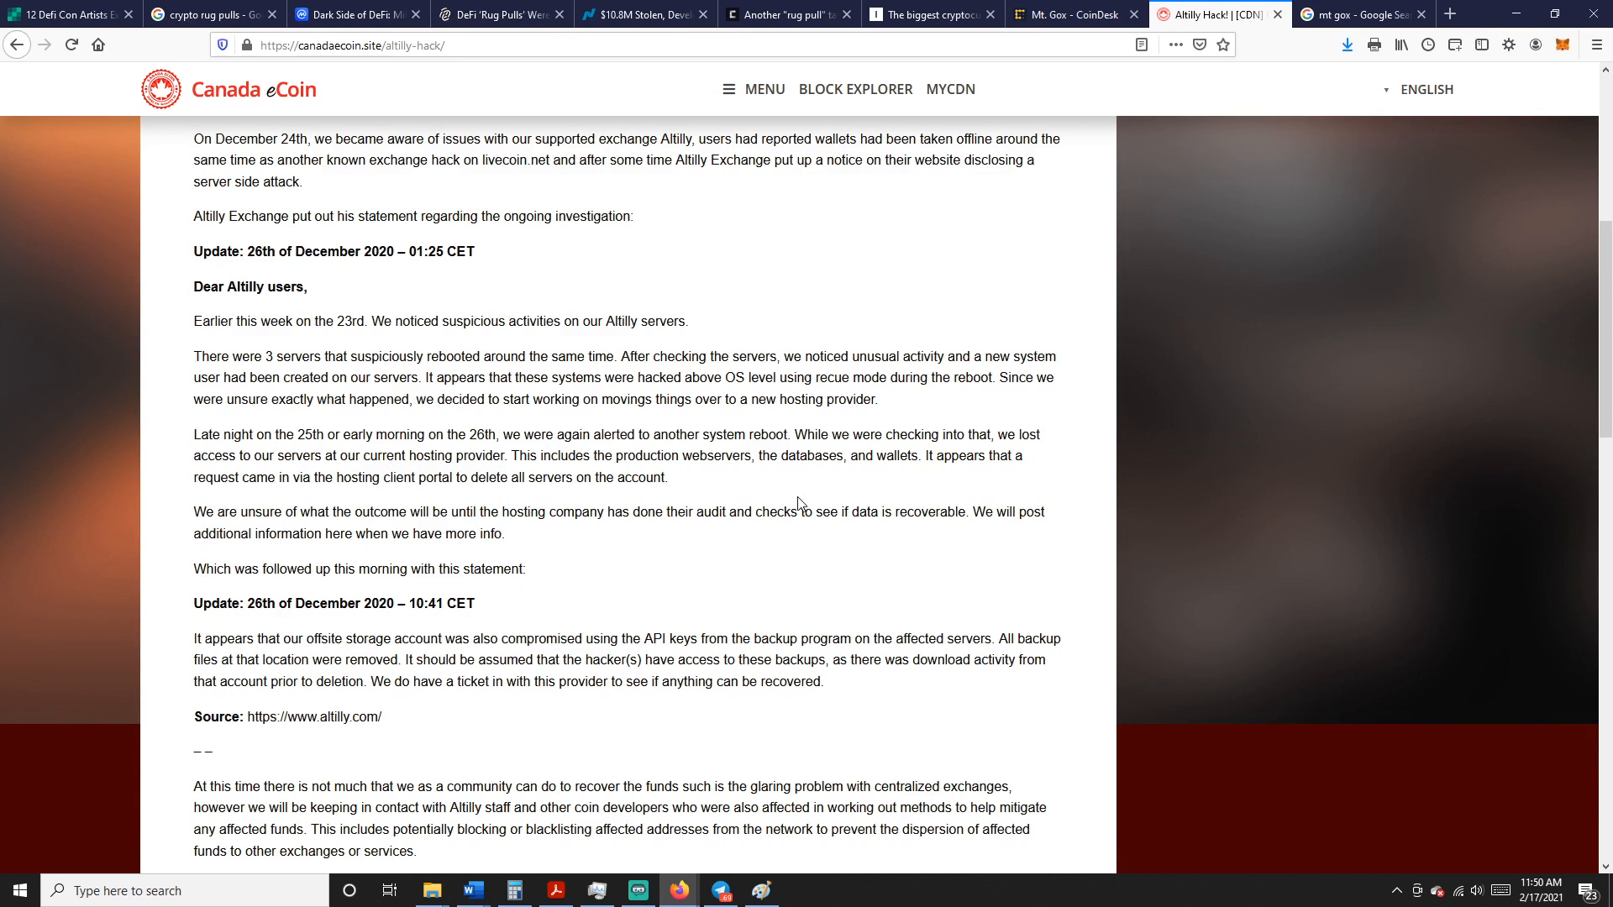
{"action": "mouse_move", "coordinate": [686, 561]}
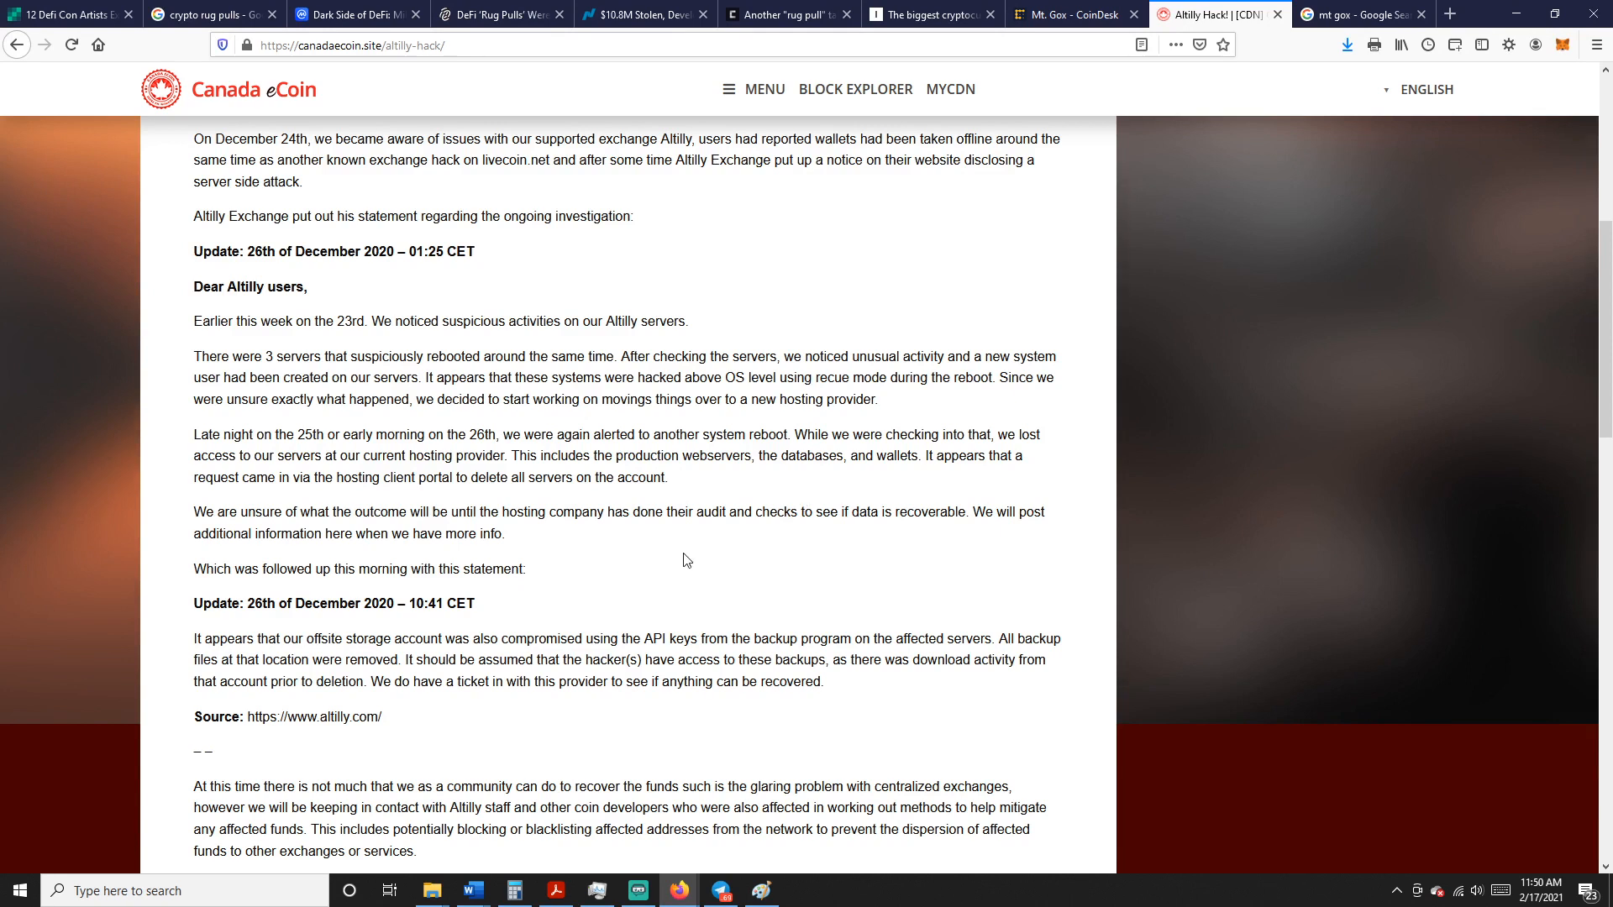
{"action": "scroll", "scroll_direction": "up", "scroll_amount": 3}
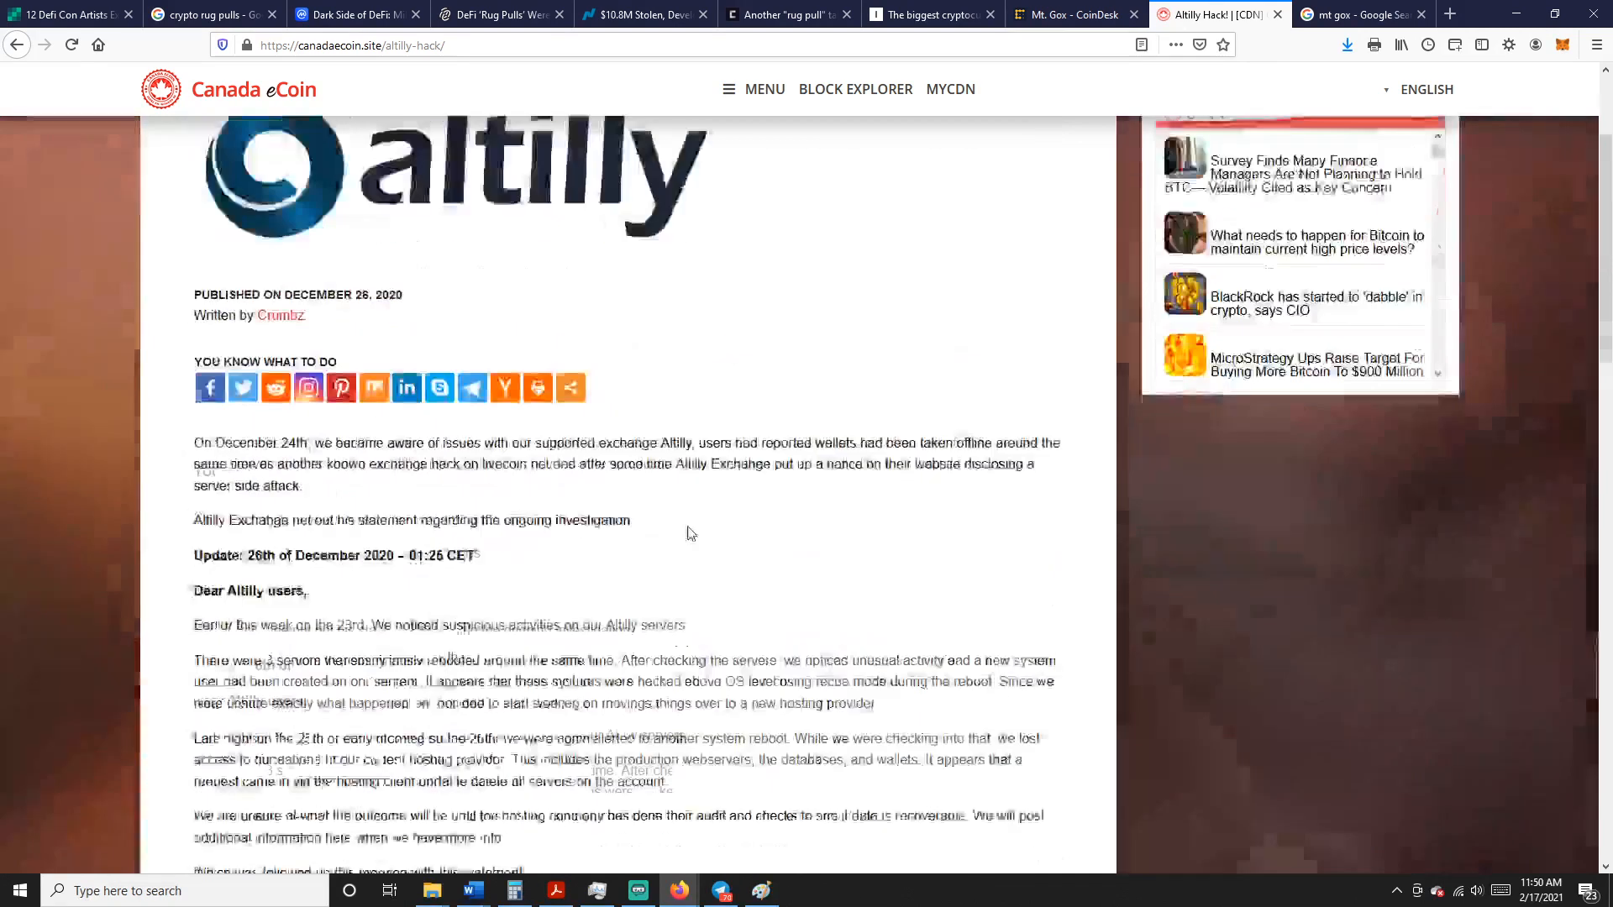
{"action": "scroll", "scroll_direction": "up", "scroll_amount": 3}
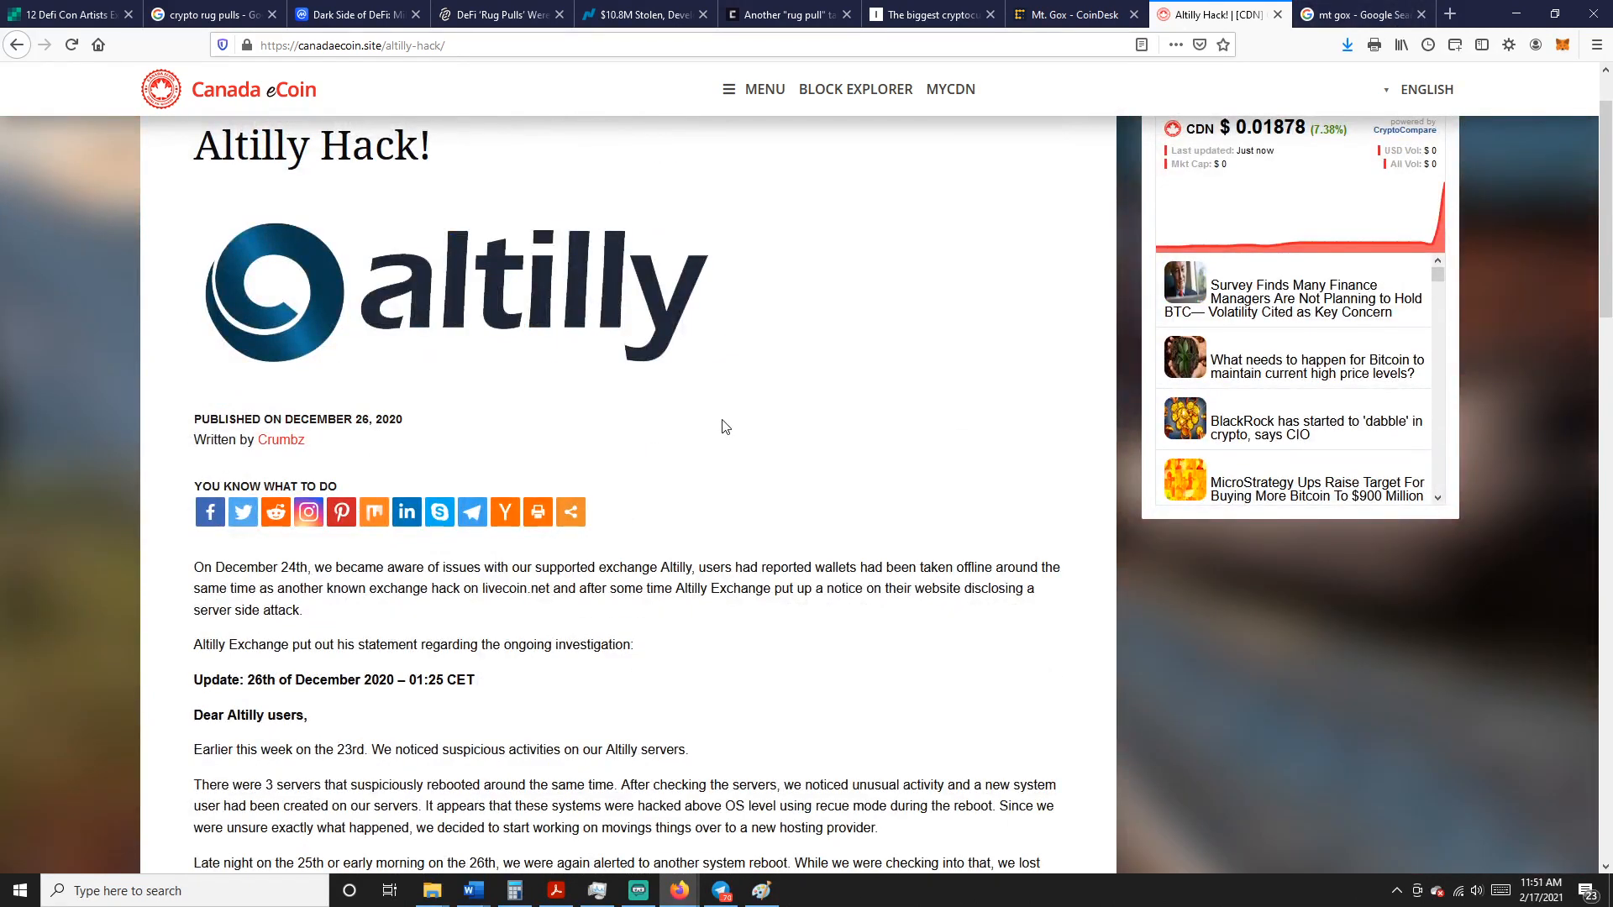
{"action": "scroll", "scroll_direction": "up", "scroll_amount": 3}
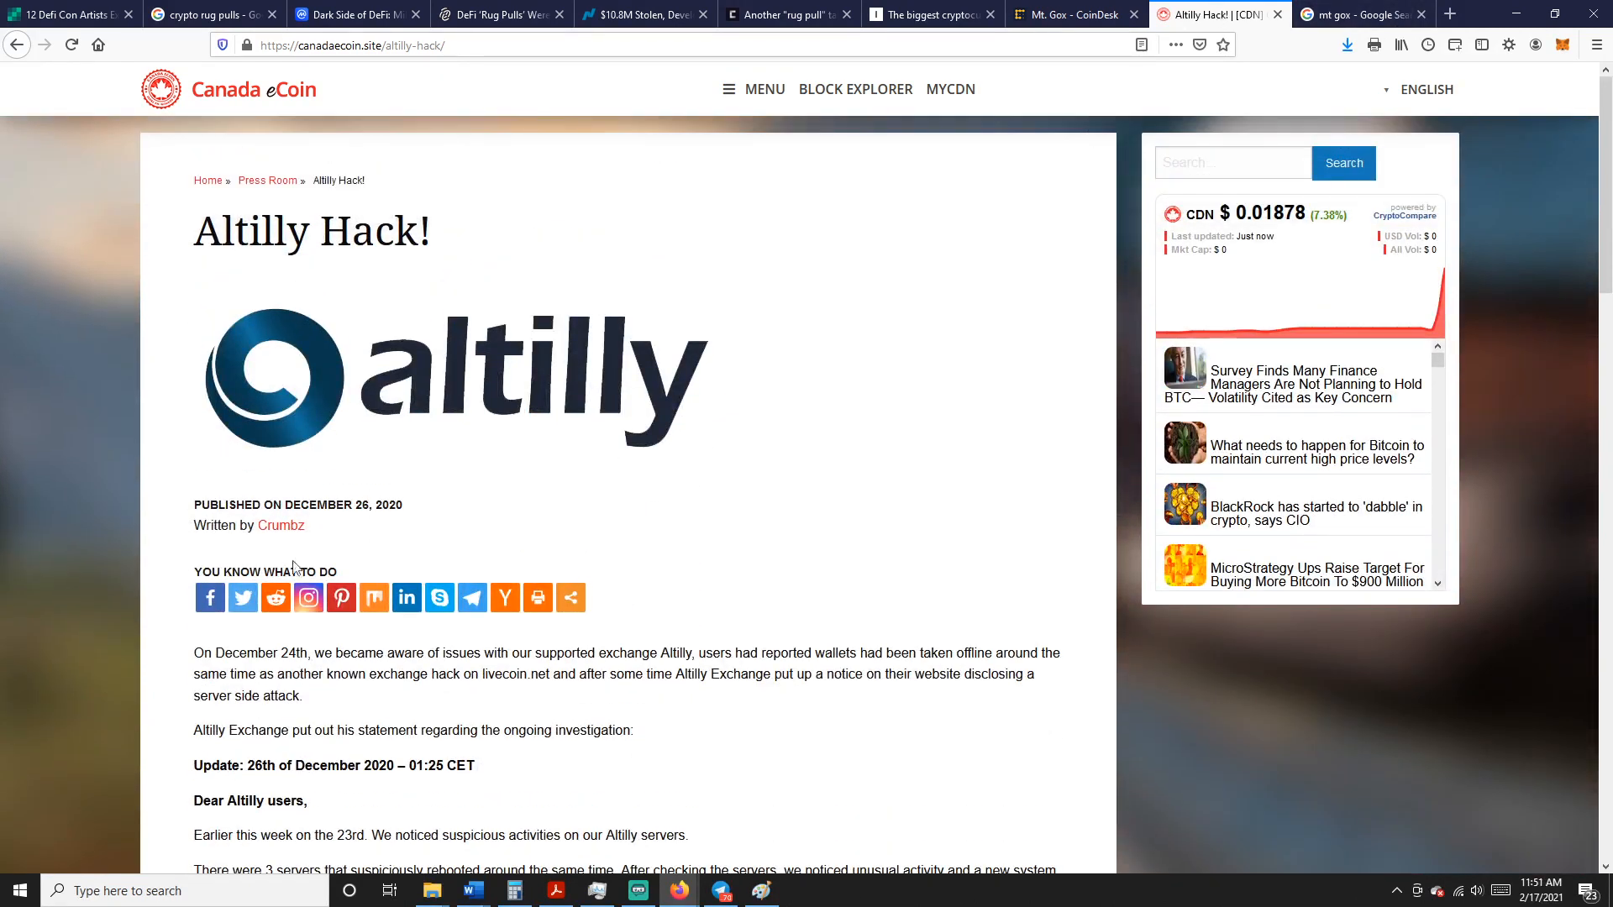
Skim the Bitcoin.com '12 Defi Con Artists Exposed' article body and return to its headline
{"action": "left_click", "coordinate": [1362, 13]}
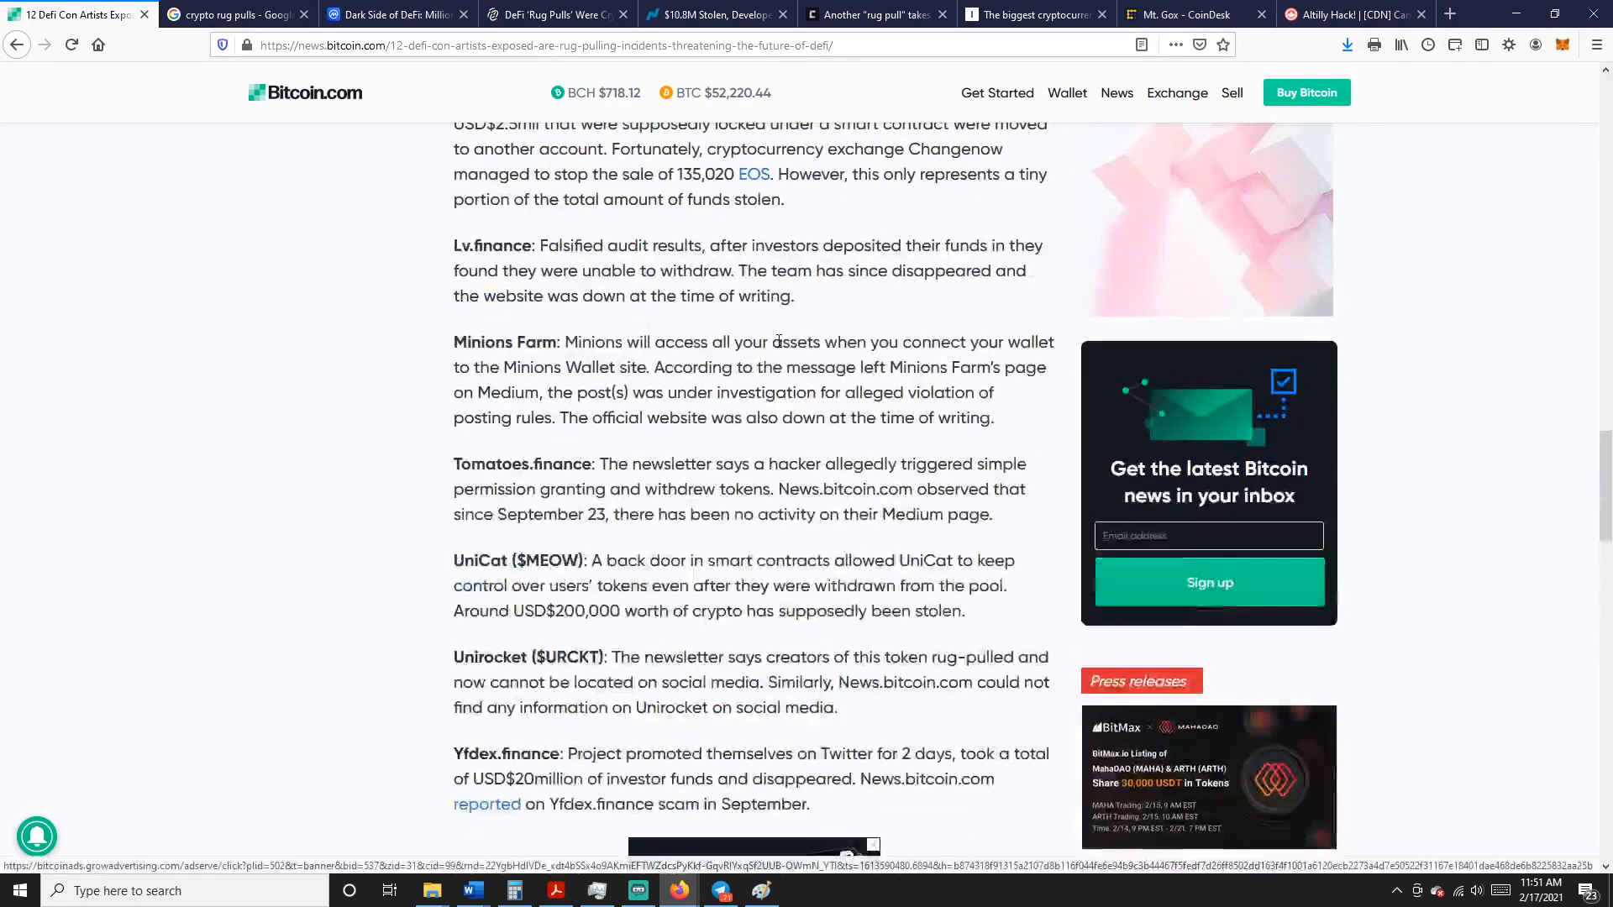
{"action": "scroll", "scroll_direction": "up", "scroll_amount": 3}
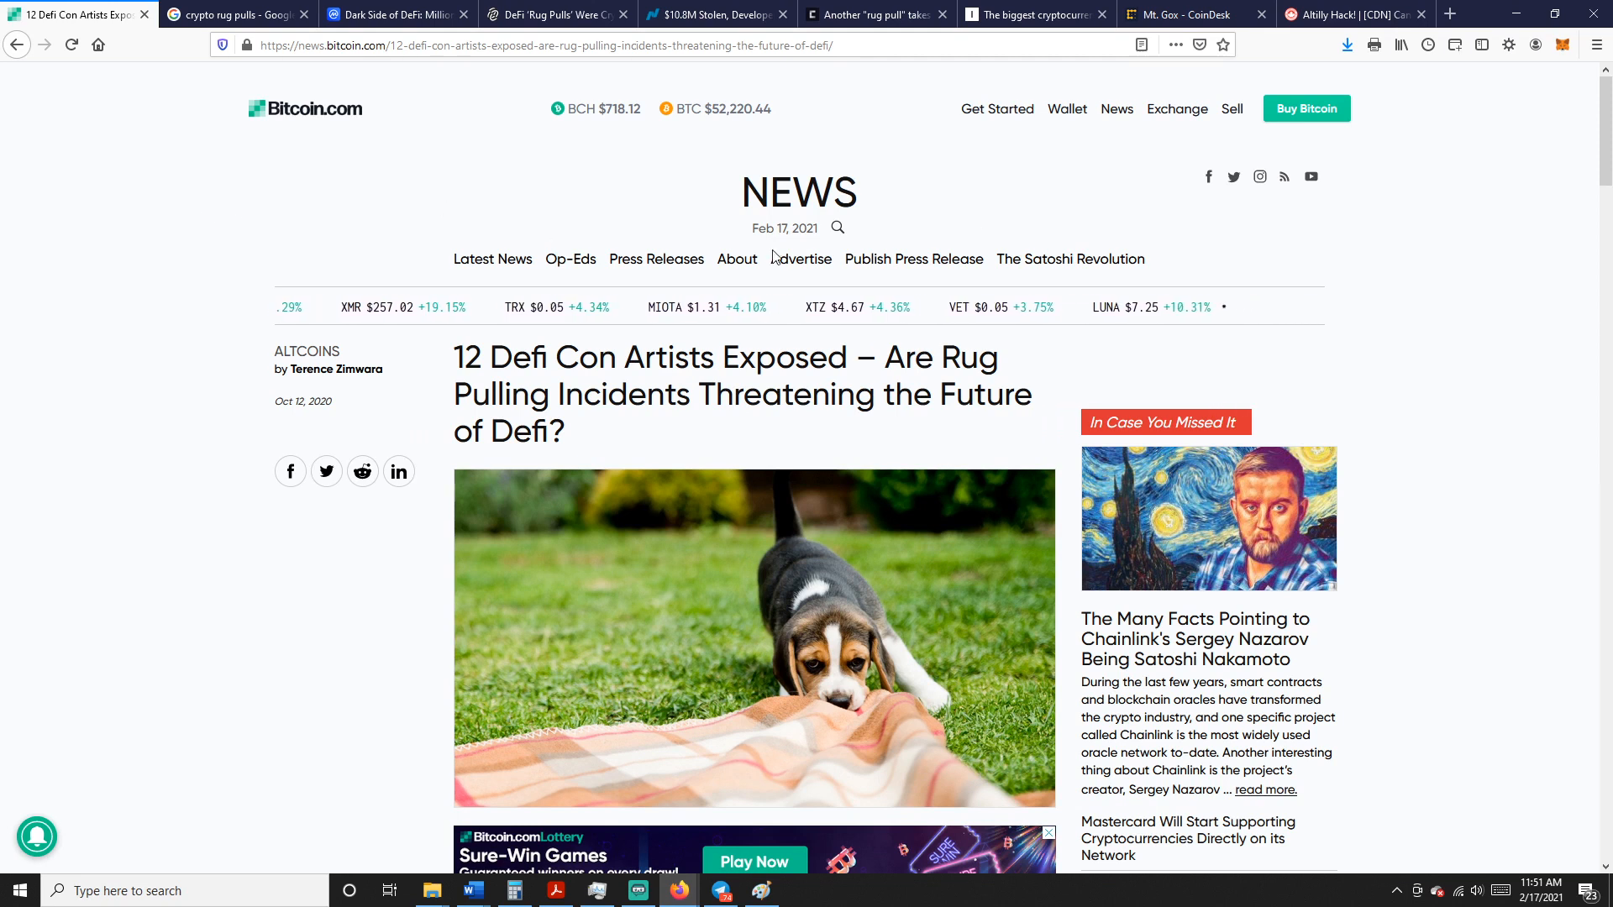
{"action": "scroll", "scroll_direction": "down", "scroll_amount": 3}
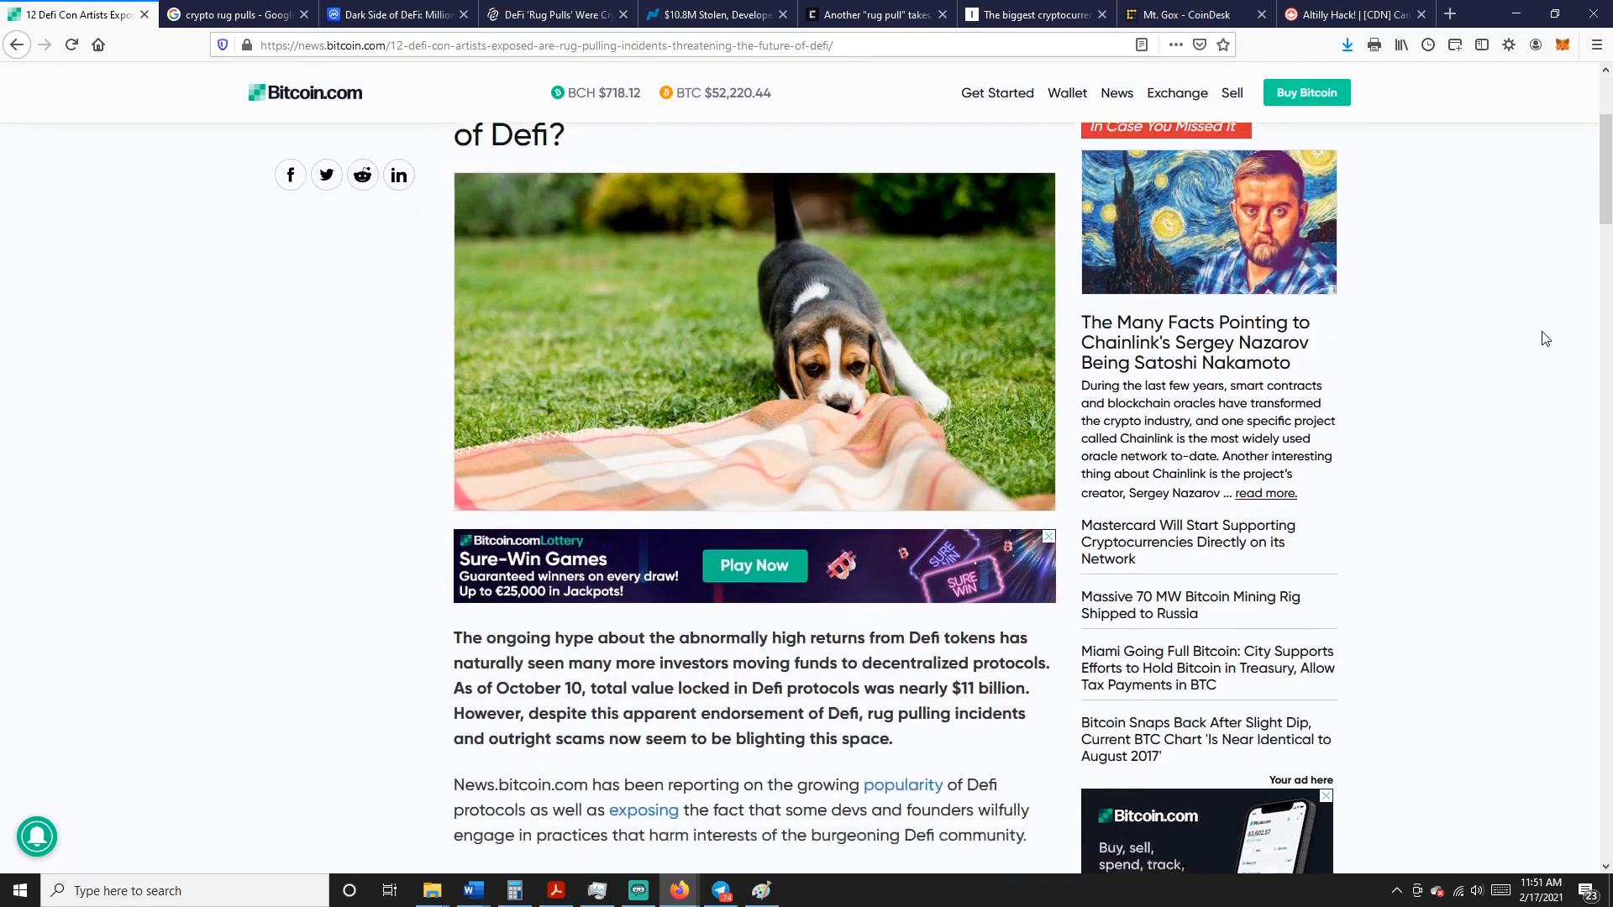
{"action": "scroll", "scroll_direction": "down", "scroll_amount": 3}
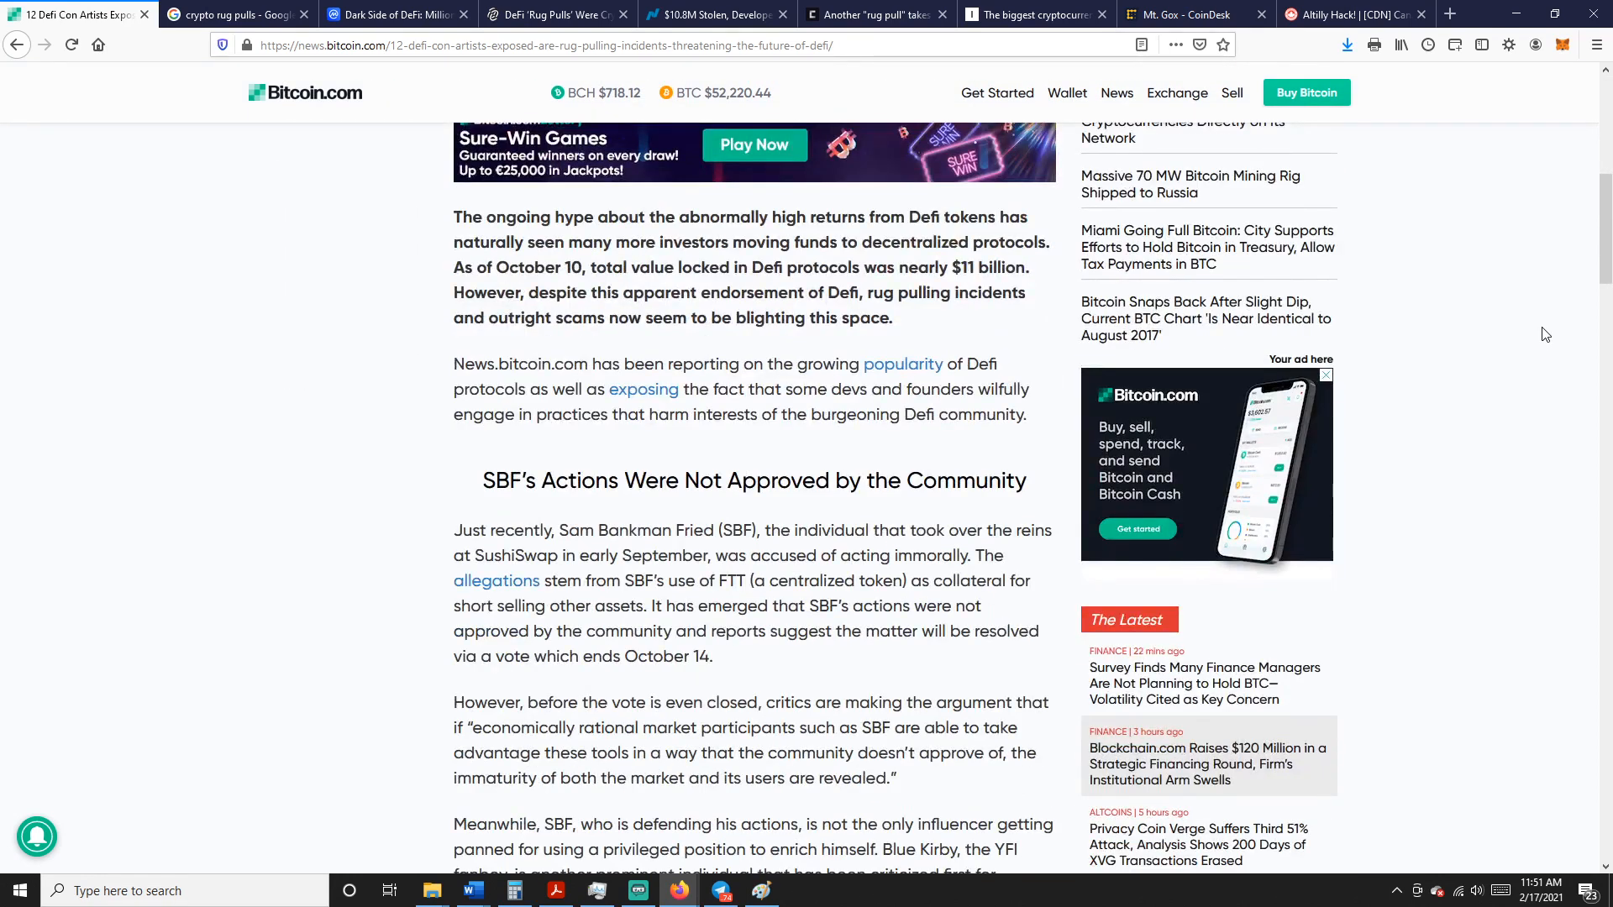
{"action": "mouse_move", "coordinate": [1497, 468]}
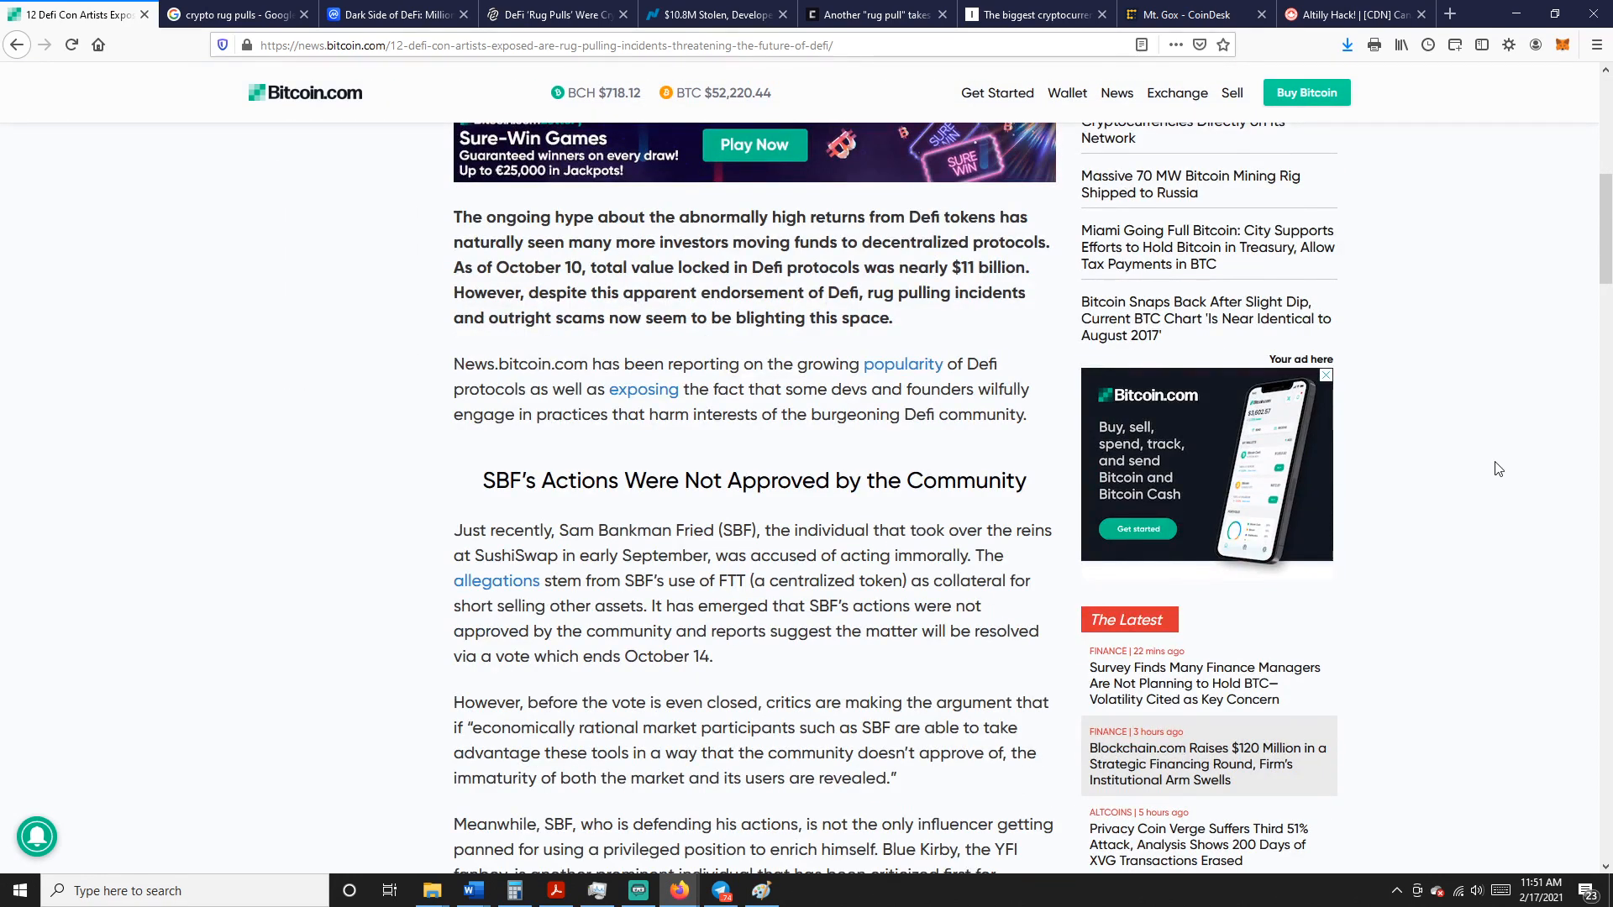
{"action": "scroll", "scroll_direction": "up", "scroll_amount": 3}
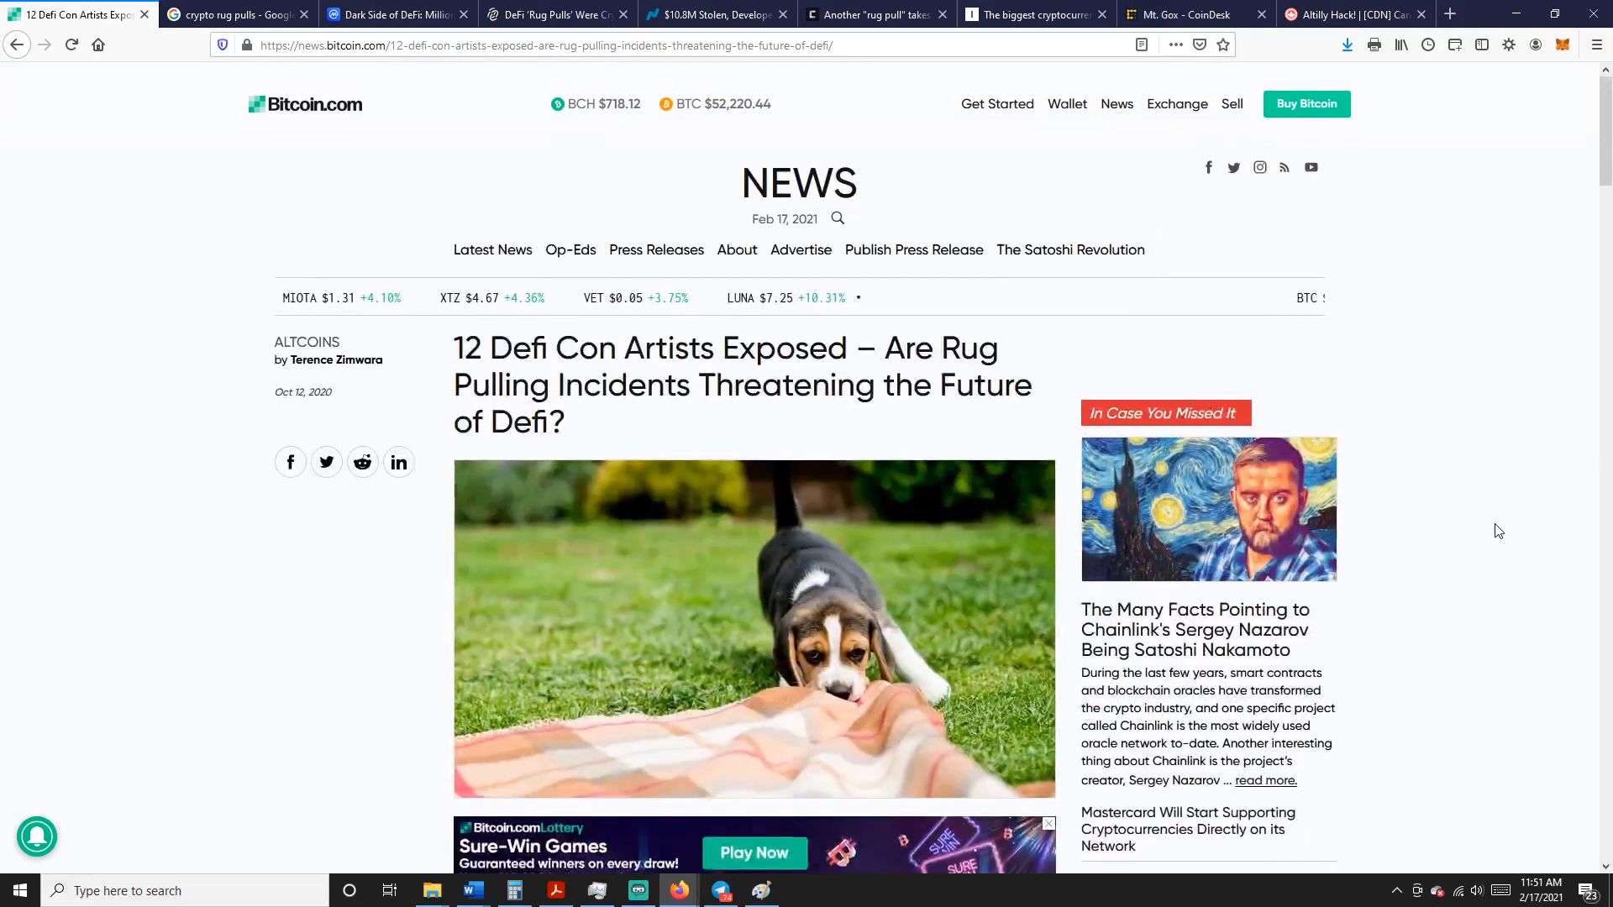
{"action": "scroll", "scroll_direction": "up", "scroll_amount": 3}
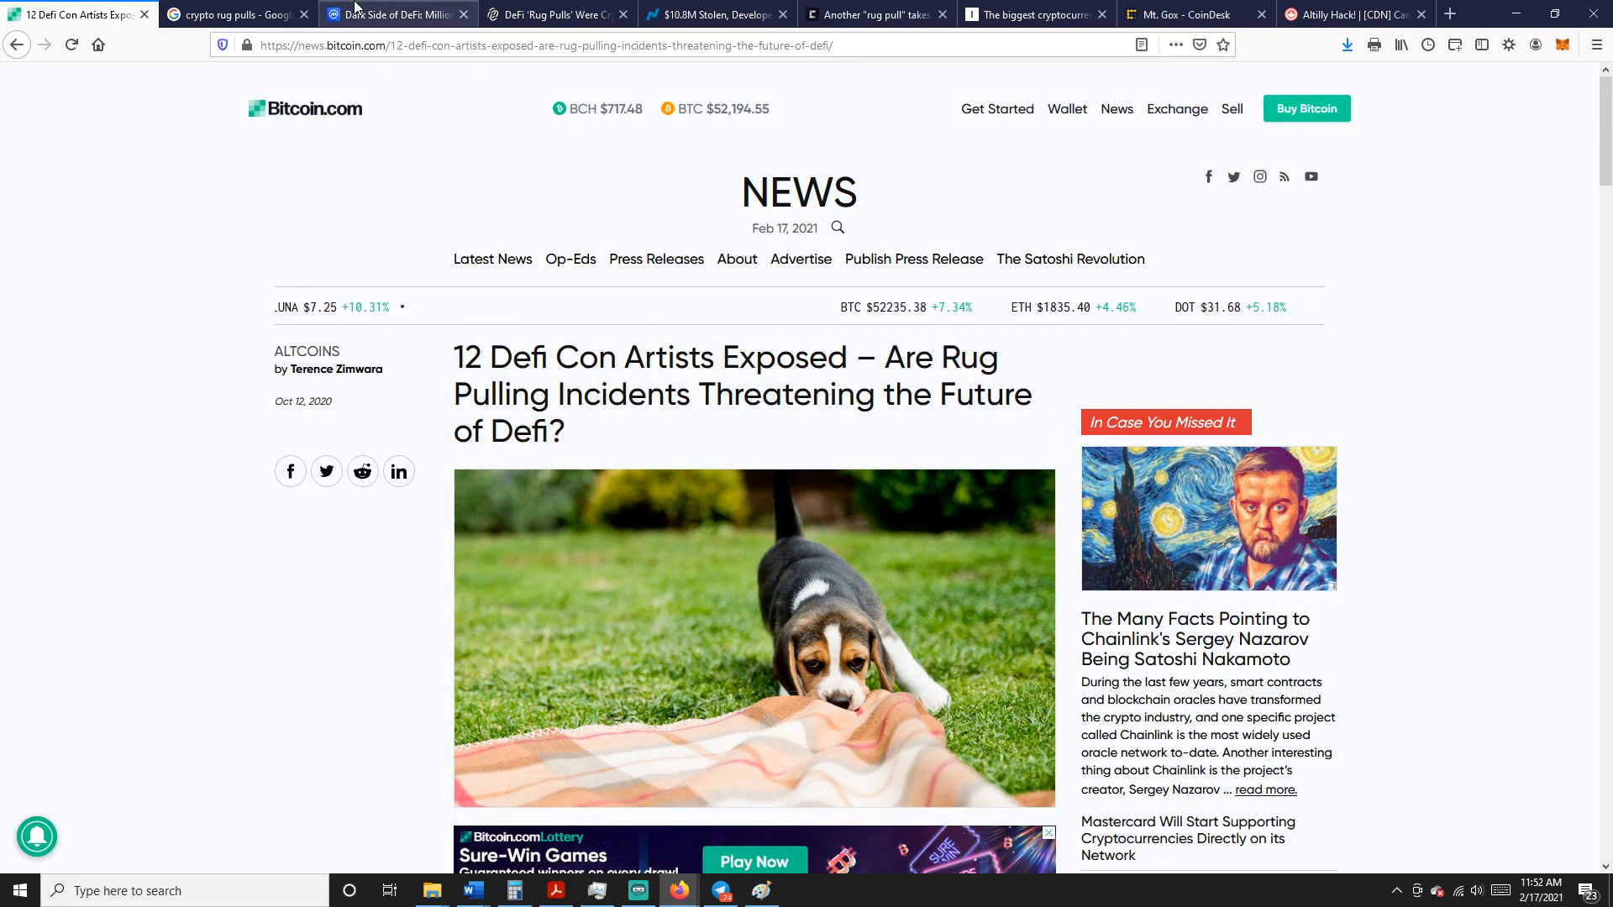
Switch to CoinMarketCap's 'Dark Side of DeFi' Uniswap rug-pull article
{"action": "left_click", "coordinate": [397, 15]}
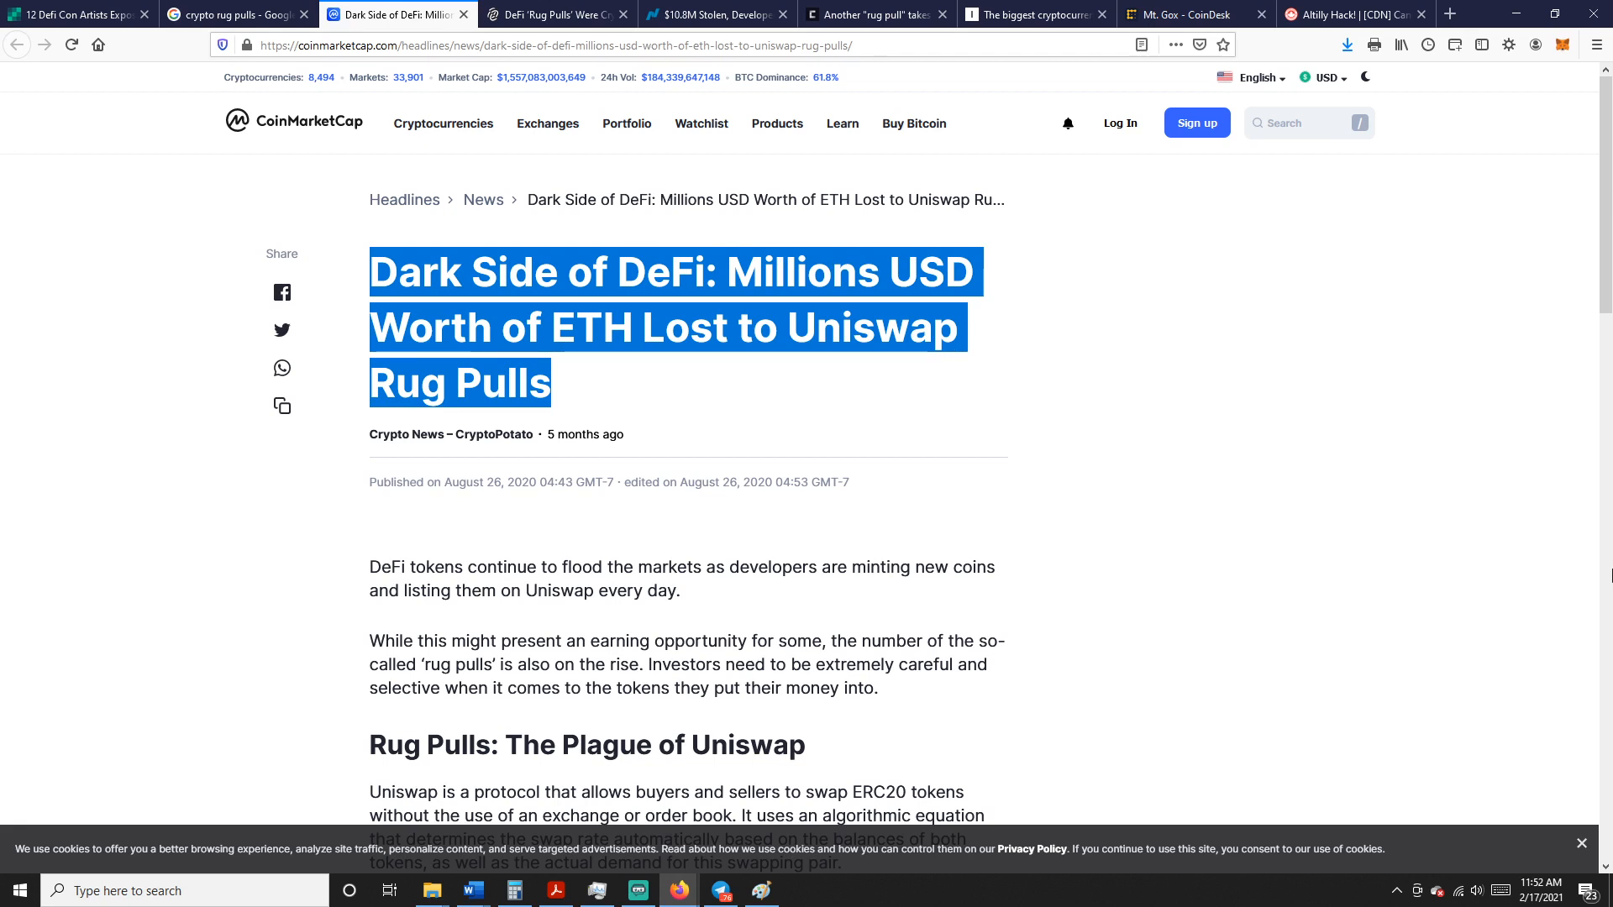
{"action": "mouse_move", "coordinate": [1592, 577]}
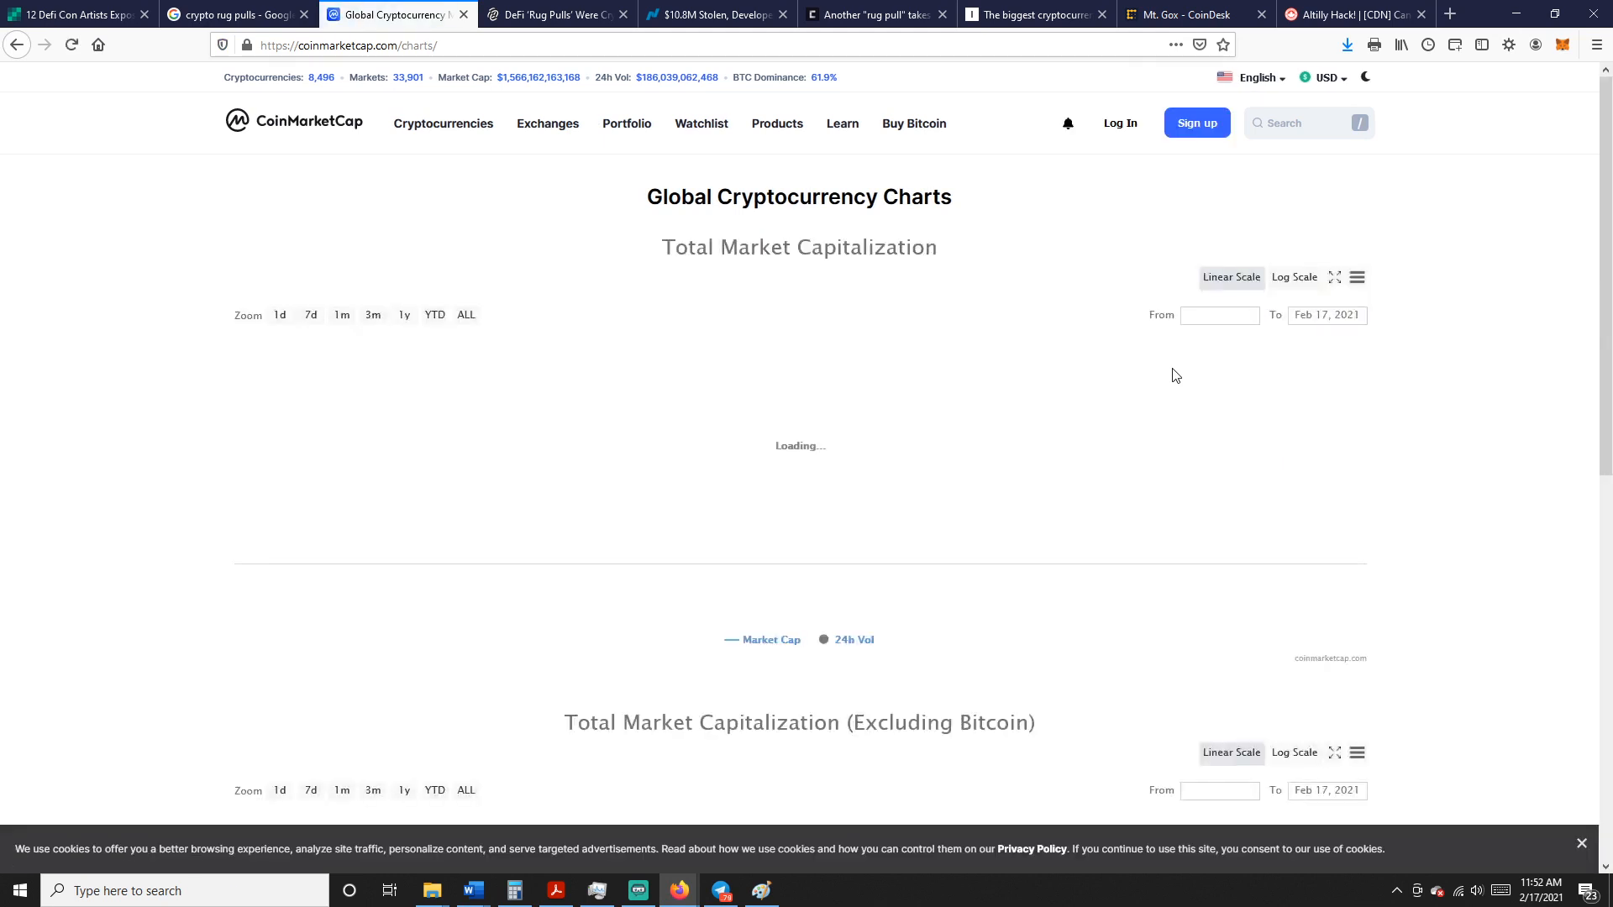
Review CoinMarketCap's Global Cryptocurrency market cap charts down the page and back
{"action": "left_click", "coordinate": [533, 314]}
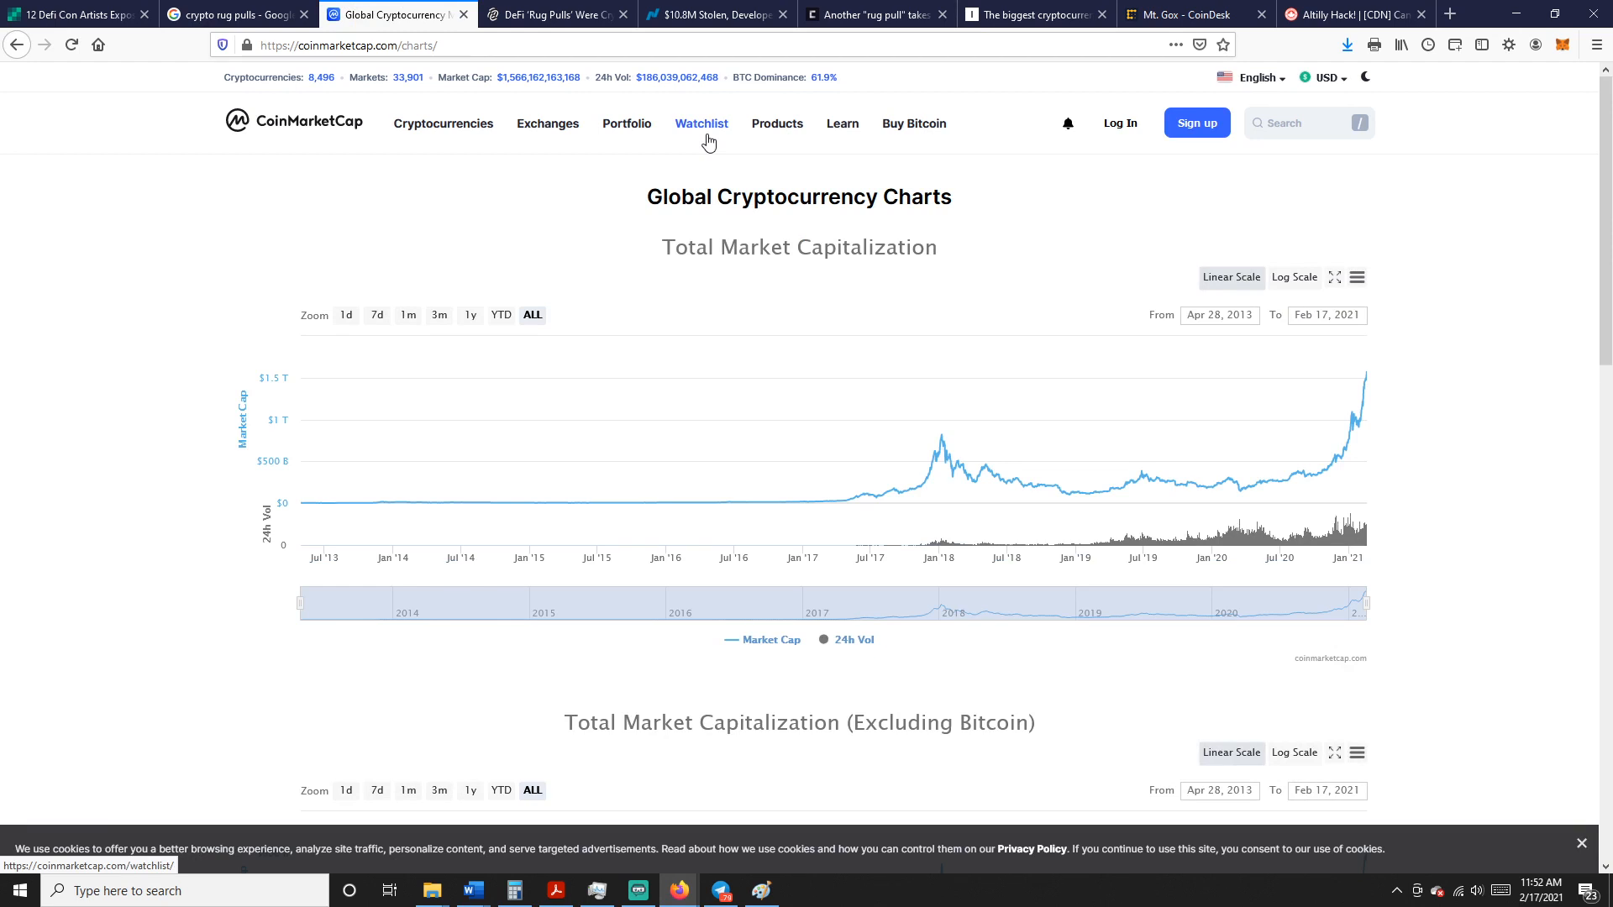
{"action": "scroll", "scroll_direction": "down", "scroll_amount": 3}
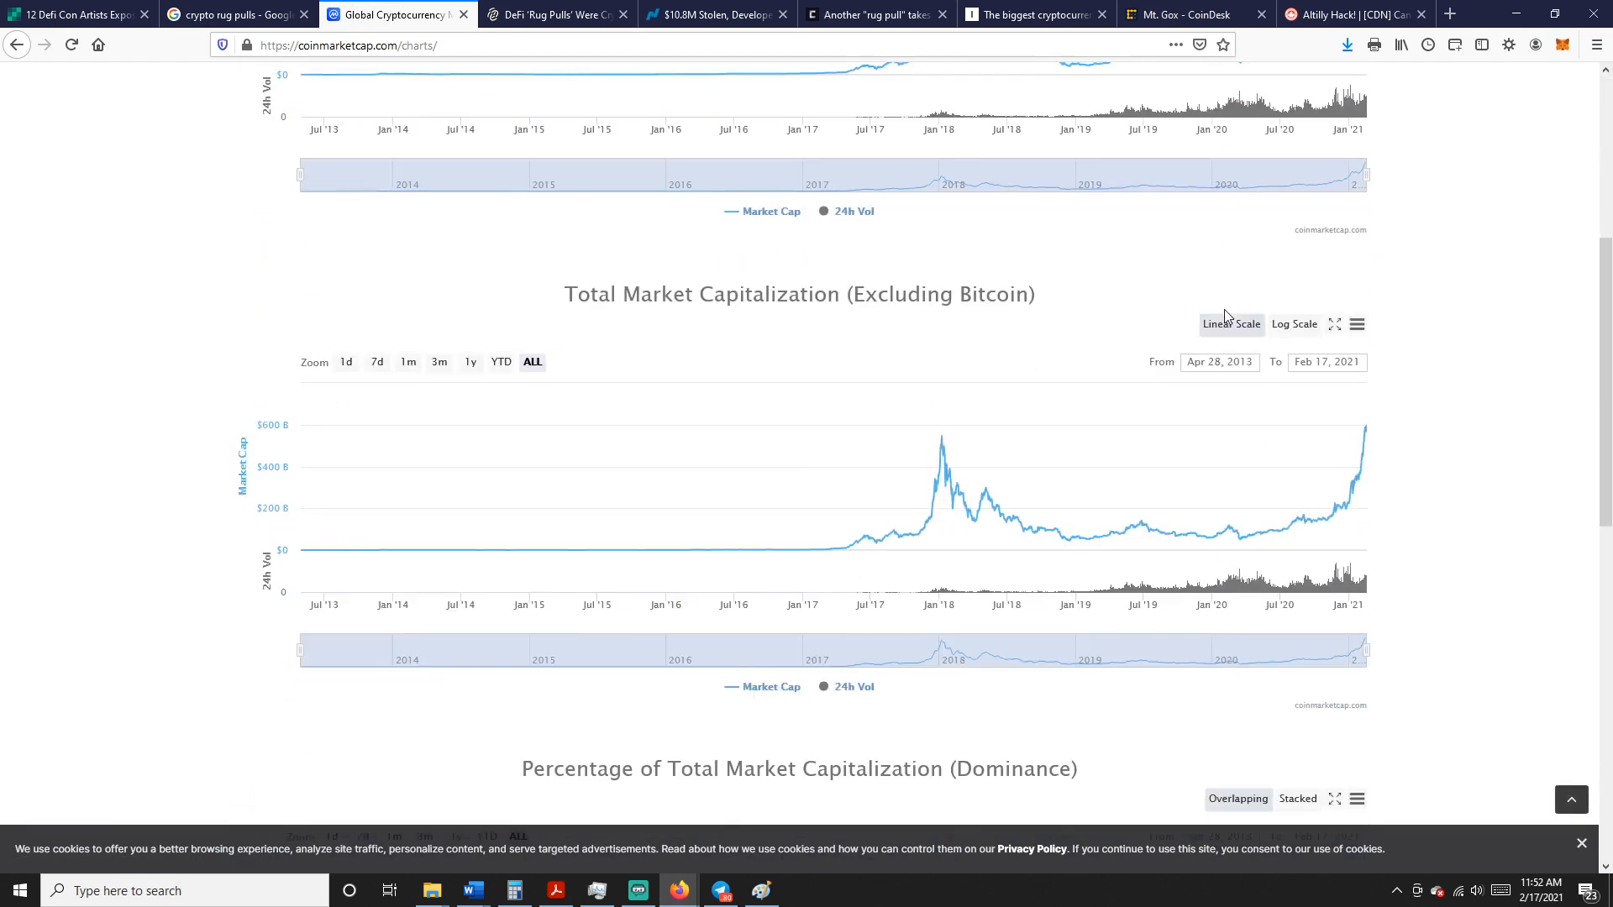
{"action": "scroll", "scroll_direction": "down", "scroll_amount": 3}
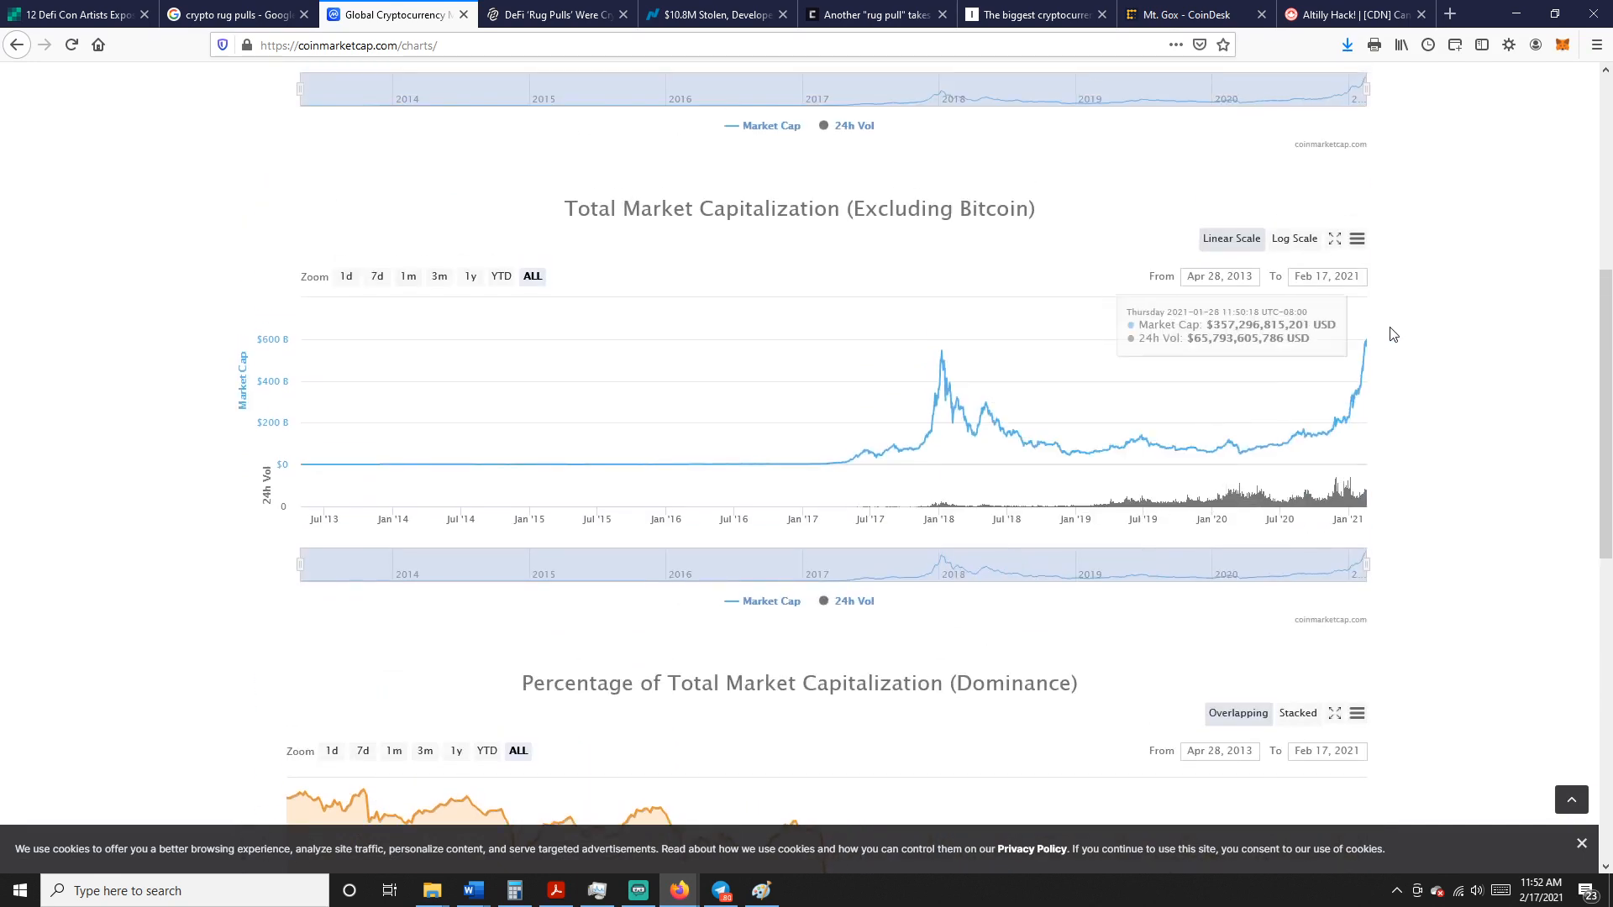
{"action": "scroll", "scroll_direction": "down", "scroll_amount": 3}
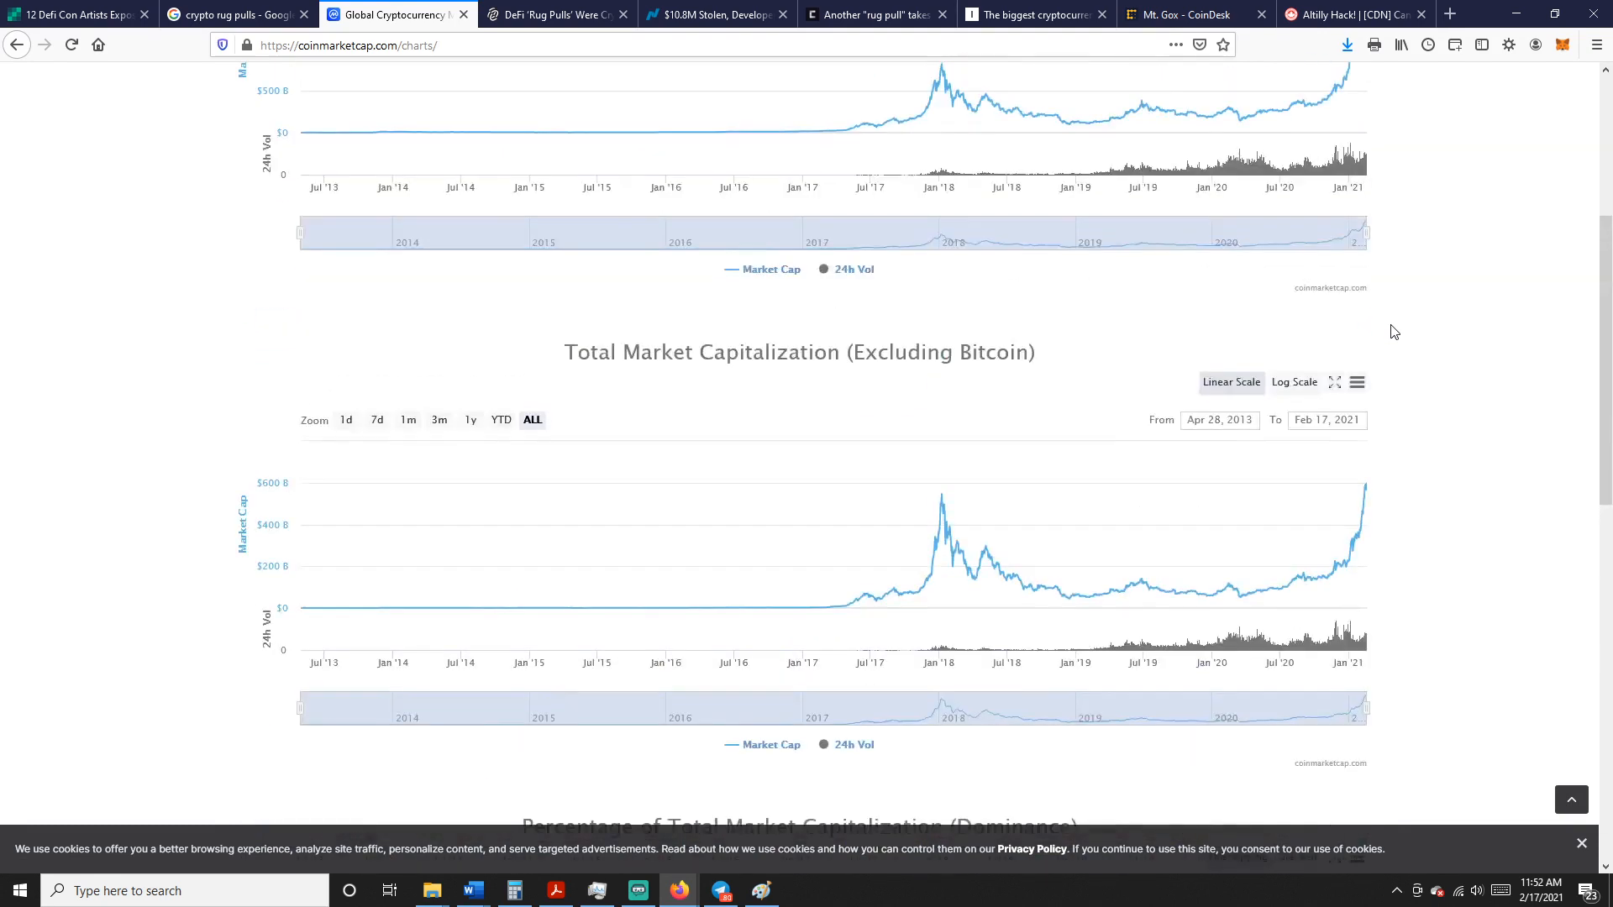
{"action": "scroll", "scroll_direction": "up", "scroll_amount": 3}
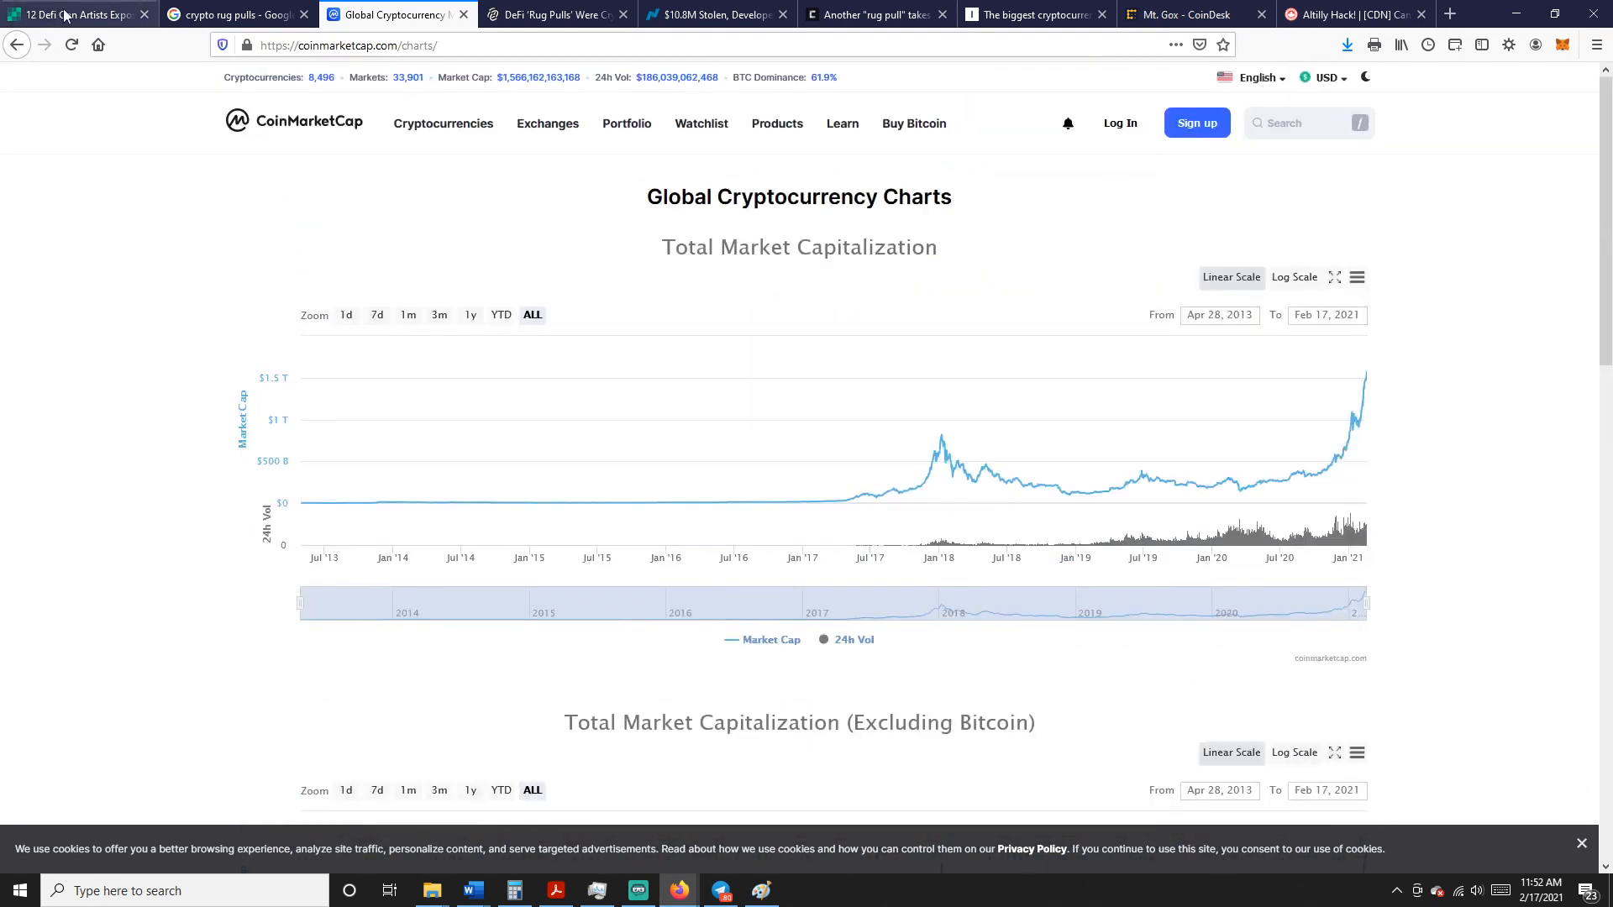
Return to the '12 Defi Con Artists Exposed' article and select its whole headline
{"action": "left_click", "coordinate": [73, 15]}
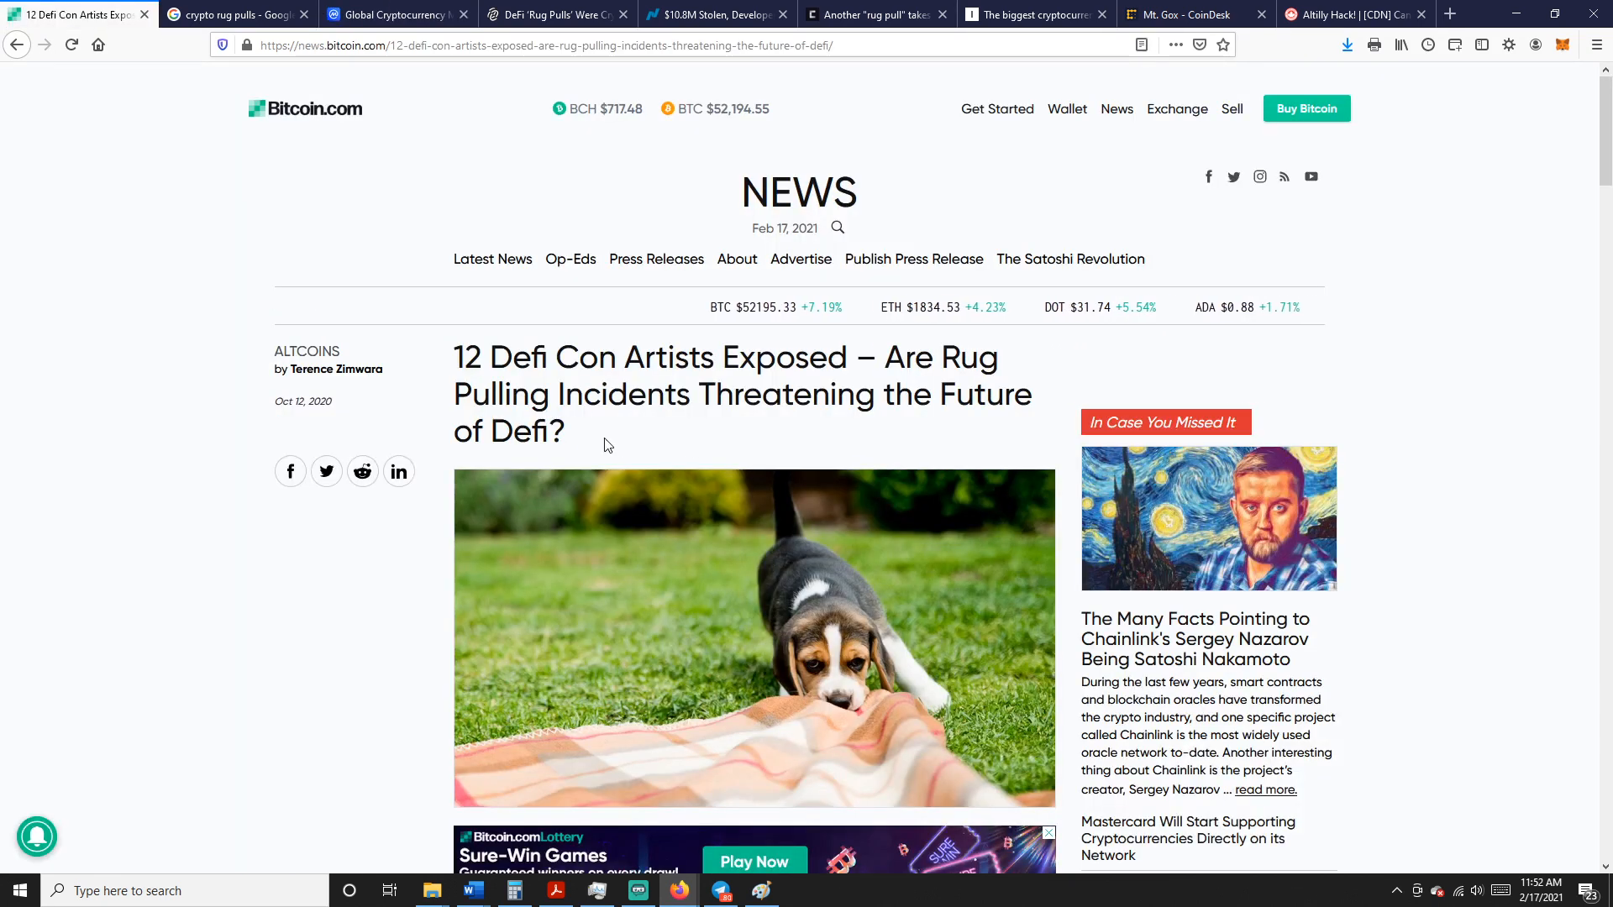
{"action": "triple_click", "coordinate": [721, 393]}
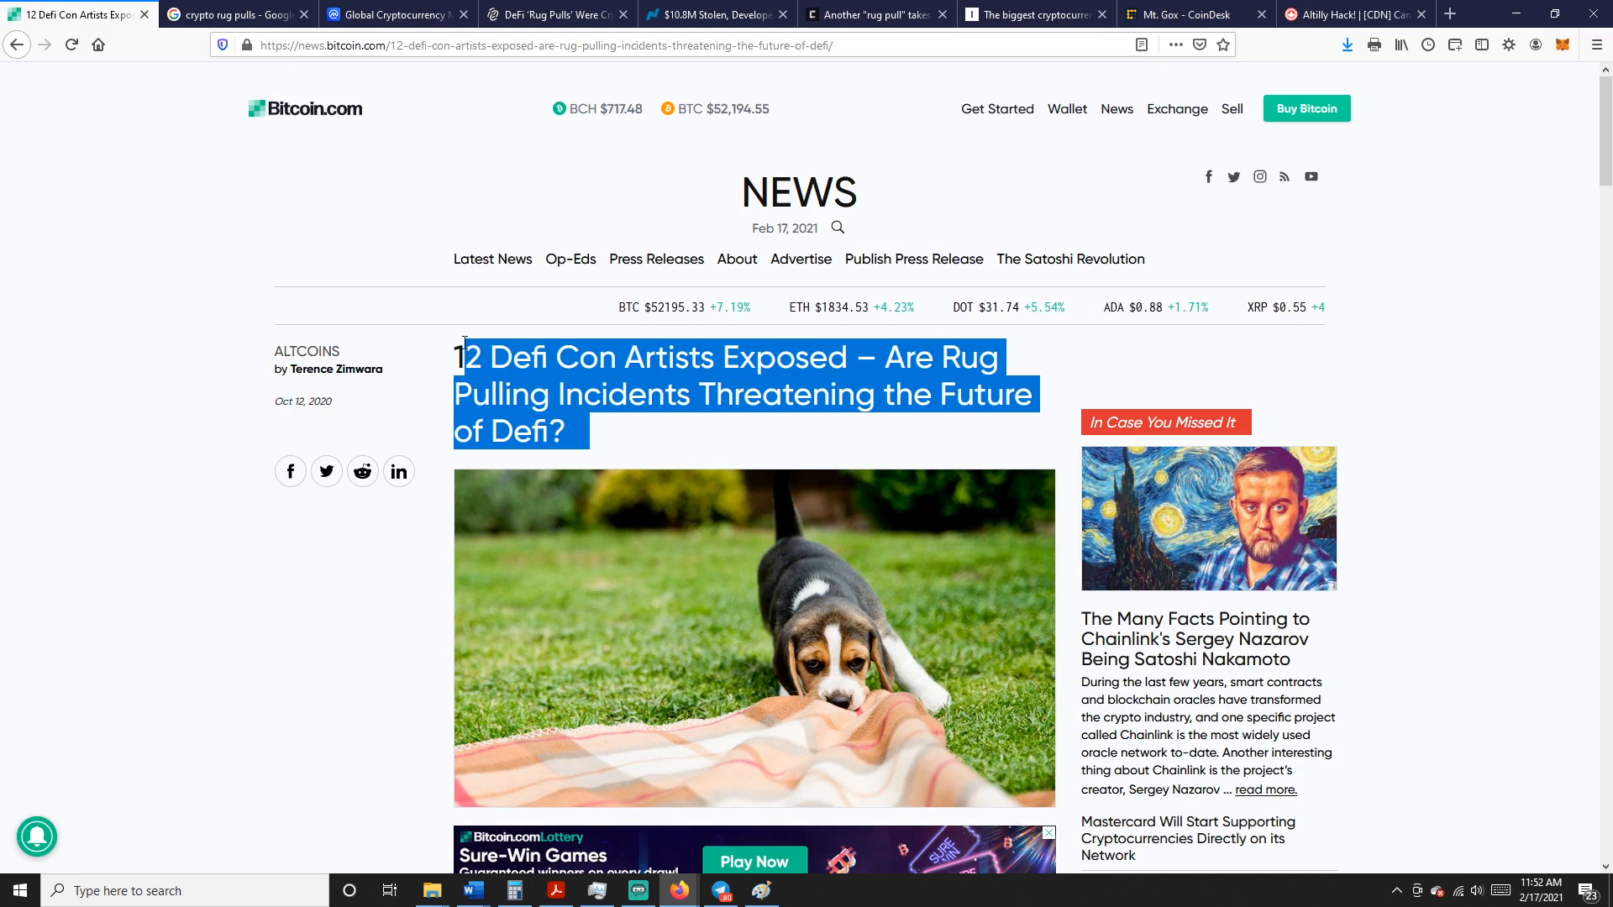